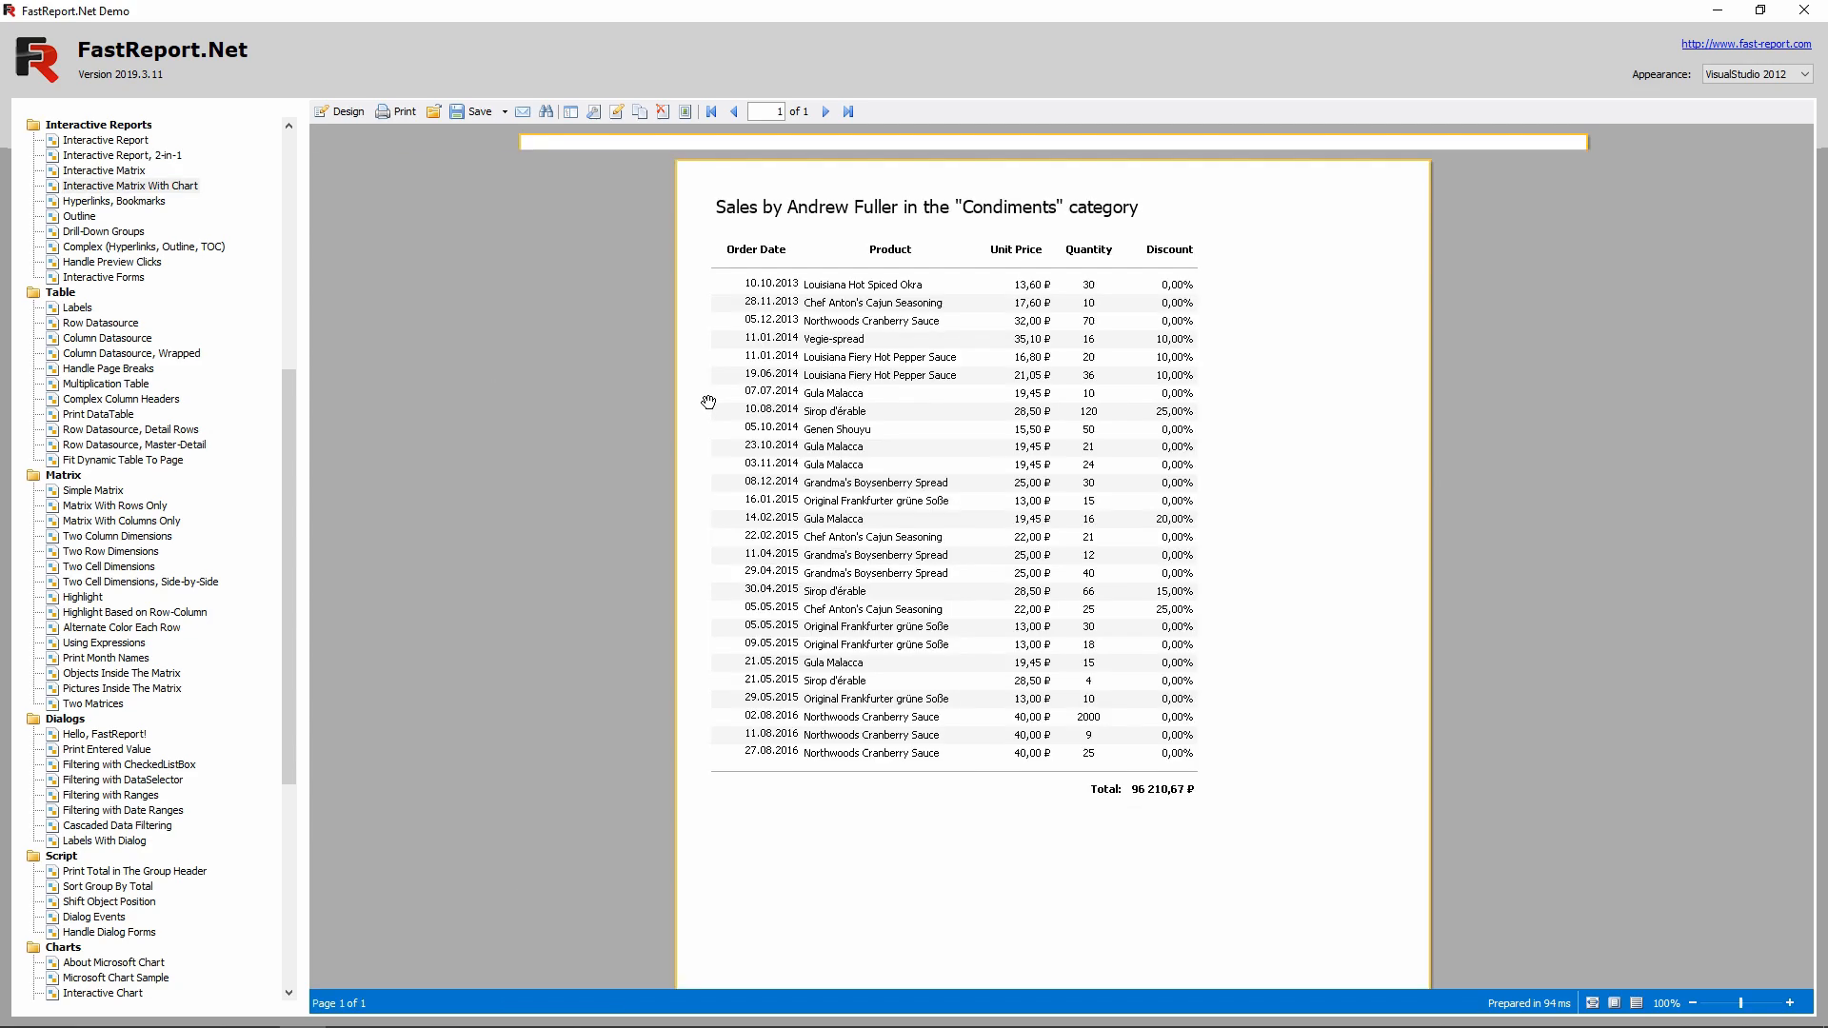
# Step: Drill from Condiments to Andrew Fuller's sales details, then return to the Products by employees matrix
pyautogui.click(708, 401)
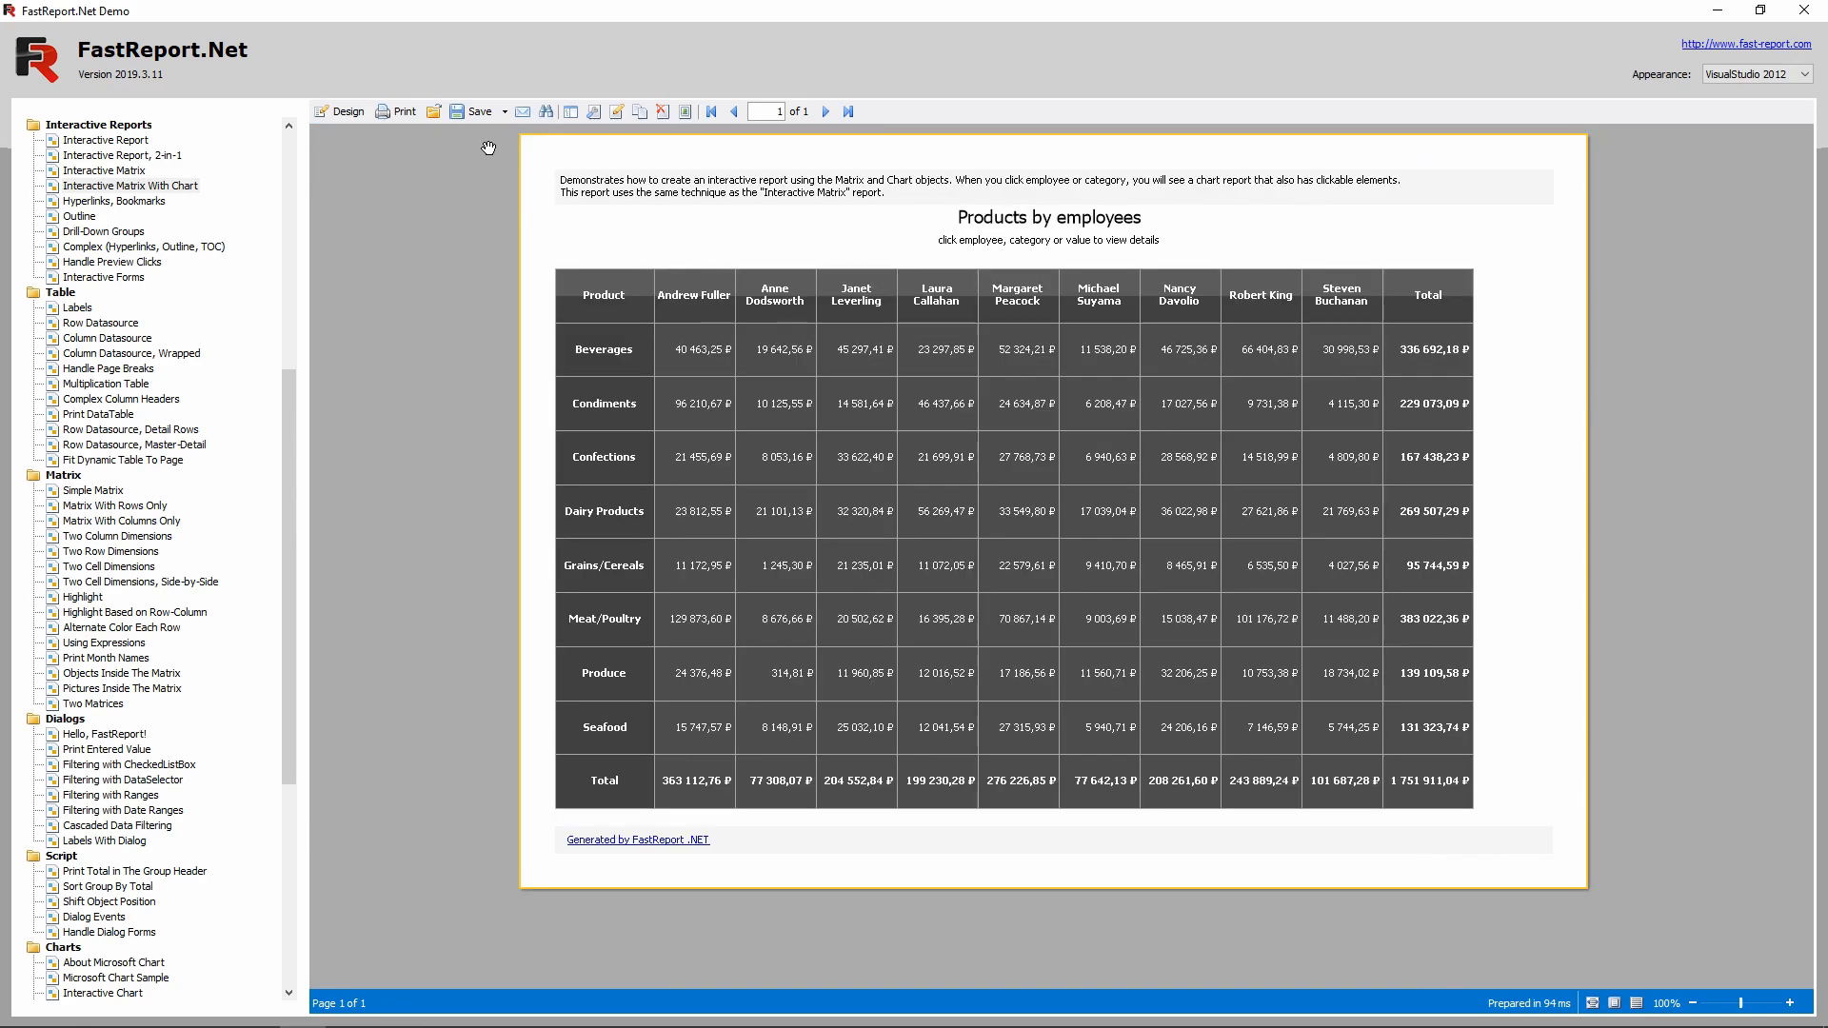
pyautogui.moveTo(604, 674)
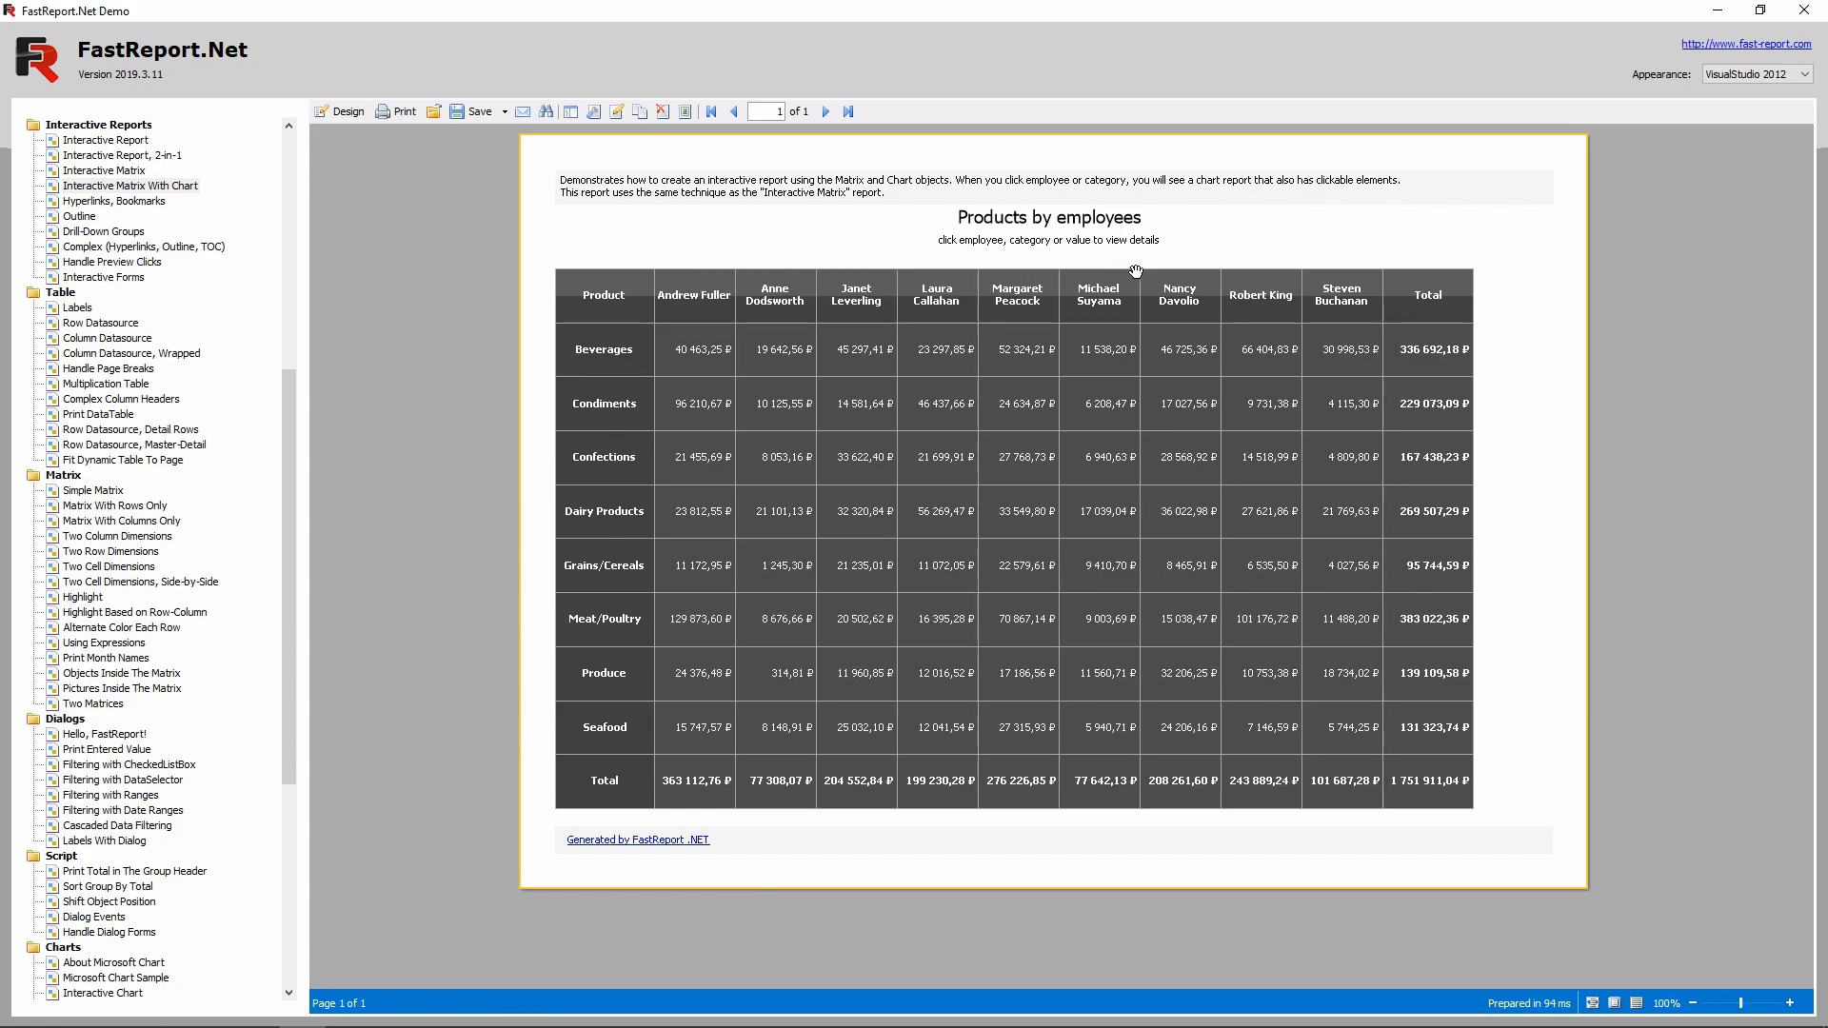
pyautogui.moveTo(450, 389)
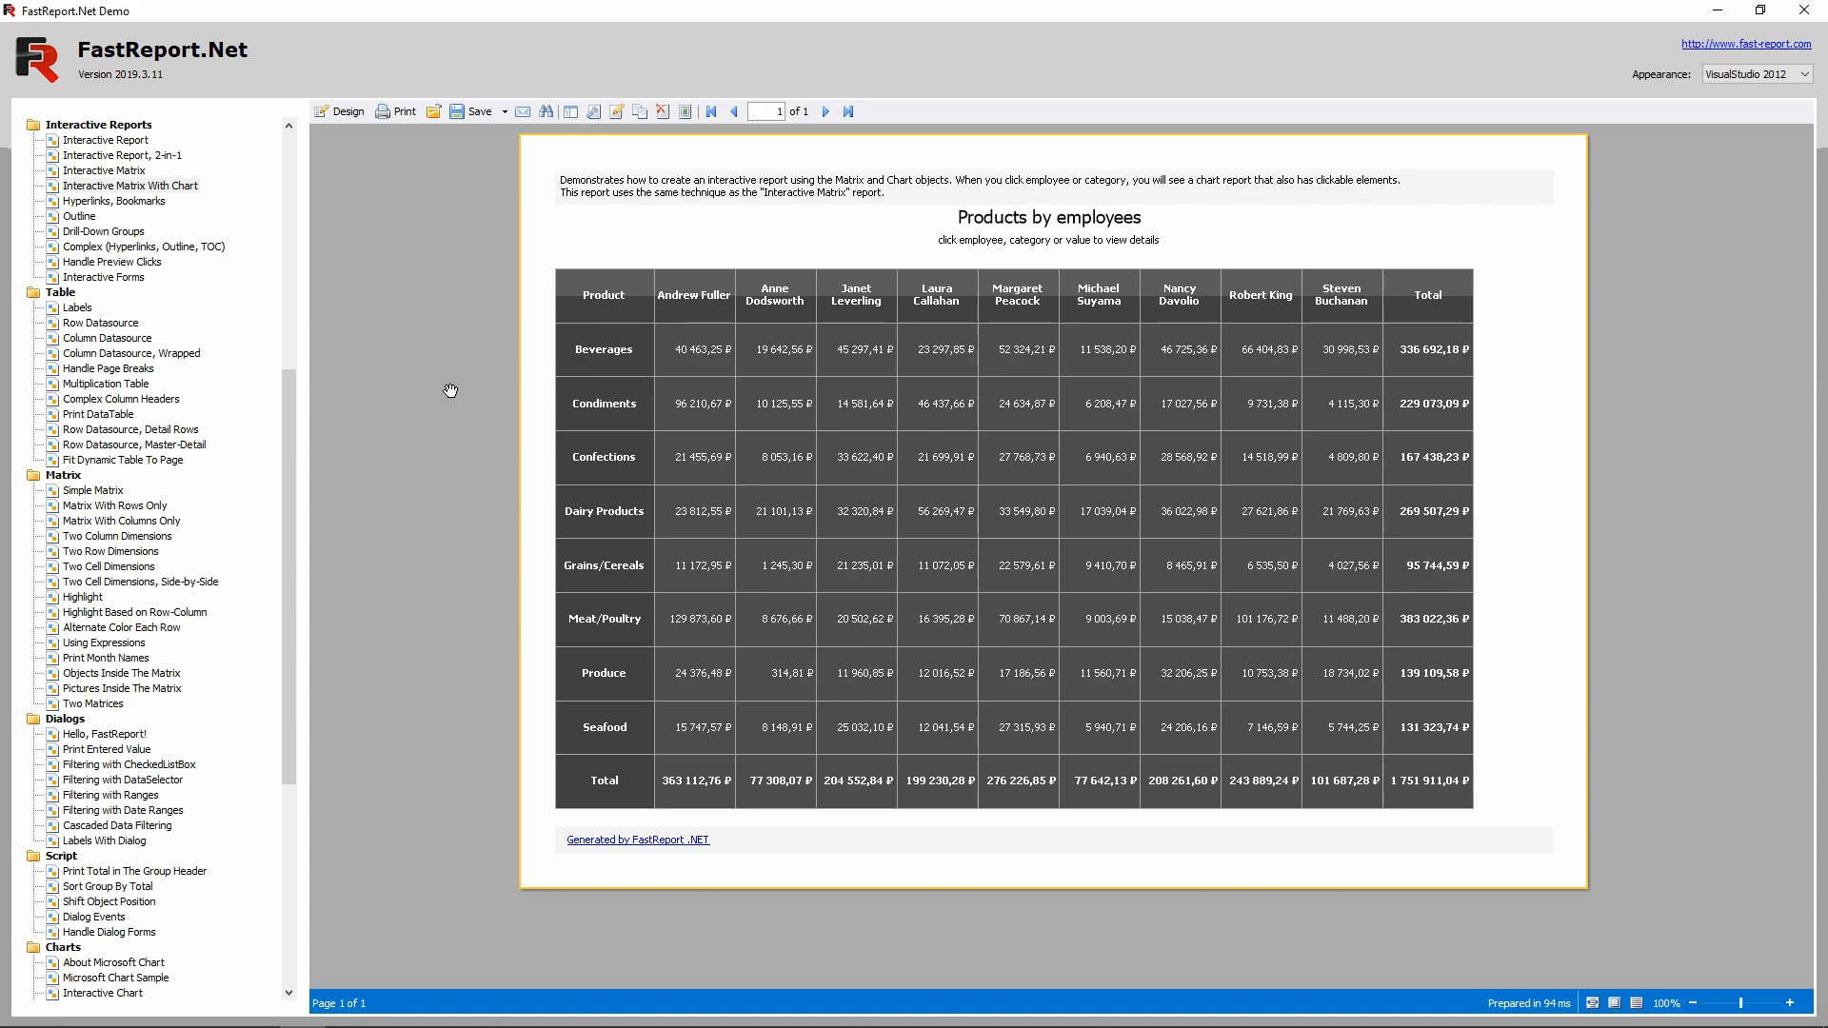
pyautogui.moveTo(455, 394)
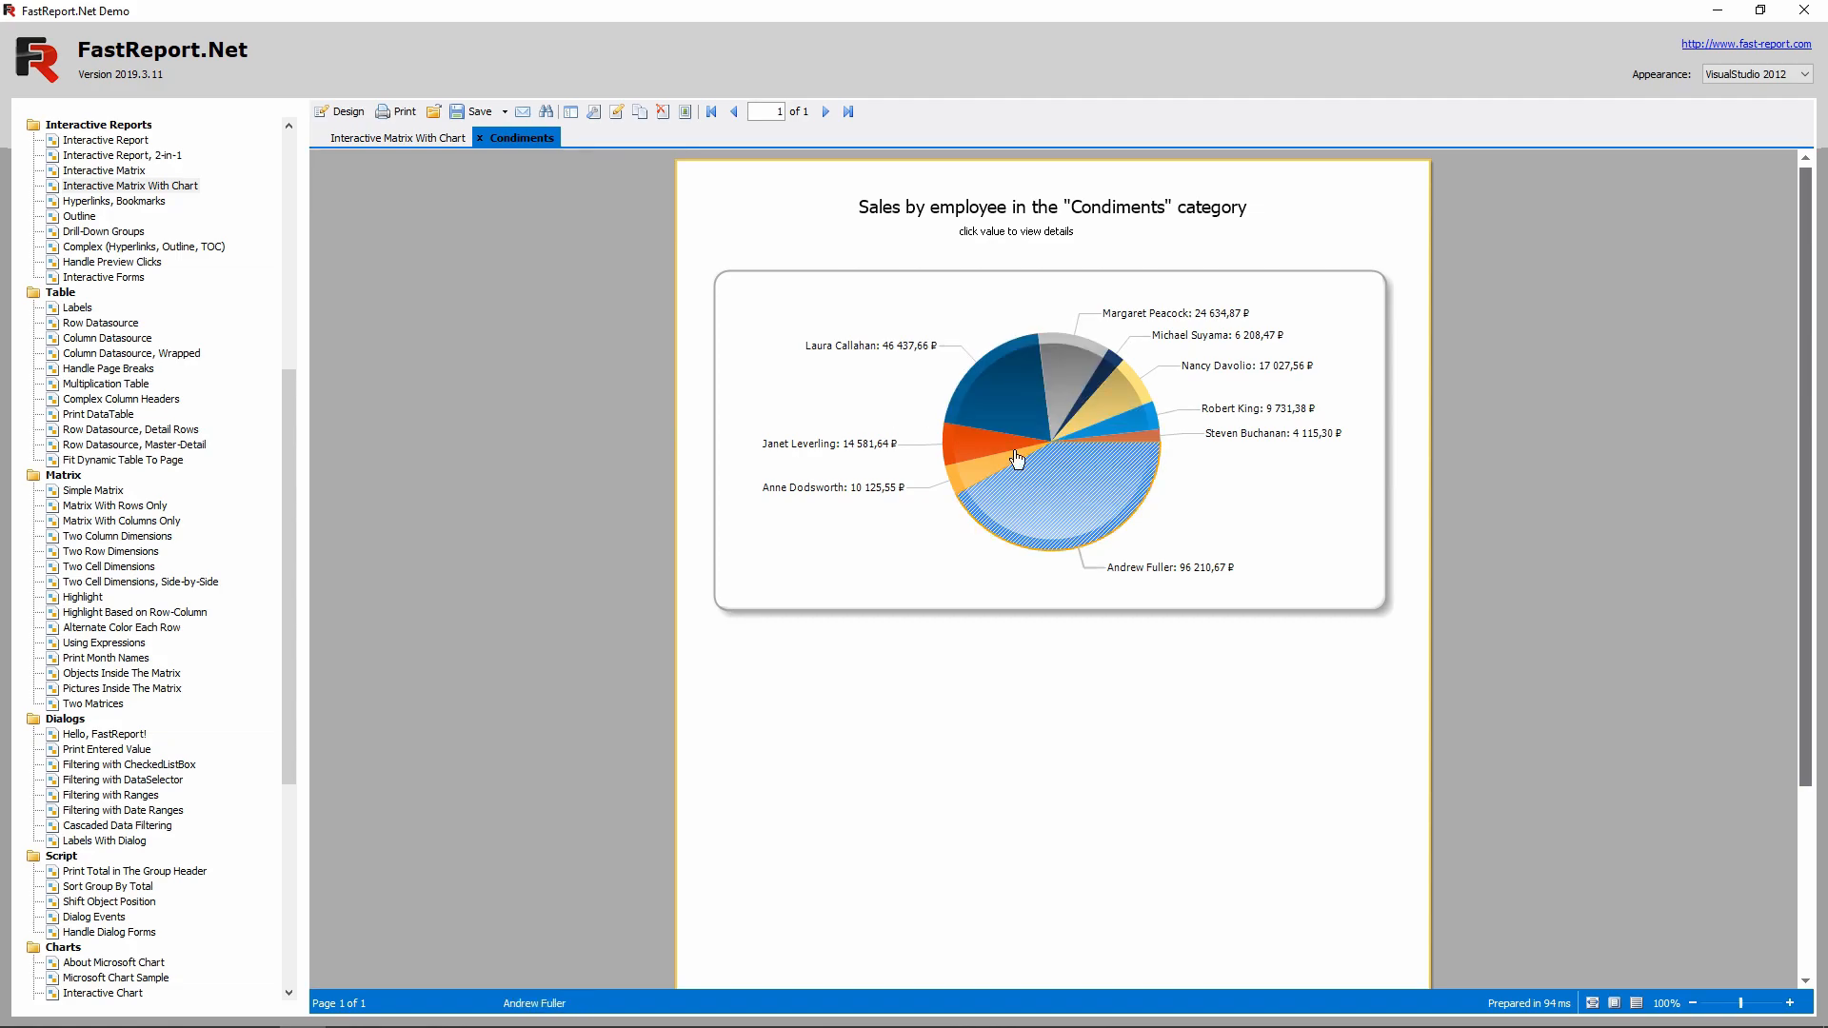
pyautogui.moveTo(1056, 464)
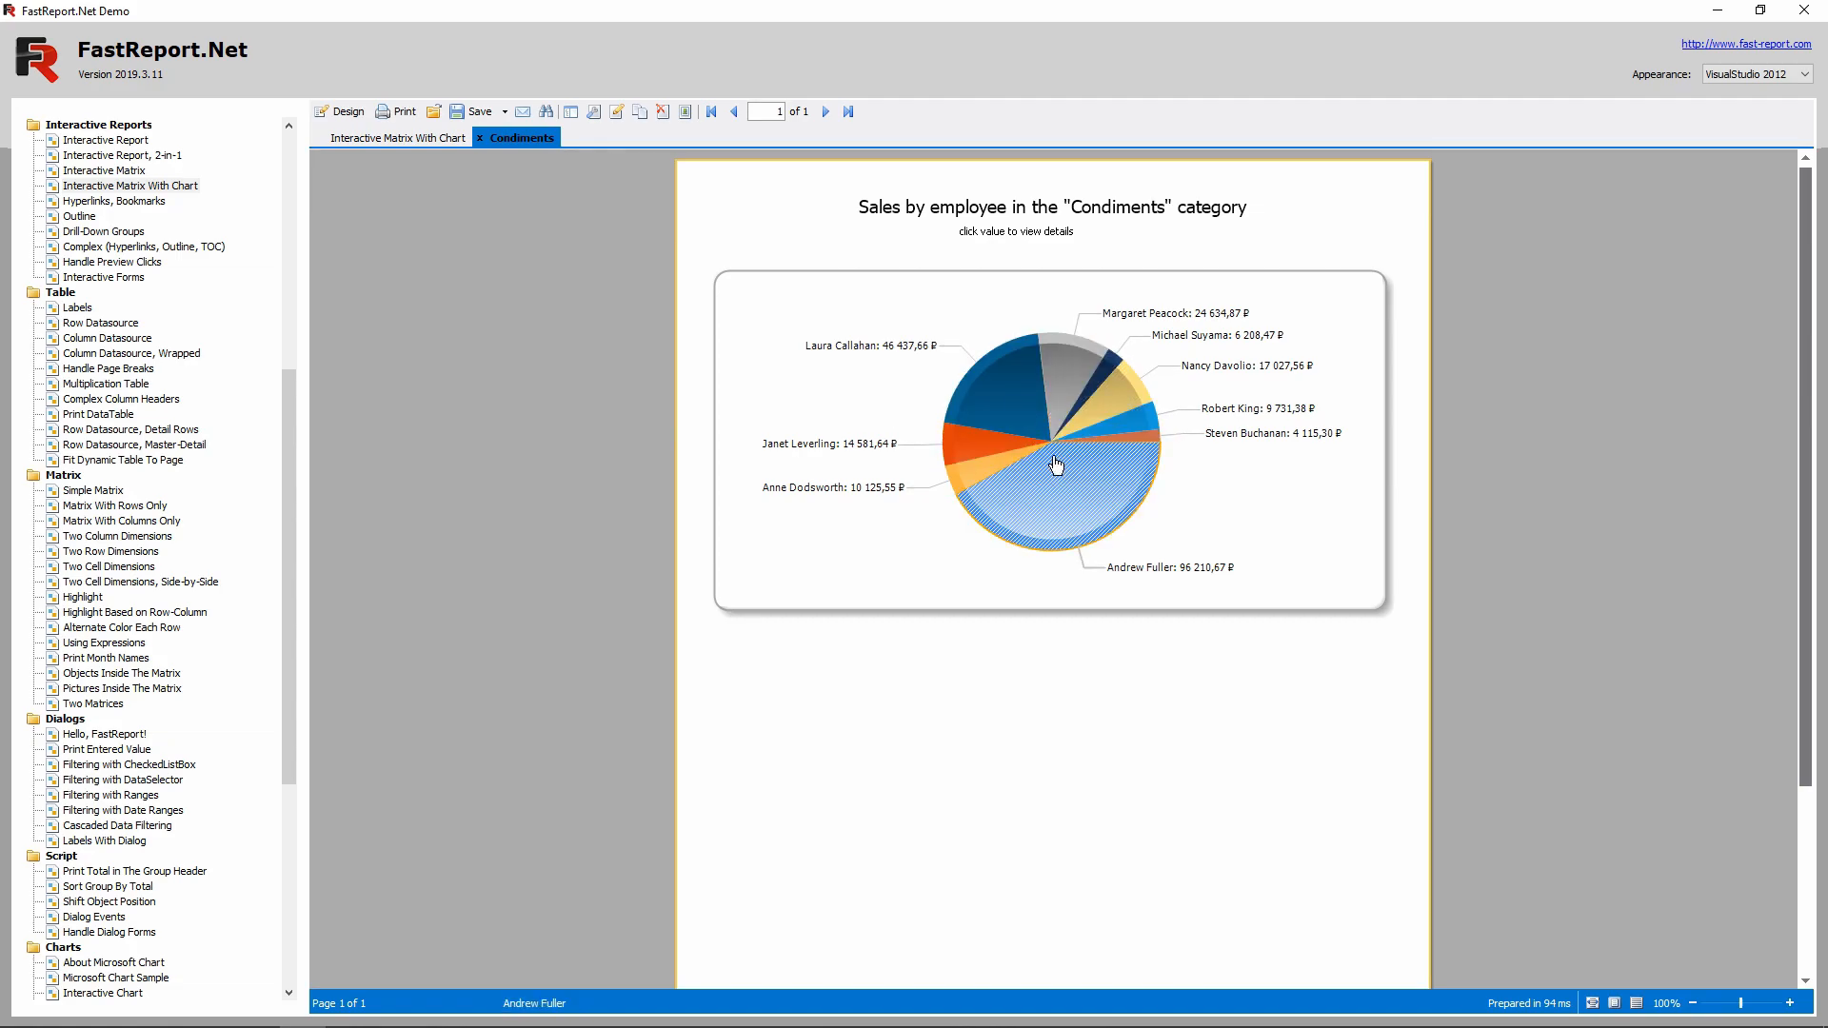
pyautogui.click(1055, 490)
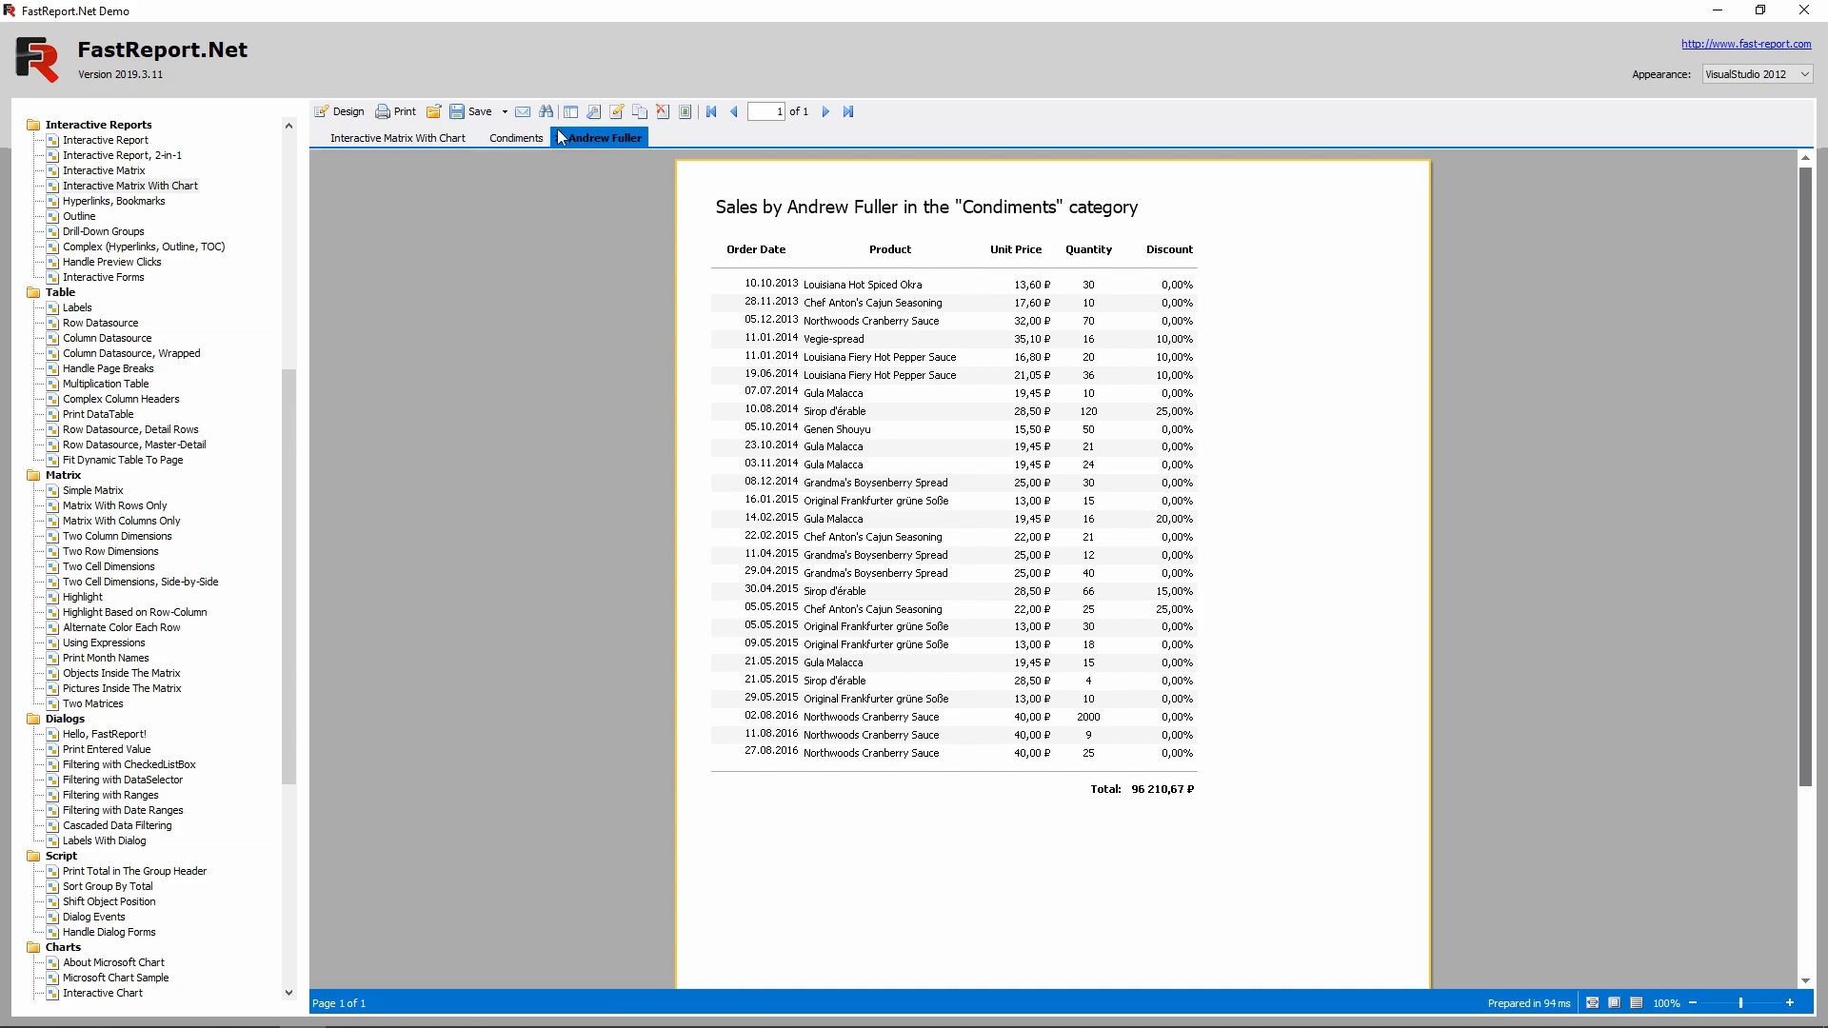
pyautogui.click(516, 138)
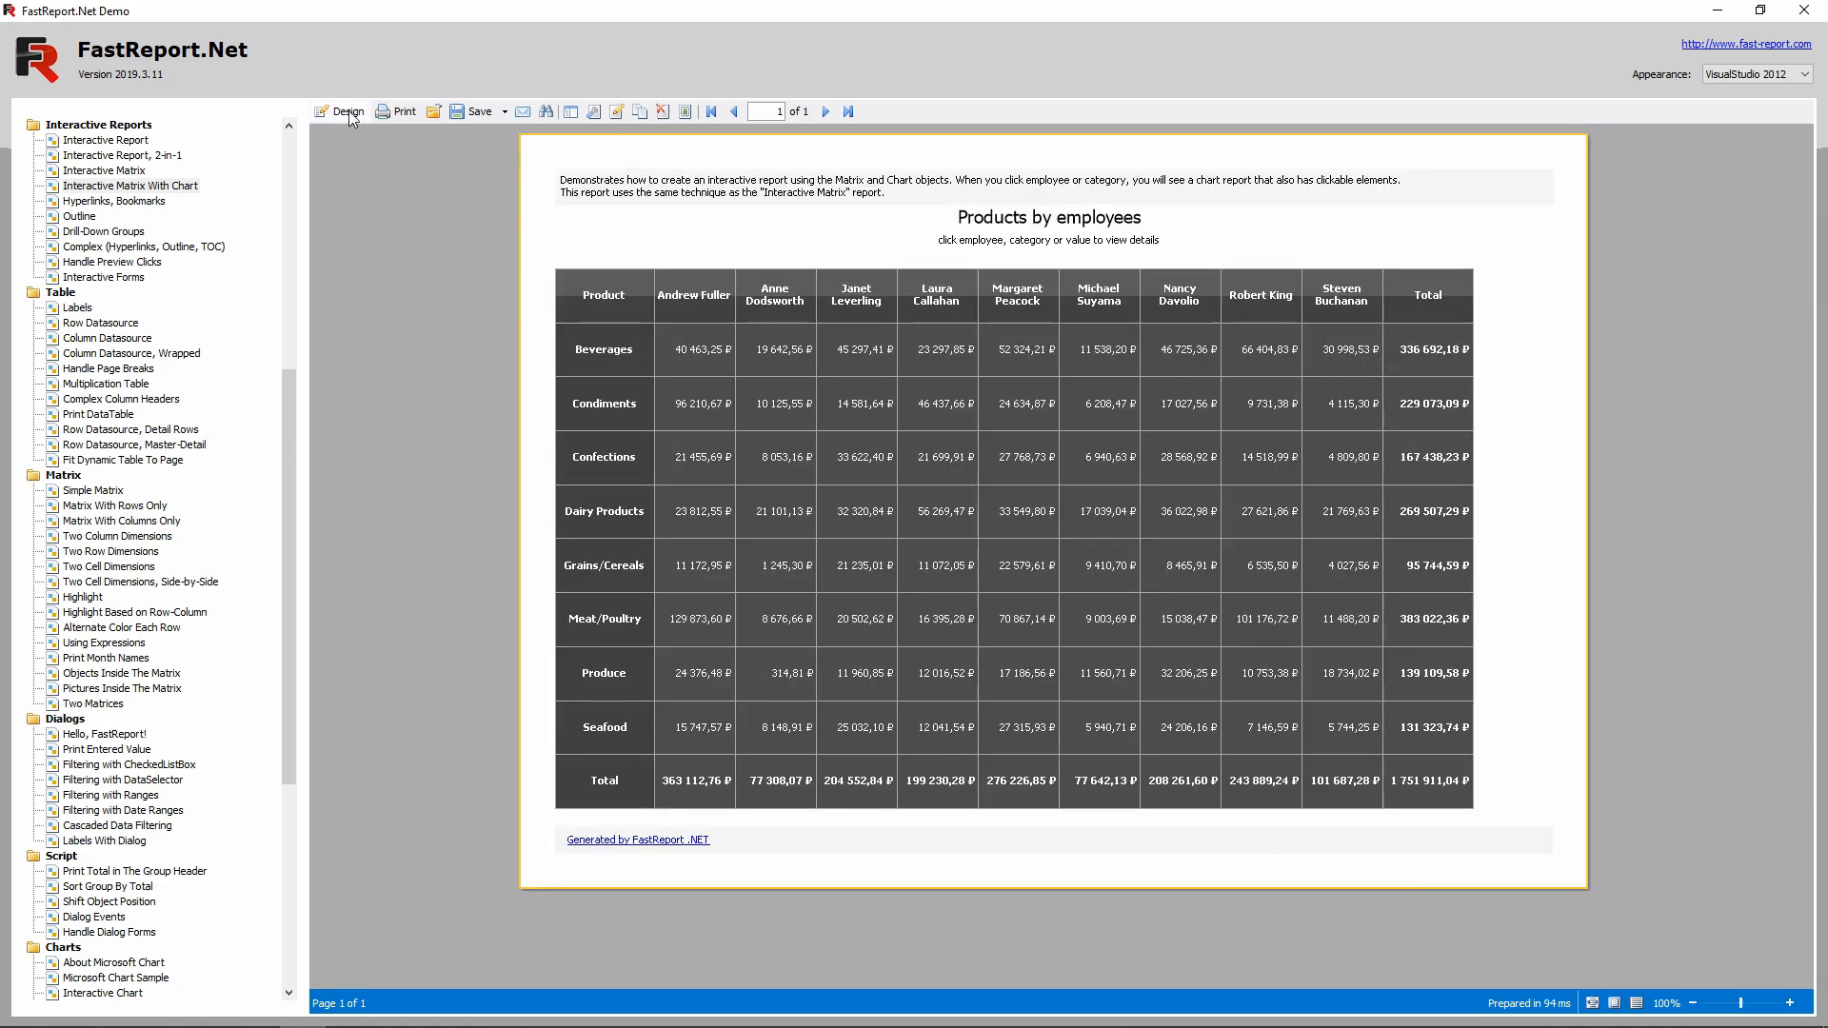
# Step: Switch the report into the designer and browse Page2, Page3 and back to Page1
pyautogui.click(347, 110)
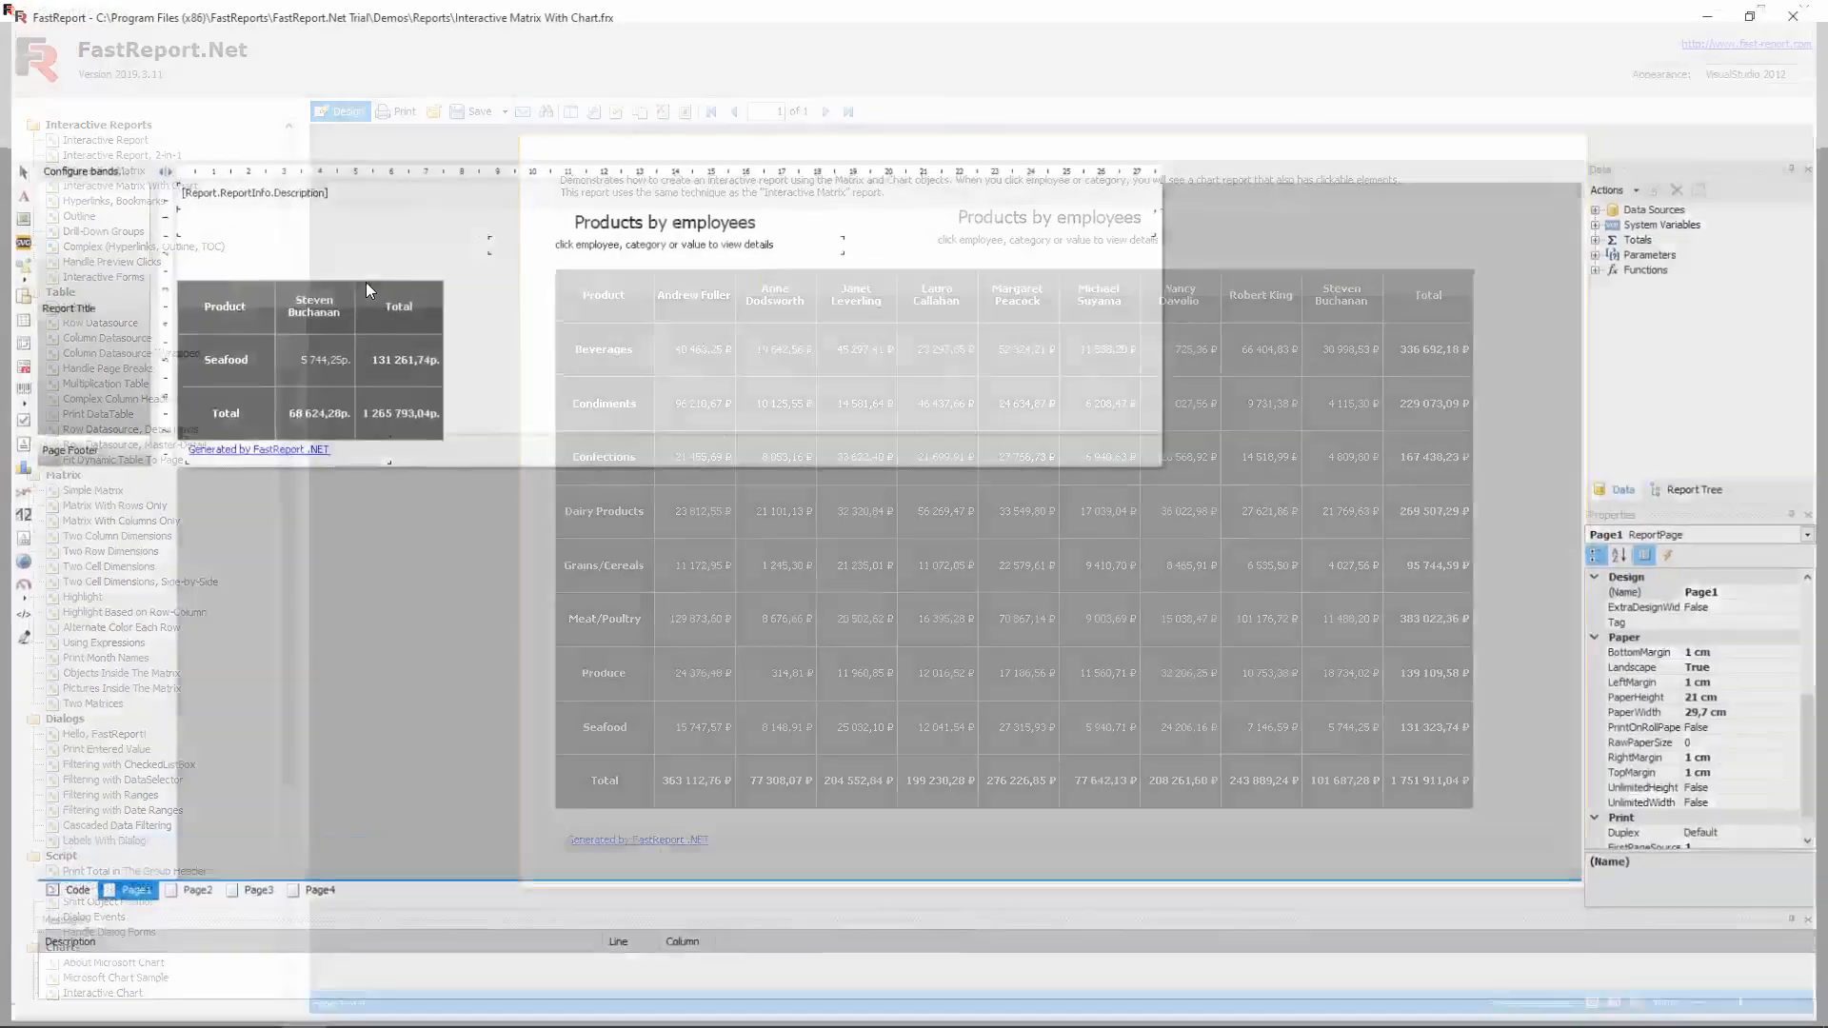
pyautogui.click(189, 895)
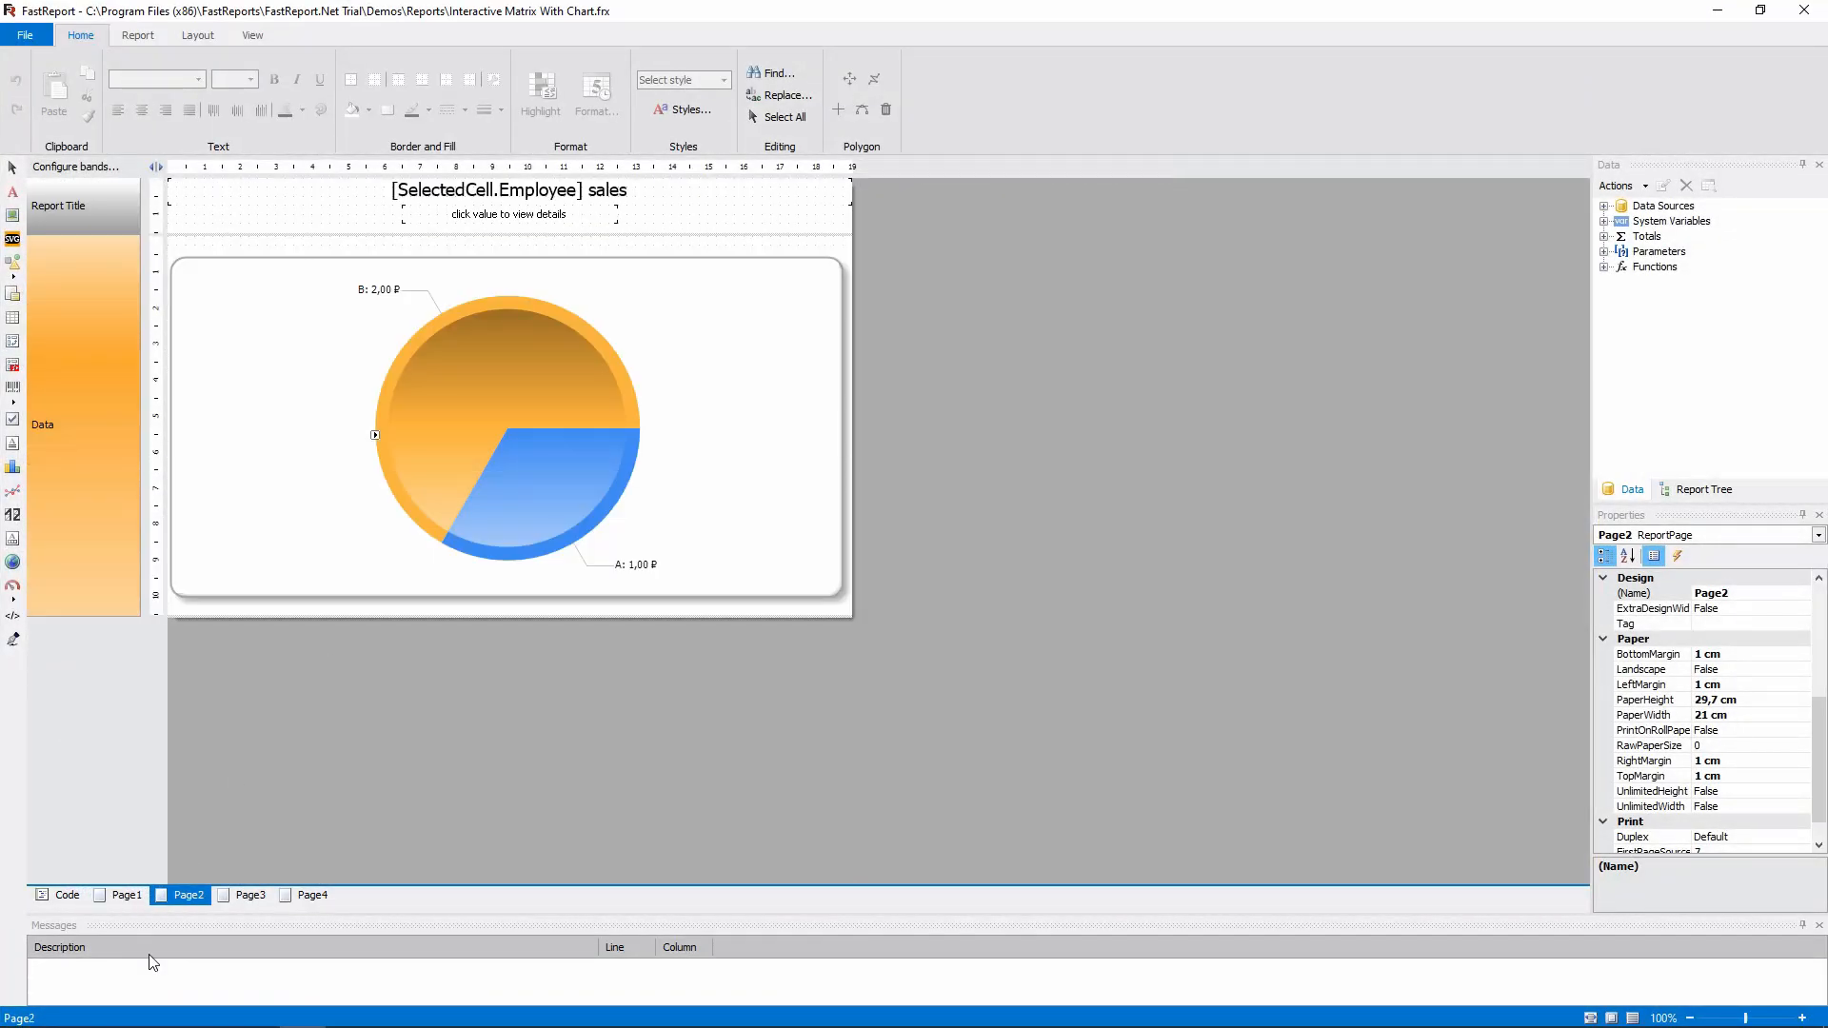
pyautogui.click(248, 895)
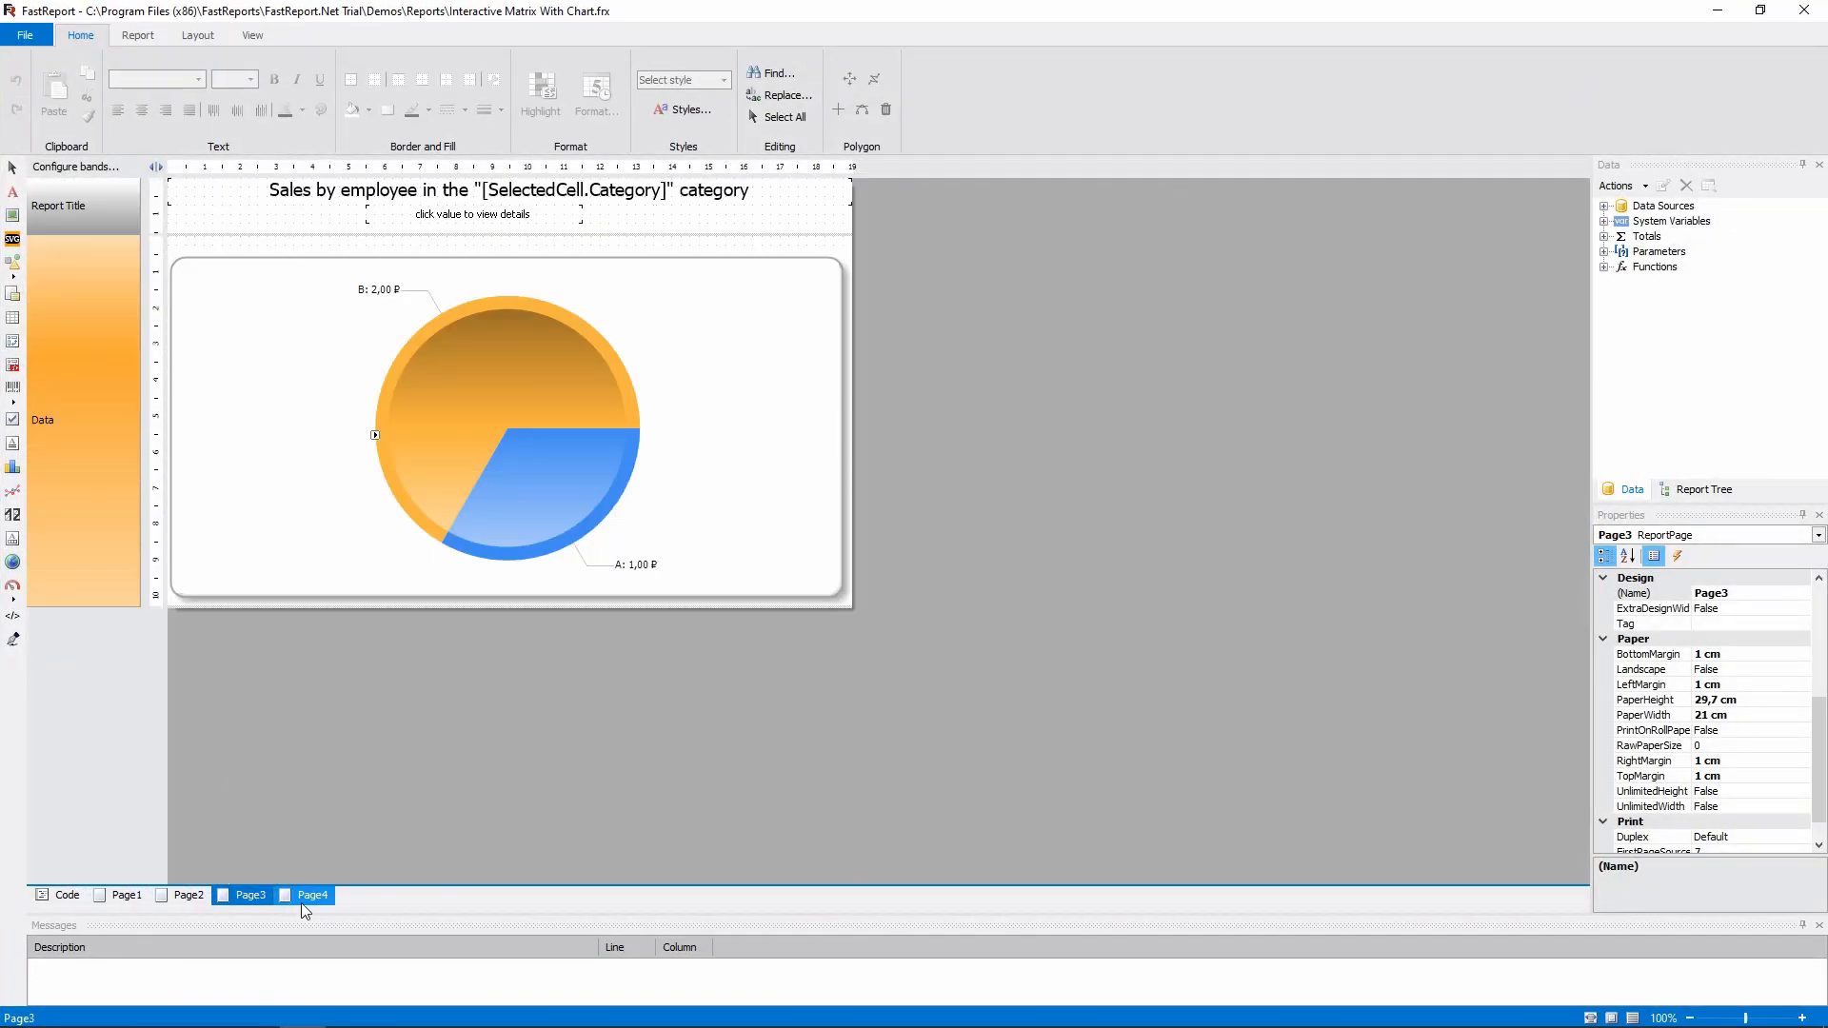
pyautogui.click(126, 895)
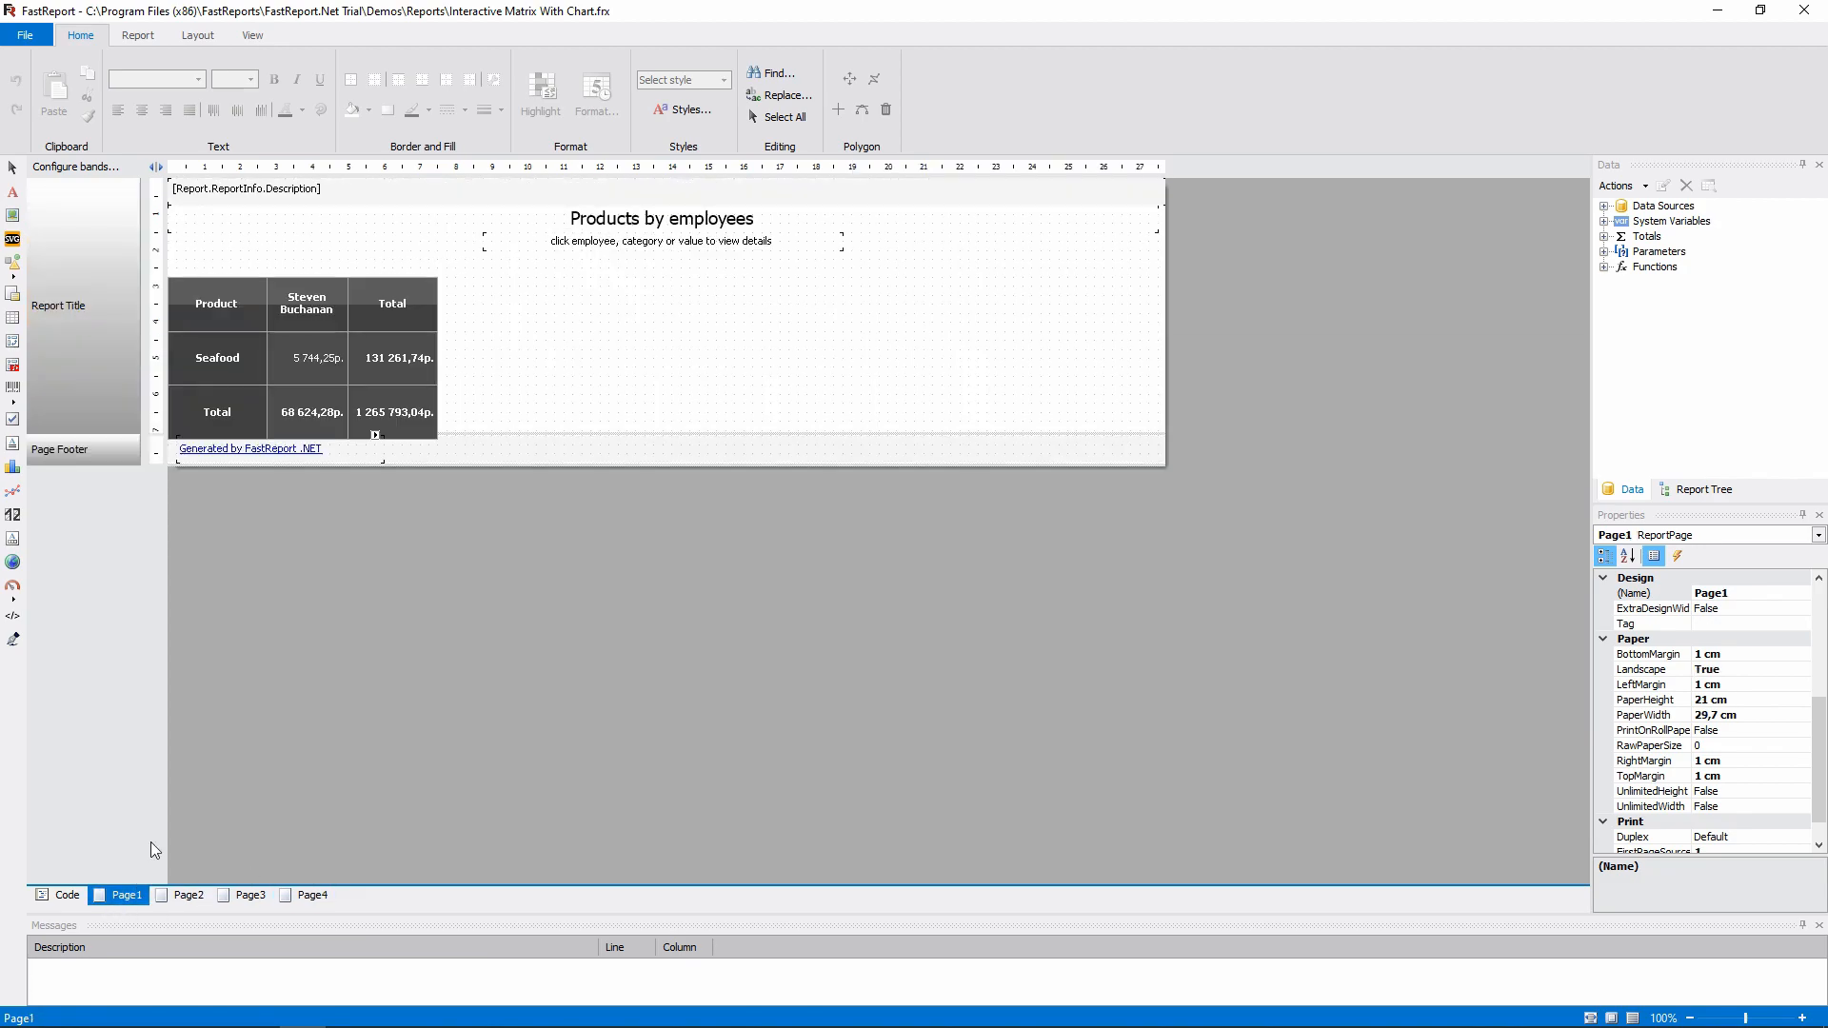
# Step: Review the matrix value cell's hyperlink to Page4 and its SelectedCell parameter list
pyautogui.rightClick(307, 358)
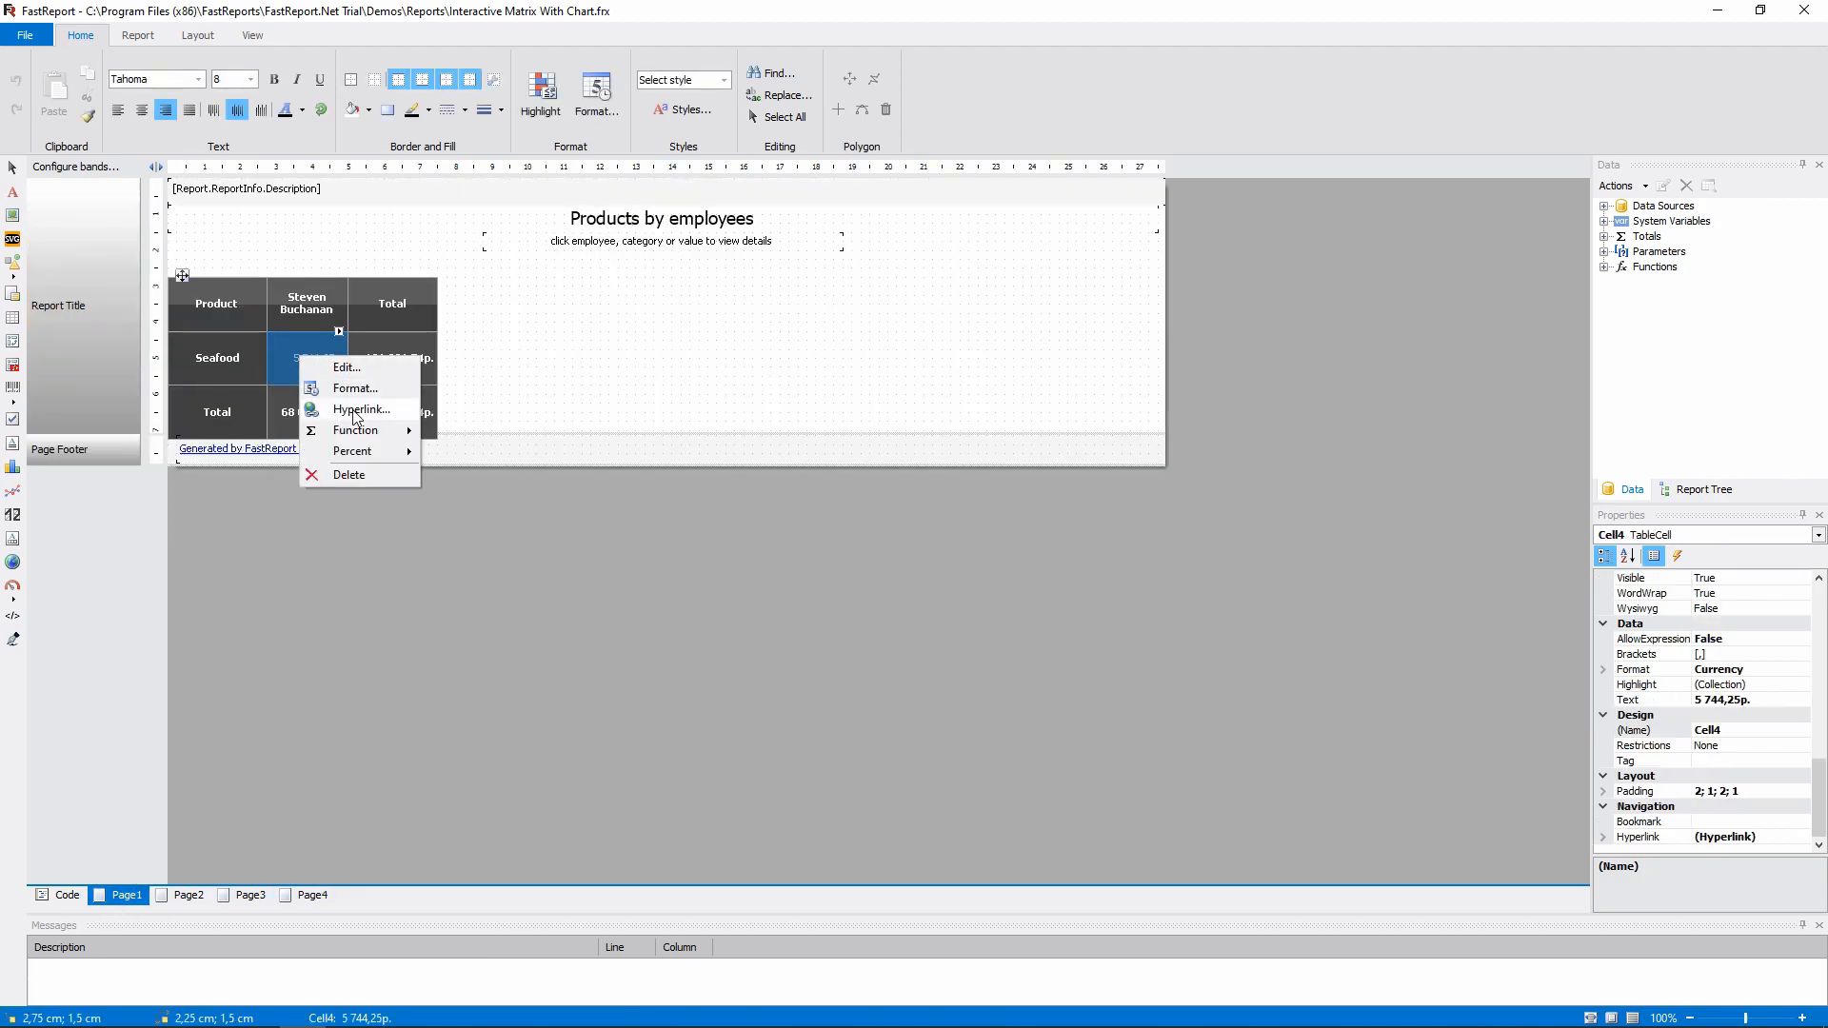
pyautogui.click(362, 407)
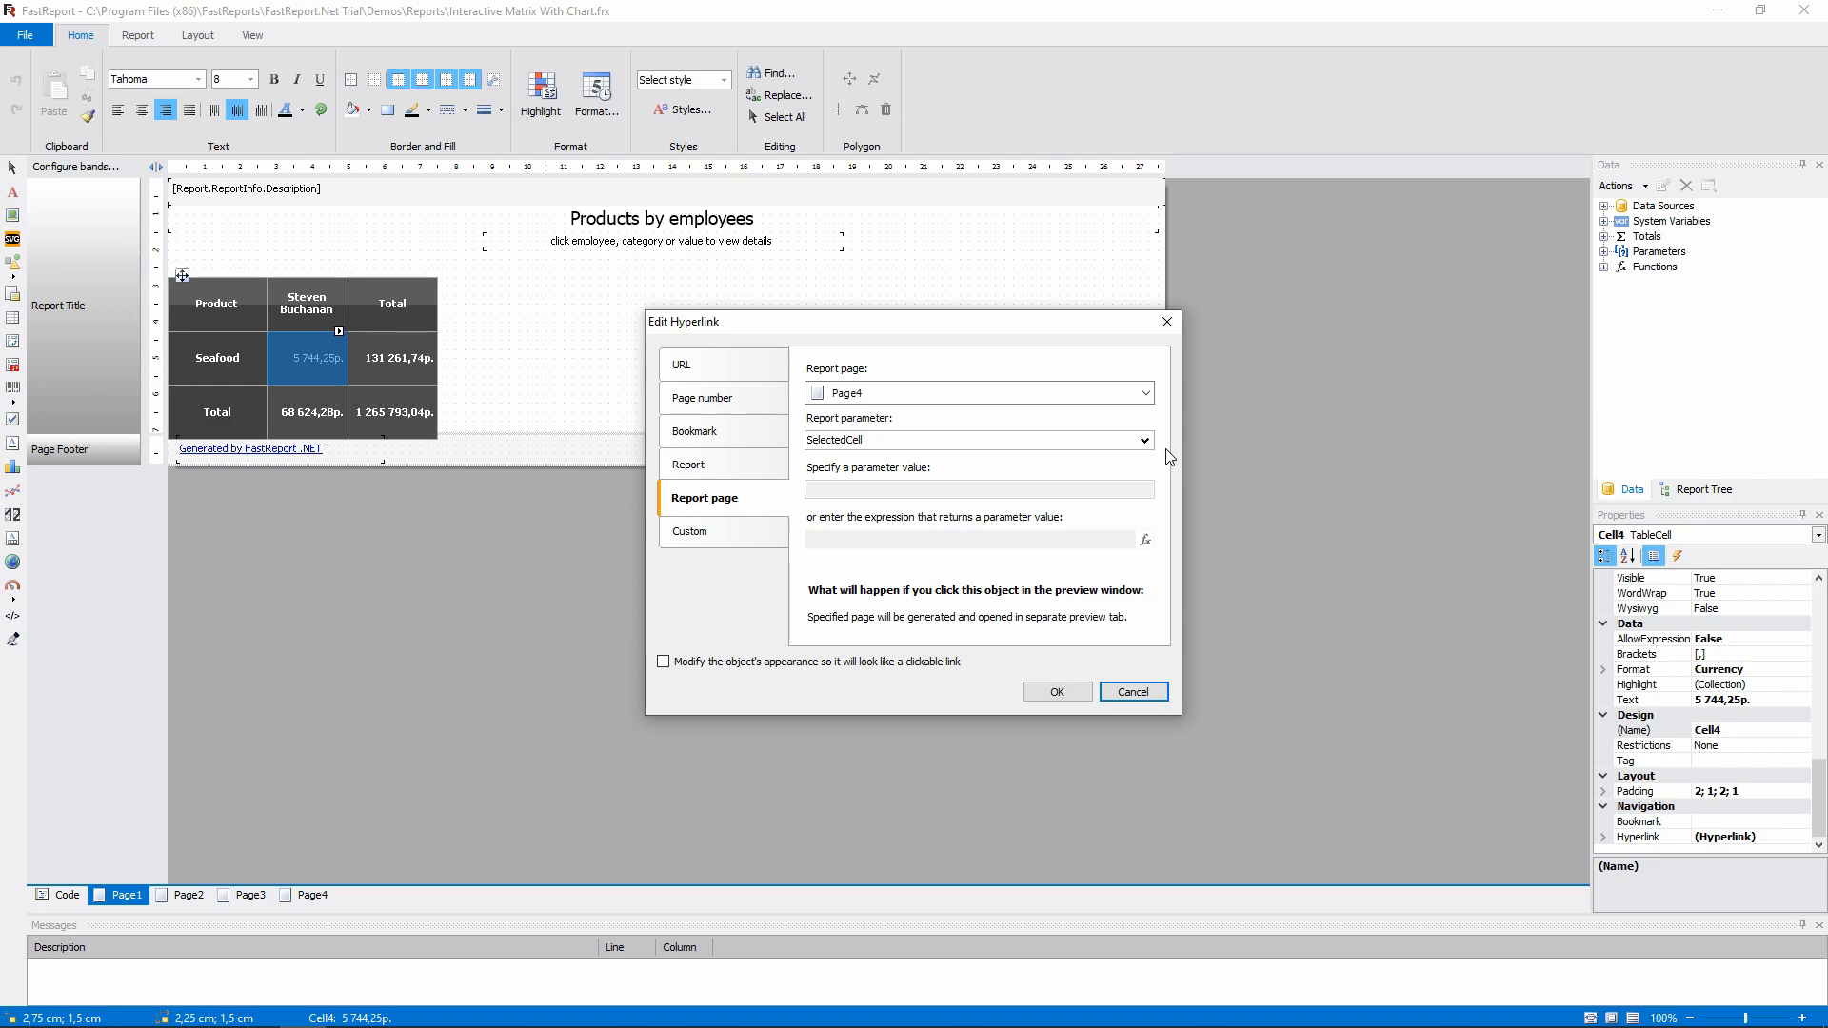
pyautogui.click(1144, 440)
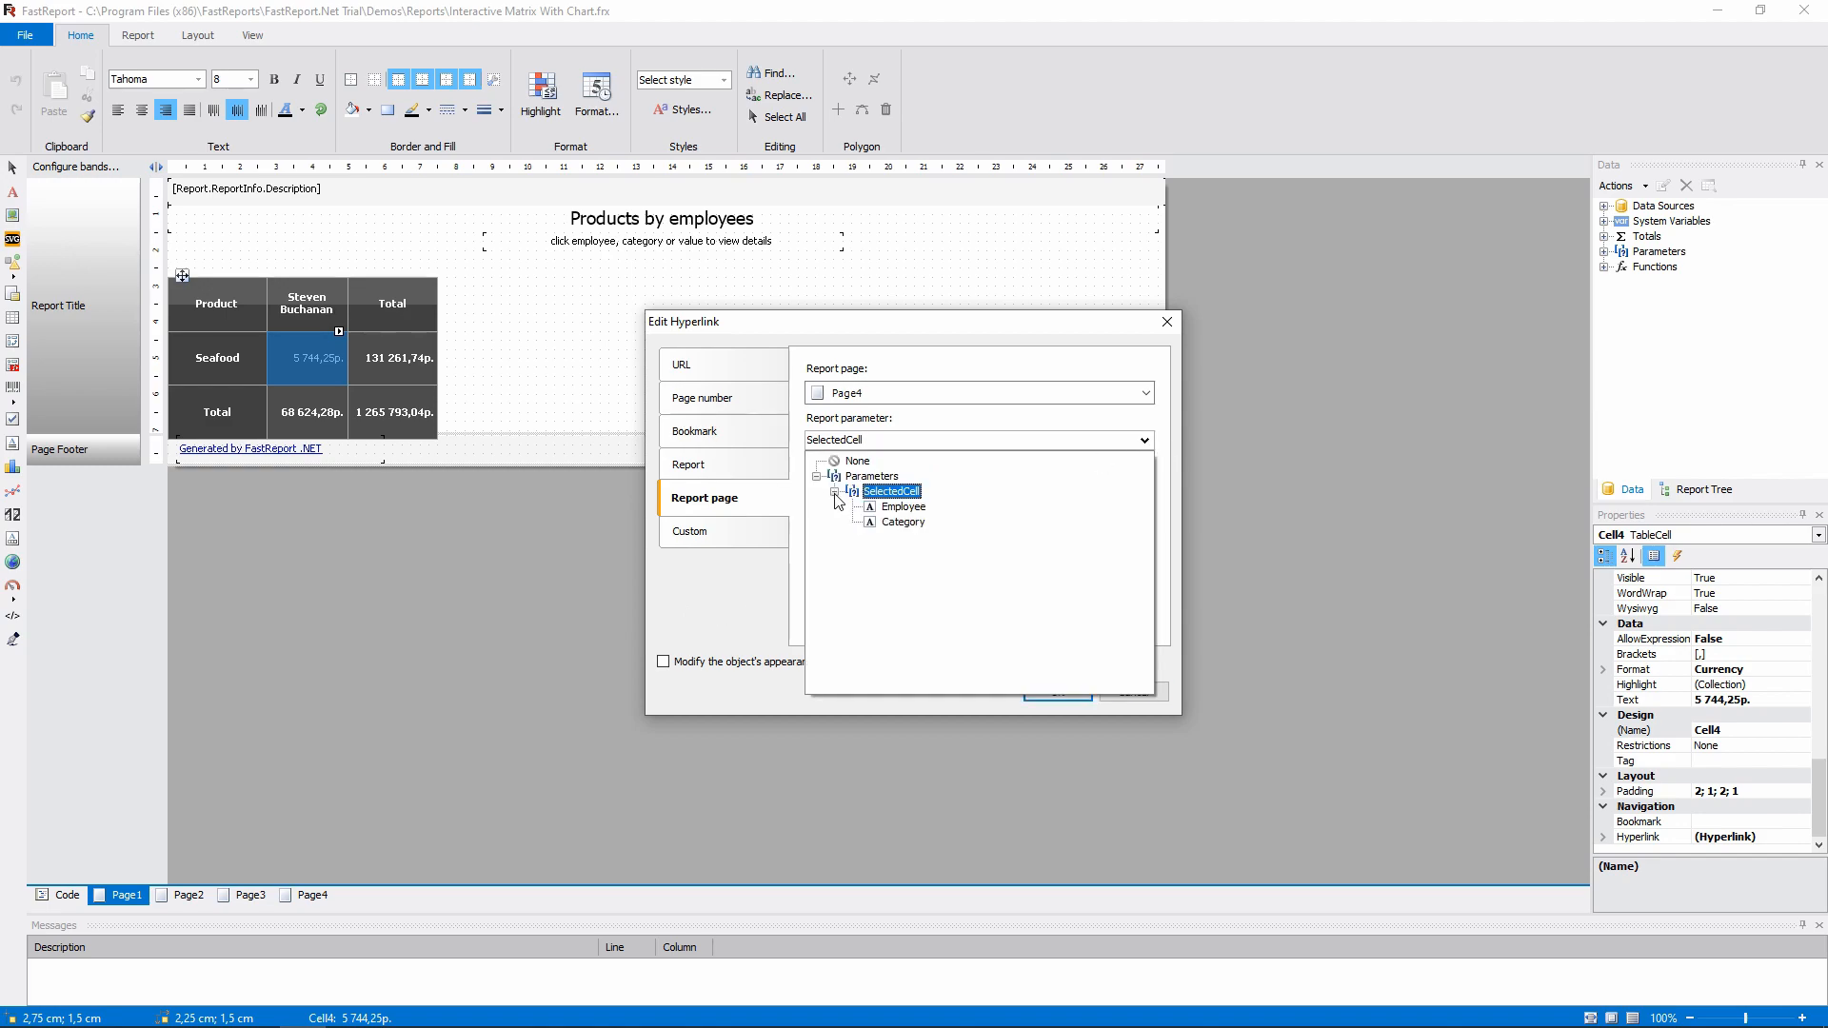
pyautogui.moveTo(846, 580)
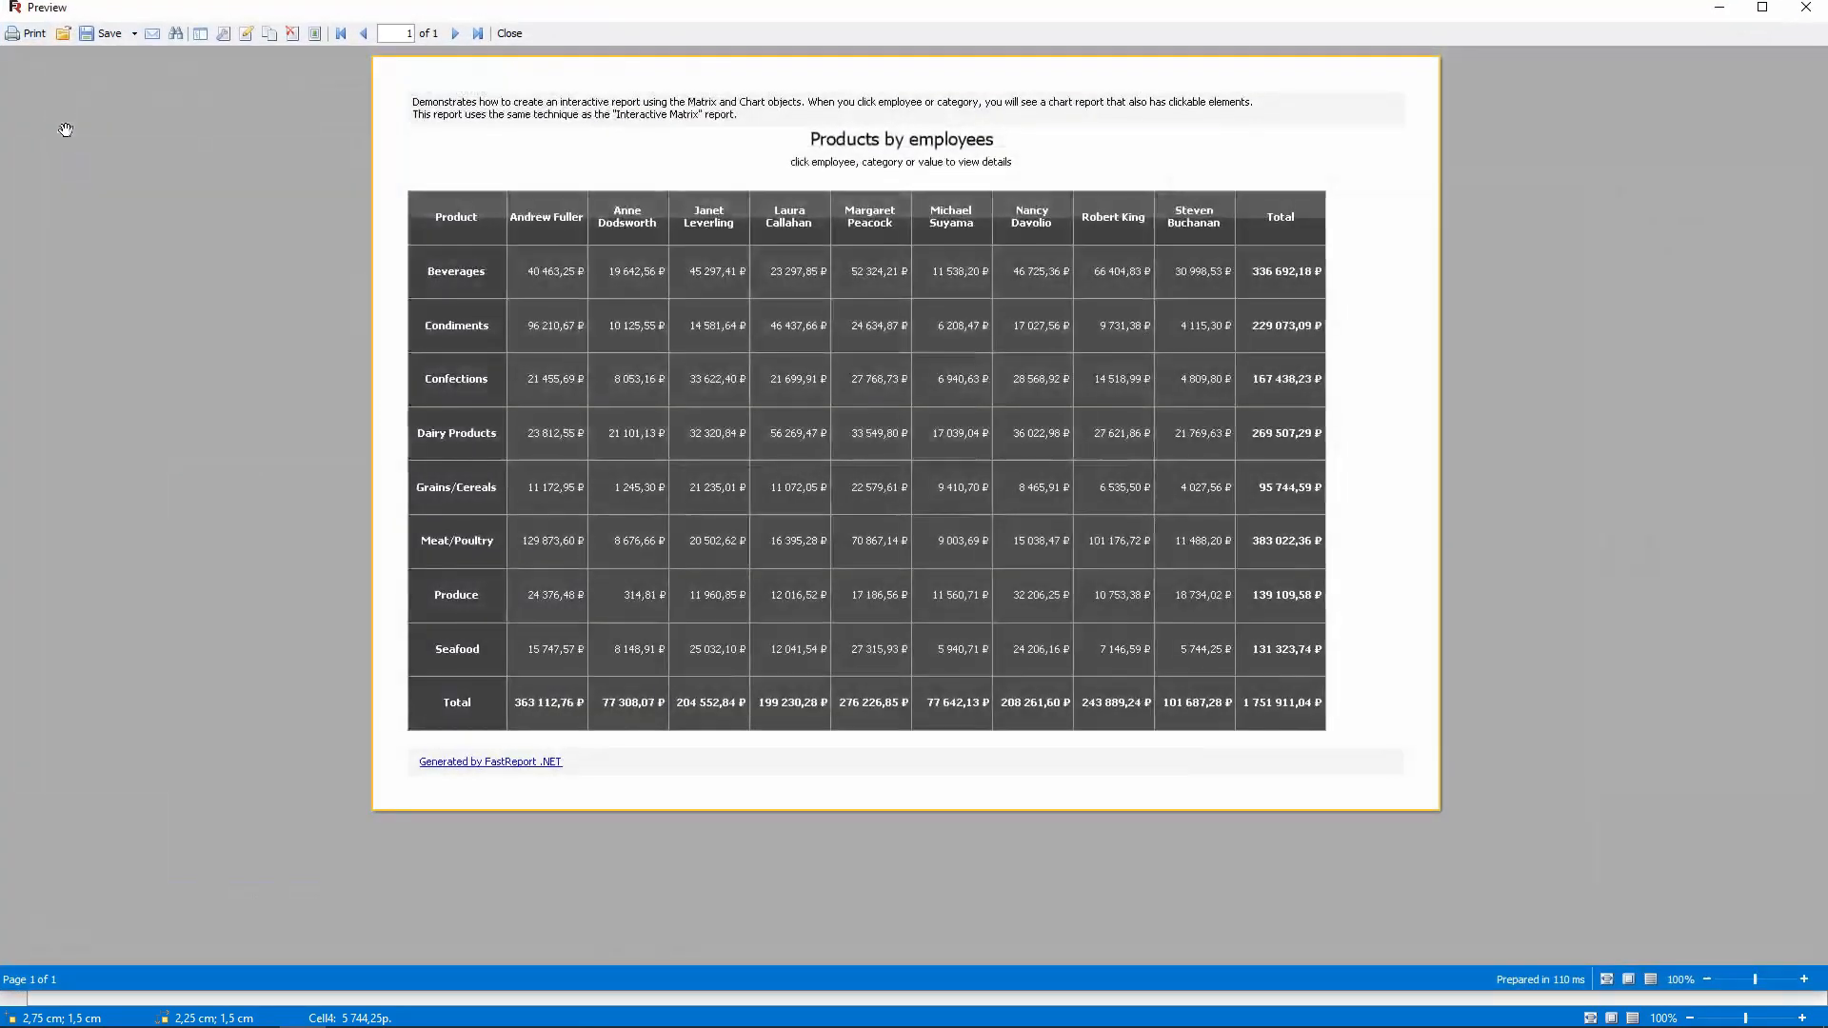
pyautogui.click(455, 325)
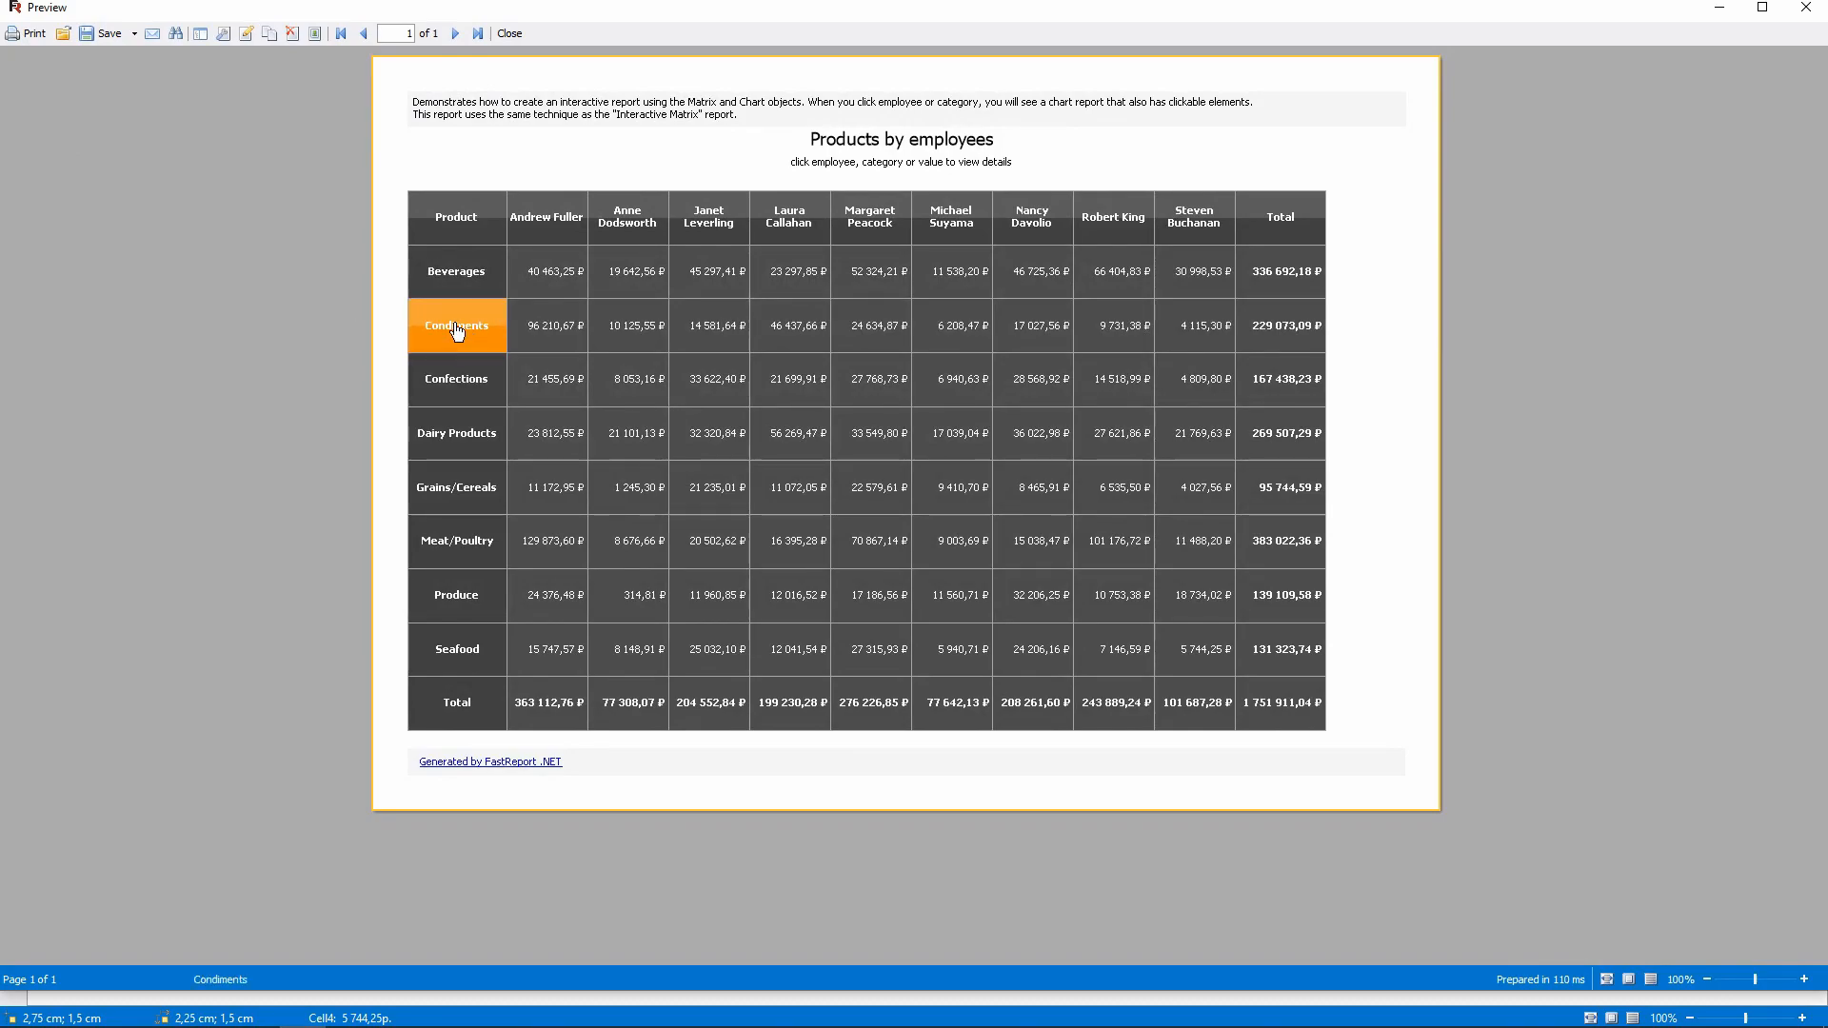
pyautogui.click(455, 326)
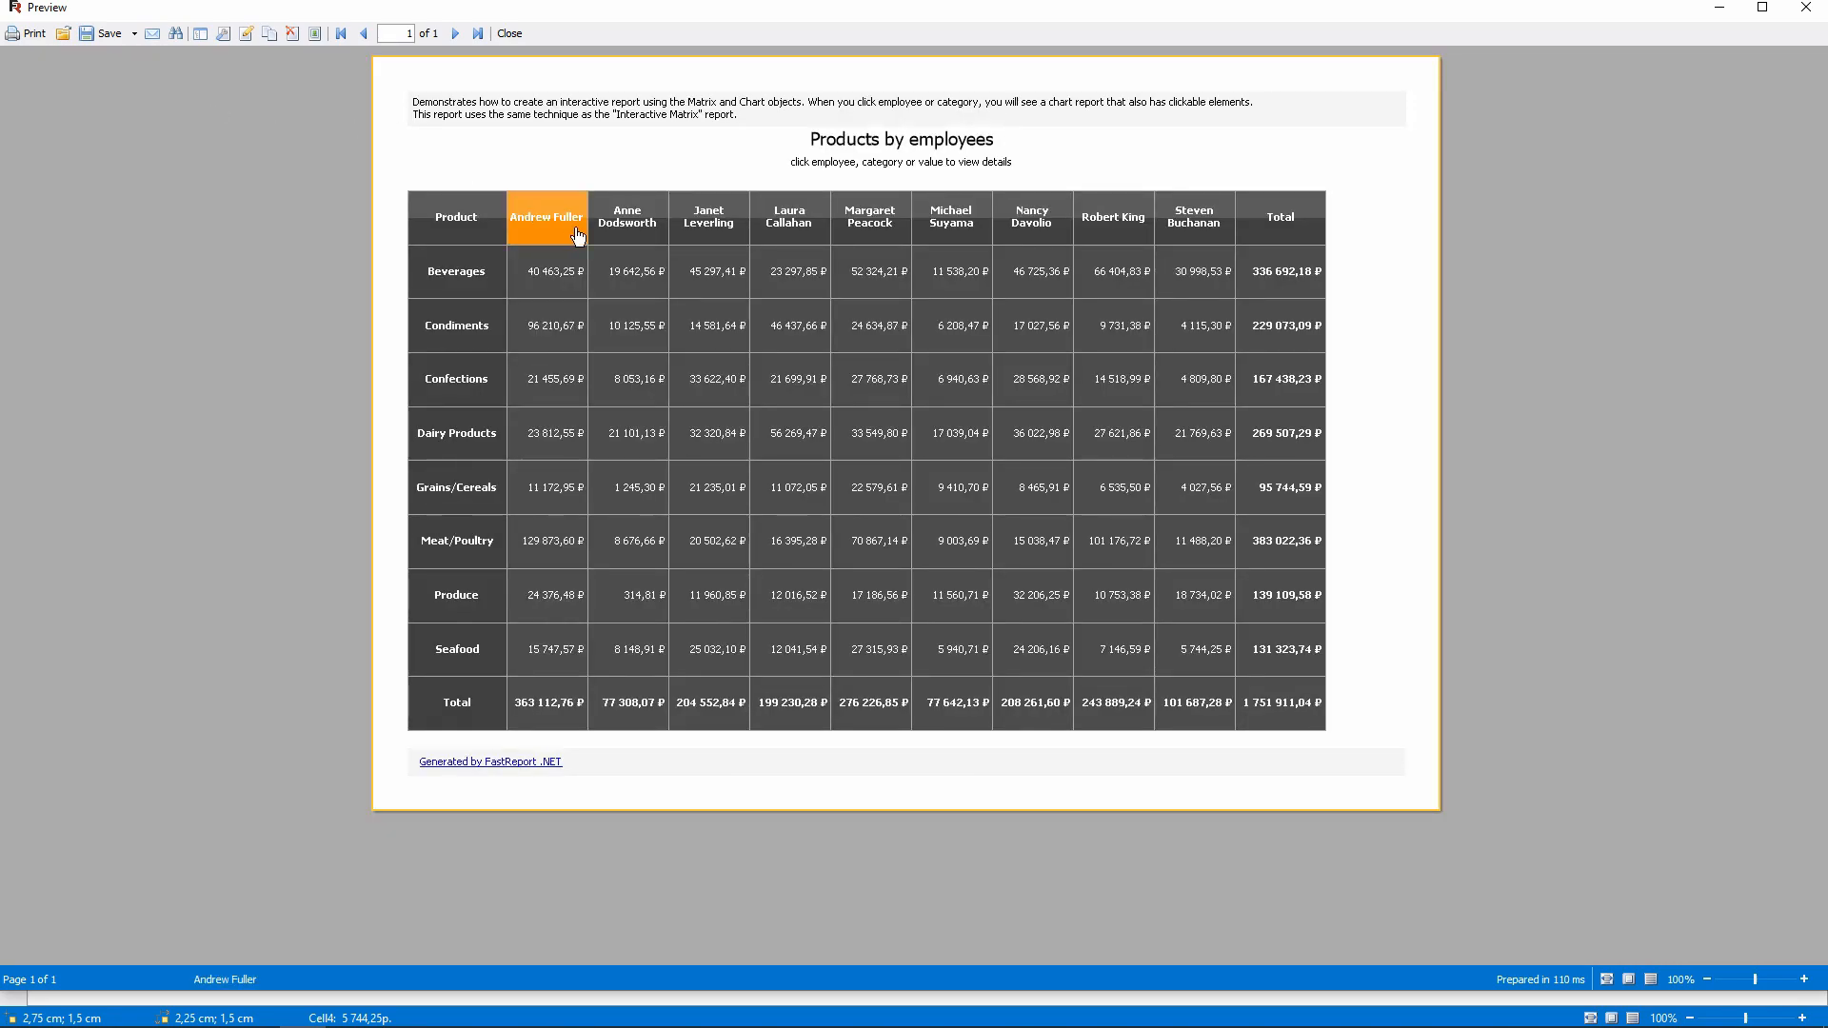
pyautogui.click(789, 217)
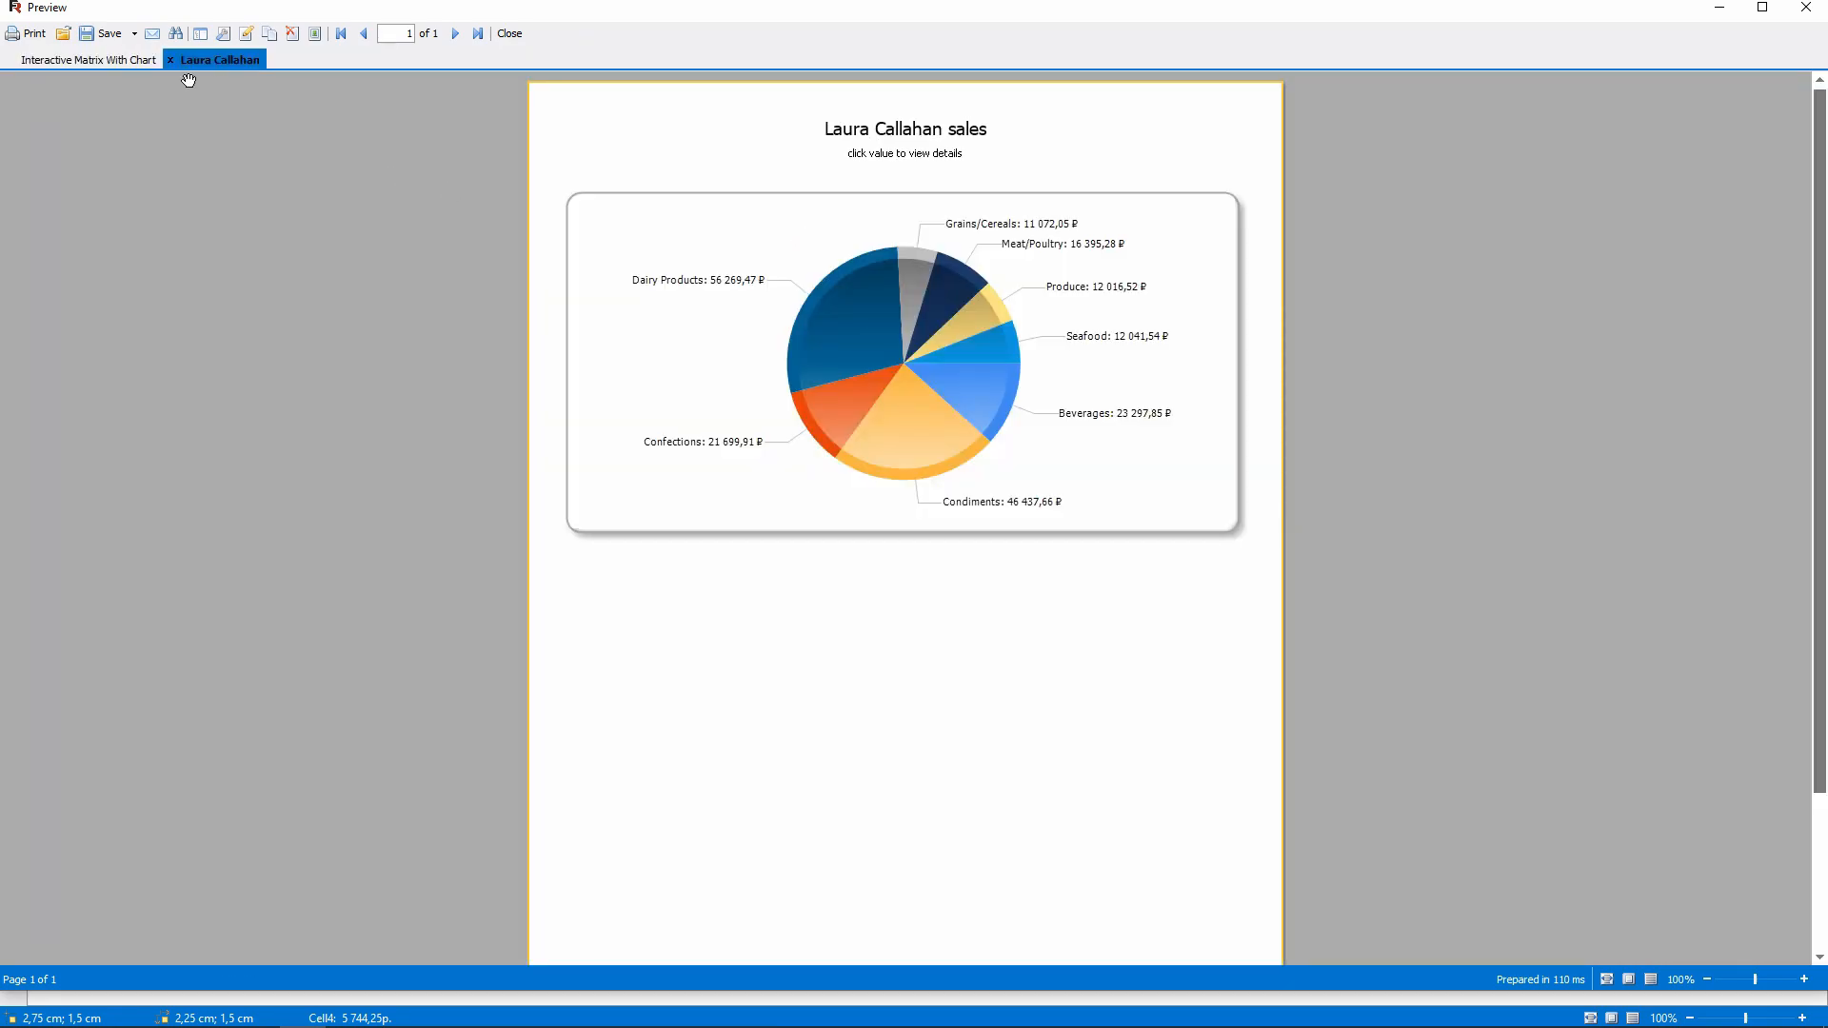
pyautogui.moveTo(179, 97)
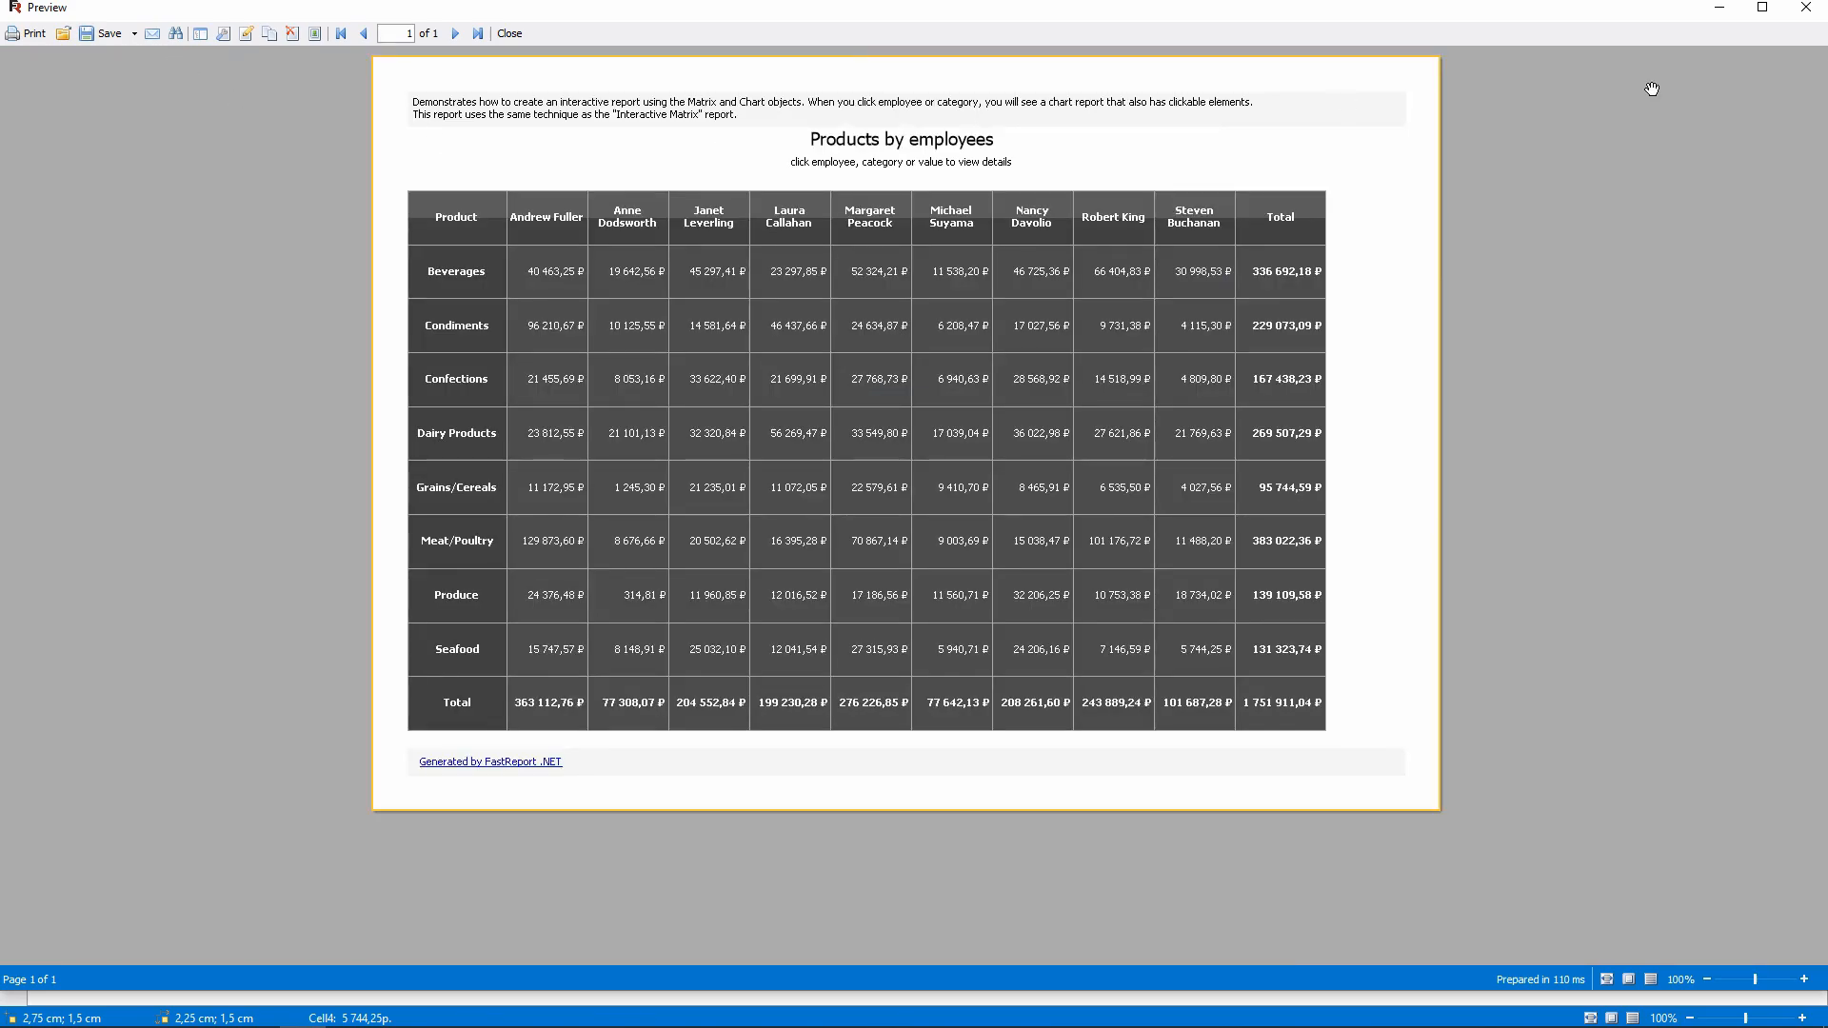
pyautogui.click(508, 32)
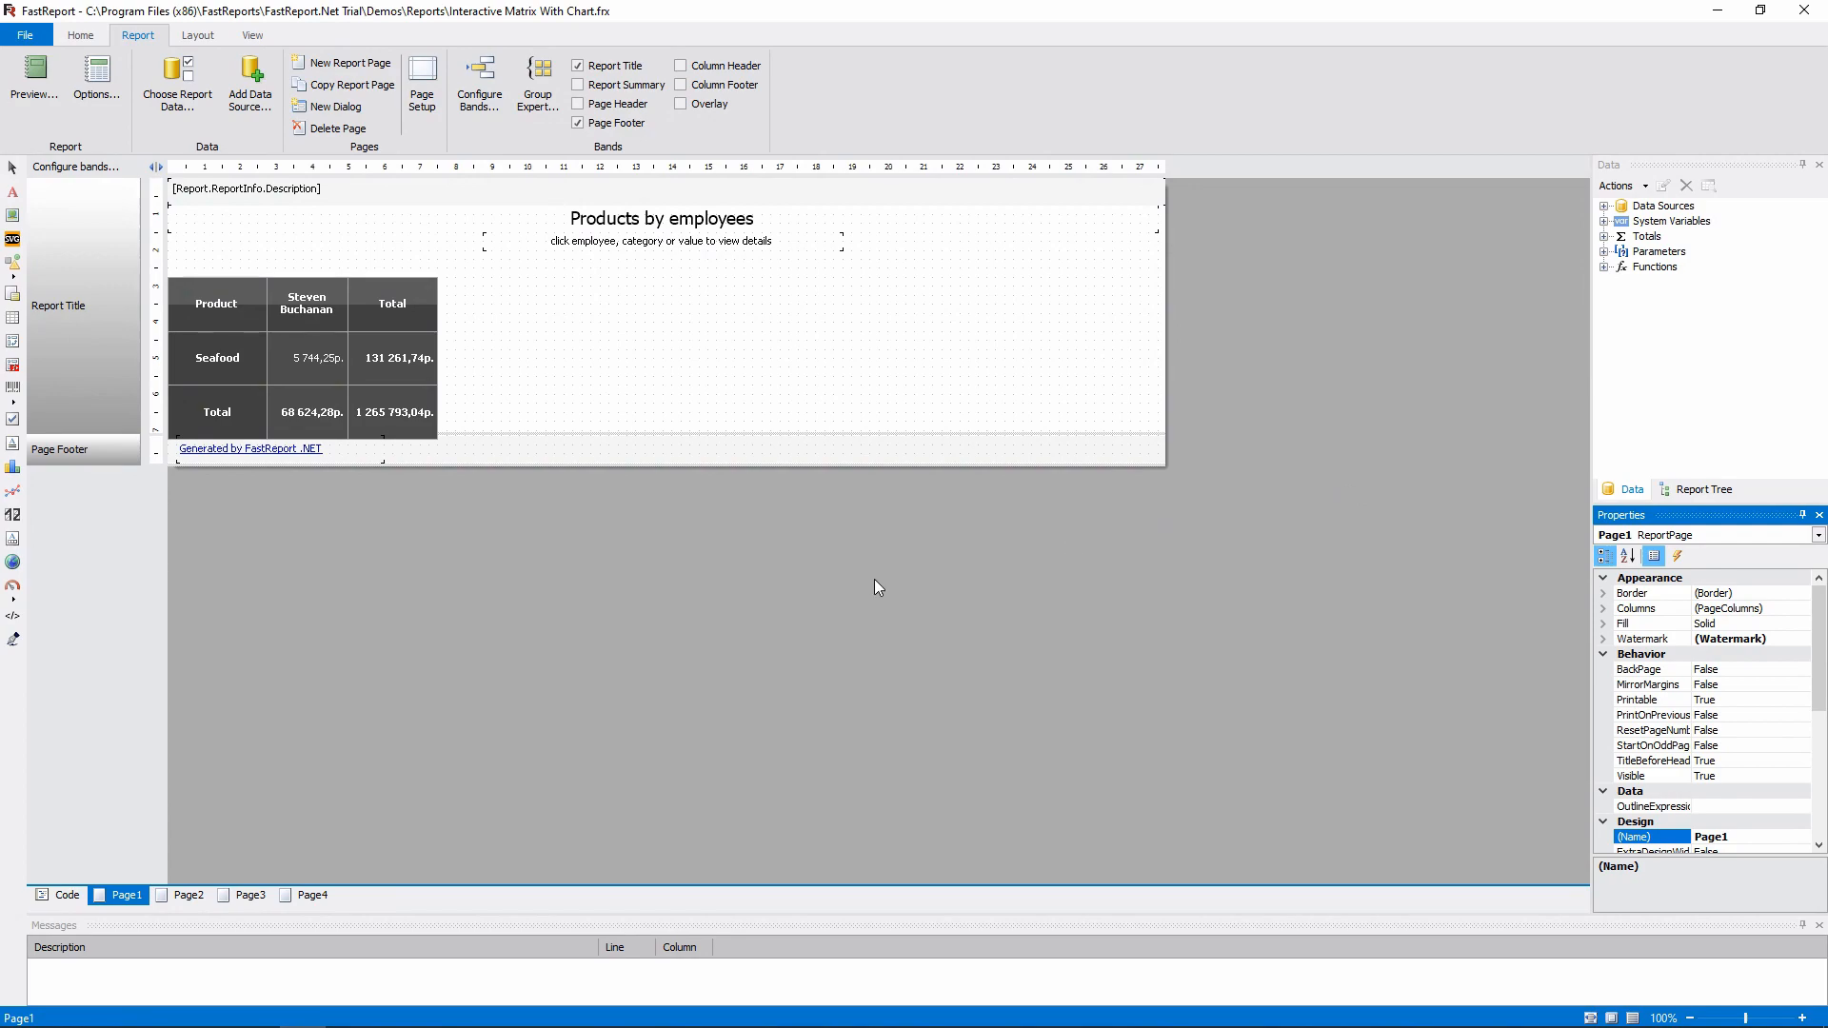
# Step: Inspect the Page2 pie chart's employee filter expression in the Chart Editor
pyautogui.click(187, 895)
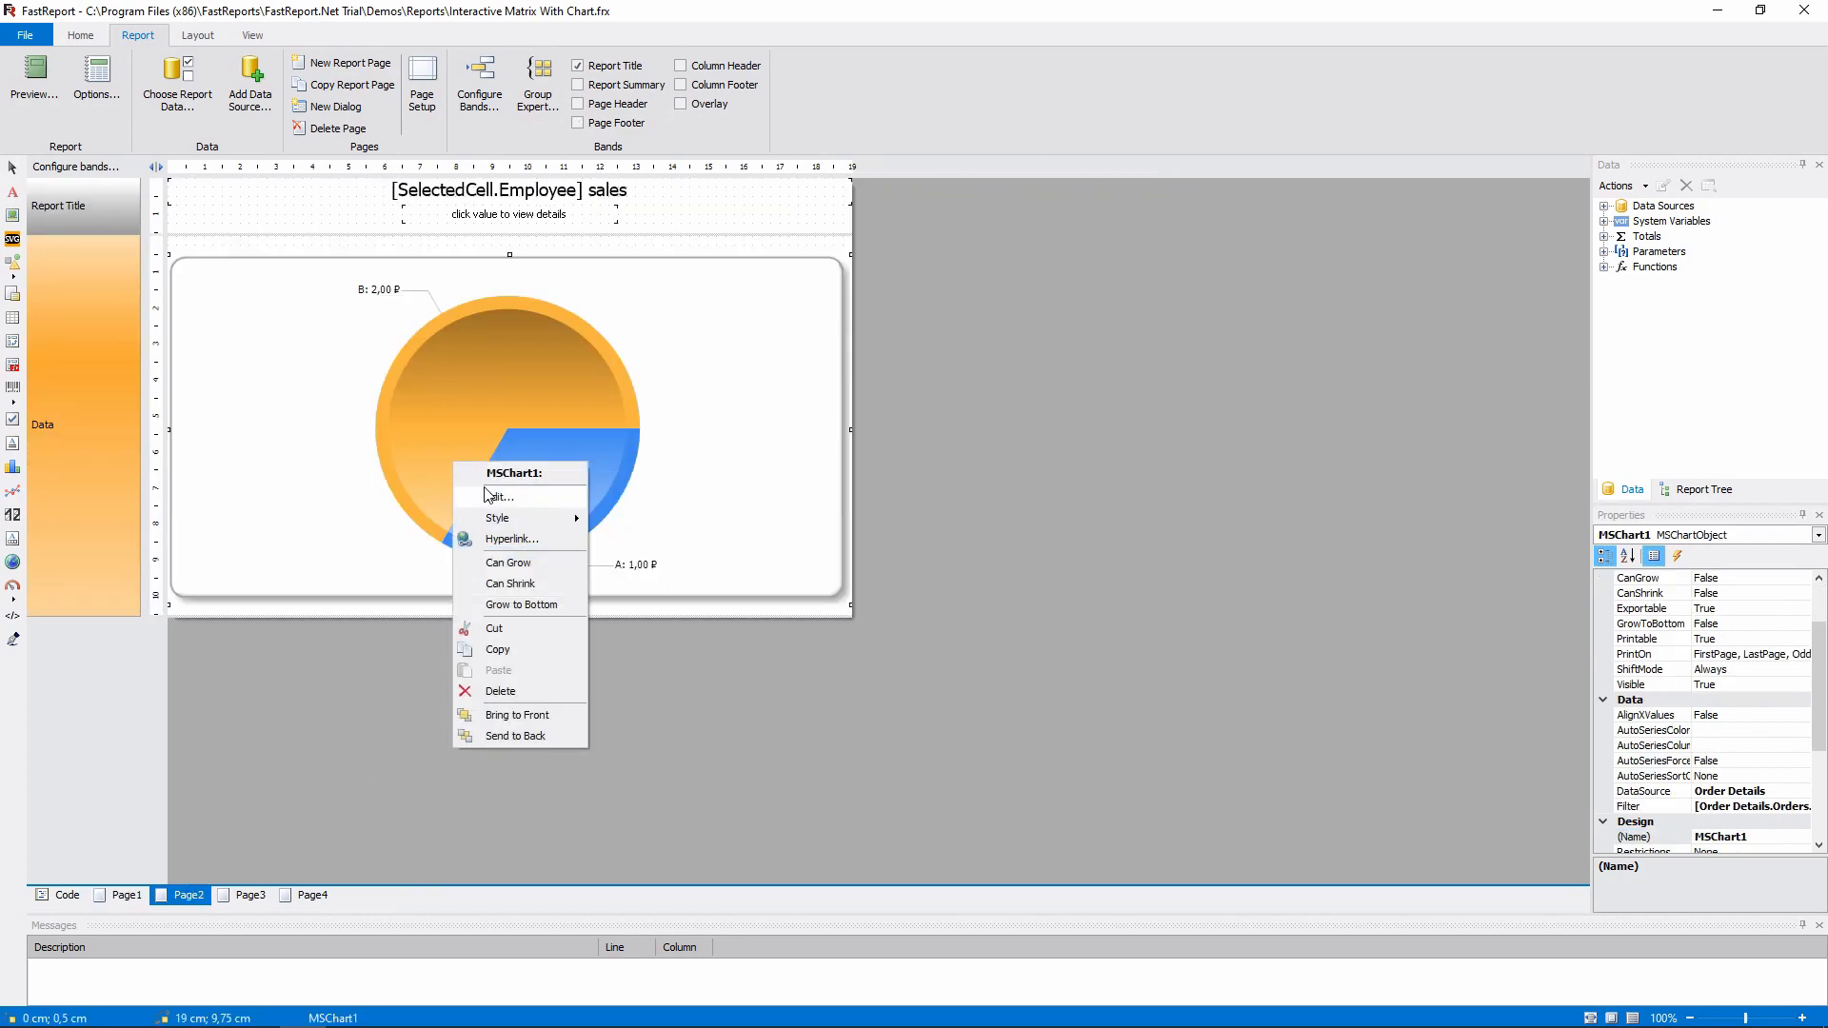
pyautogui.click(499, 496)
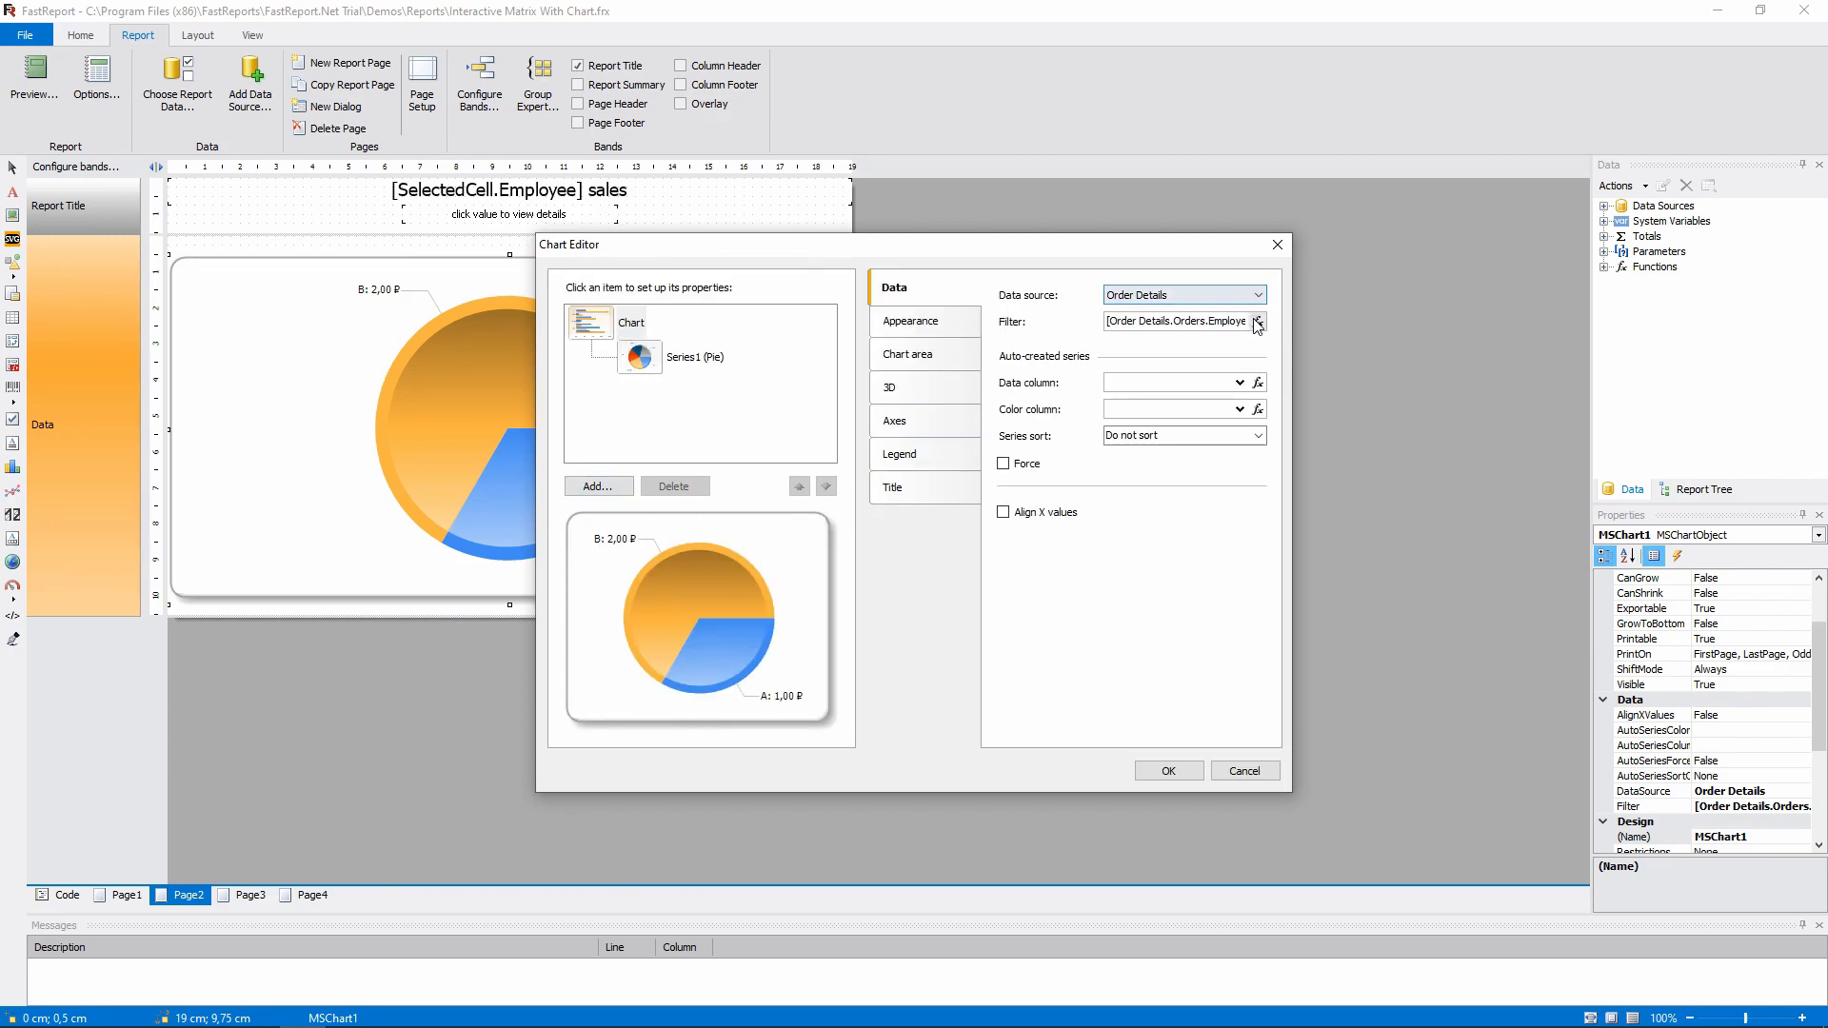
pyautogui.click(1257, 321)
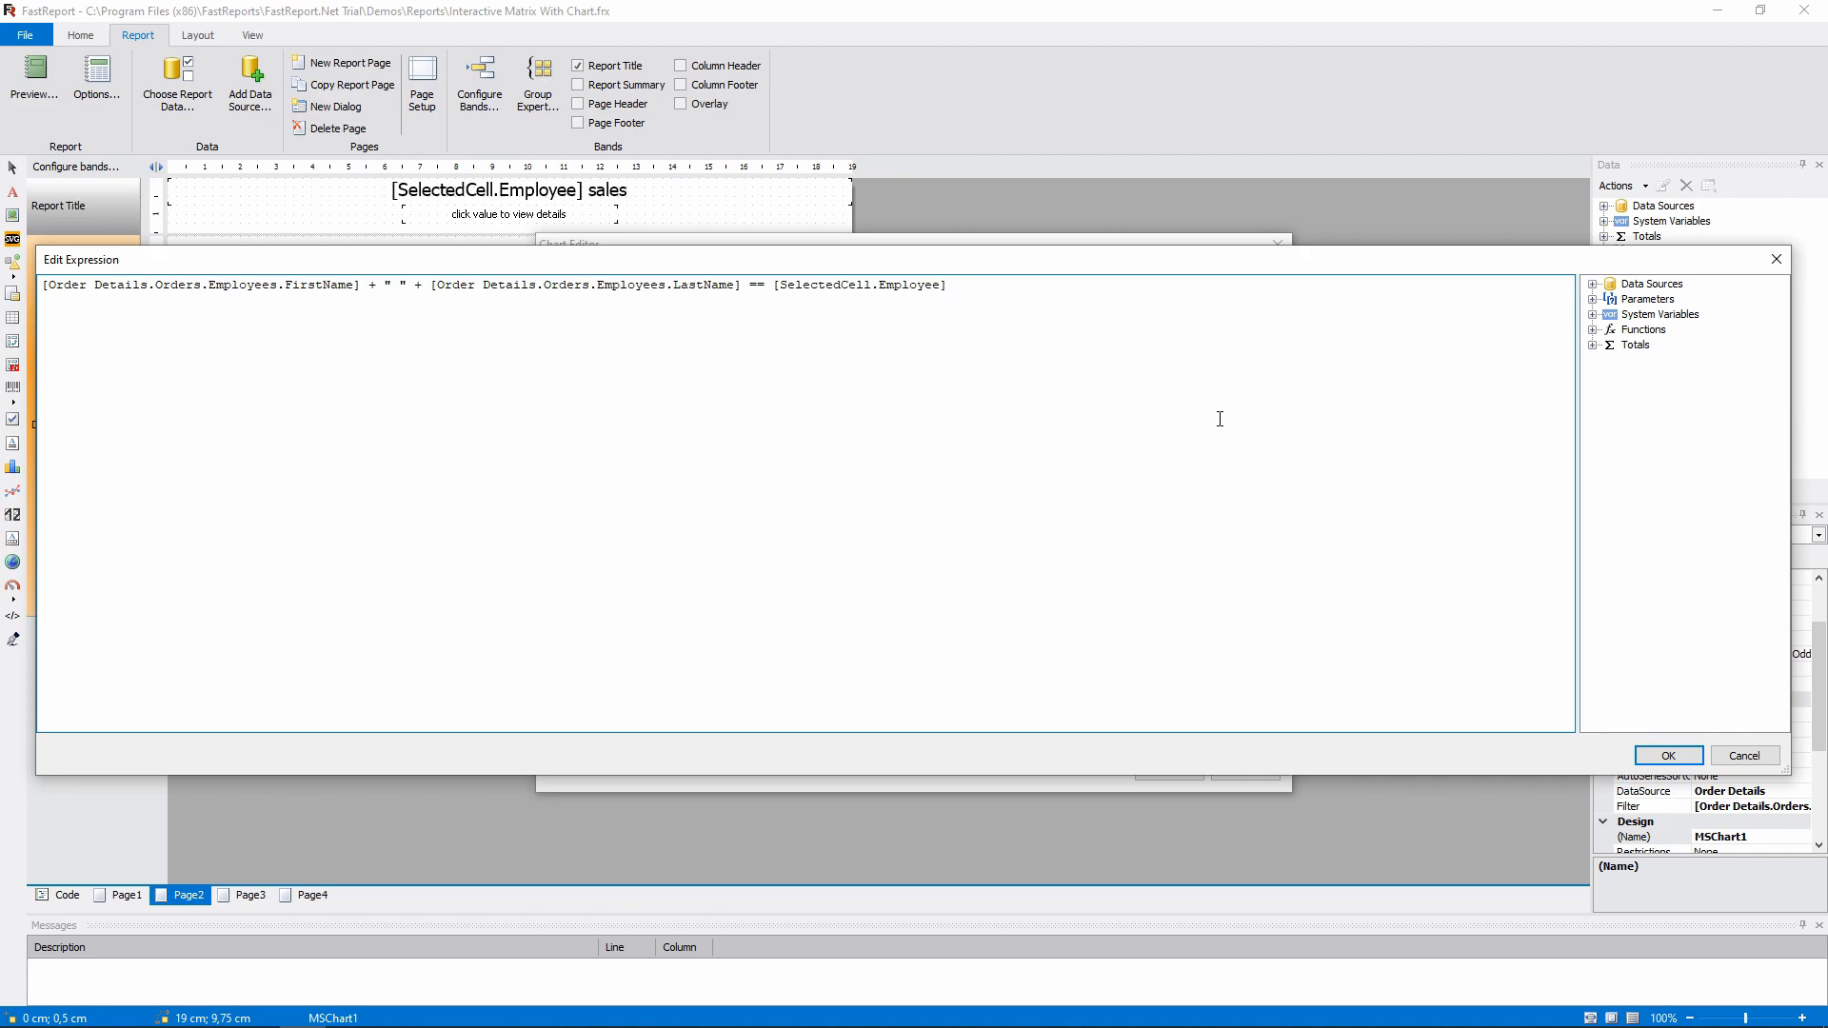
pyautogui.press('ctrl+a')
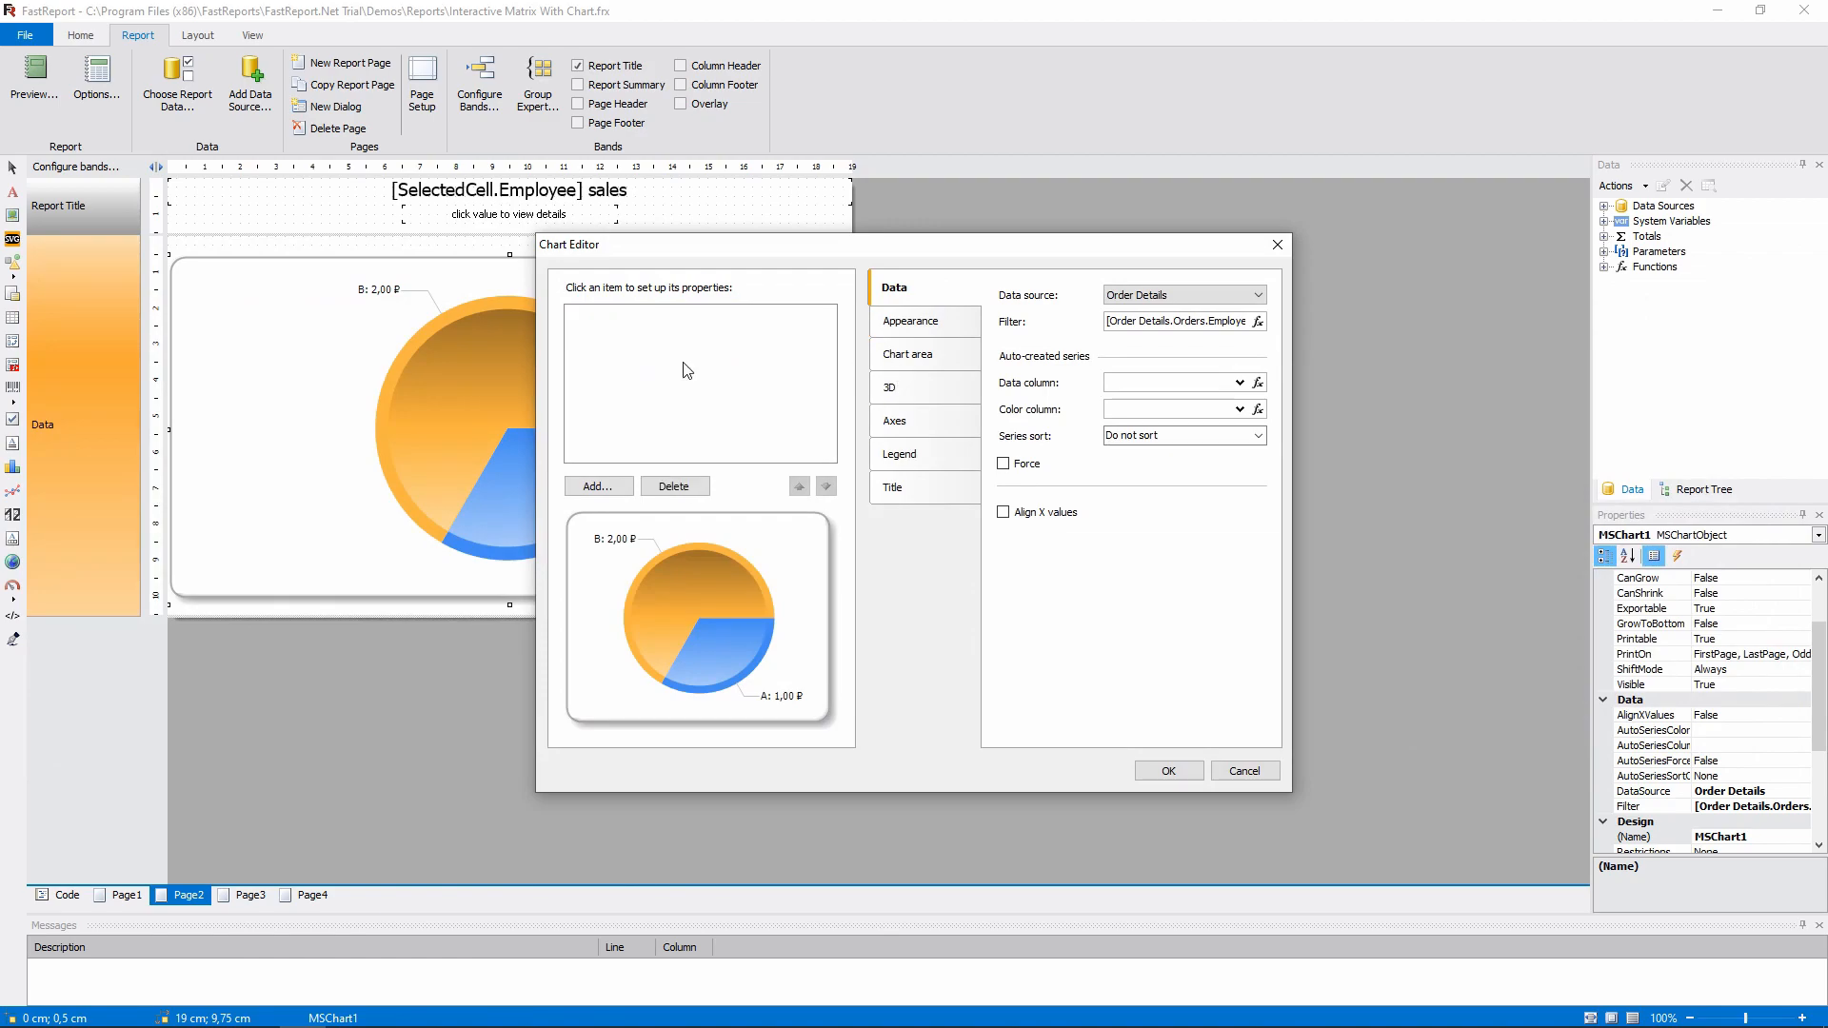
# Step: Review the pie series' data fields and its category-name X value expression
pyautogui.click(697, 356)
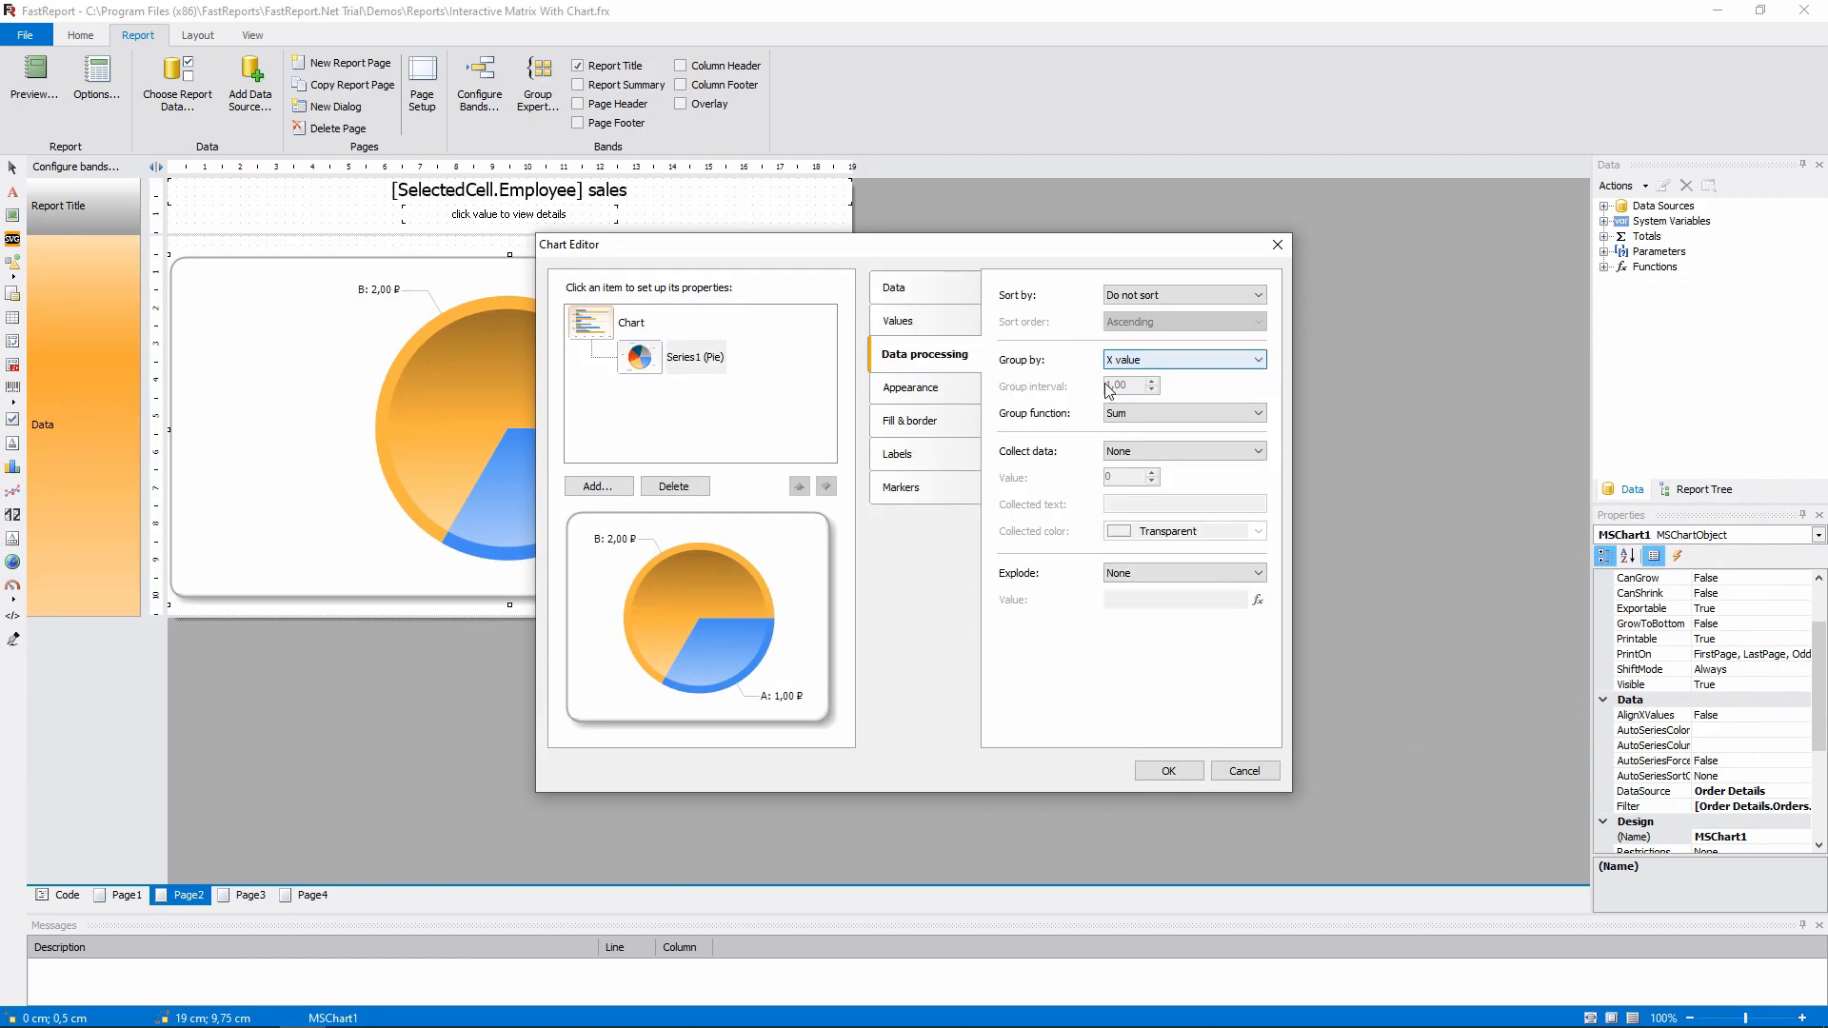
pyautogui.click(893, 287)
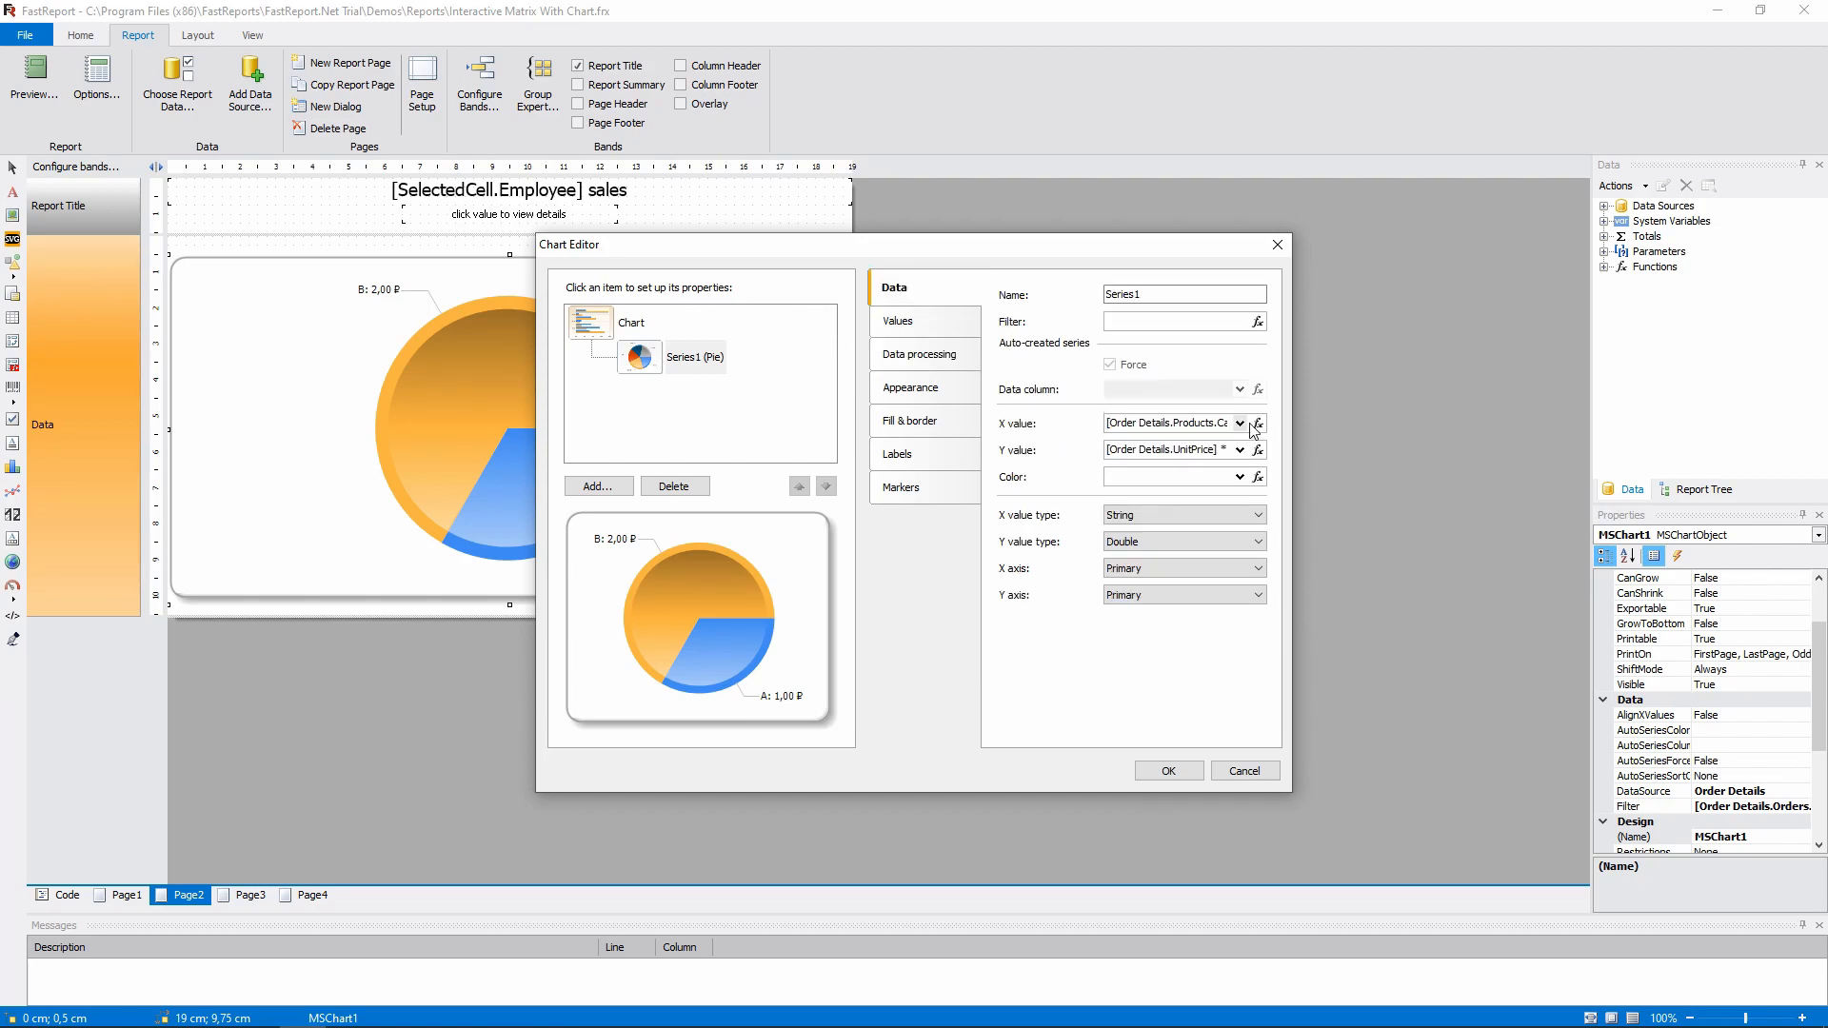
pyautogui.click(1257, 423)
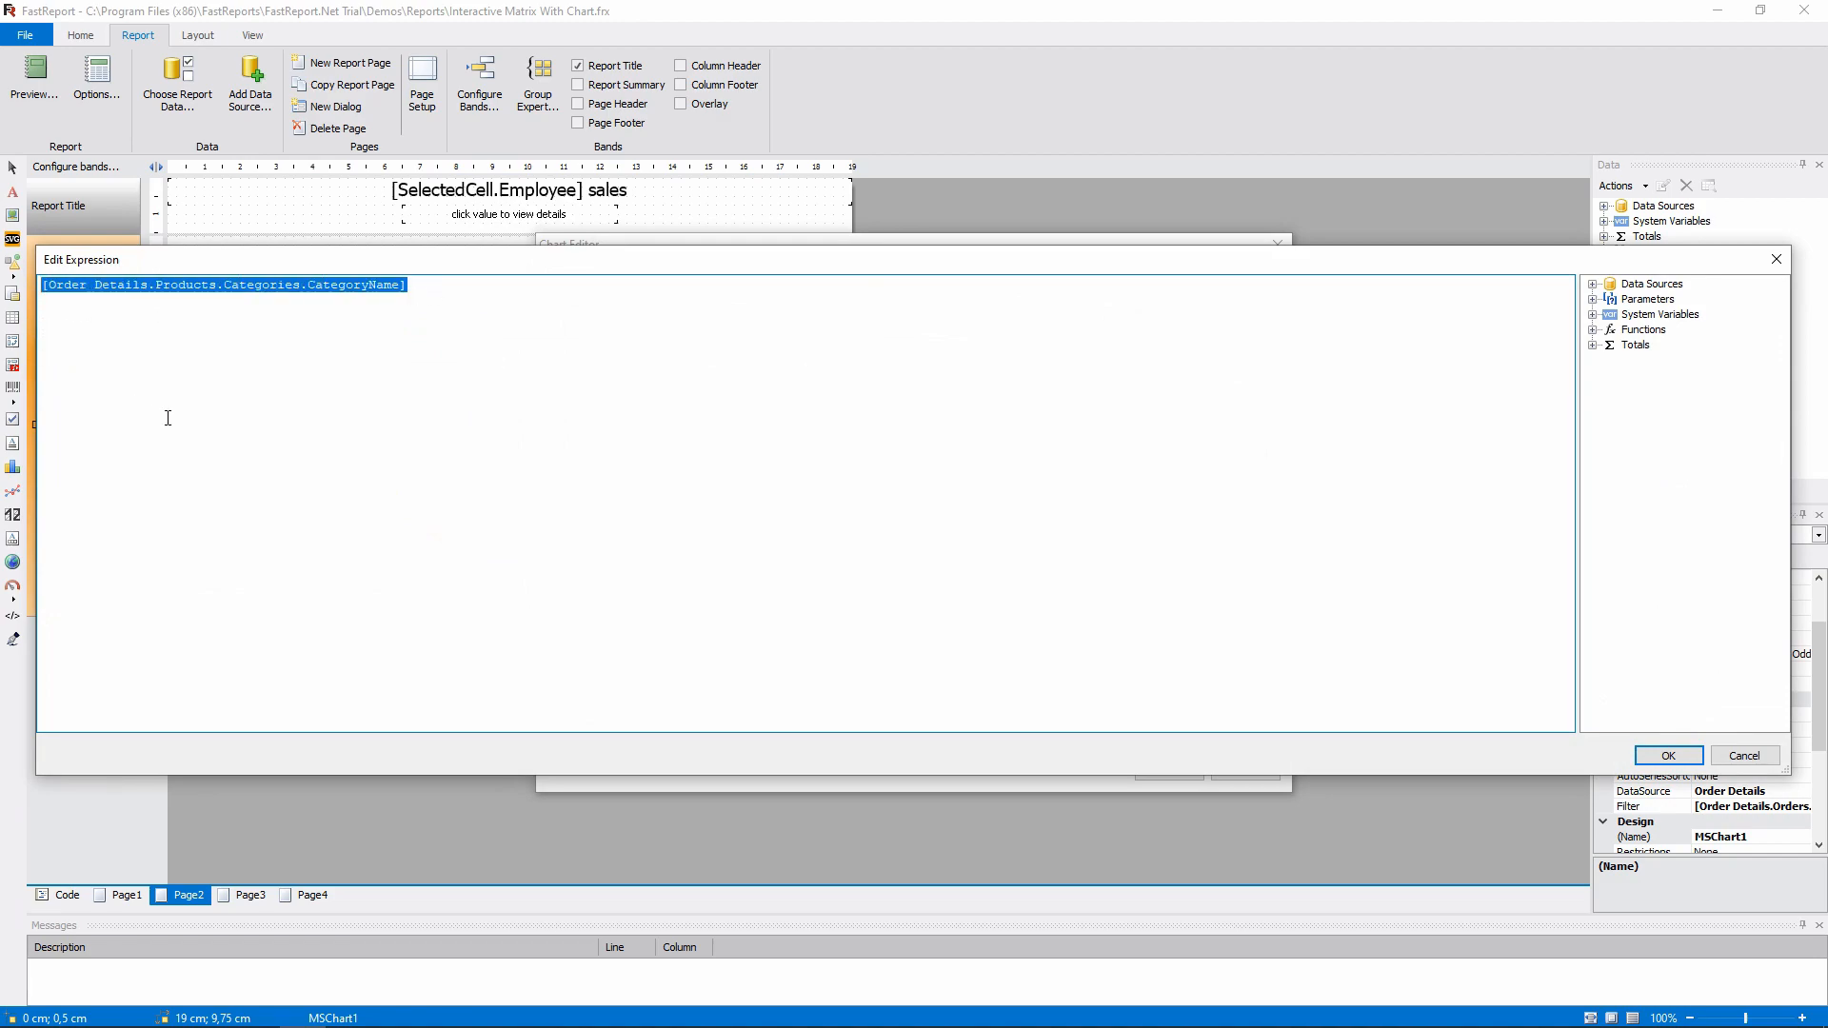
pyautogui.moveTo(1362, 252)
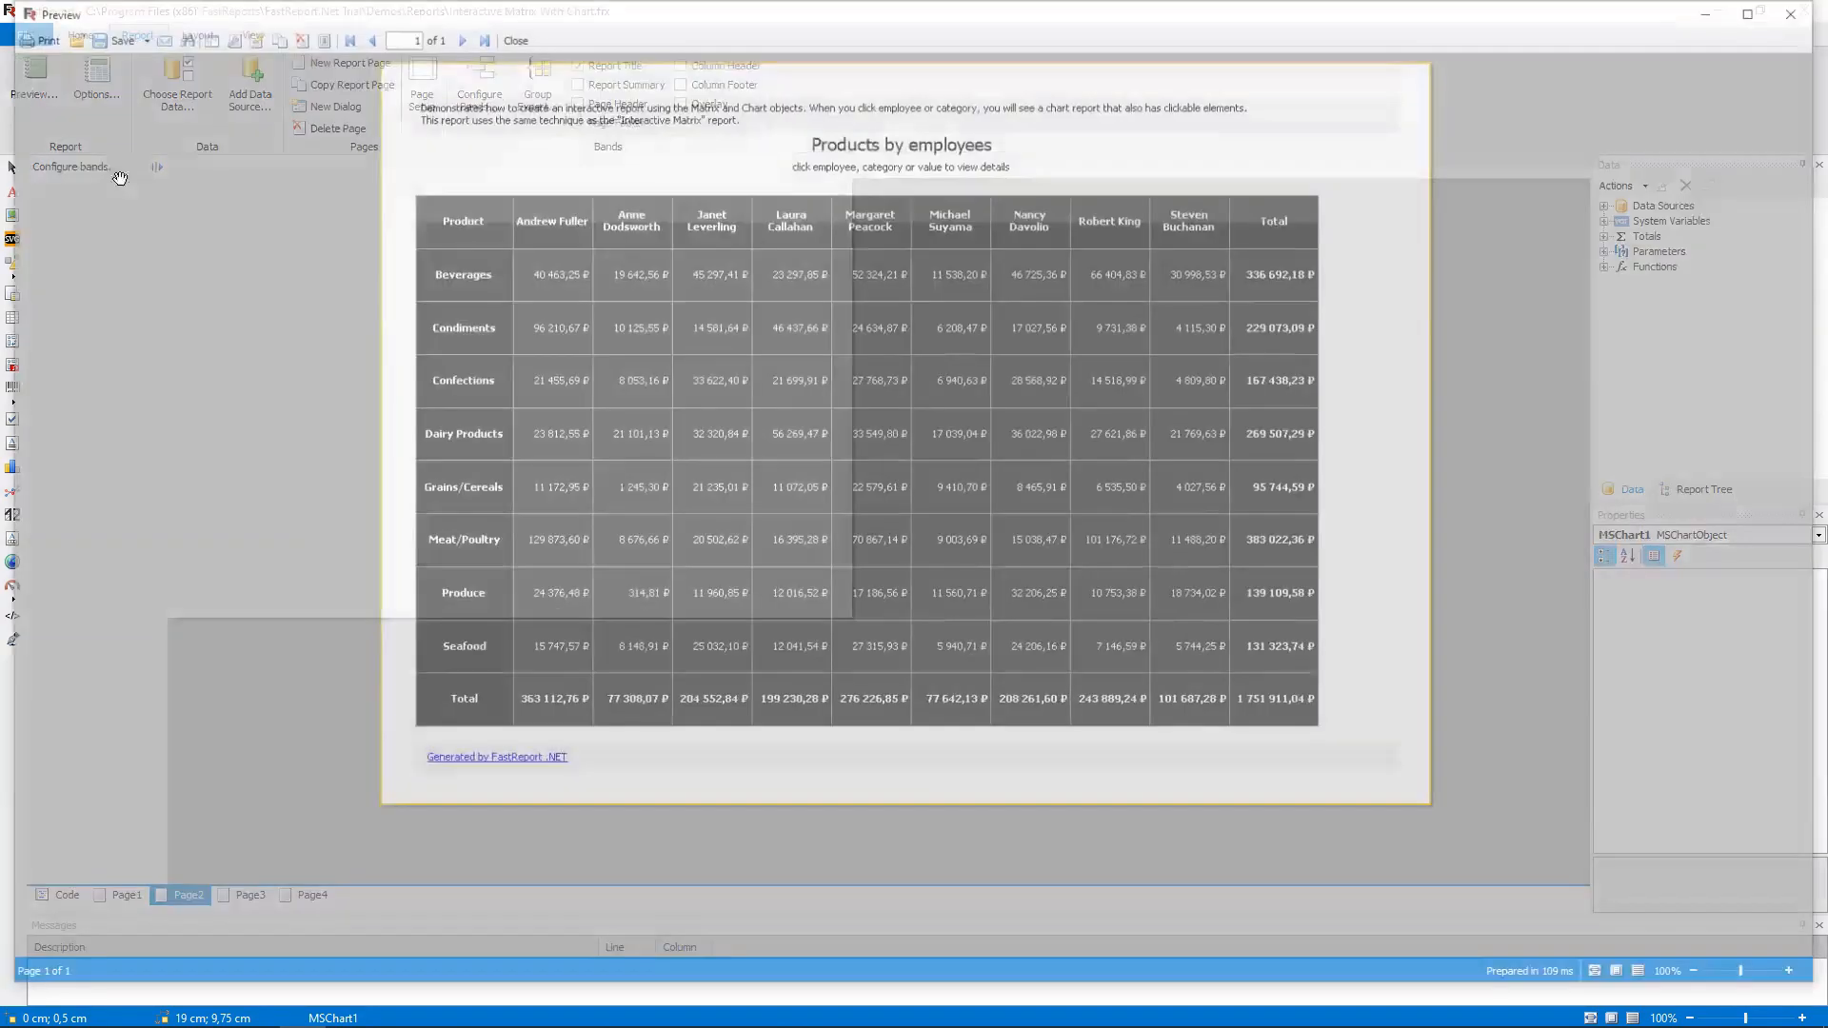
# Step: Drill from the matrix into one employee's sales pie chart in the preview
pyautogui.click(630, 220)
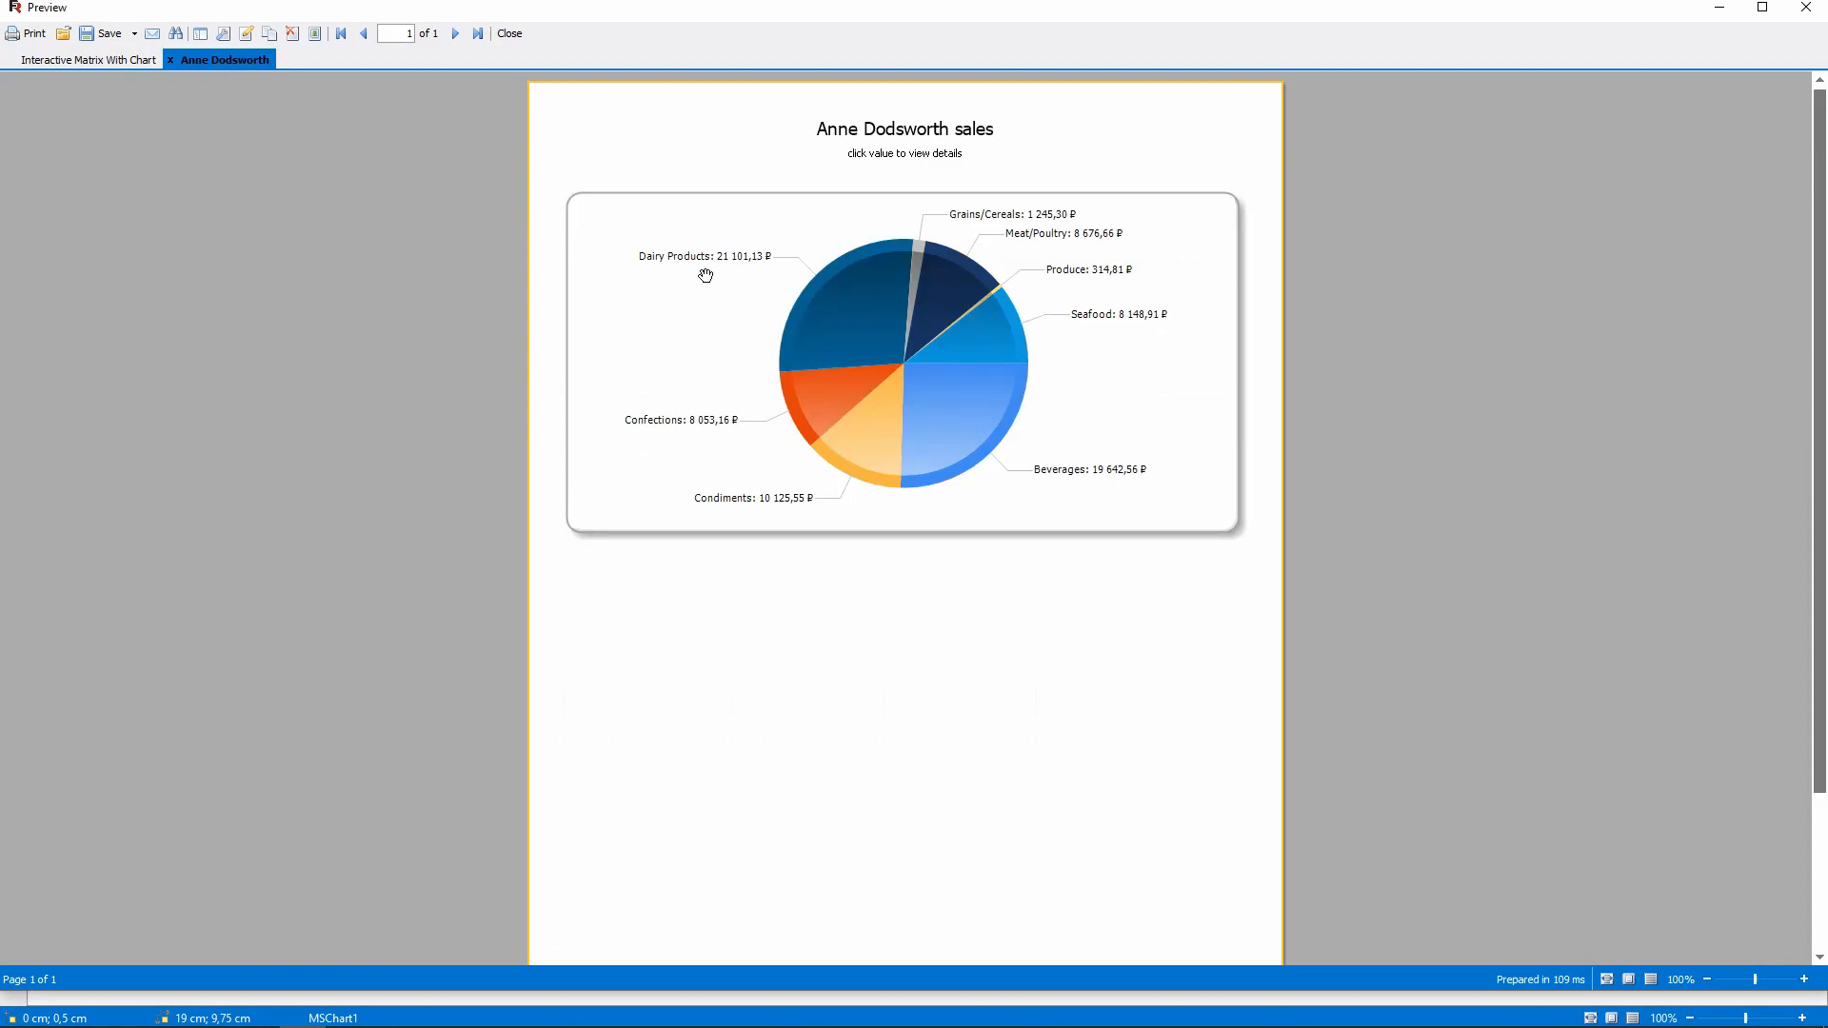
pyautogui.moveTo(840, 399)
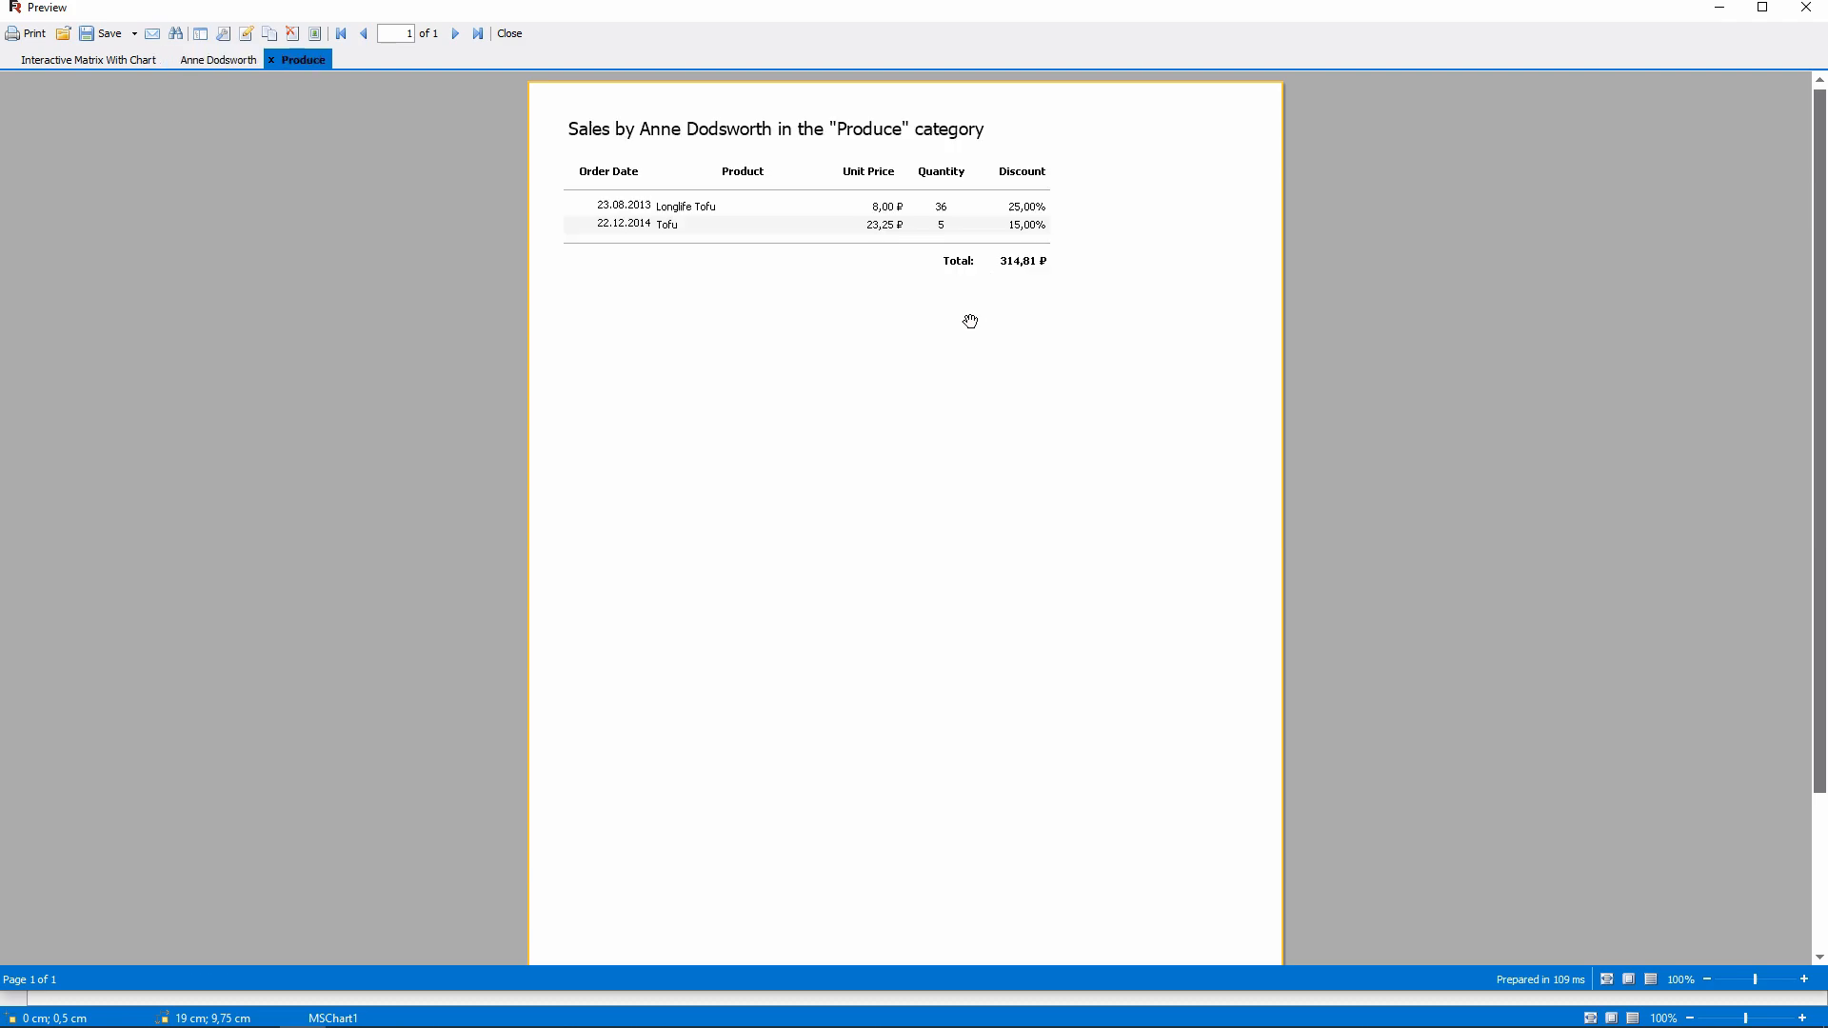
pyautogui.moveTo(301, 84)
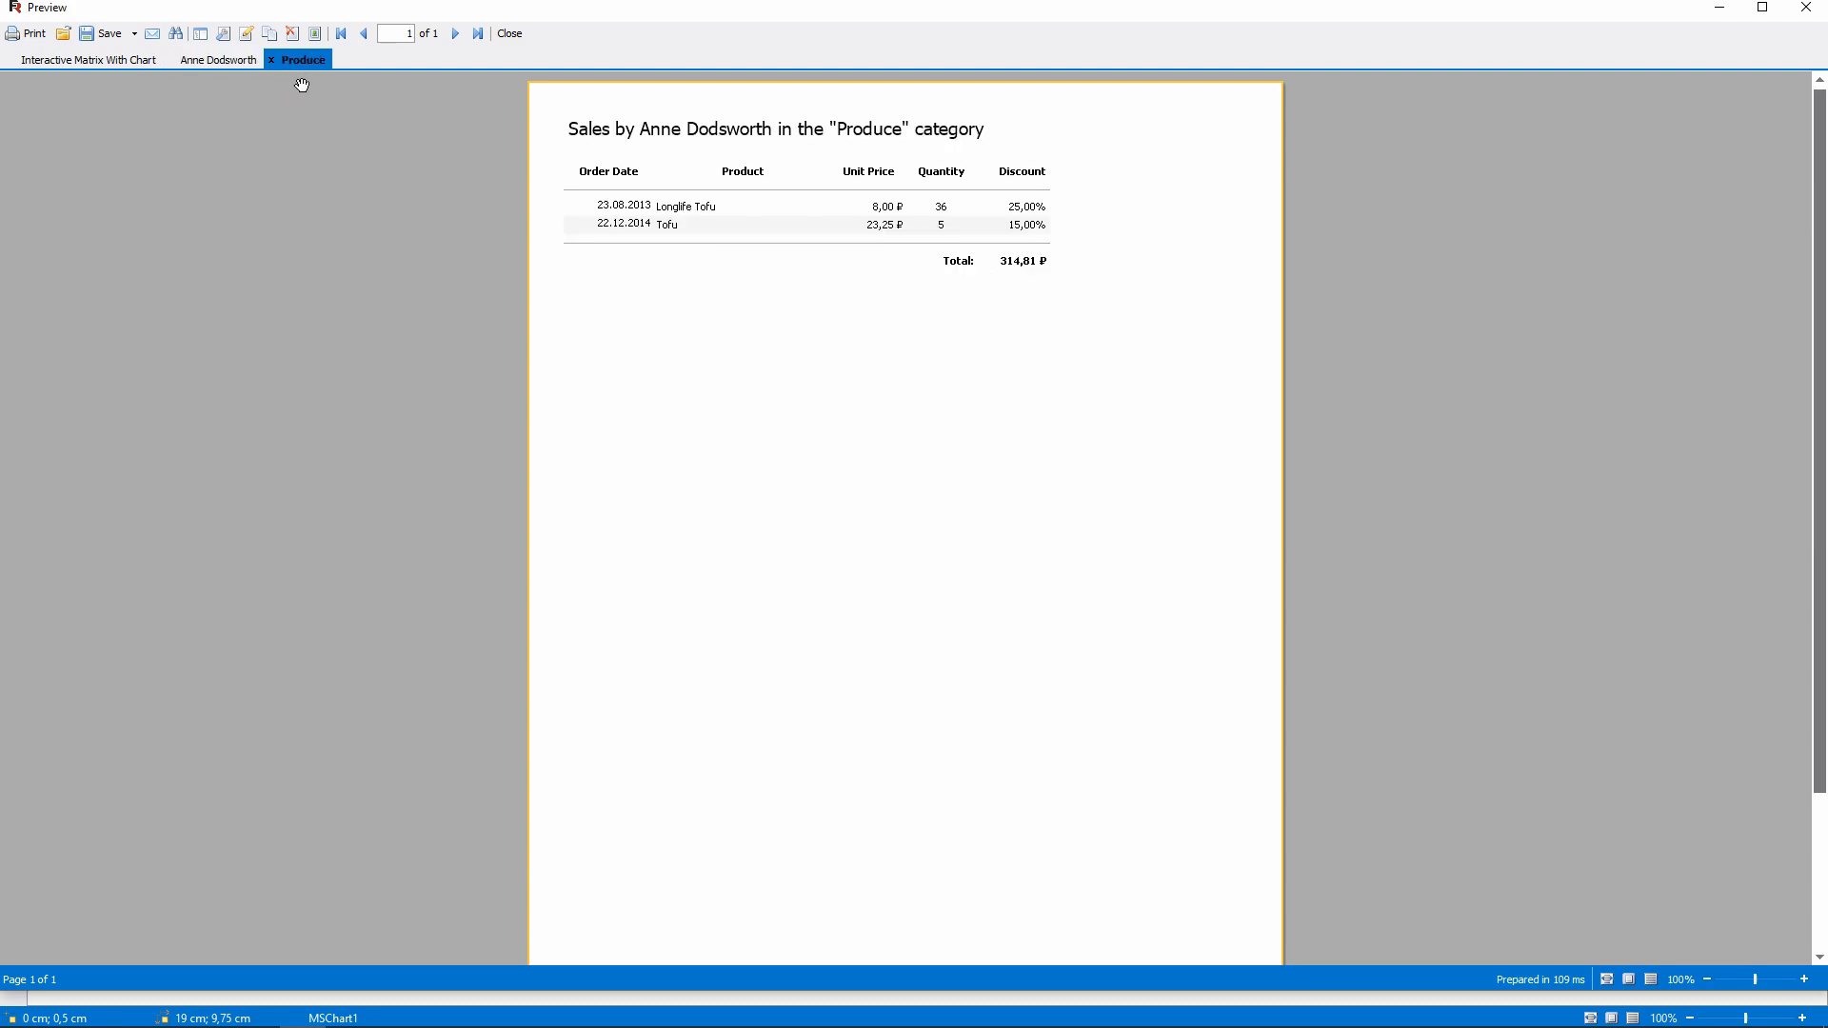
pyautogui.moveTo(293, 88)
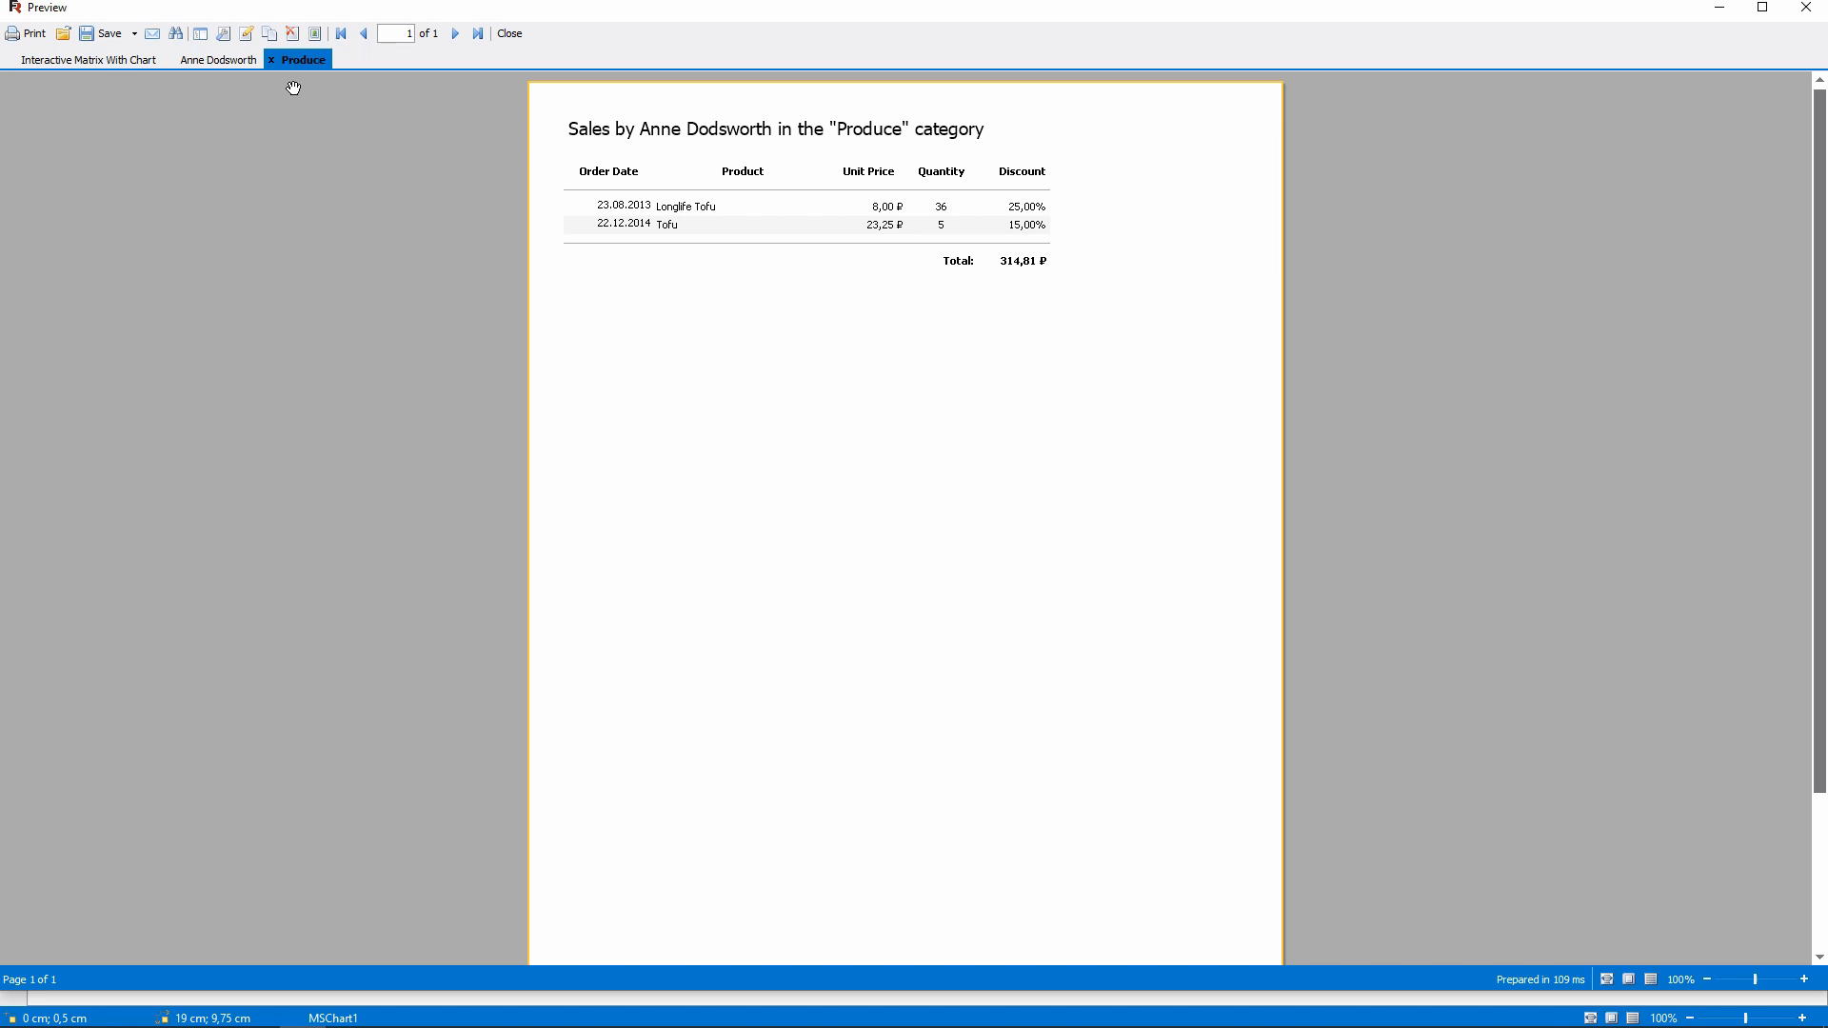
pyautogui.moveTo(221, 482)
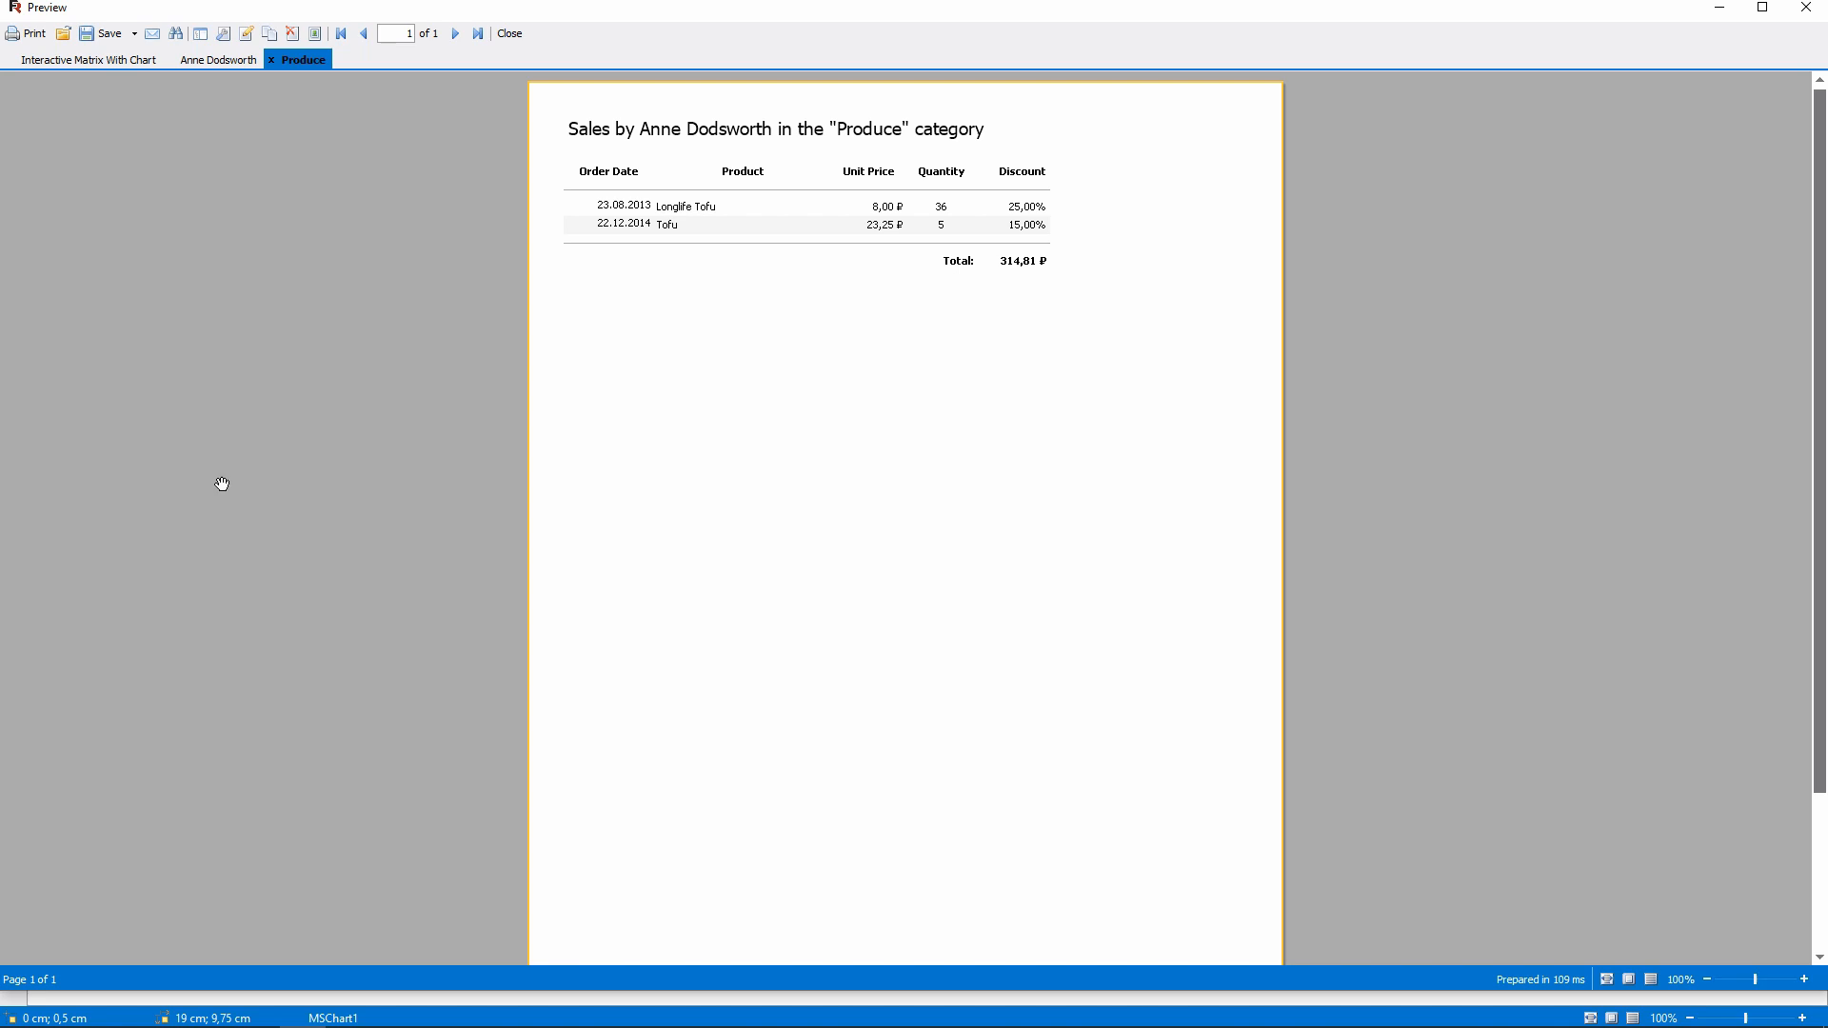
pyautogui.moveTo(246, 438)
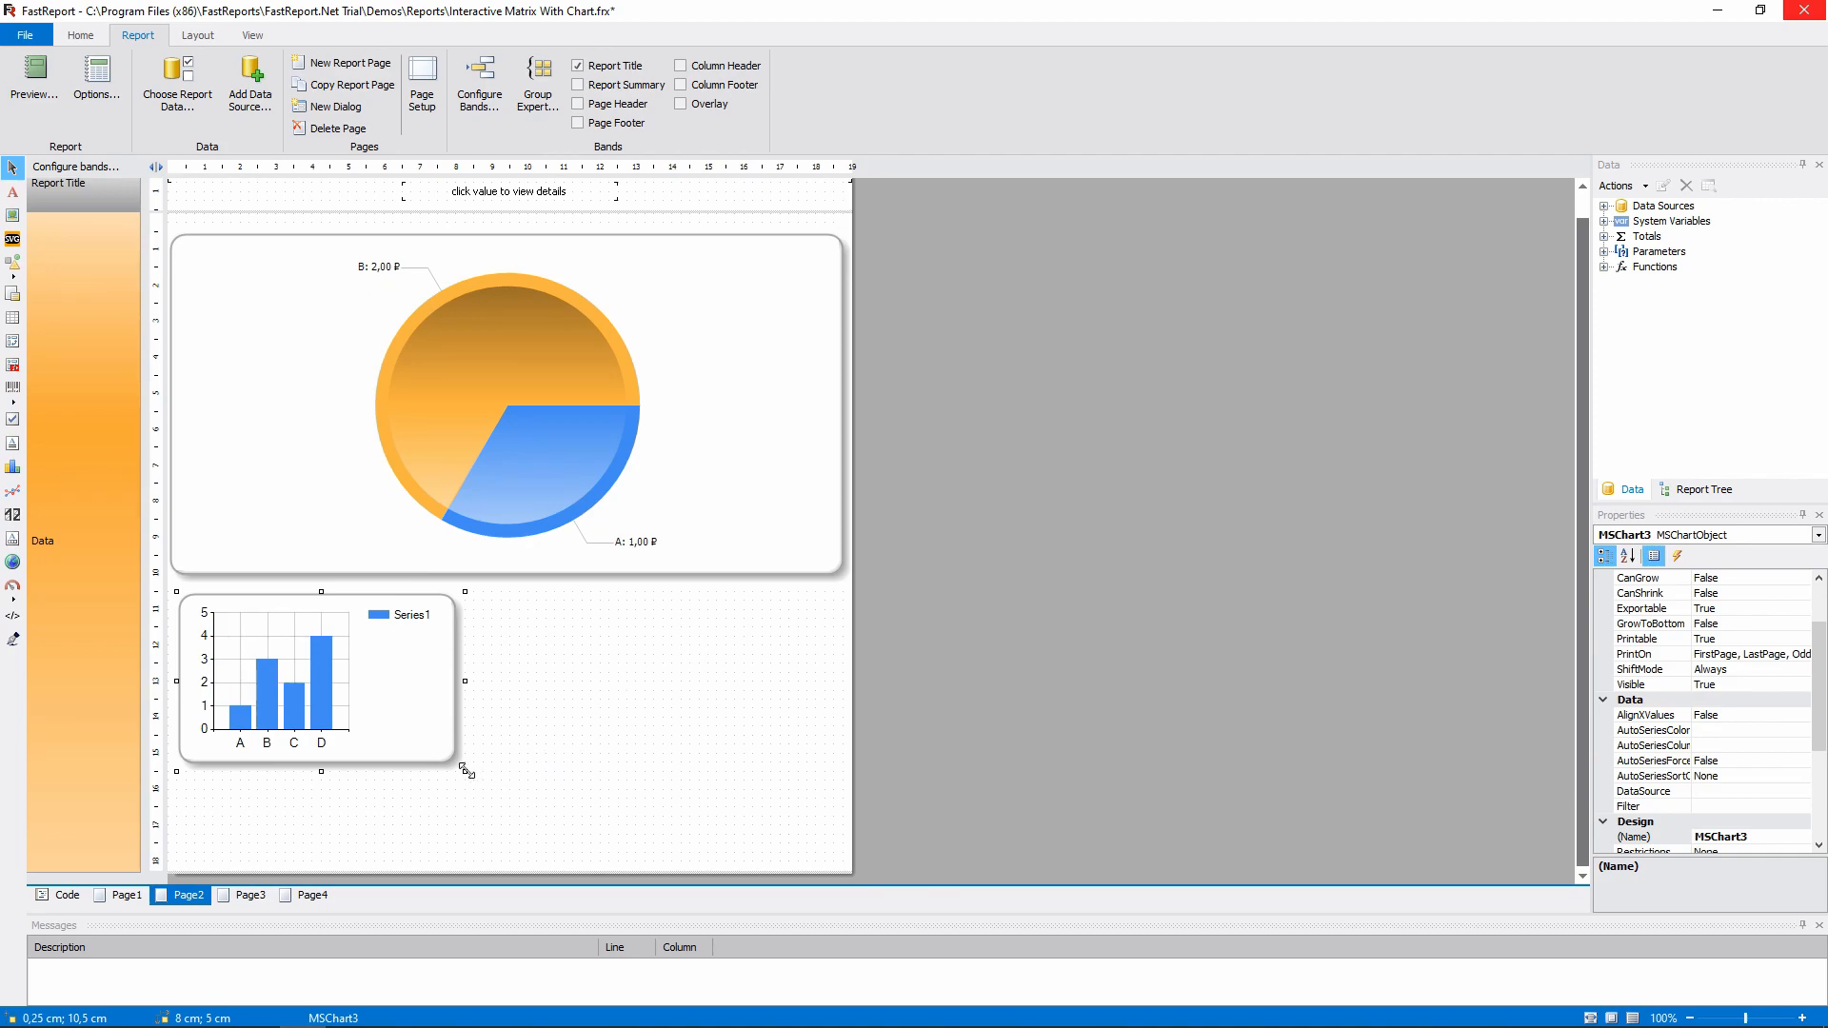
# Step: Widen the new chart to page width and make it a pie series bound to Order Details
pyautogui.moveTo(465, 769); pyautogui.dragTo(857, 886)
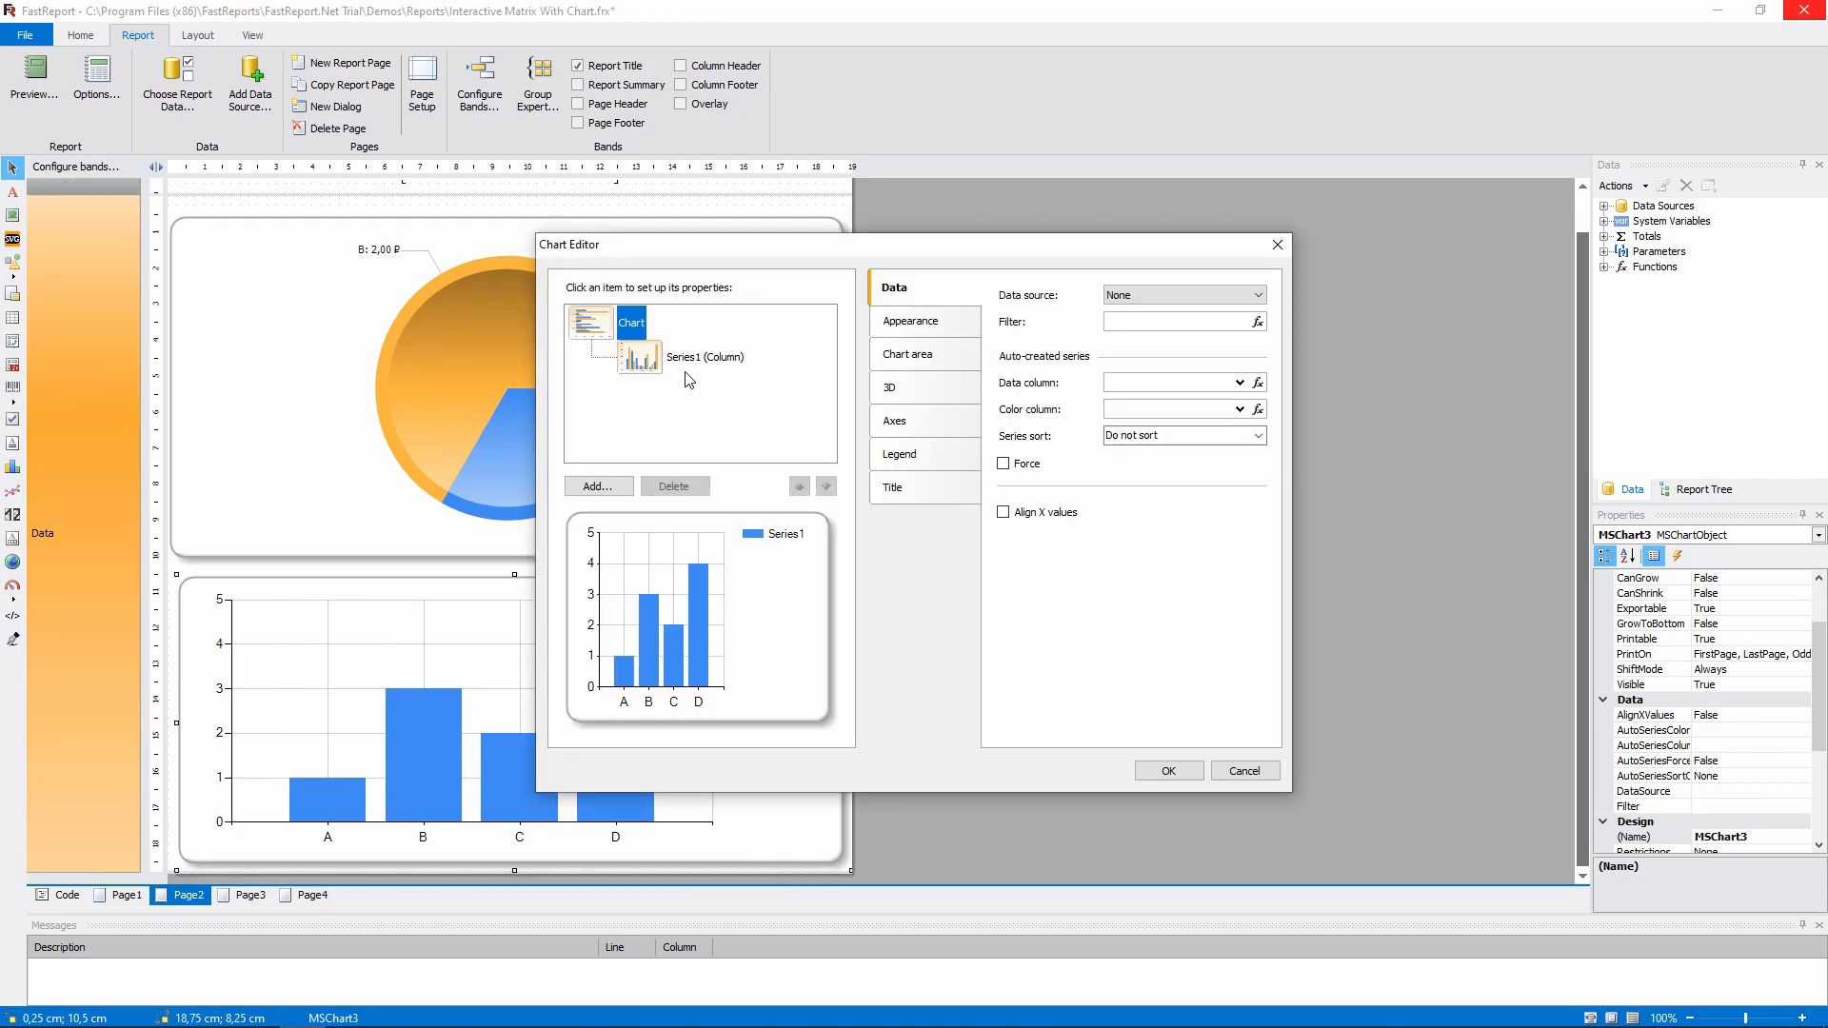
pyautogui.click(672, 486)
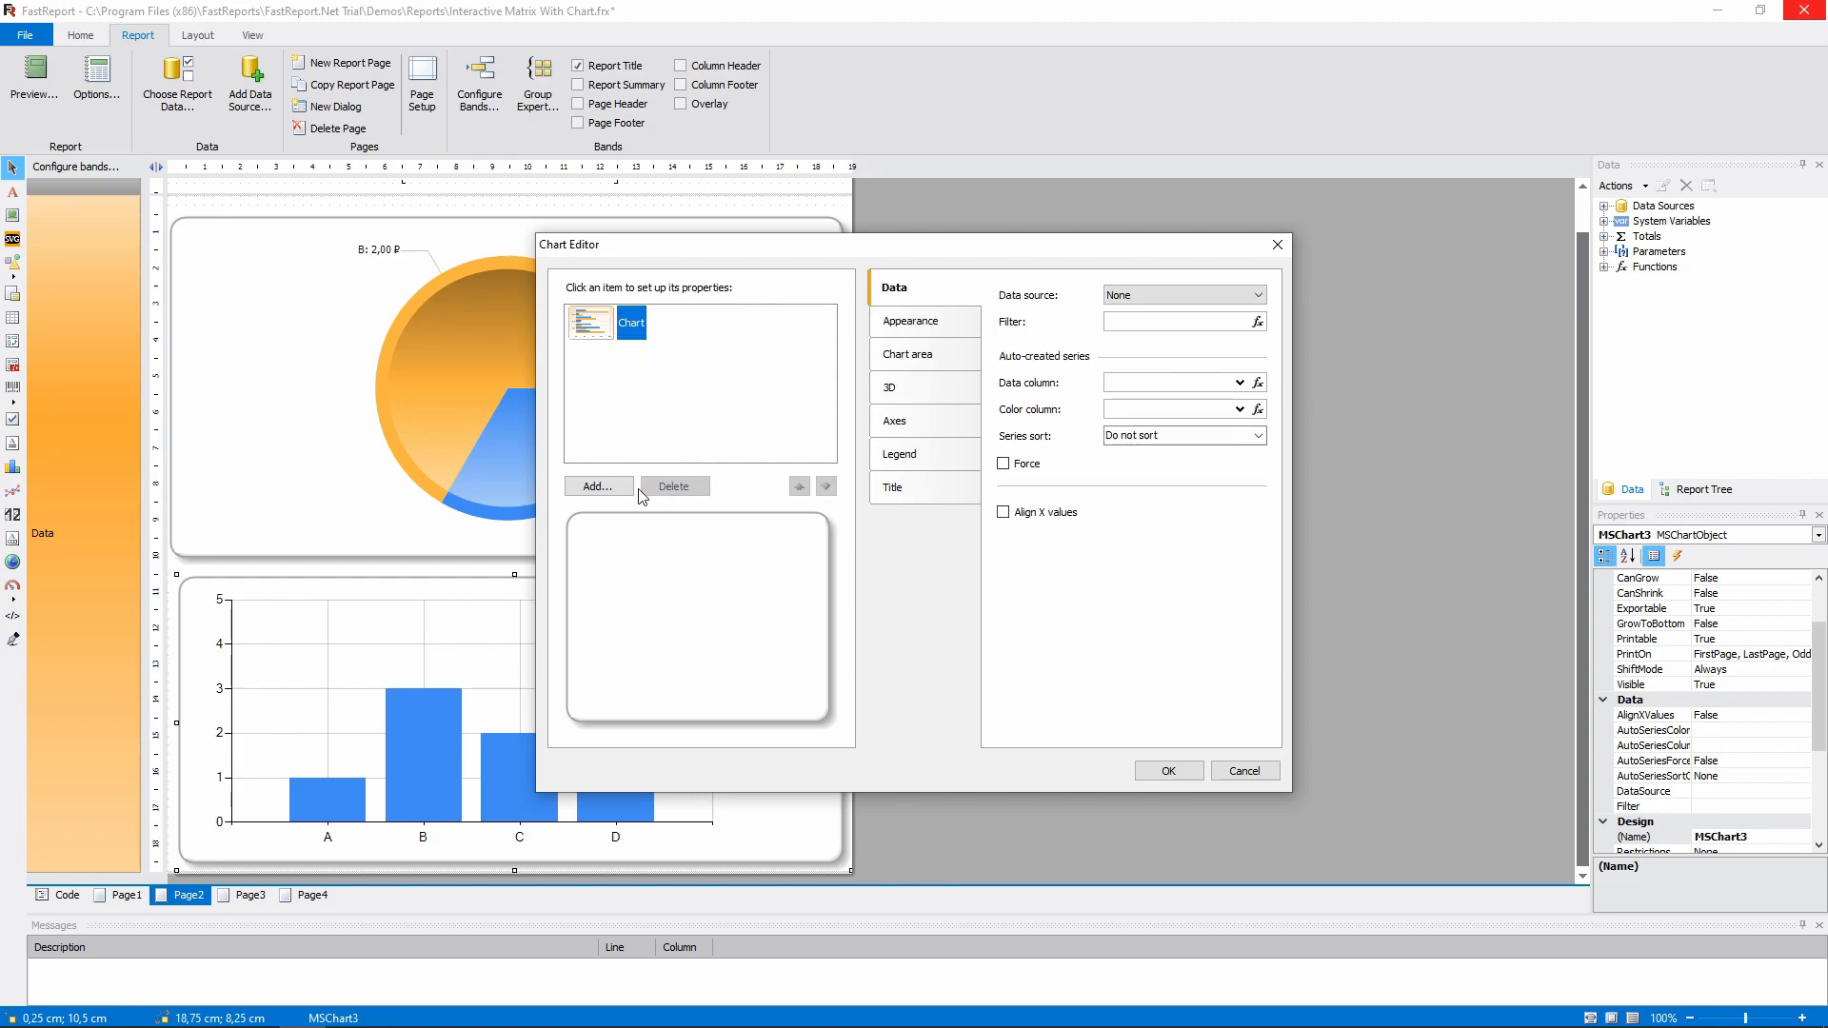
pyautogui.click(596, 486)
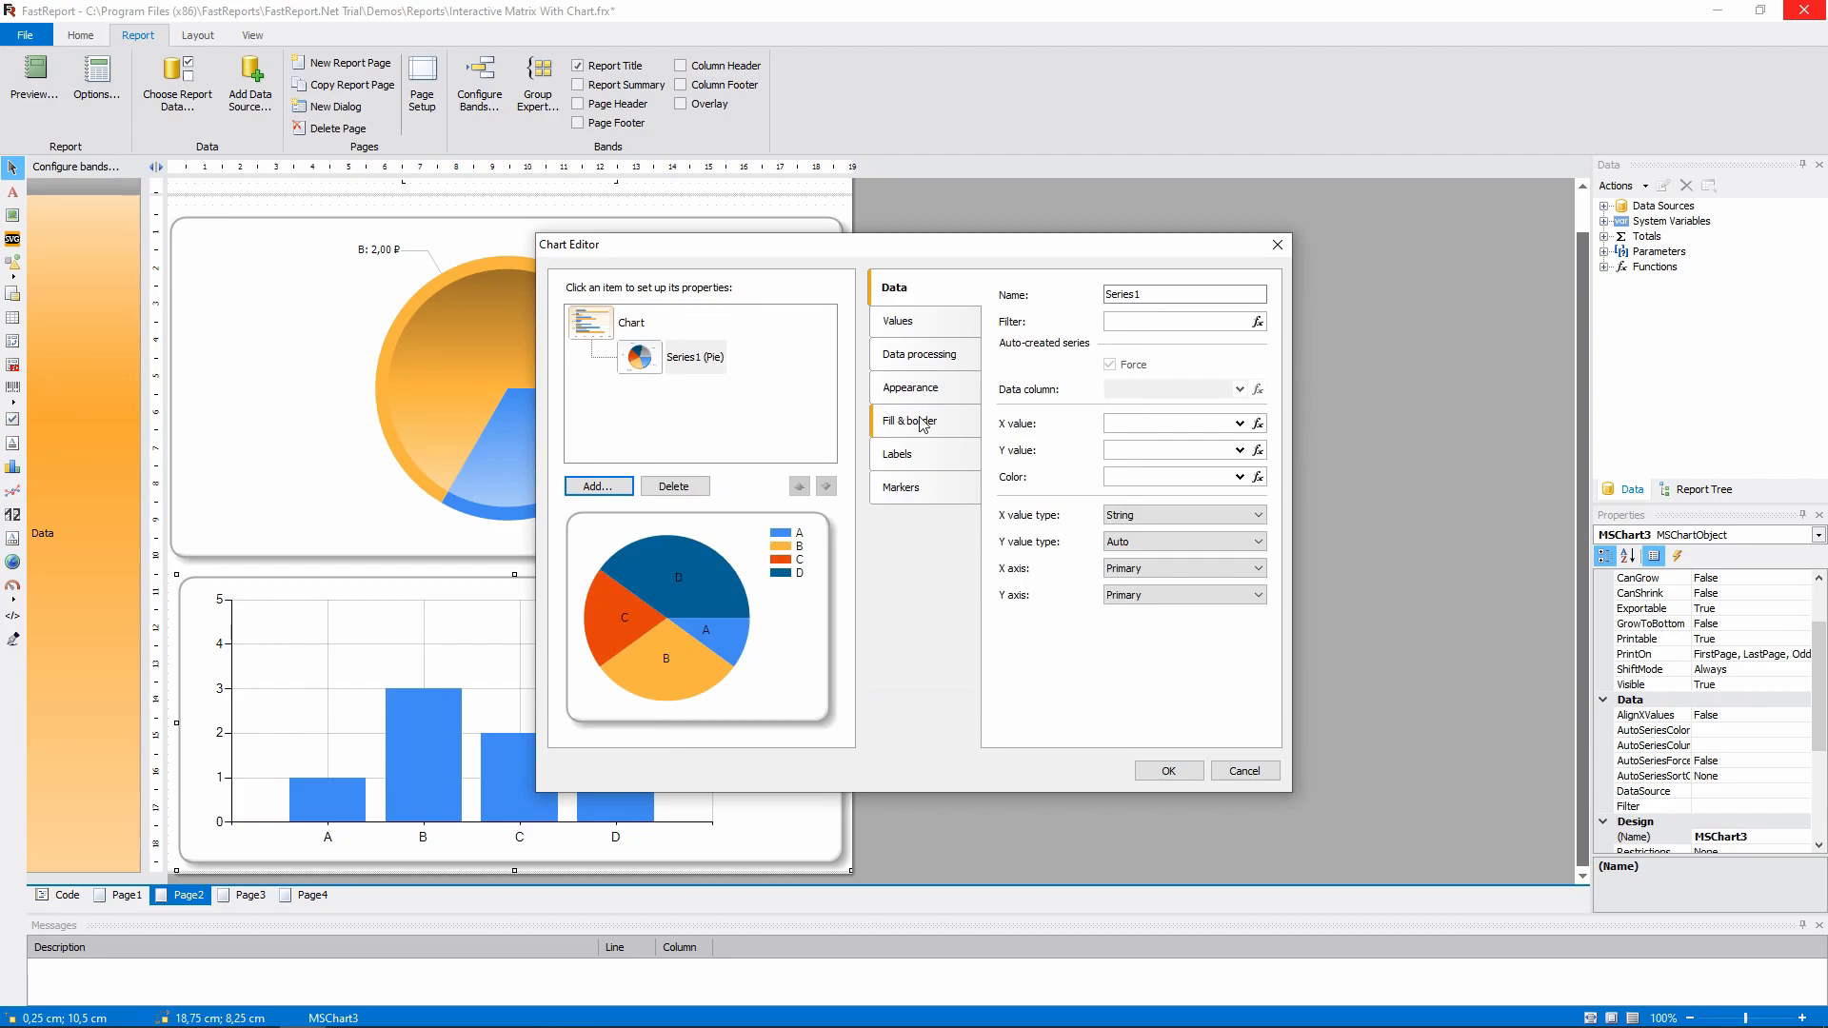
pyautogui.click(632, 324)
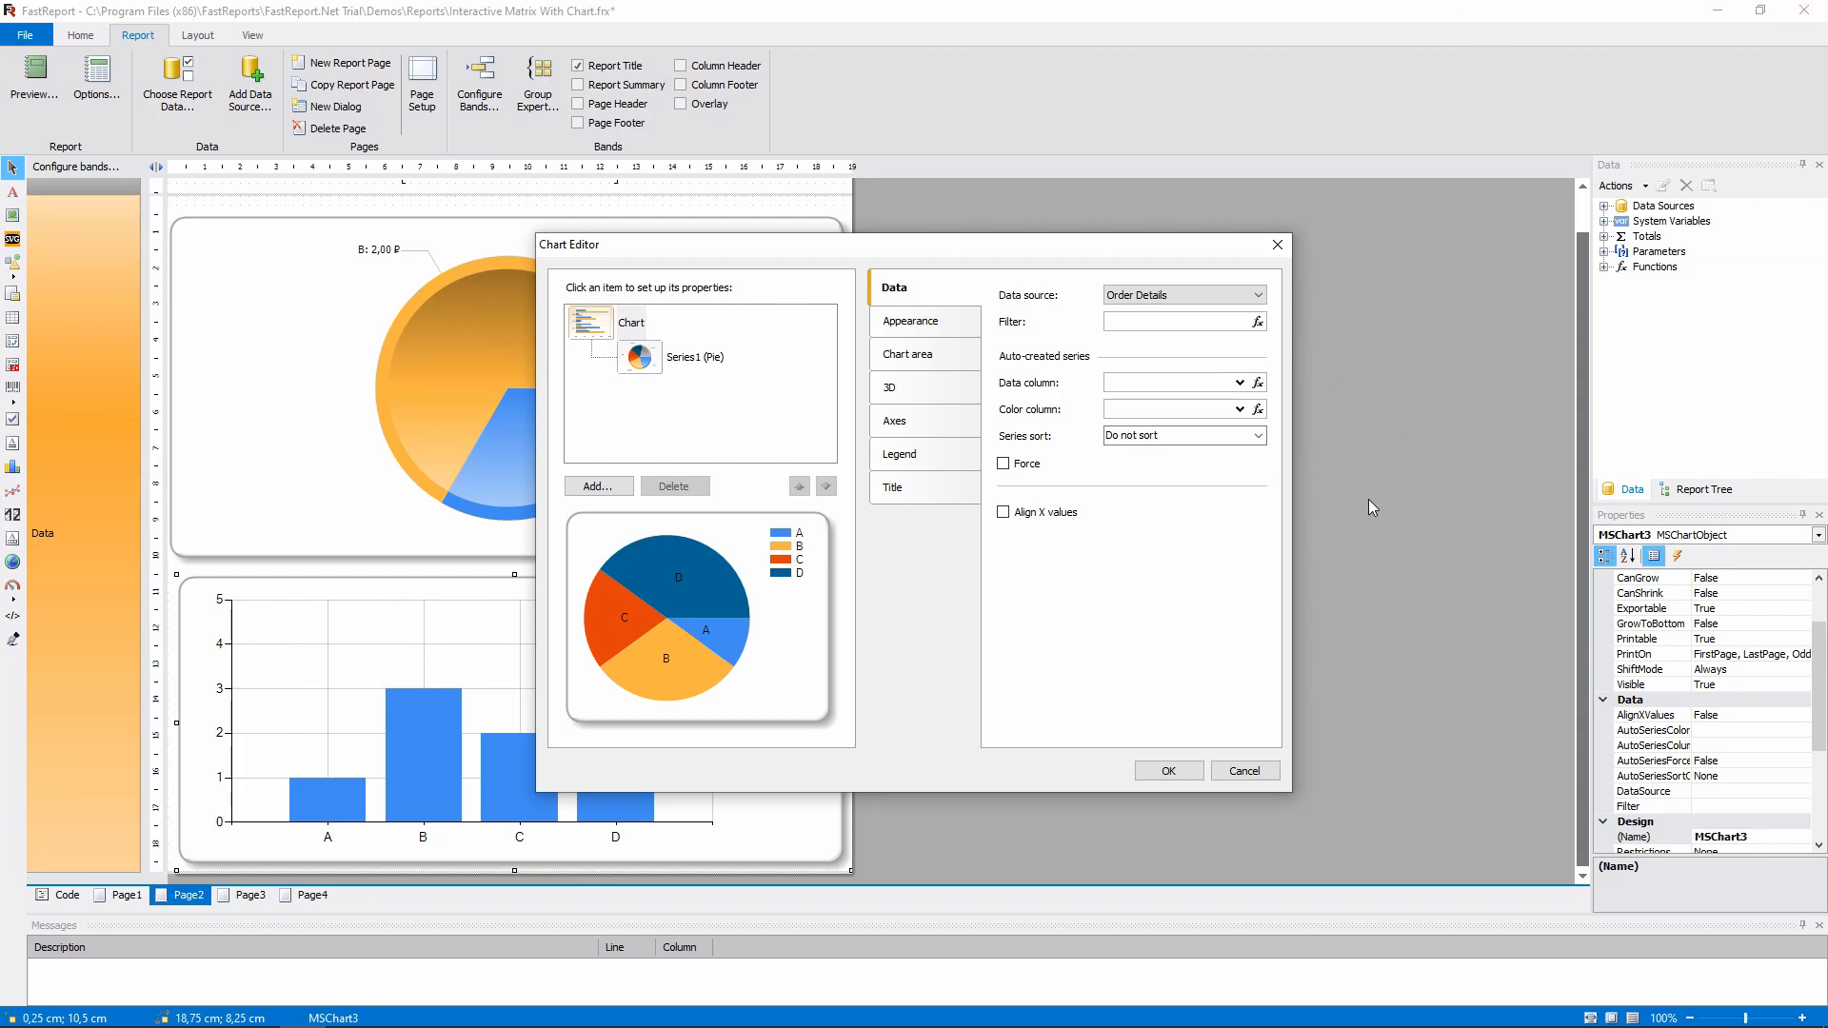
pyautogui.click(1168, 772)
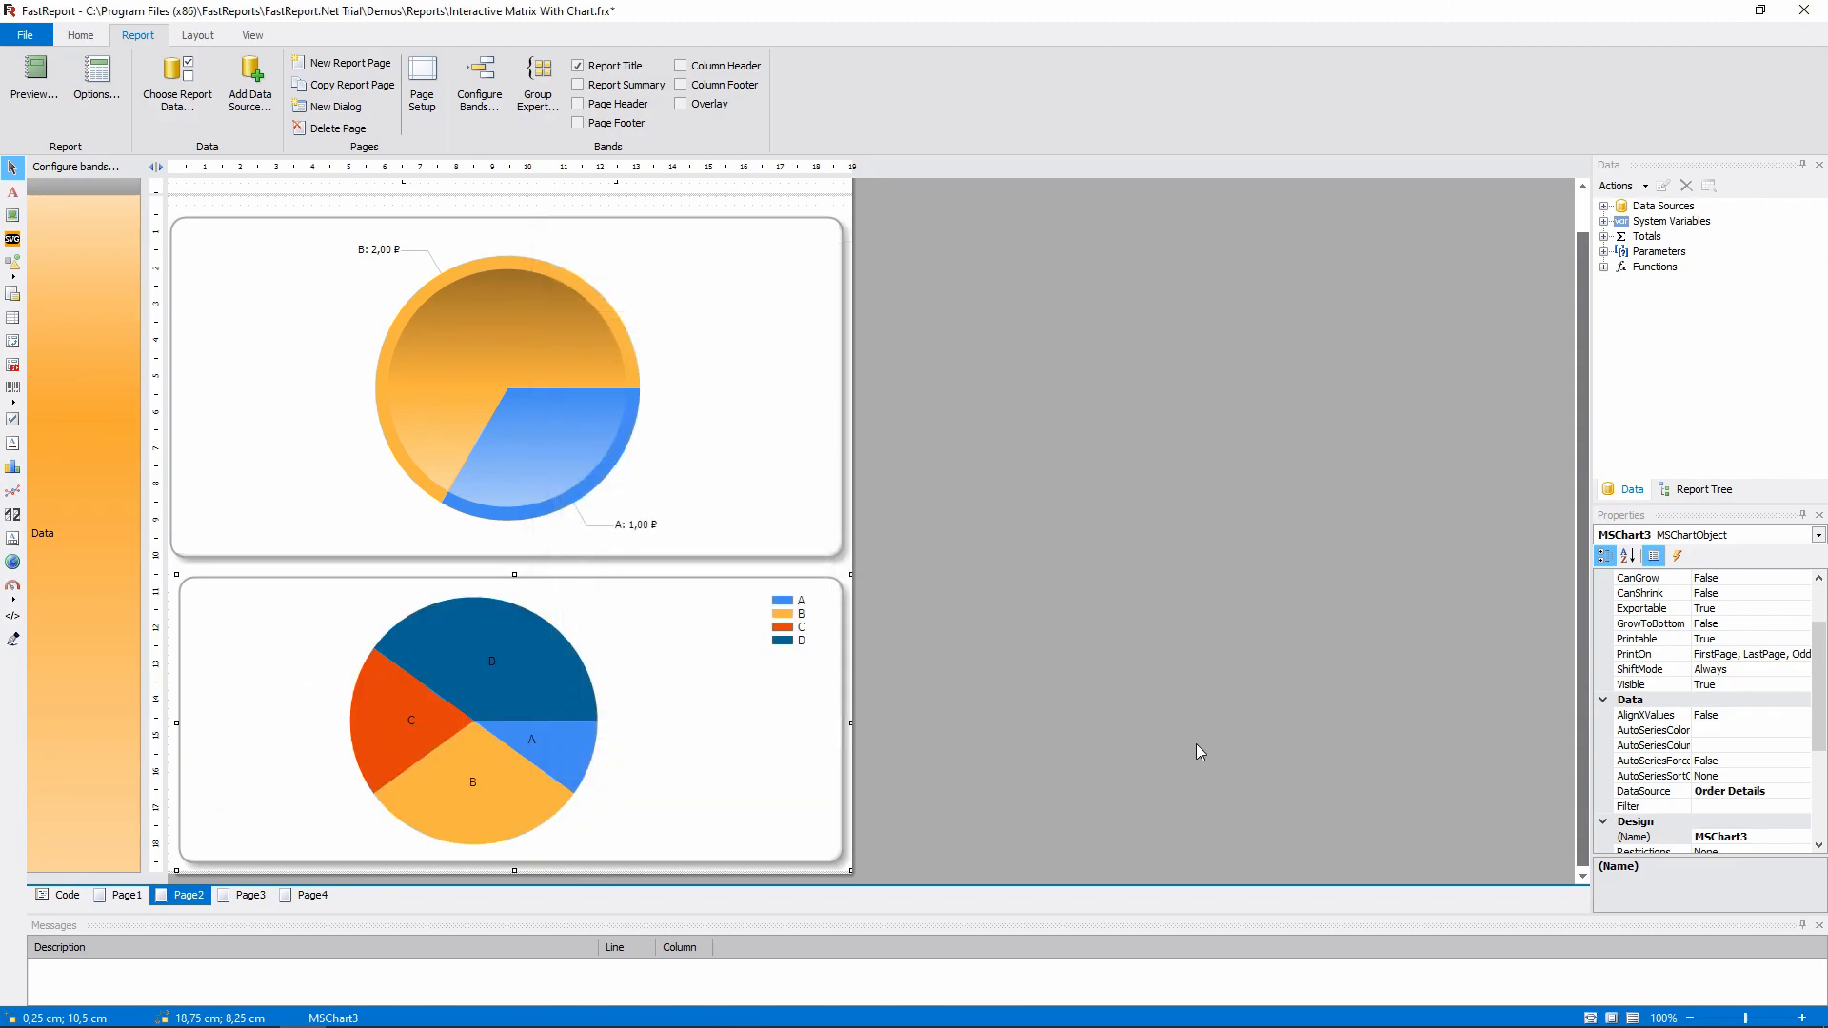
# Step: Browse the Order Details data and its Products relation, then reopen the original pie chart's editor
pyautogui.click(1608, 206)
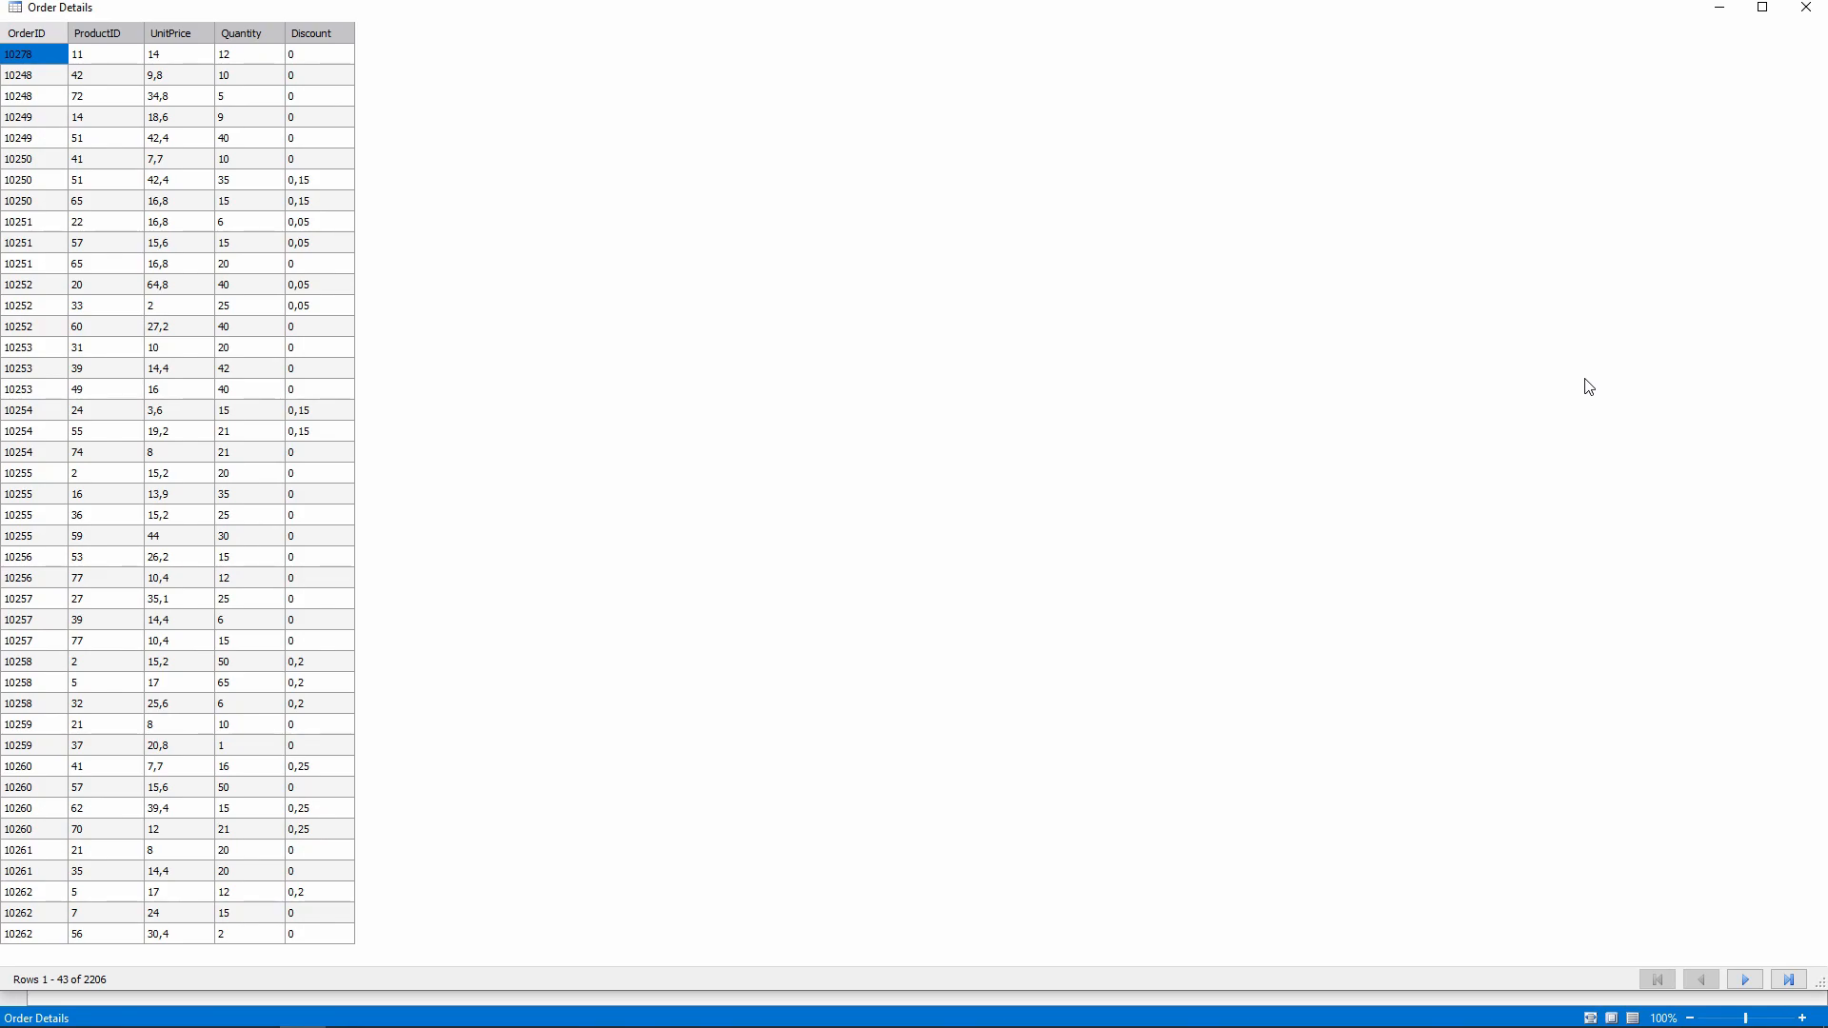
pyautogui.moveTo(1266, 134)
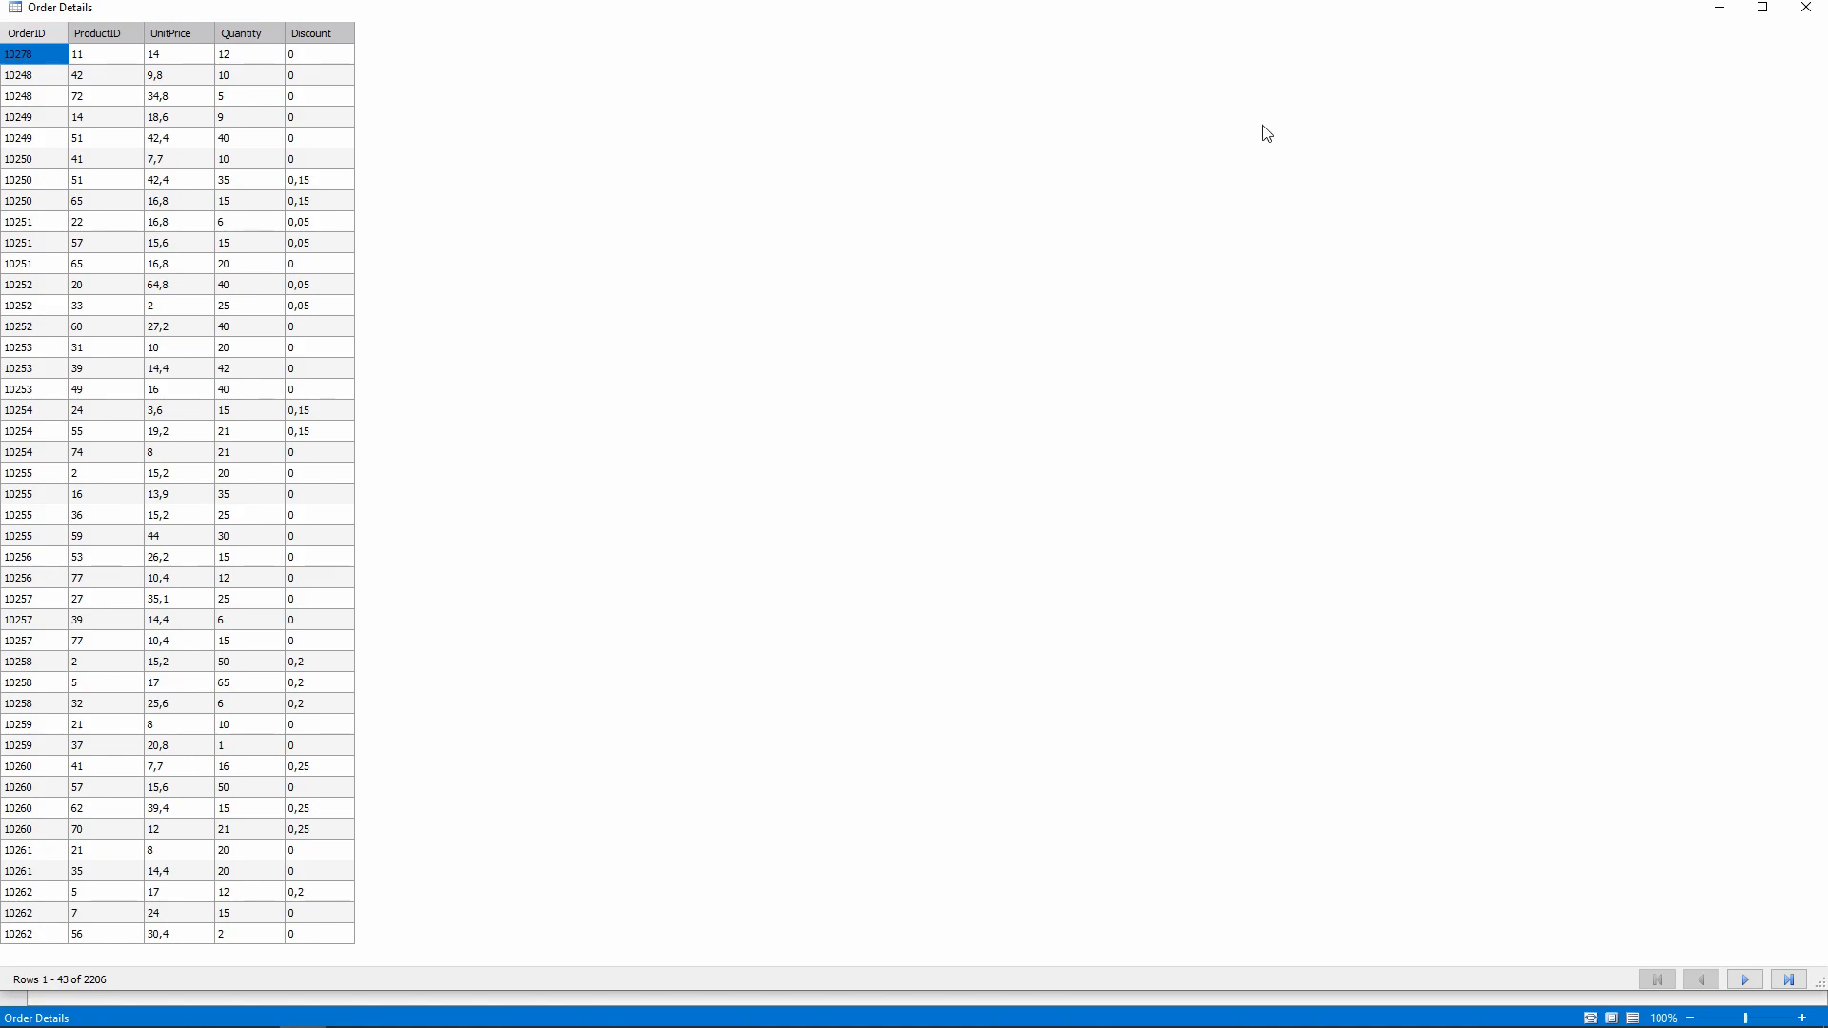
pyautogui.click(25, 33)
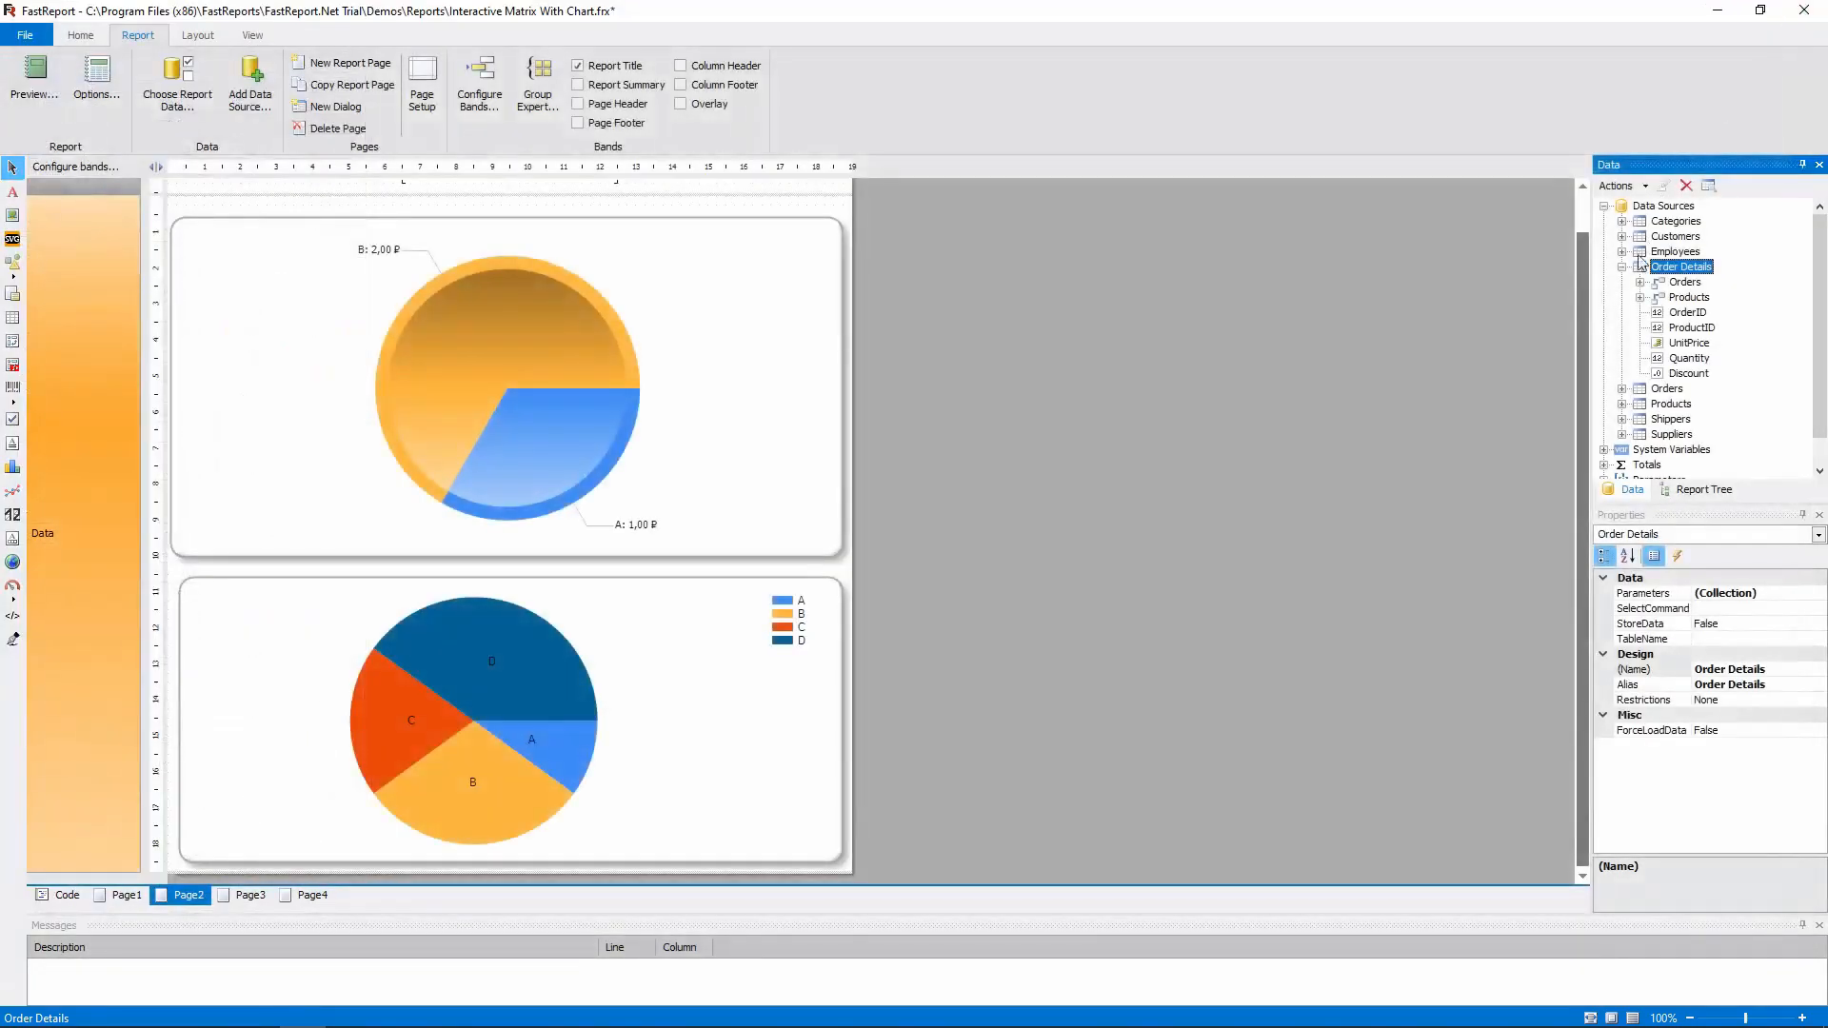
pyautogui.click(1690, 297)
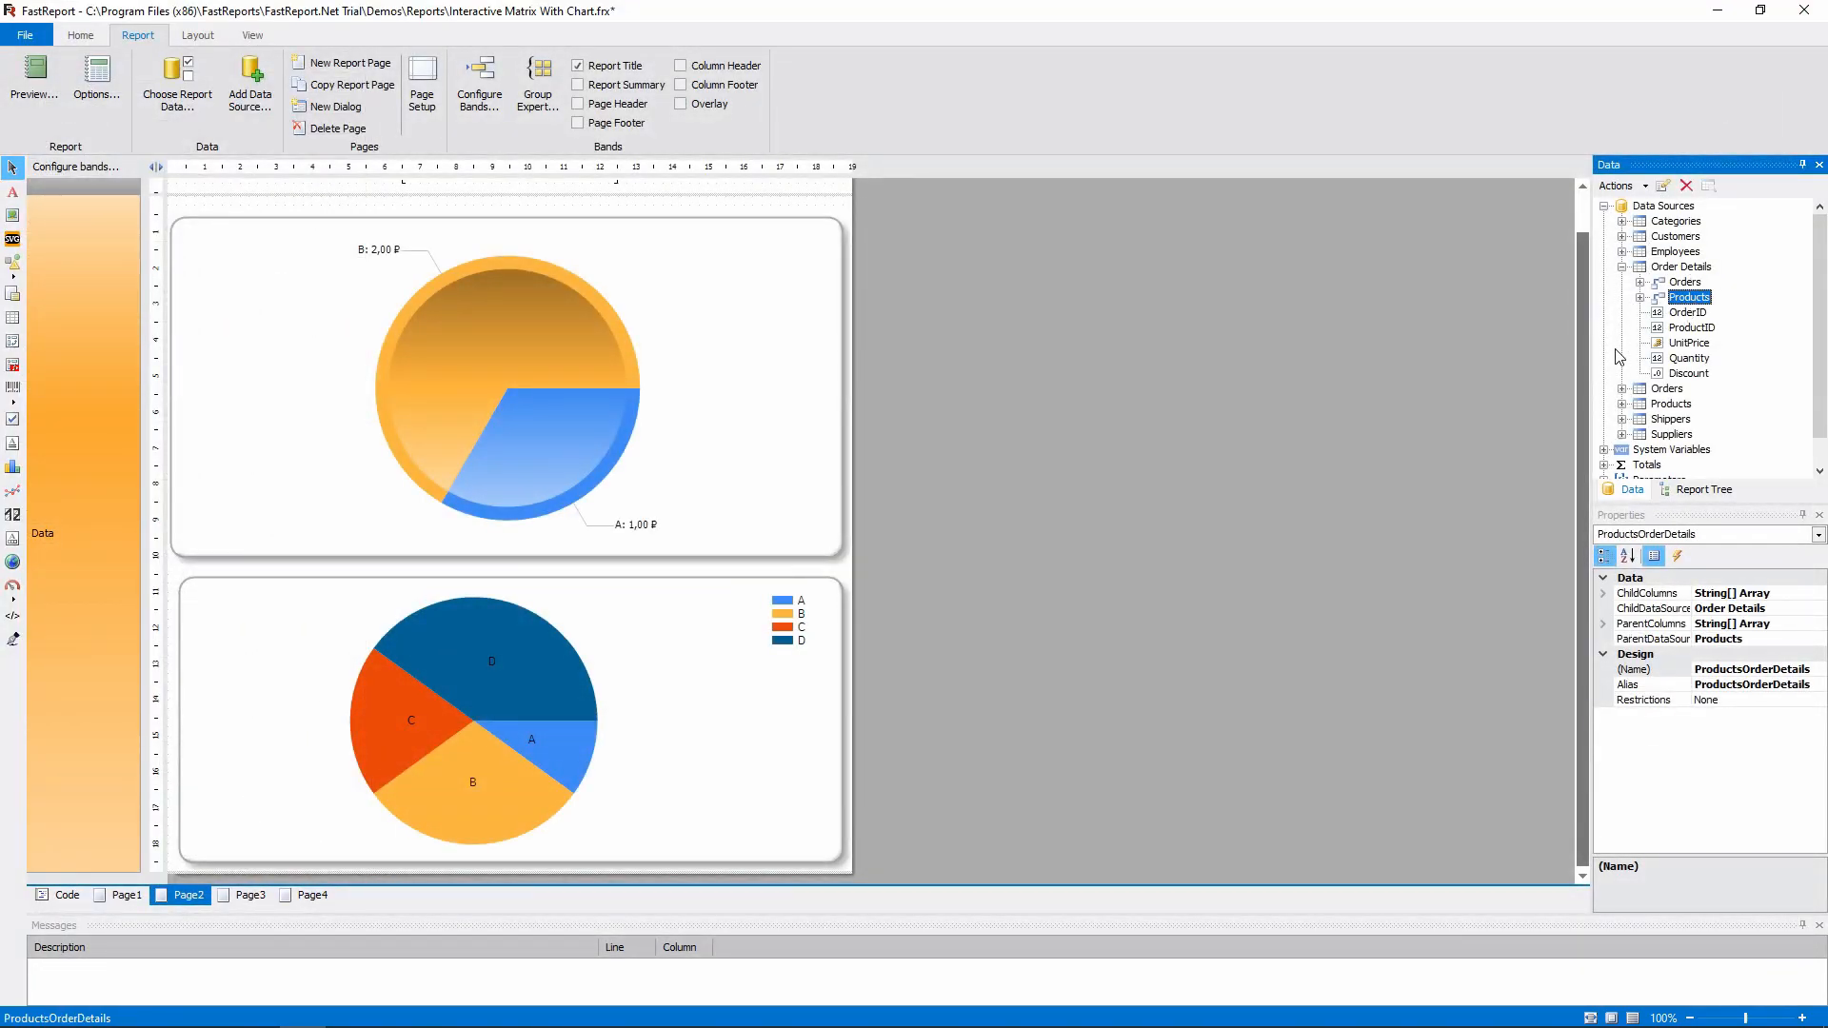
pyautogui.doubleClick(507, 391)
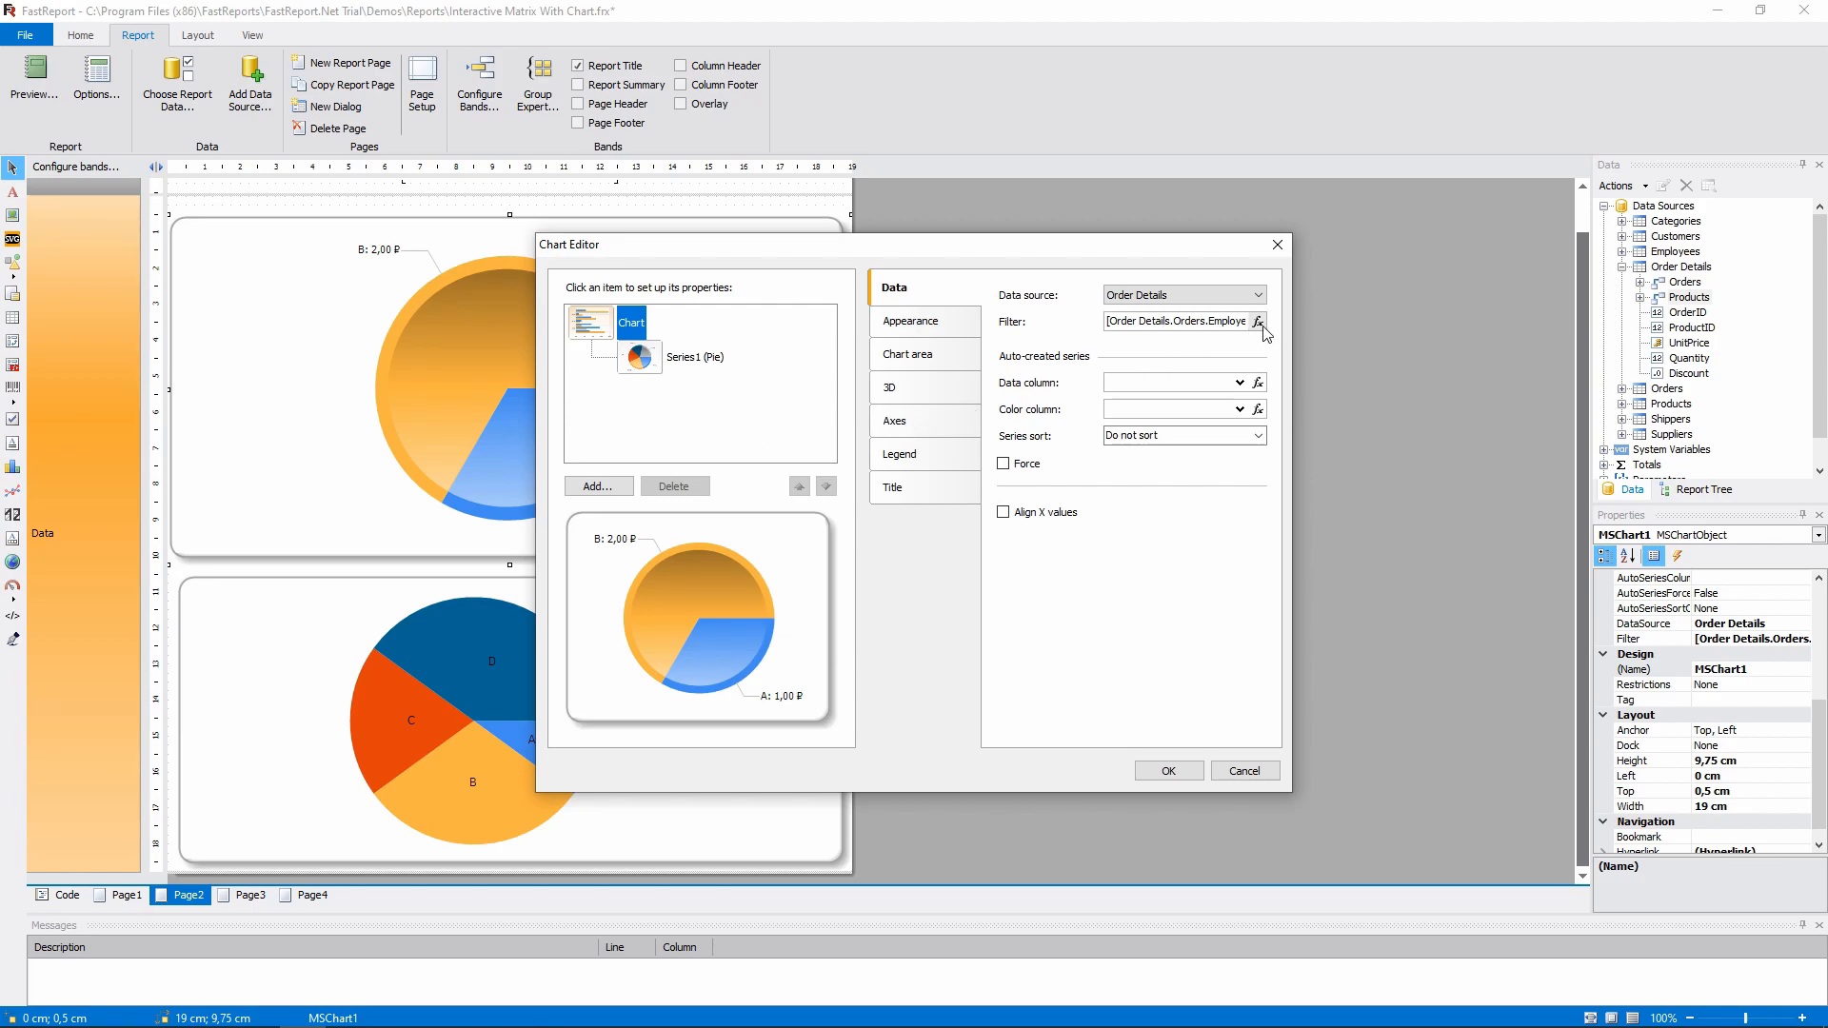
# Step: Copy the original chart's SelectedCell employee filter into MSChart3 and select its Series1 data fields
pyautogui.click(1259, 320)
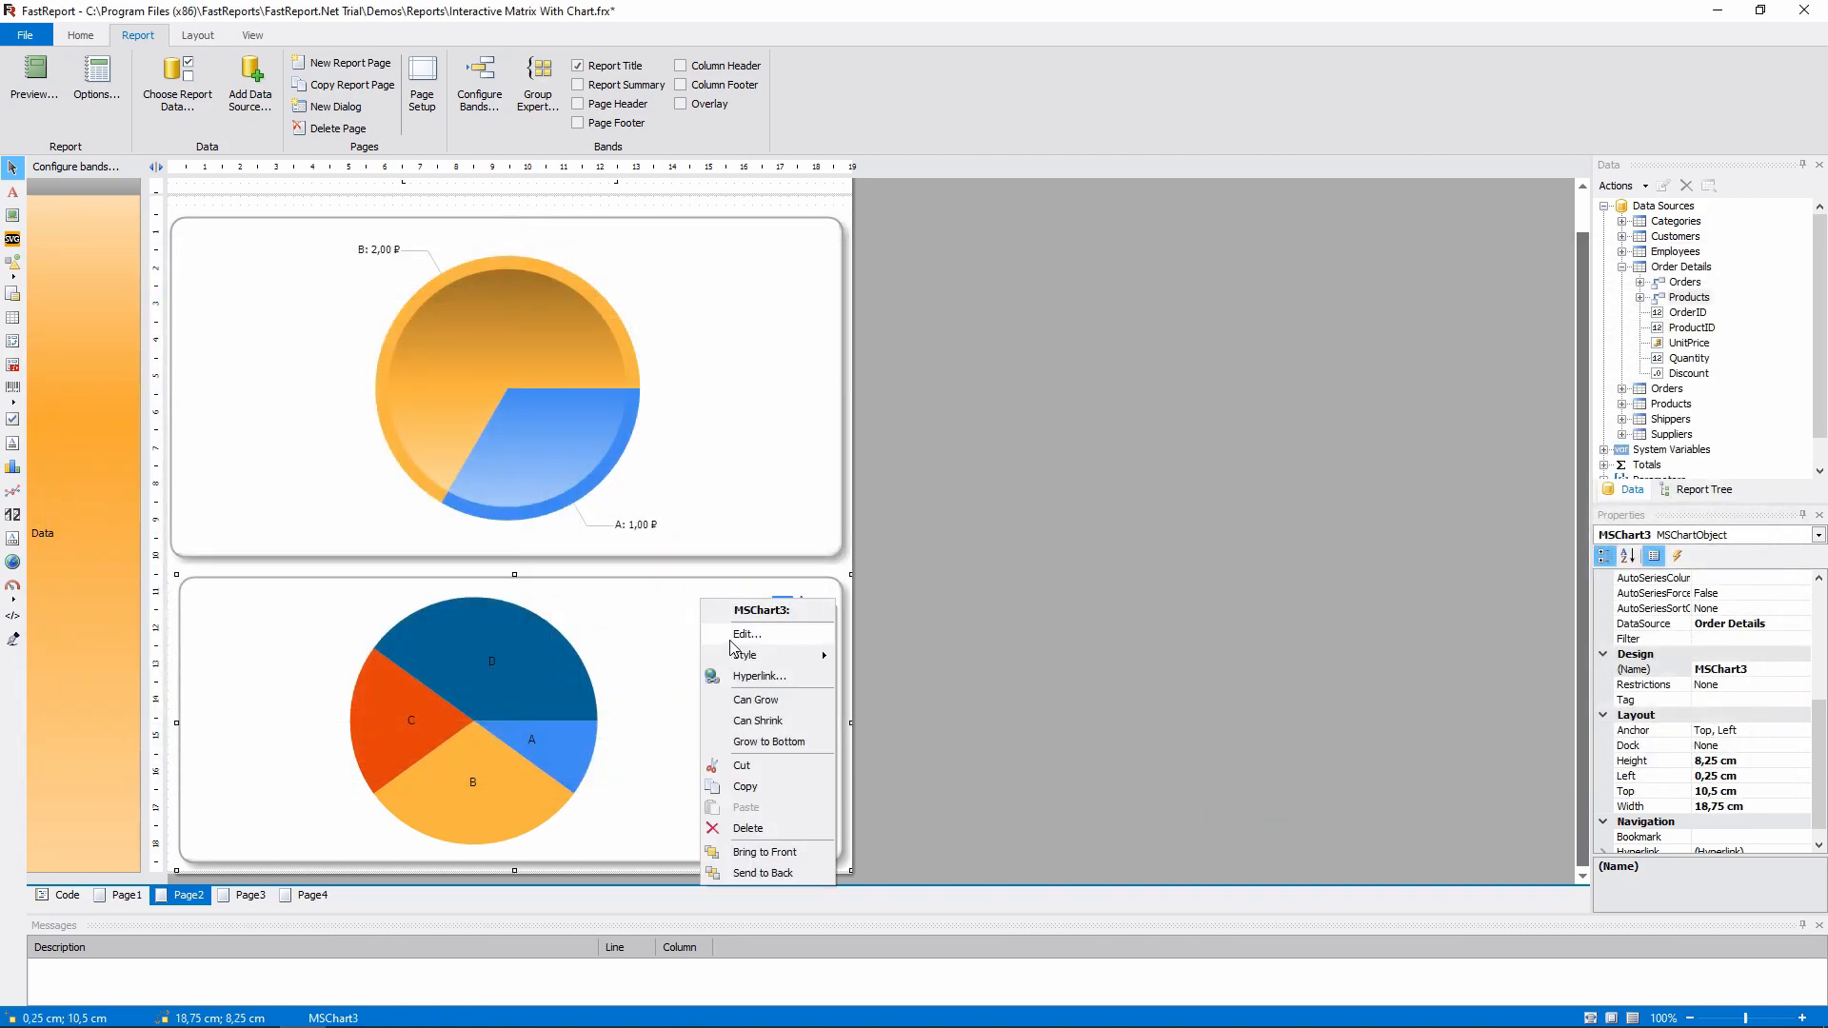
pyautogui.click(747, 632)
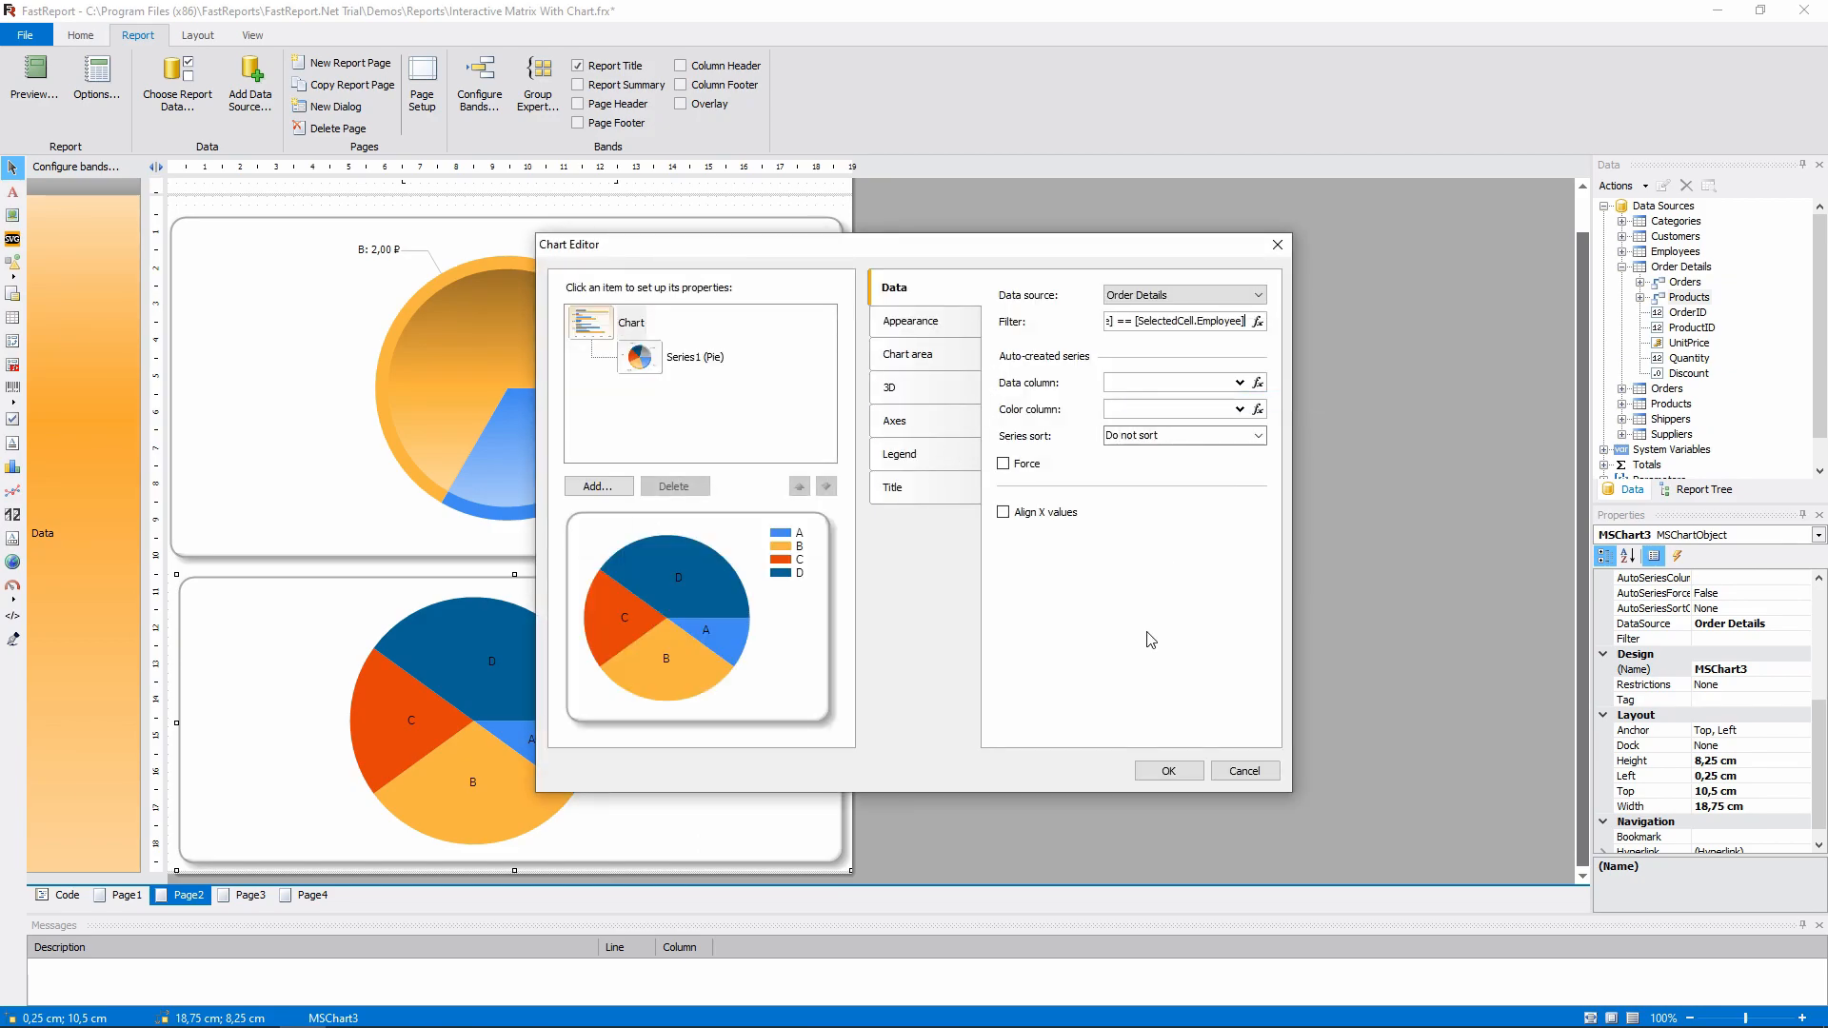
pyautogui.click(695, 356)
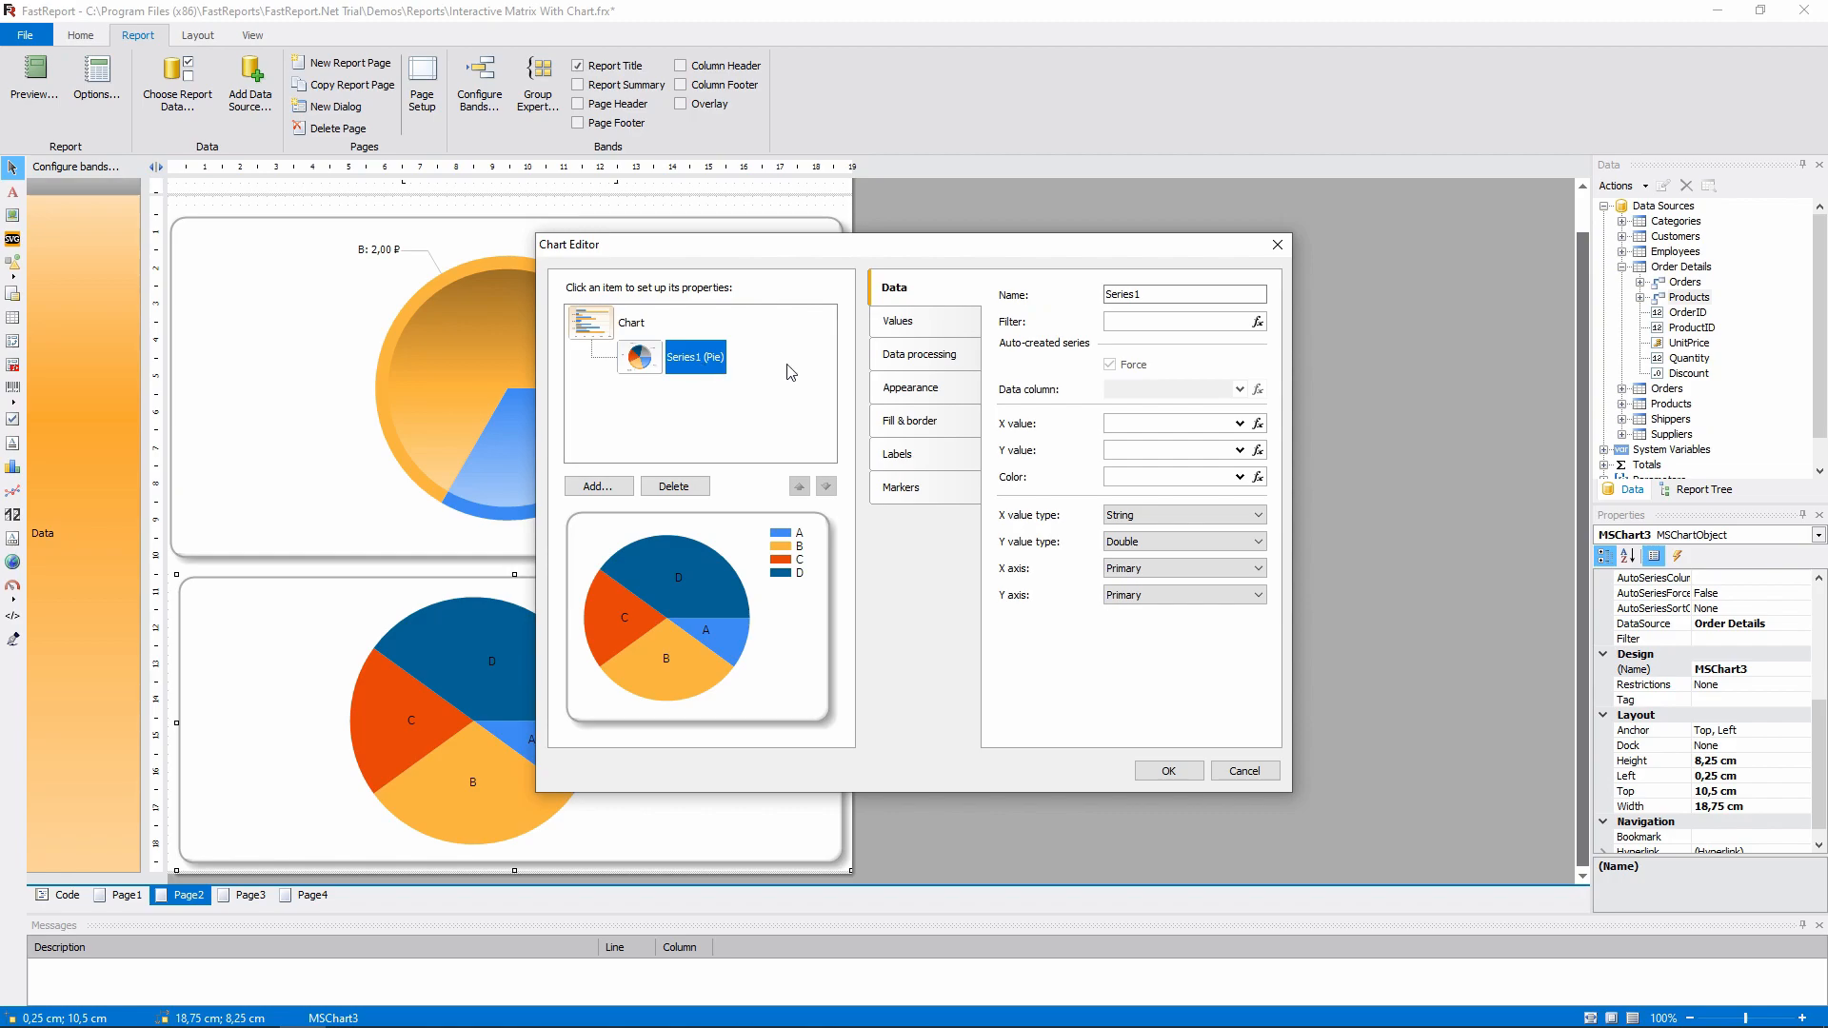
pyautogui.click(922, 354)
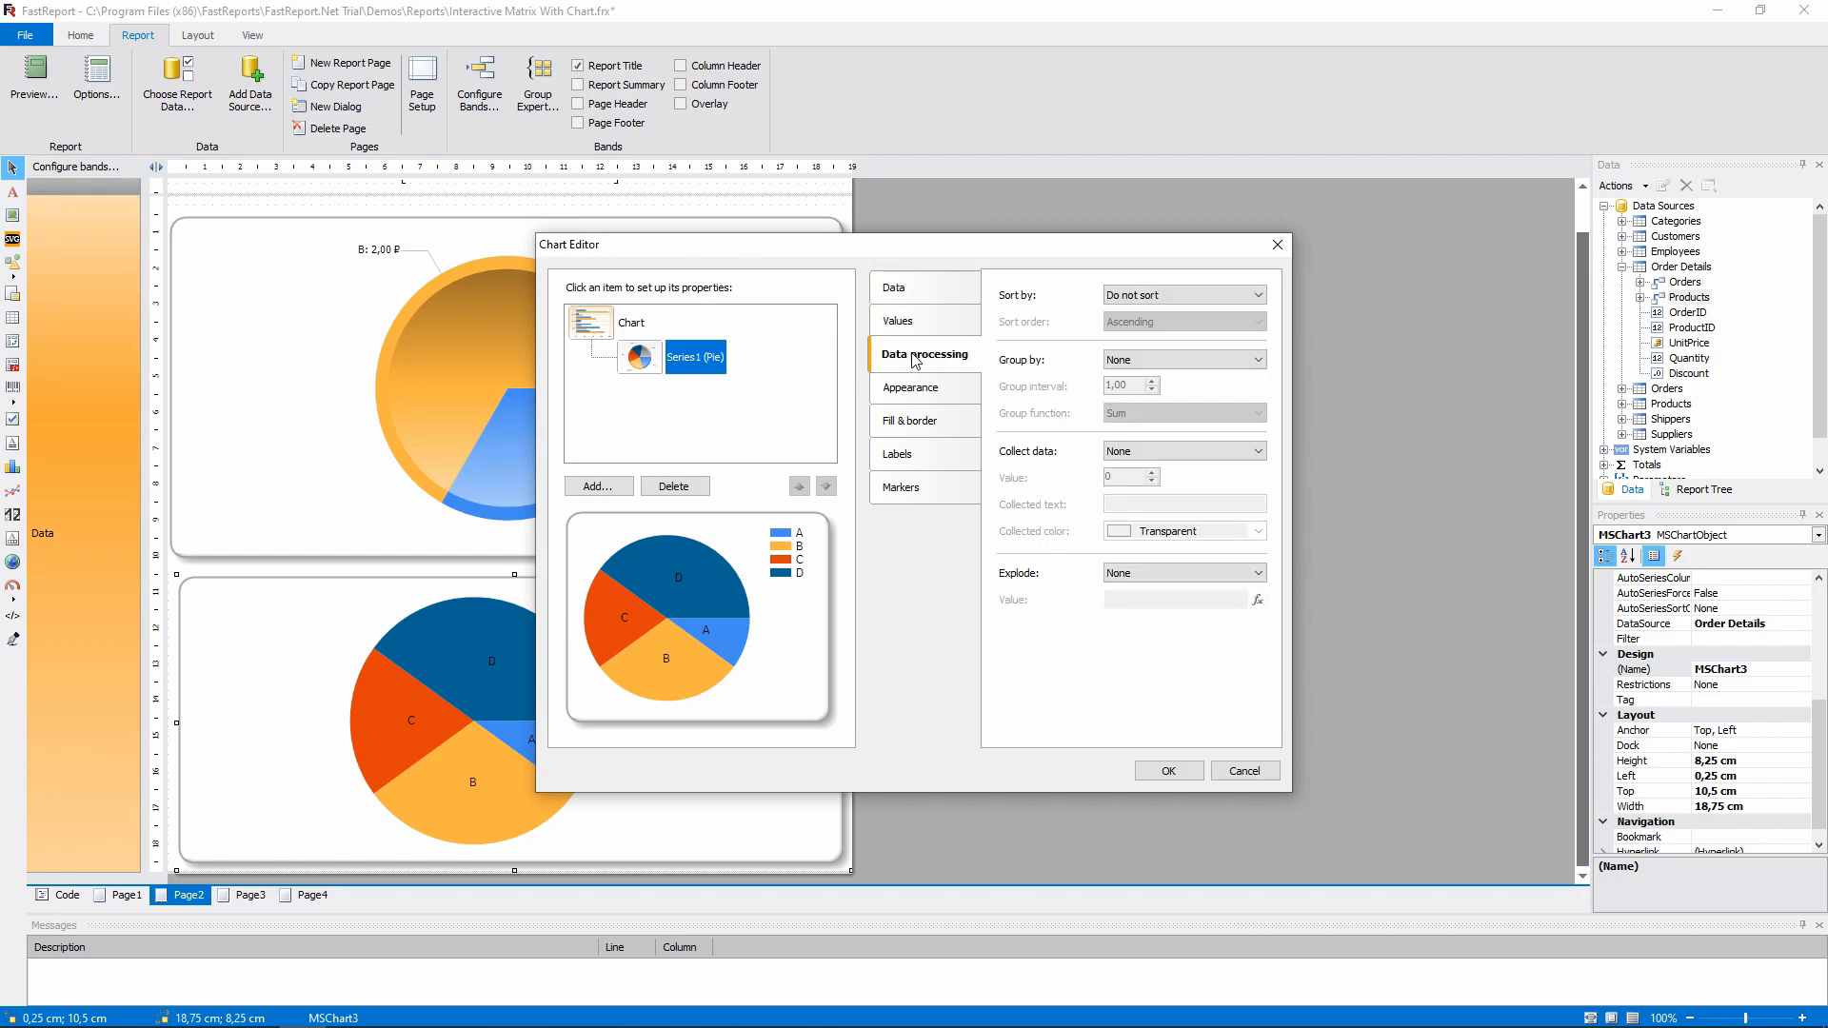
pyautogui.click(894, 287)
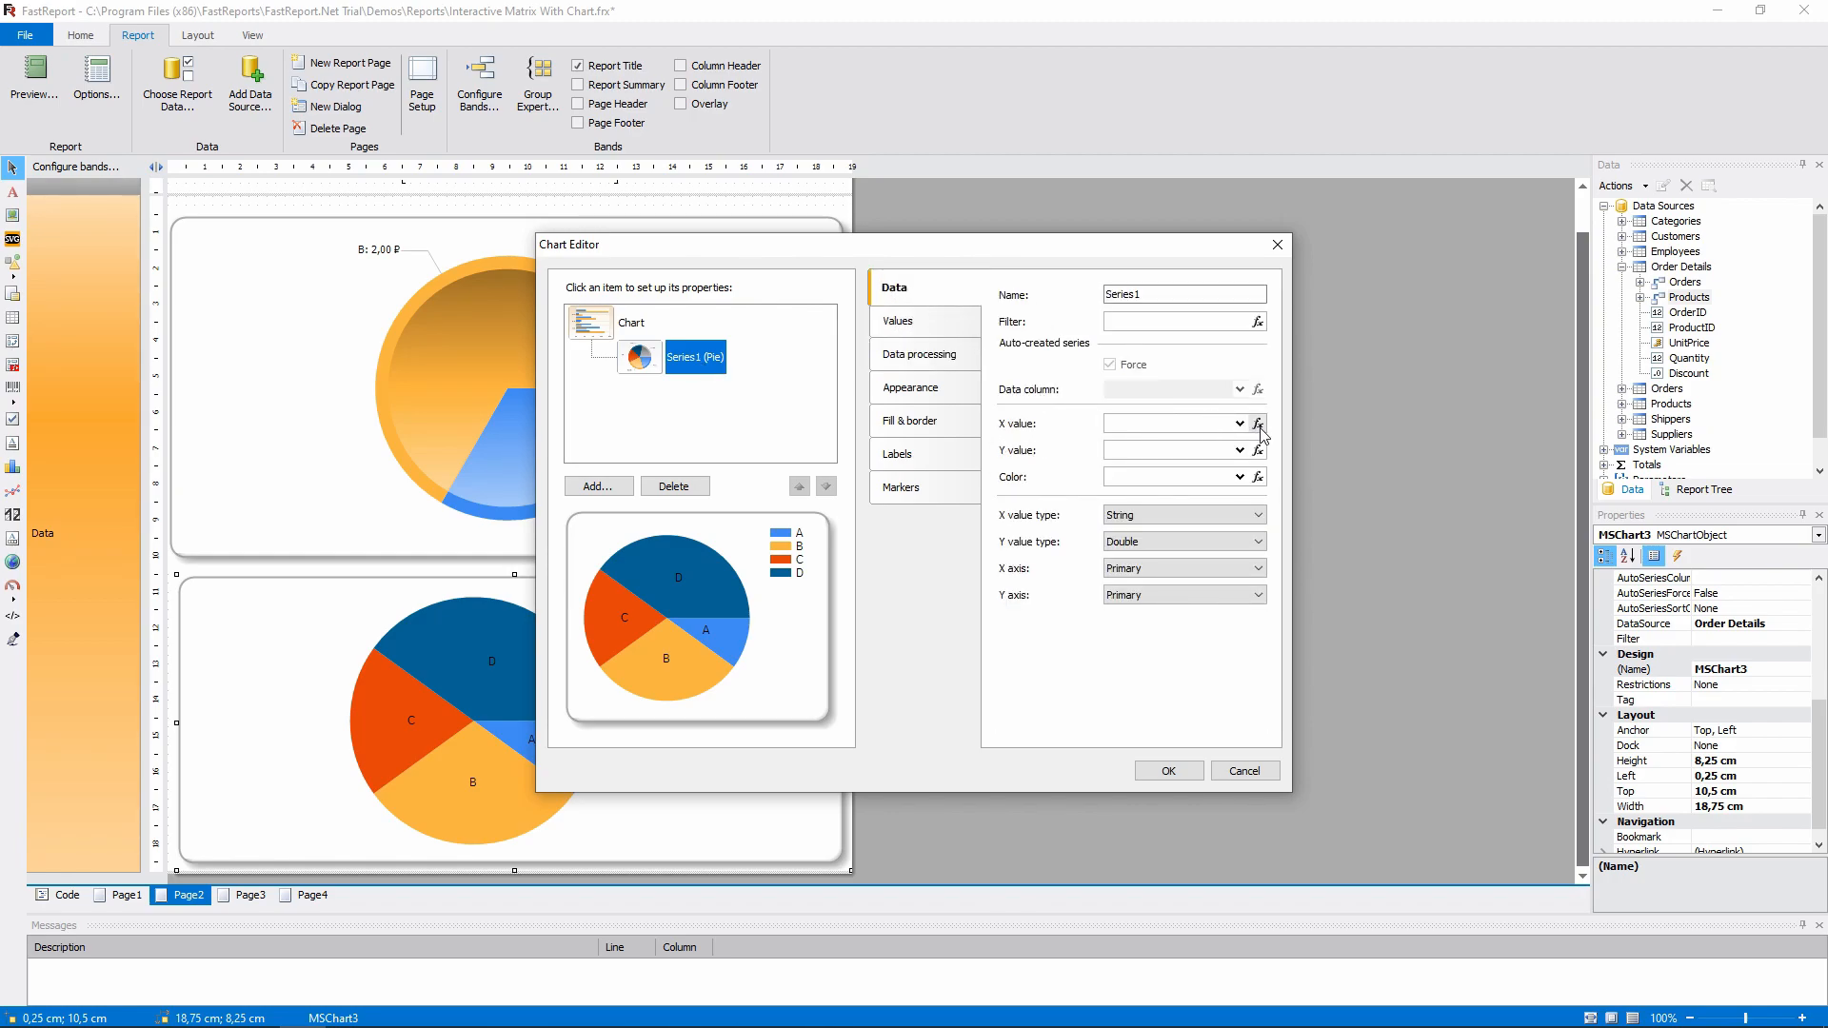
# Step: Set the series X value to [Order Details.Products.Categories.CategoryName]
pyautogui.click(1257, 423)
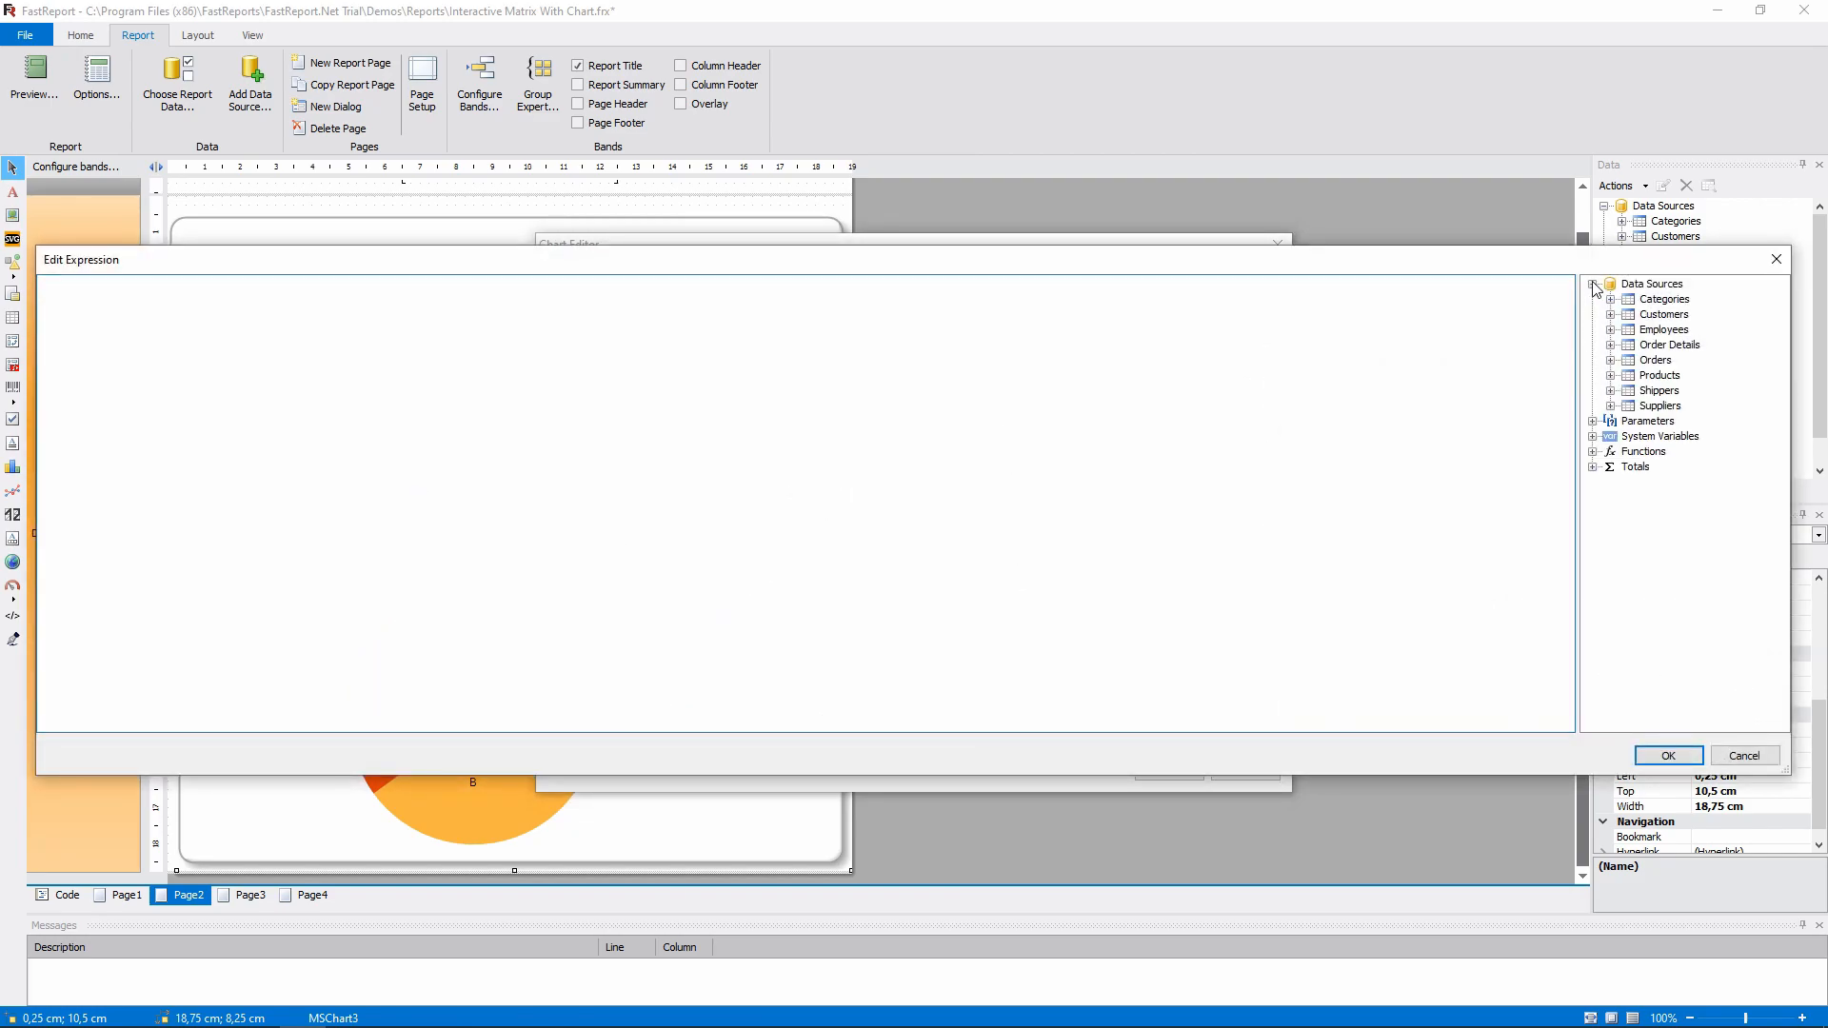
pyautogui.click(1611, 344)
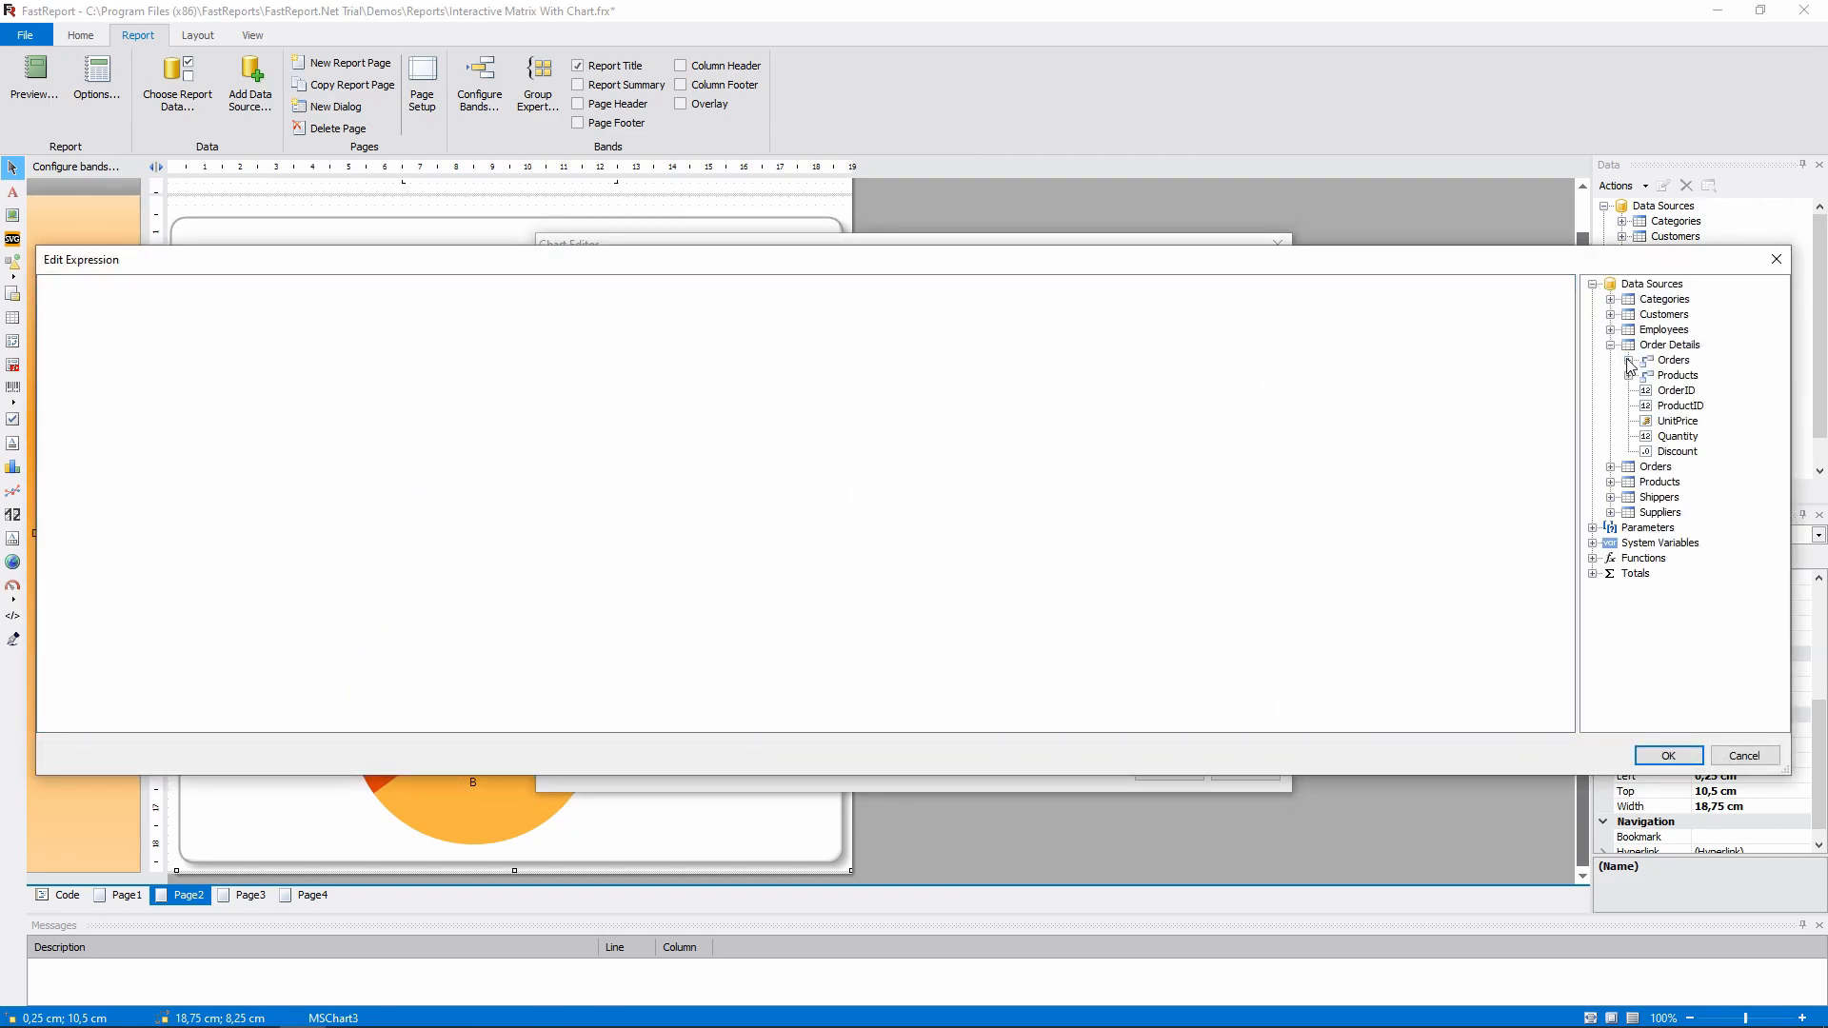
pyautogui.click(1632, 375)
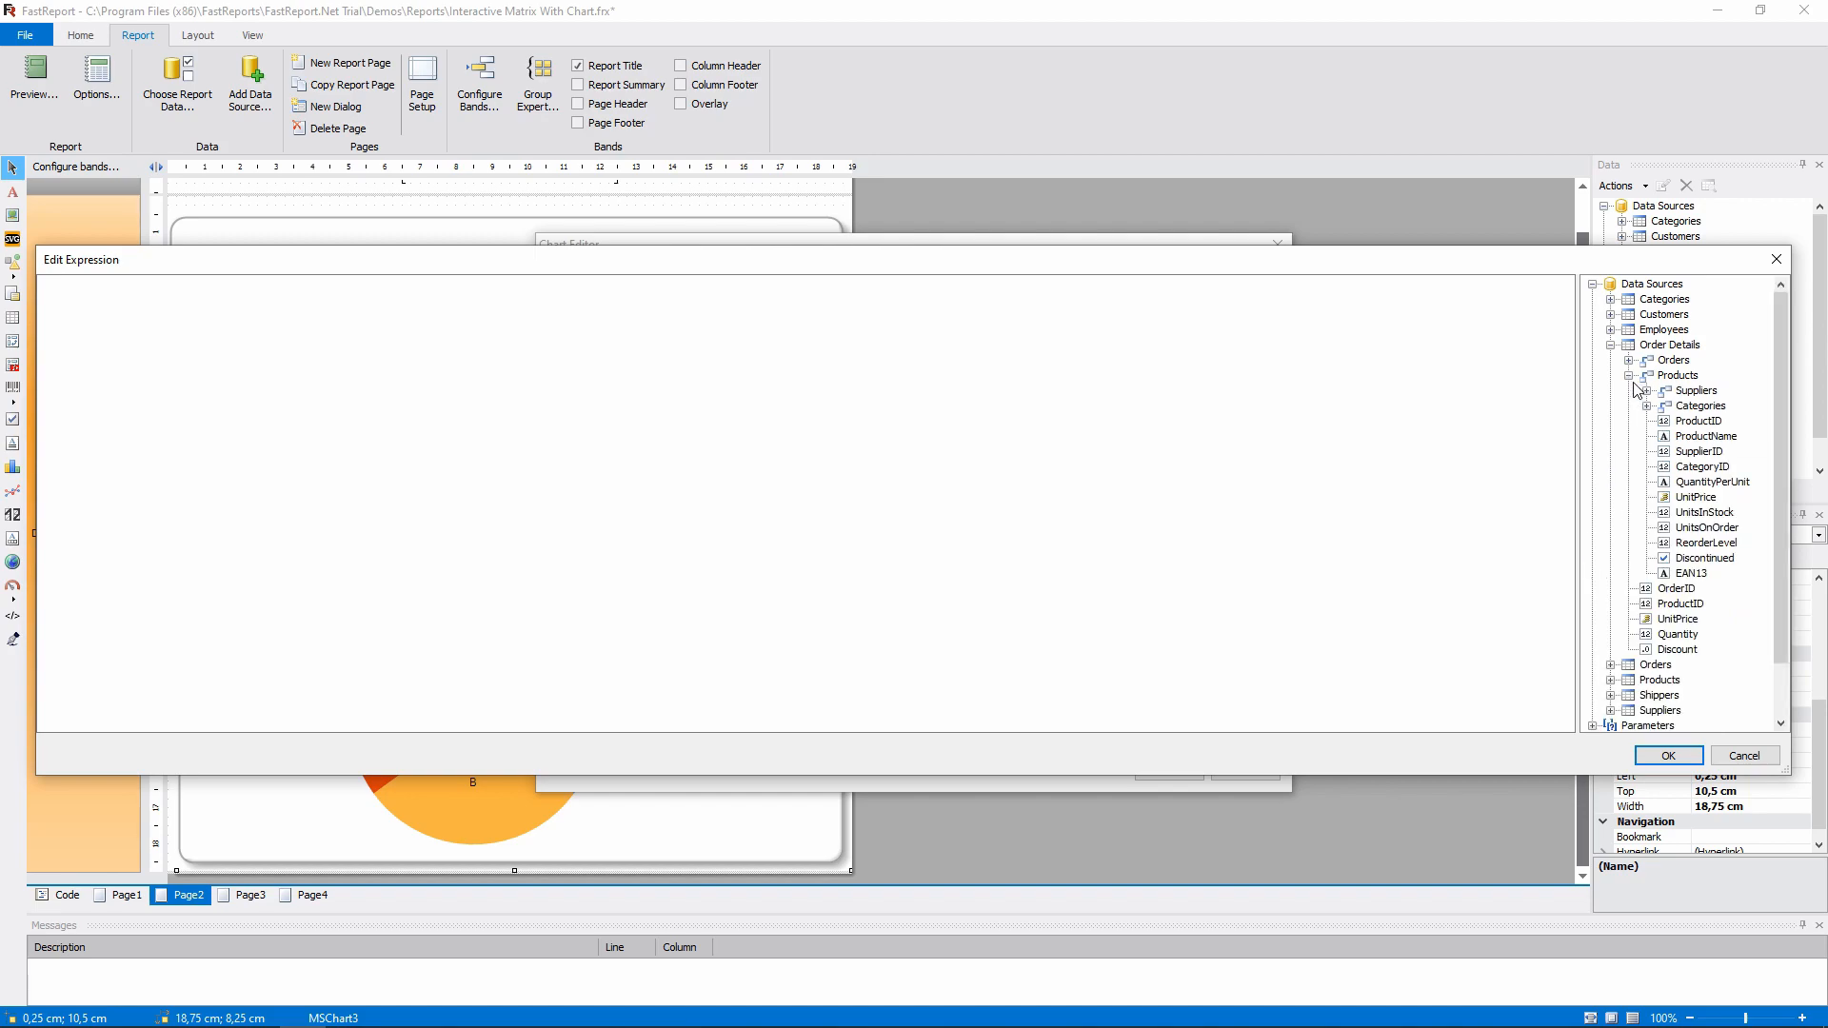
pyautogui.click(1649, 404)
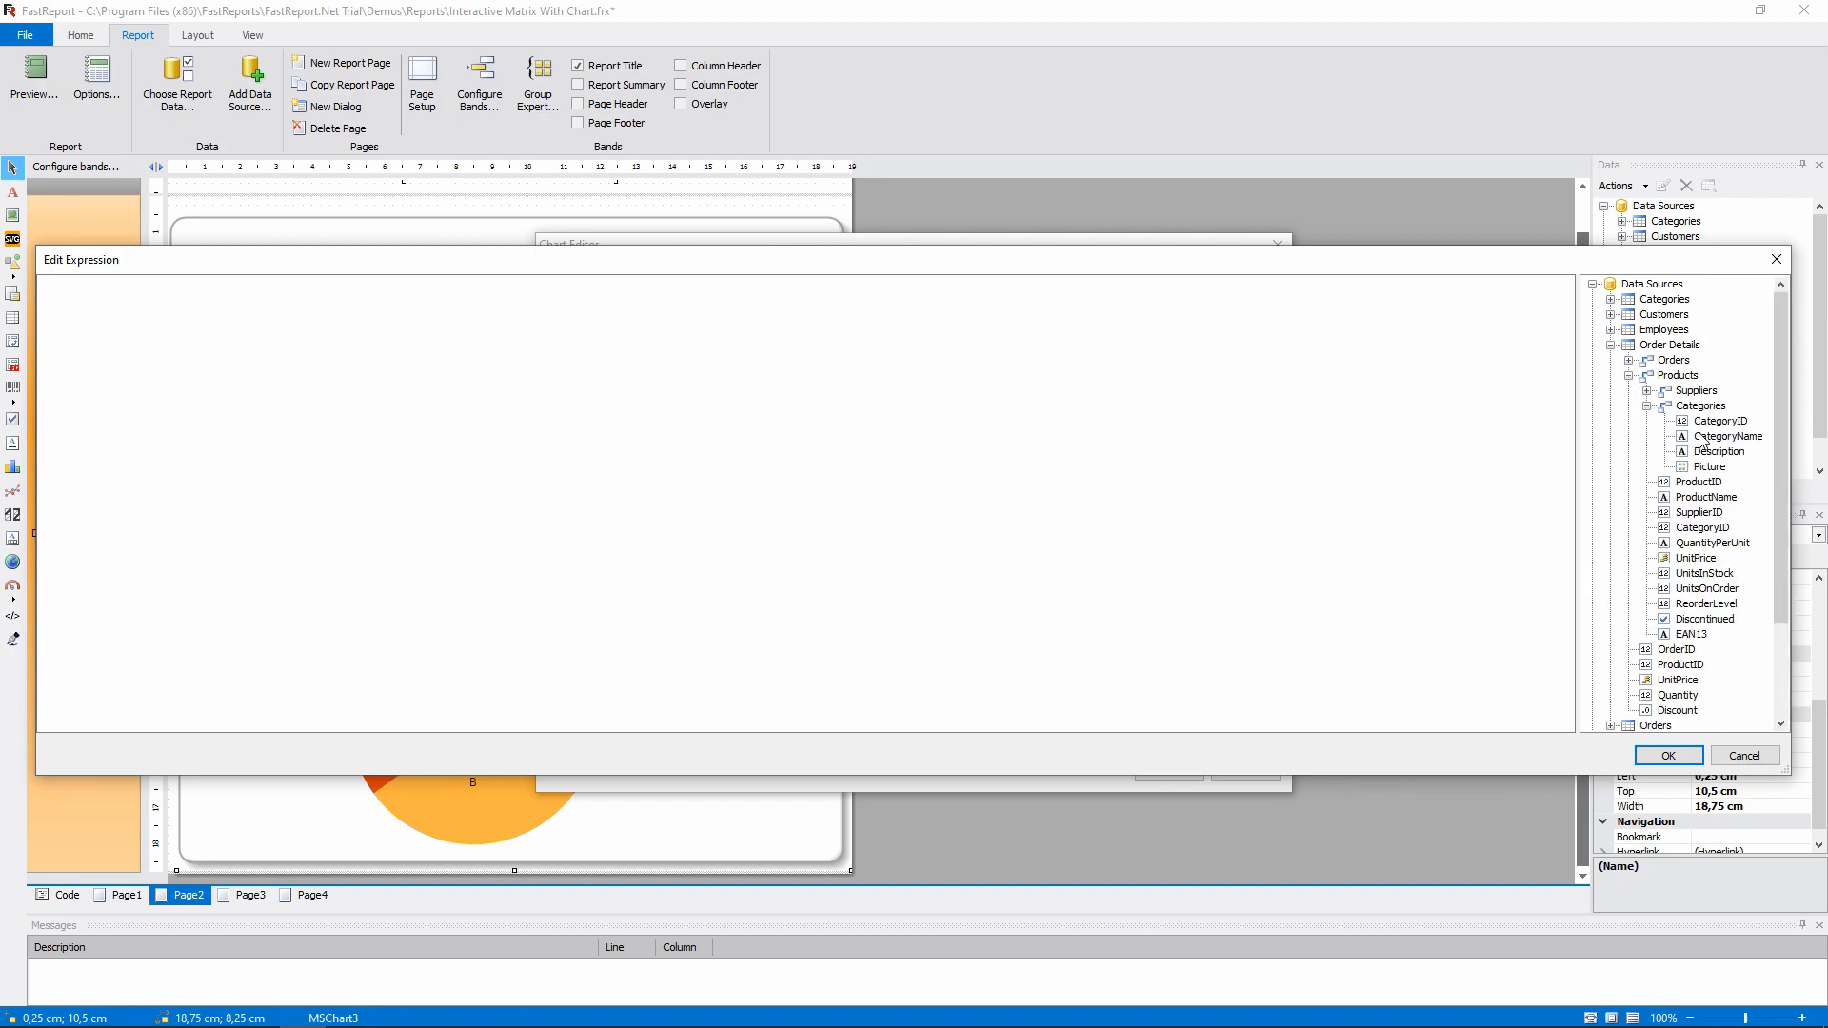
pyautogui.doubleClick(1728, 436)
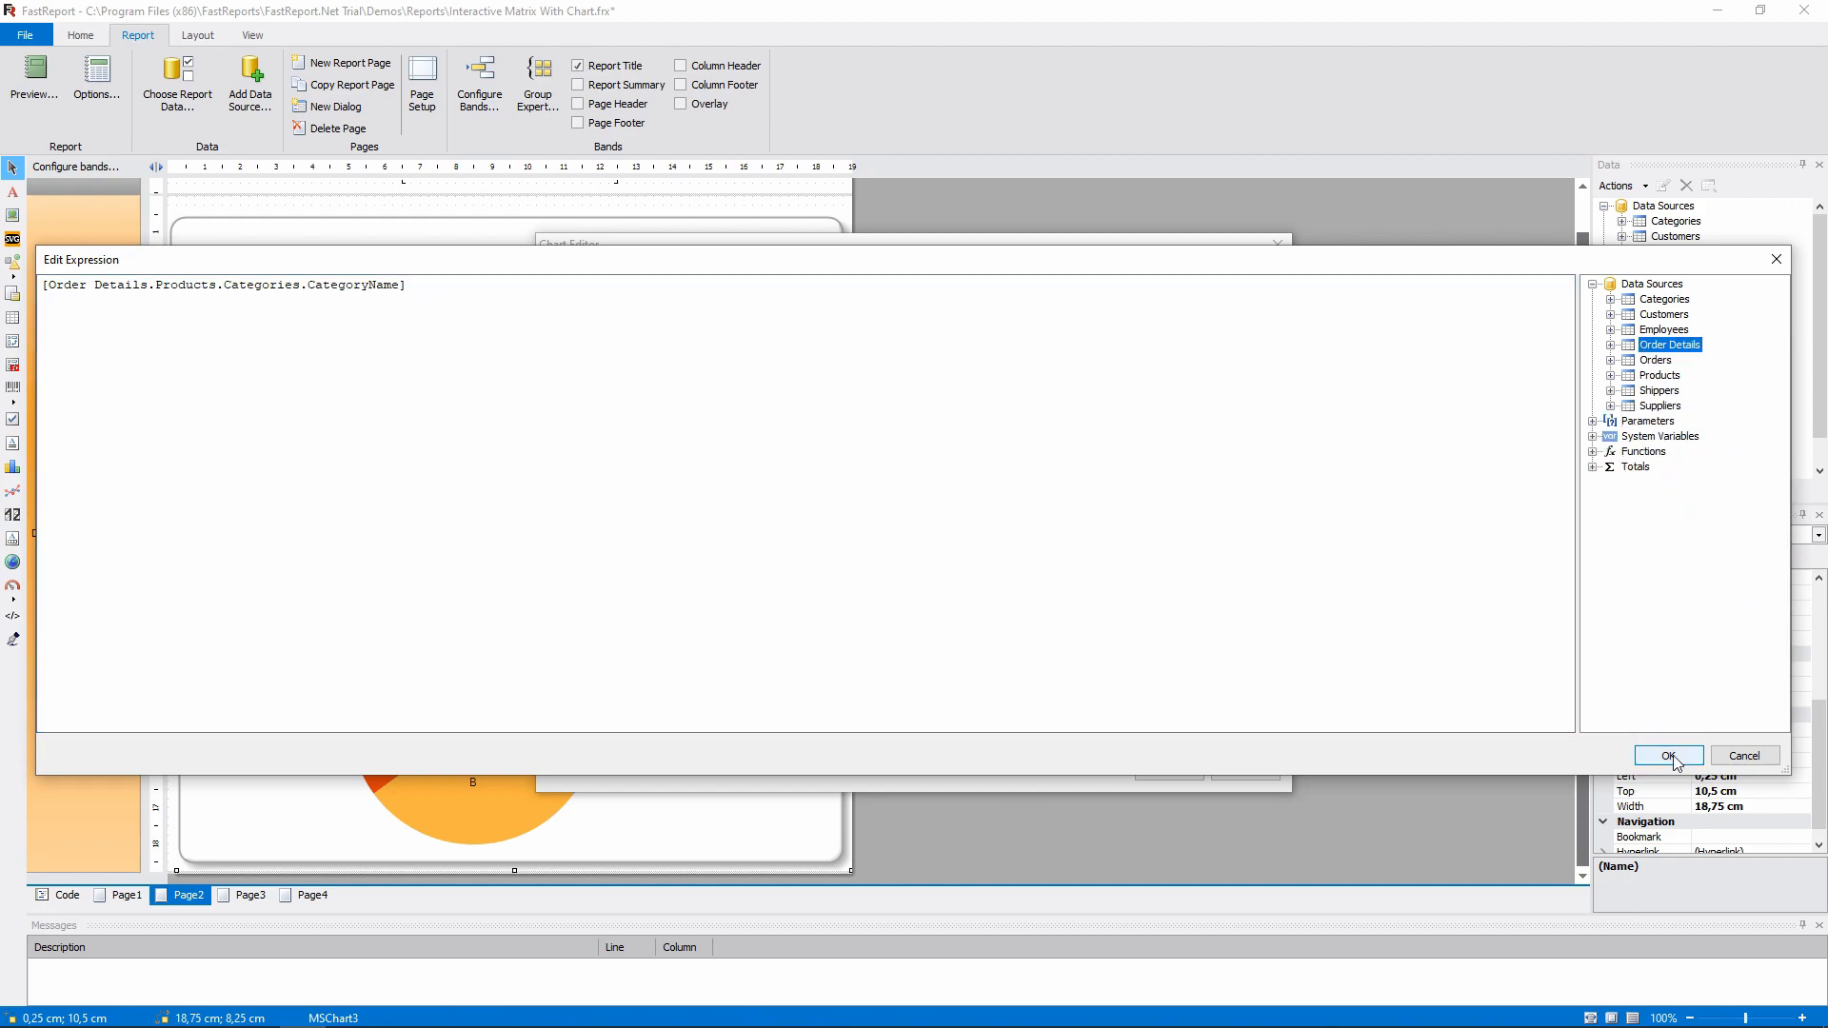
pyautogui.click(1669, 756)
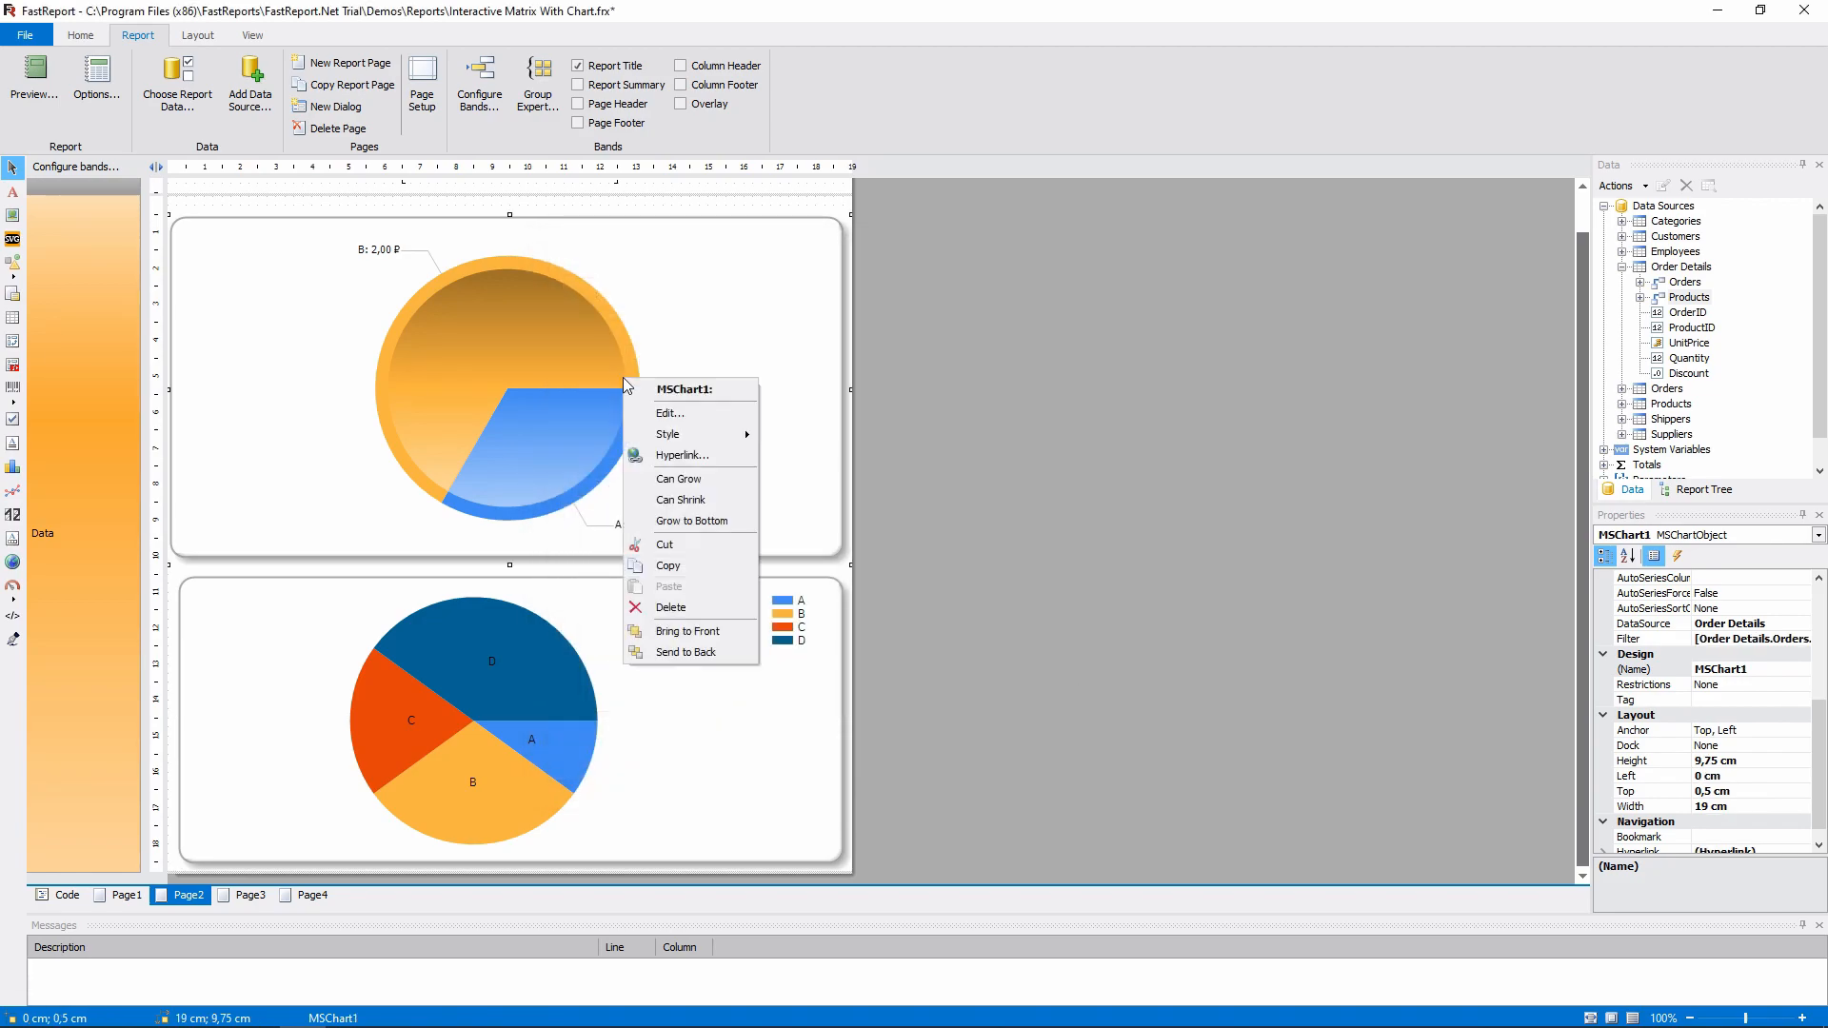
# Step: Copy the original series' discount-based Y value expression into MSChart3's Y value
pyautogui.click(669, 414)
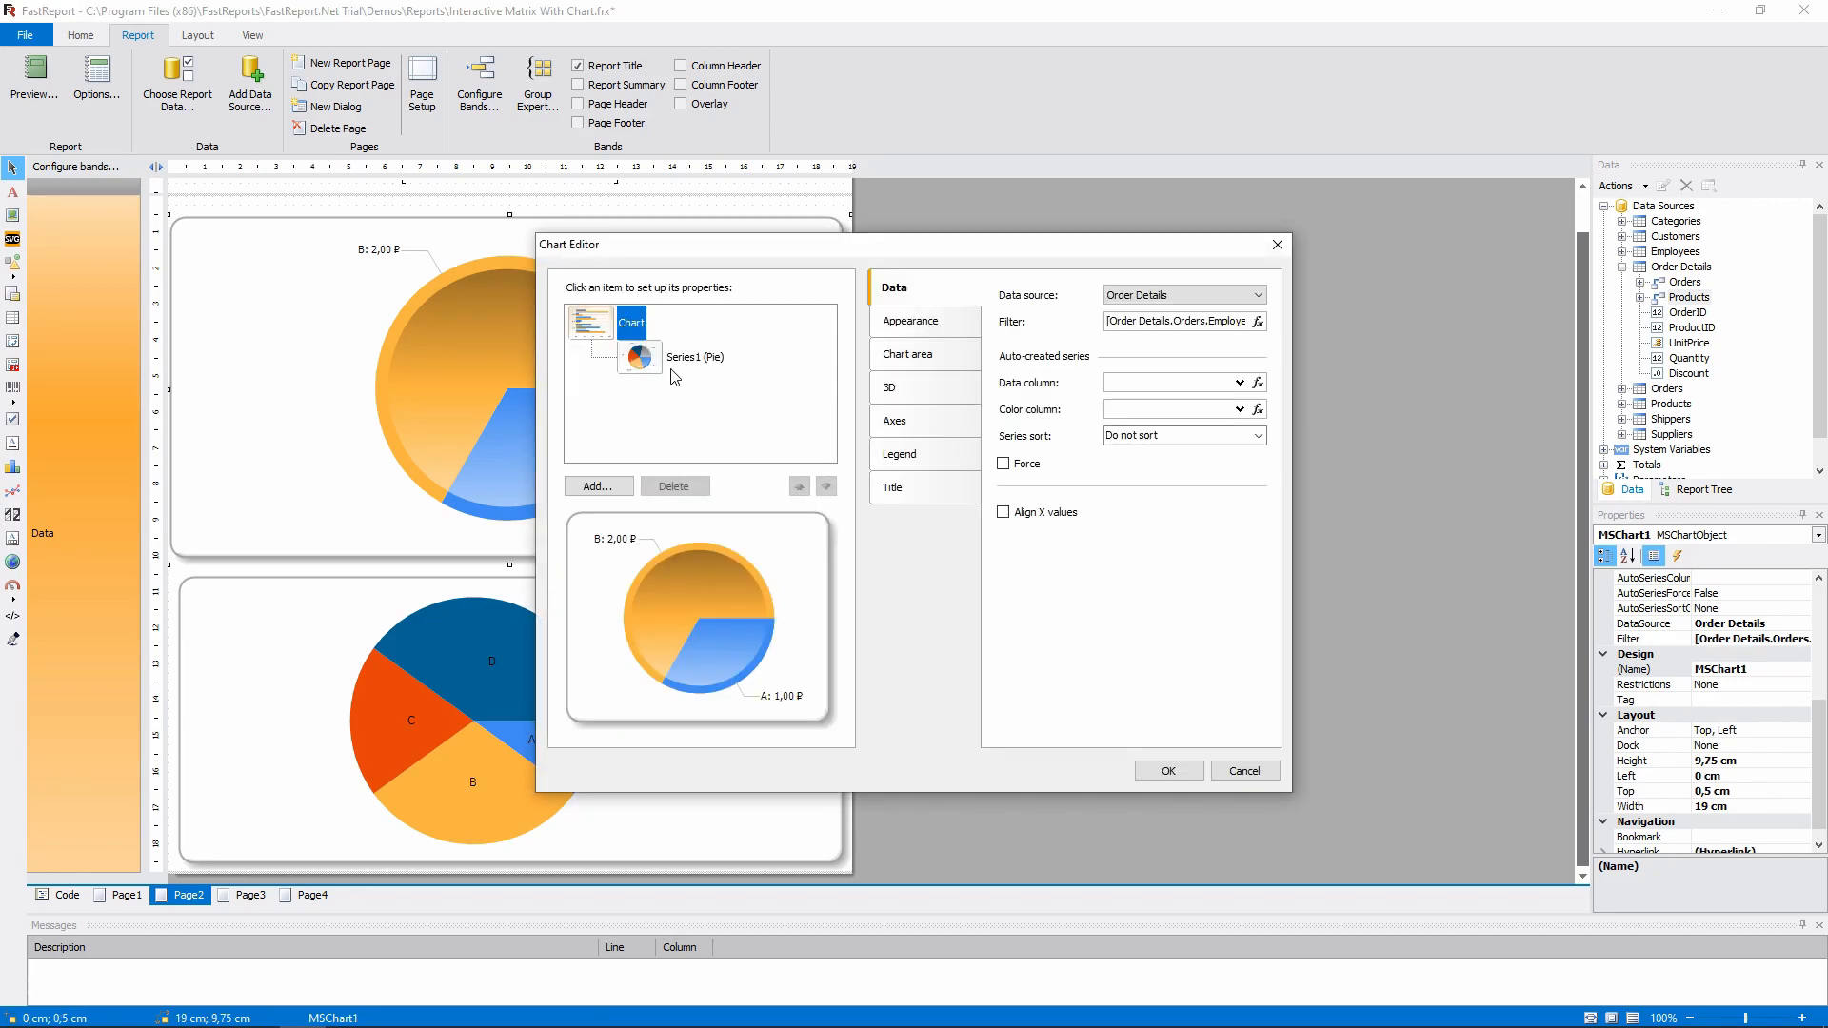
pyautogui.click(698, 356)
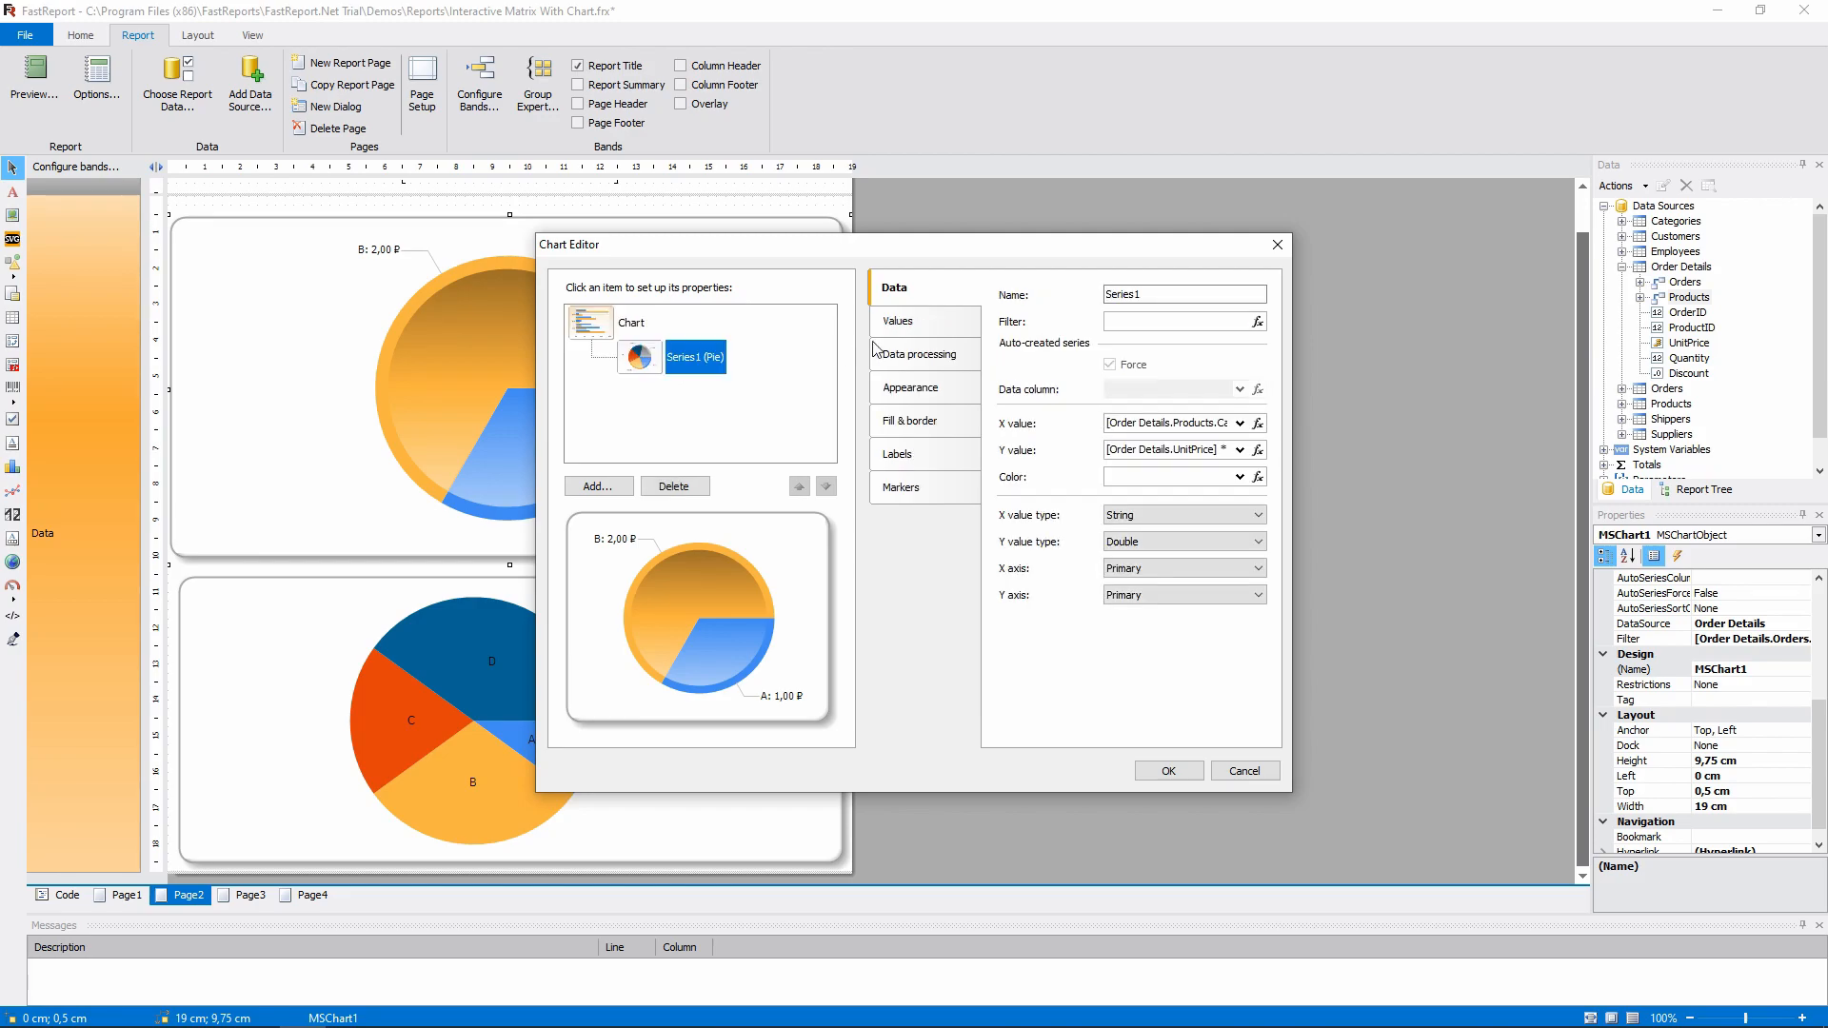
pyautogui.click(1257, 449)
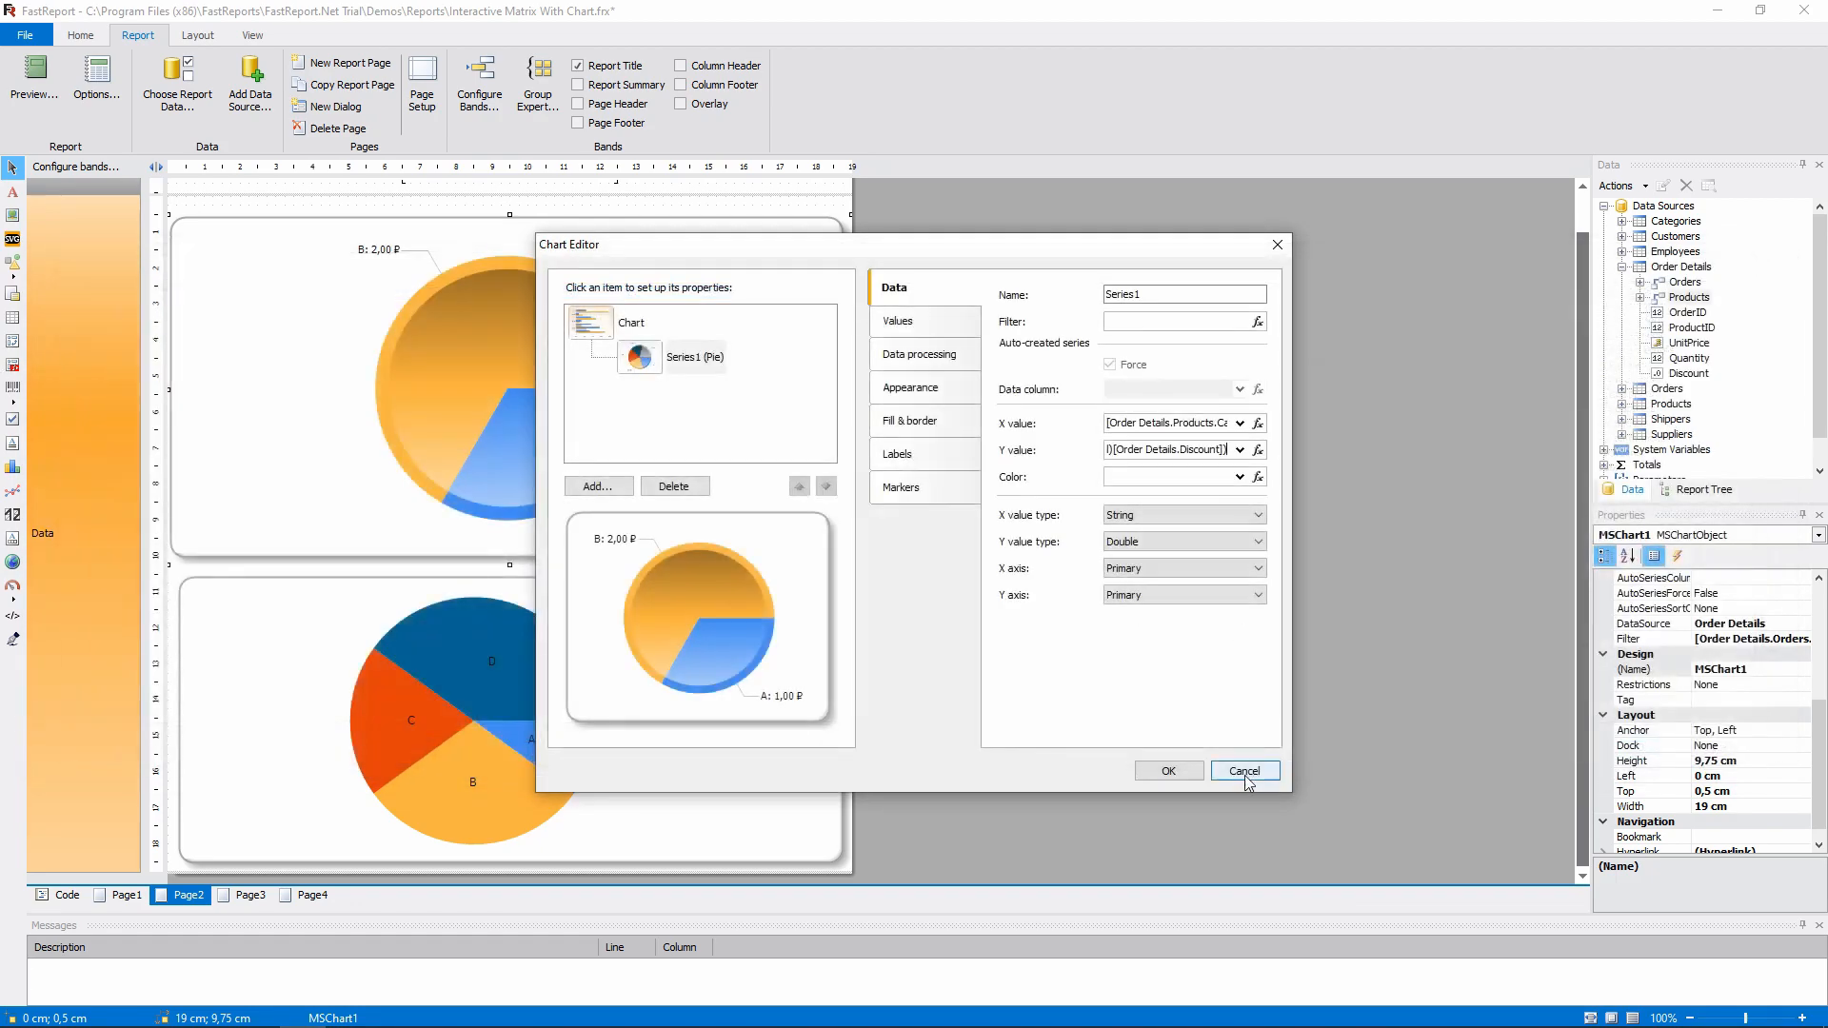
pyautogui.click(1244, 772)
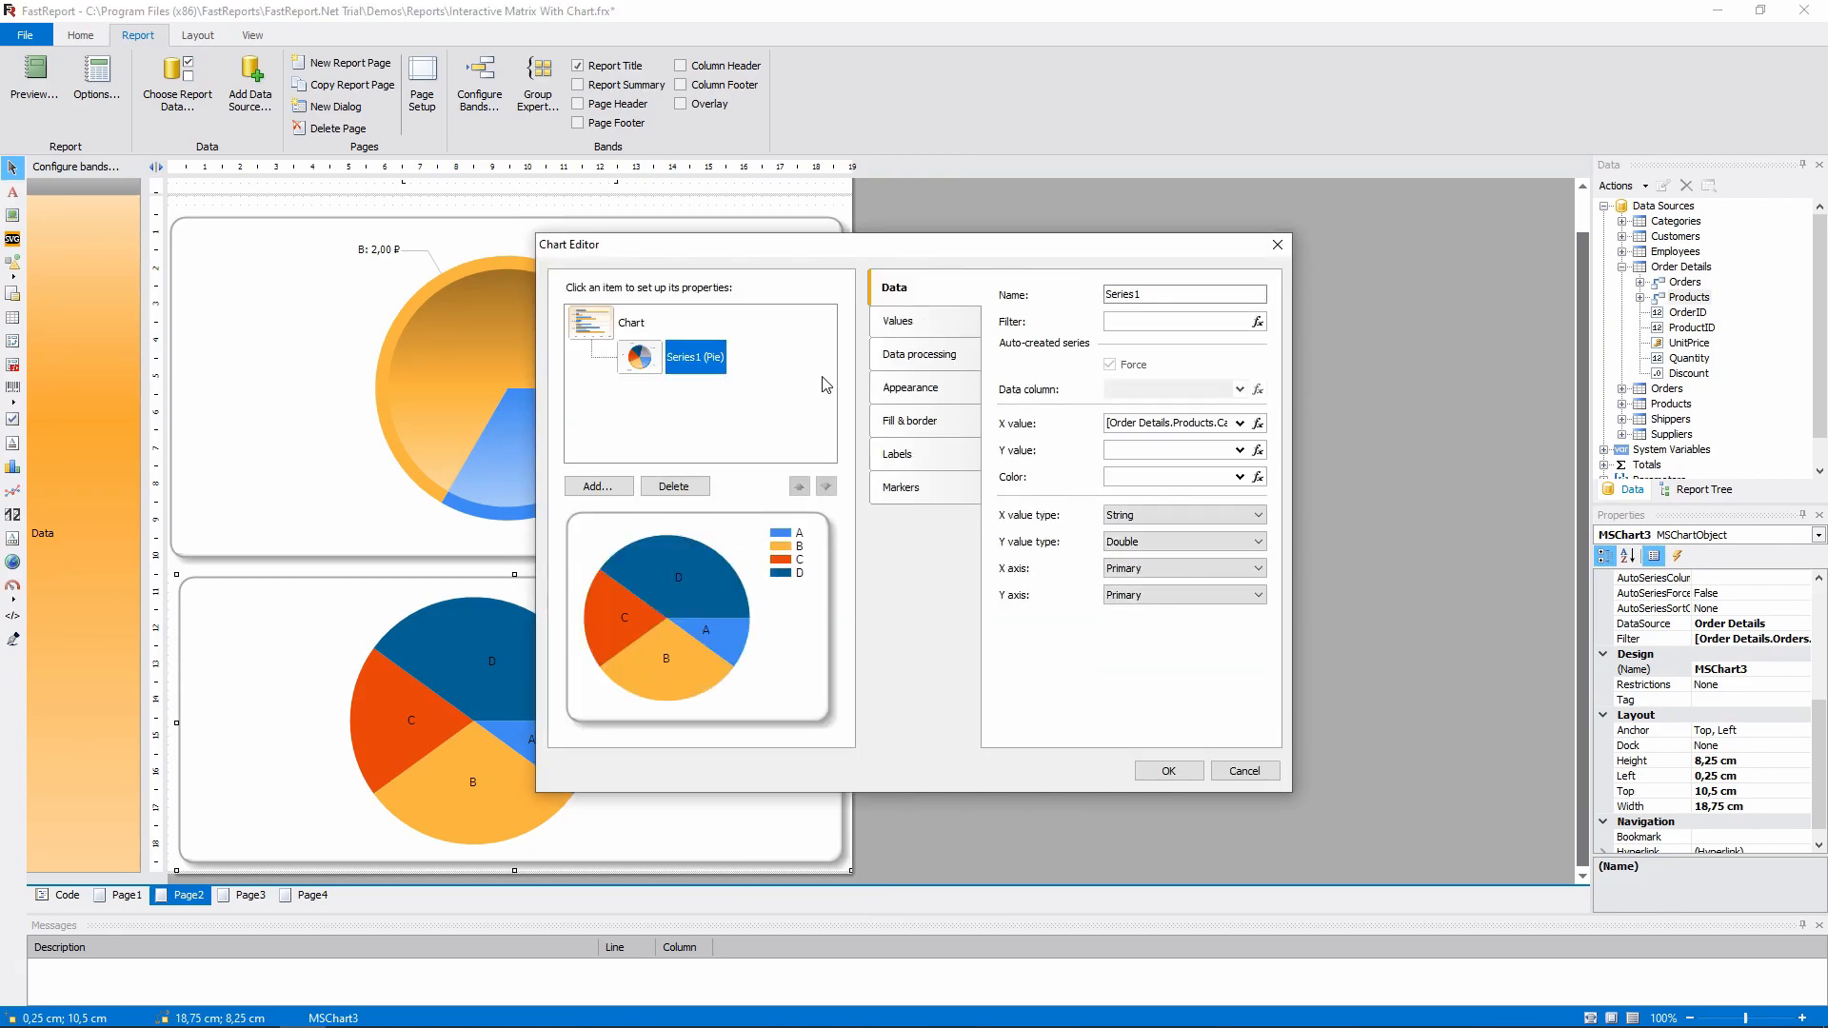
pyautogui.click(1171, 449)
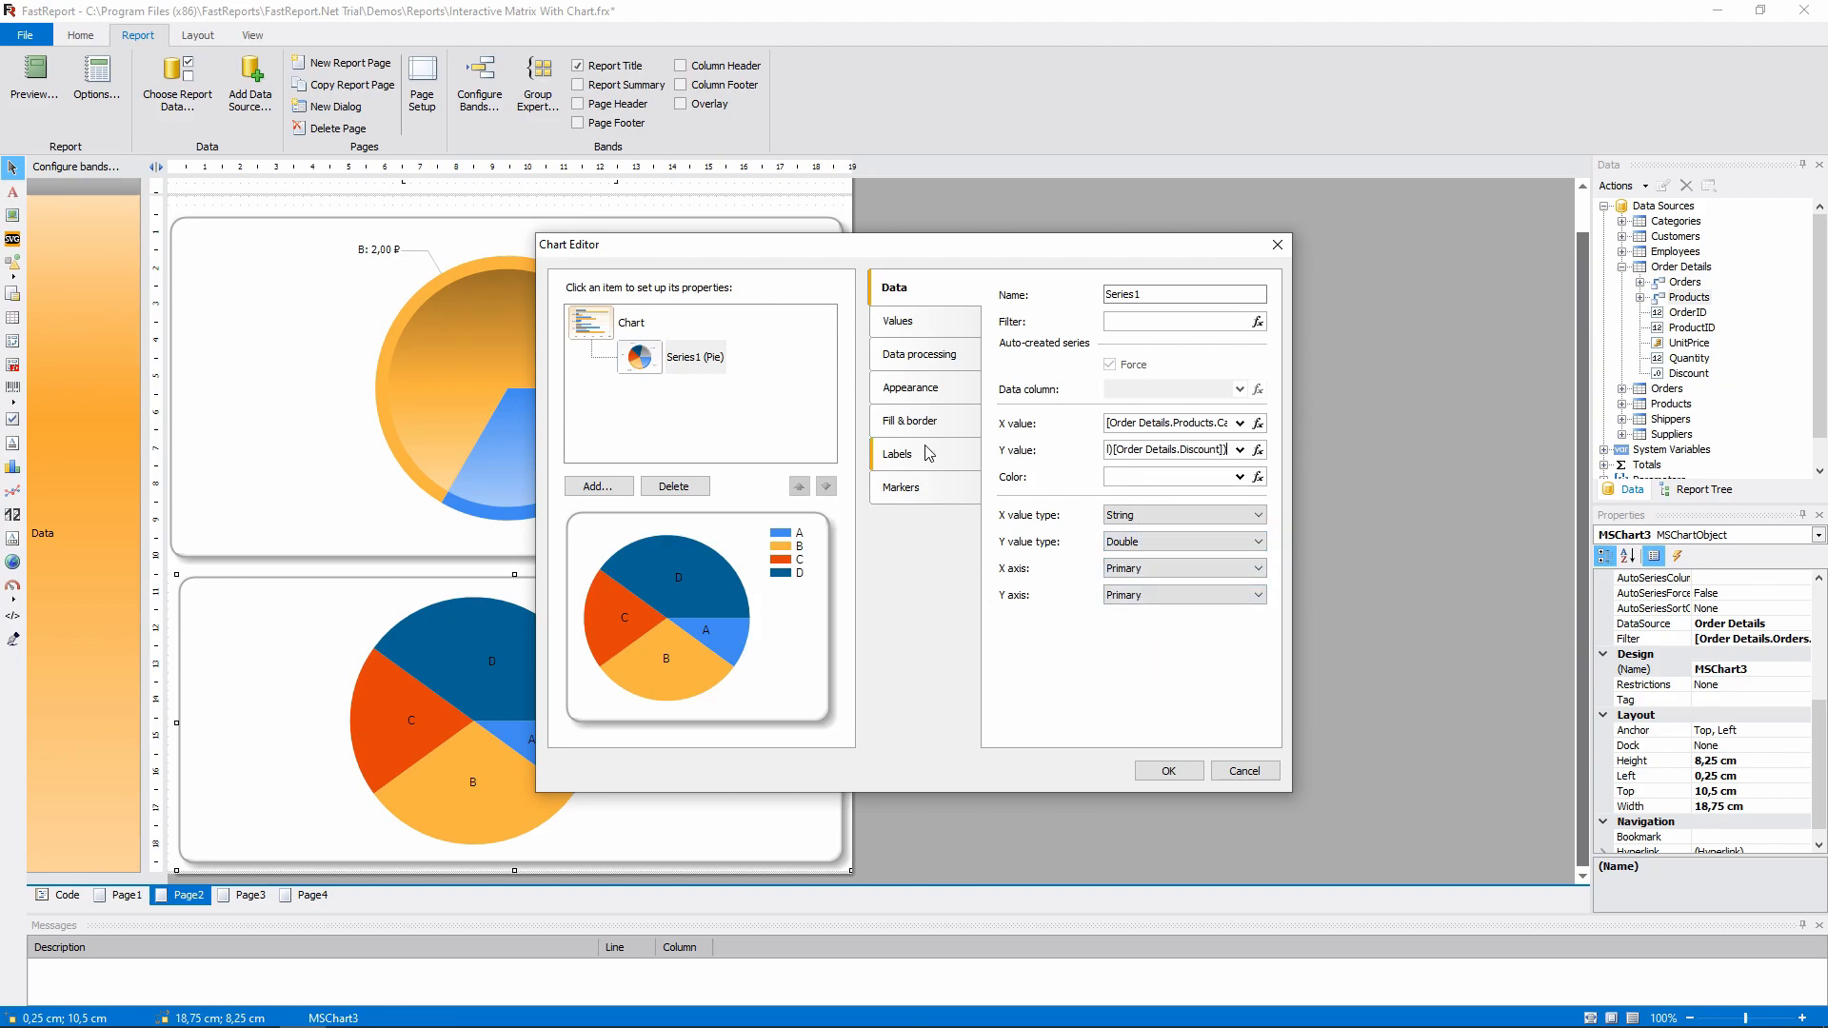
# Step: Give MSChart3's series the label pattern #VALX: #VALY{C}, copied from the original chart
pyautogui.click(897, 453)
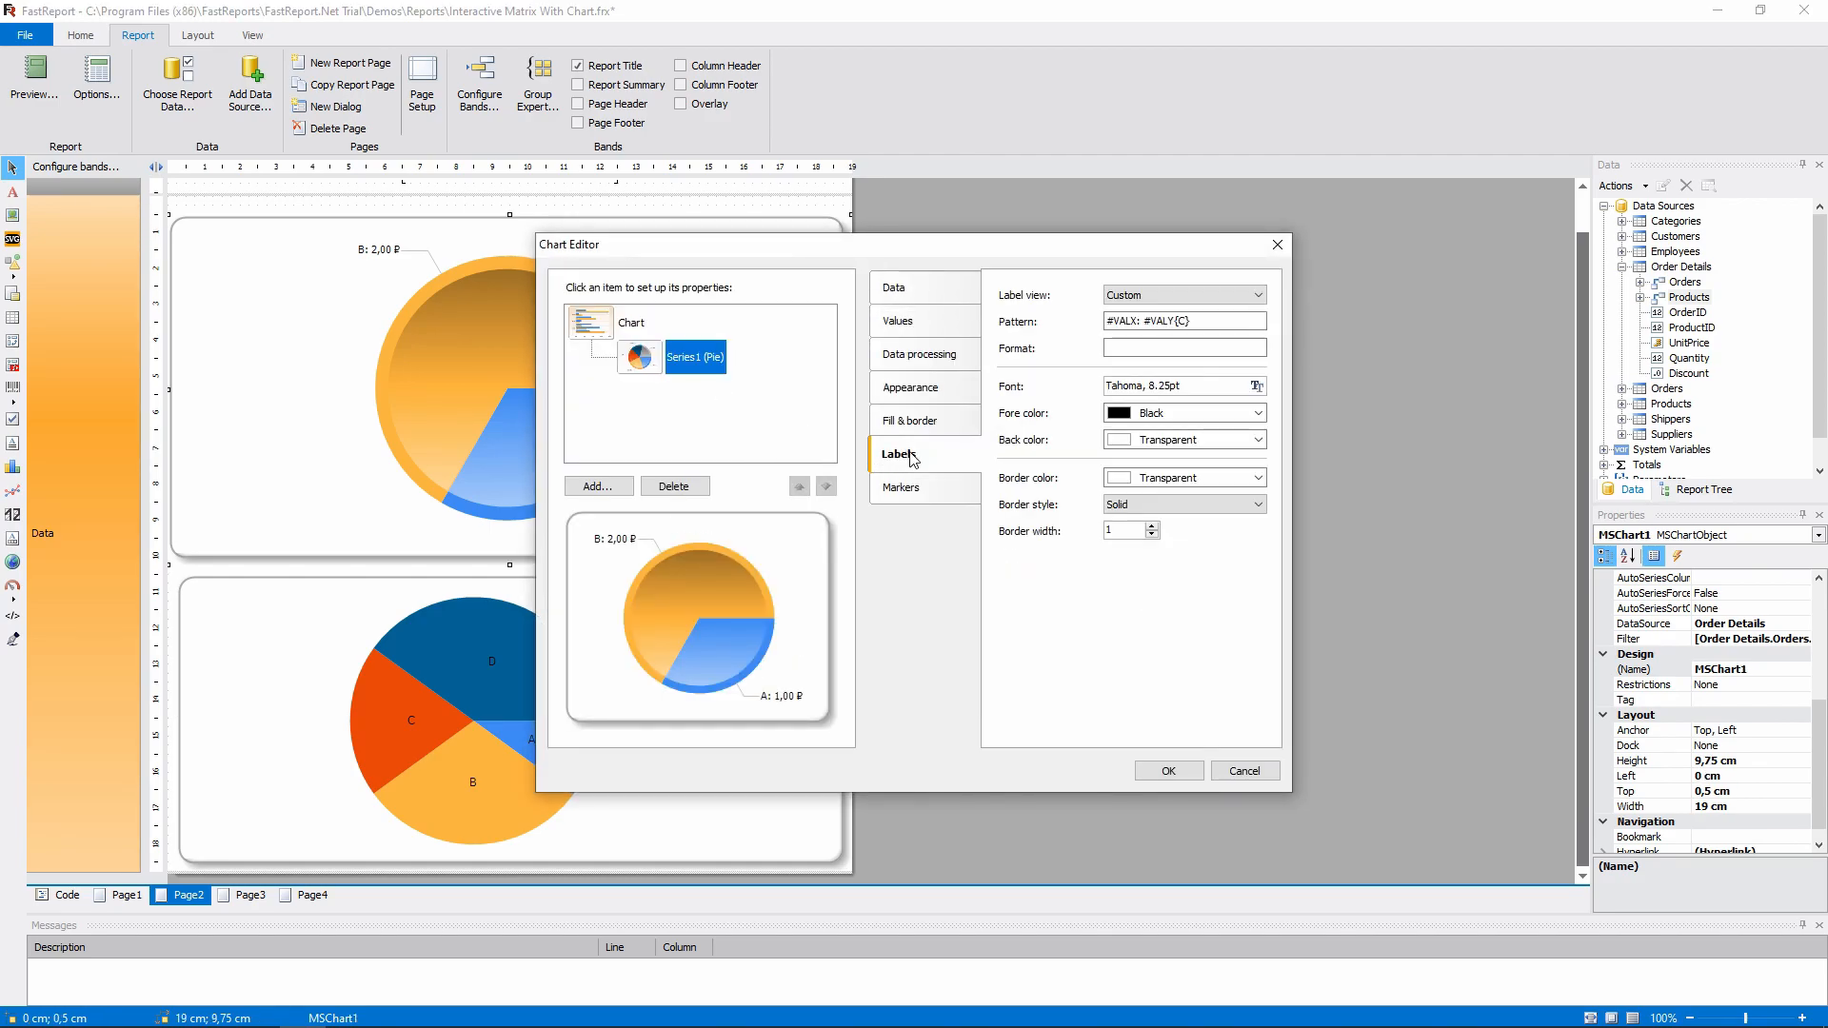
pyautogui.click(1183, 320)
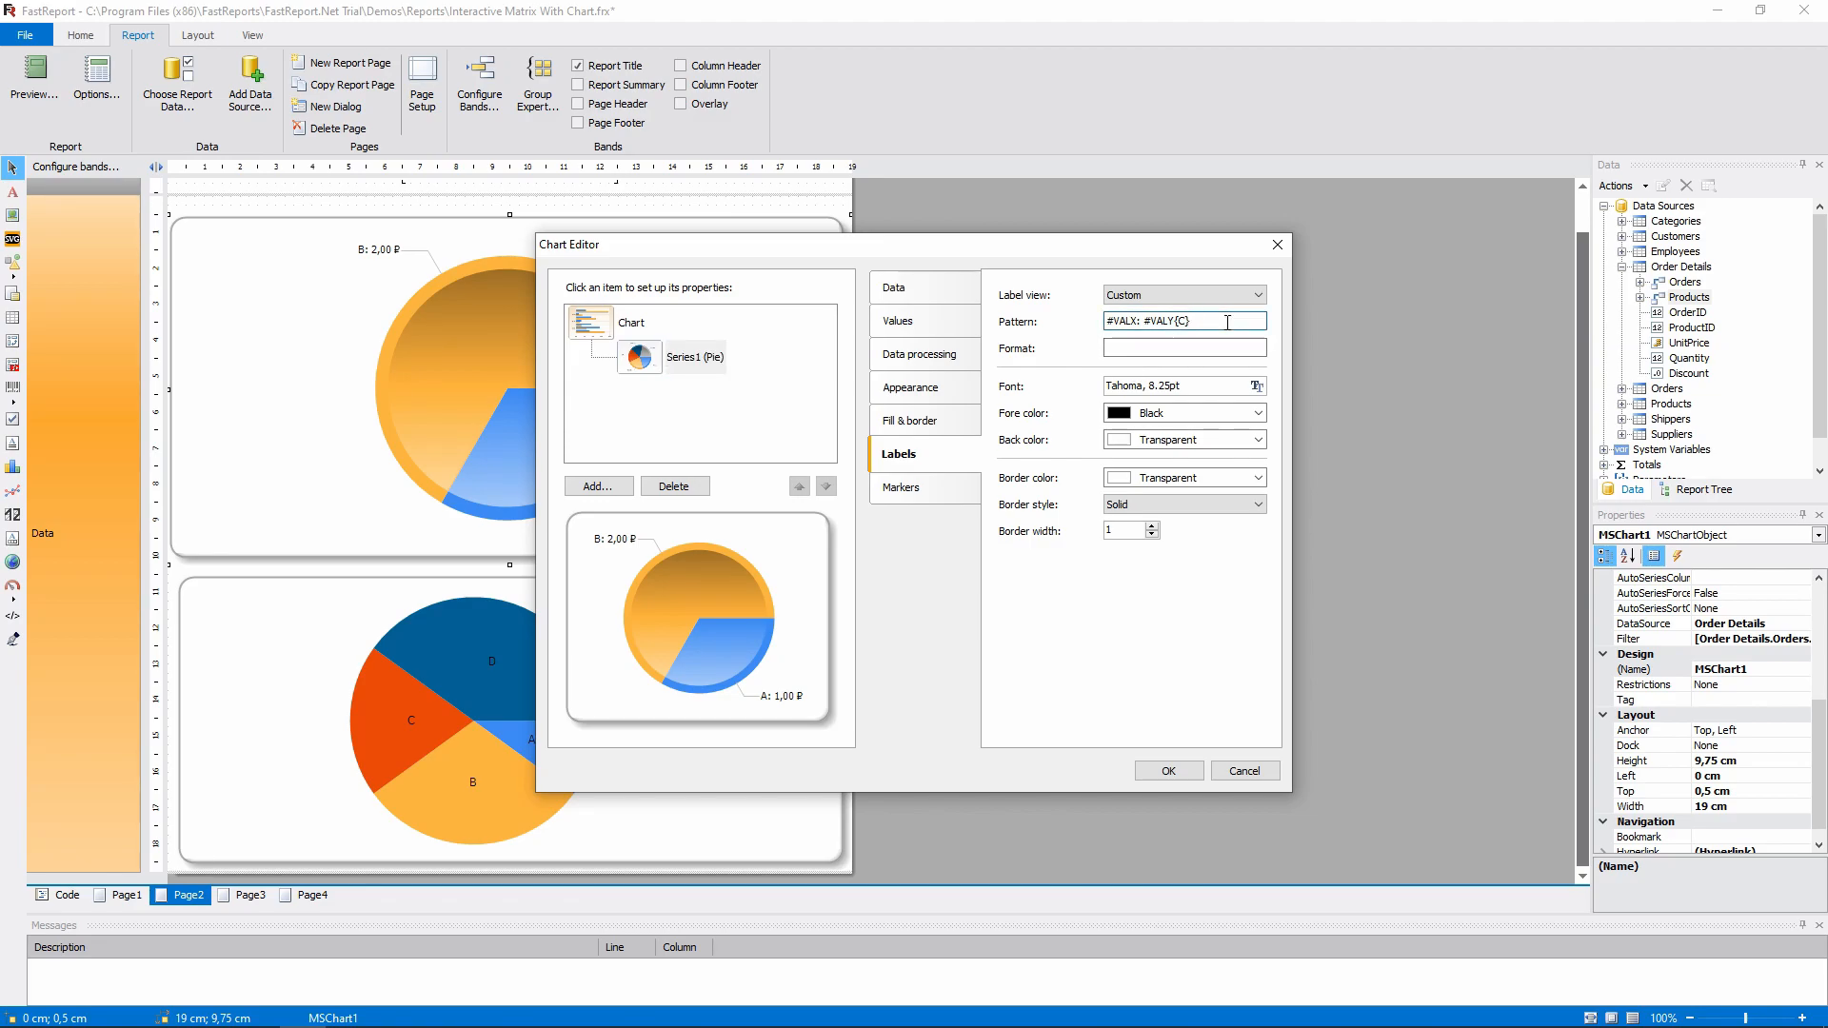
pyautogui.doubleClick(1120, 320)
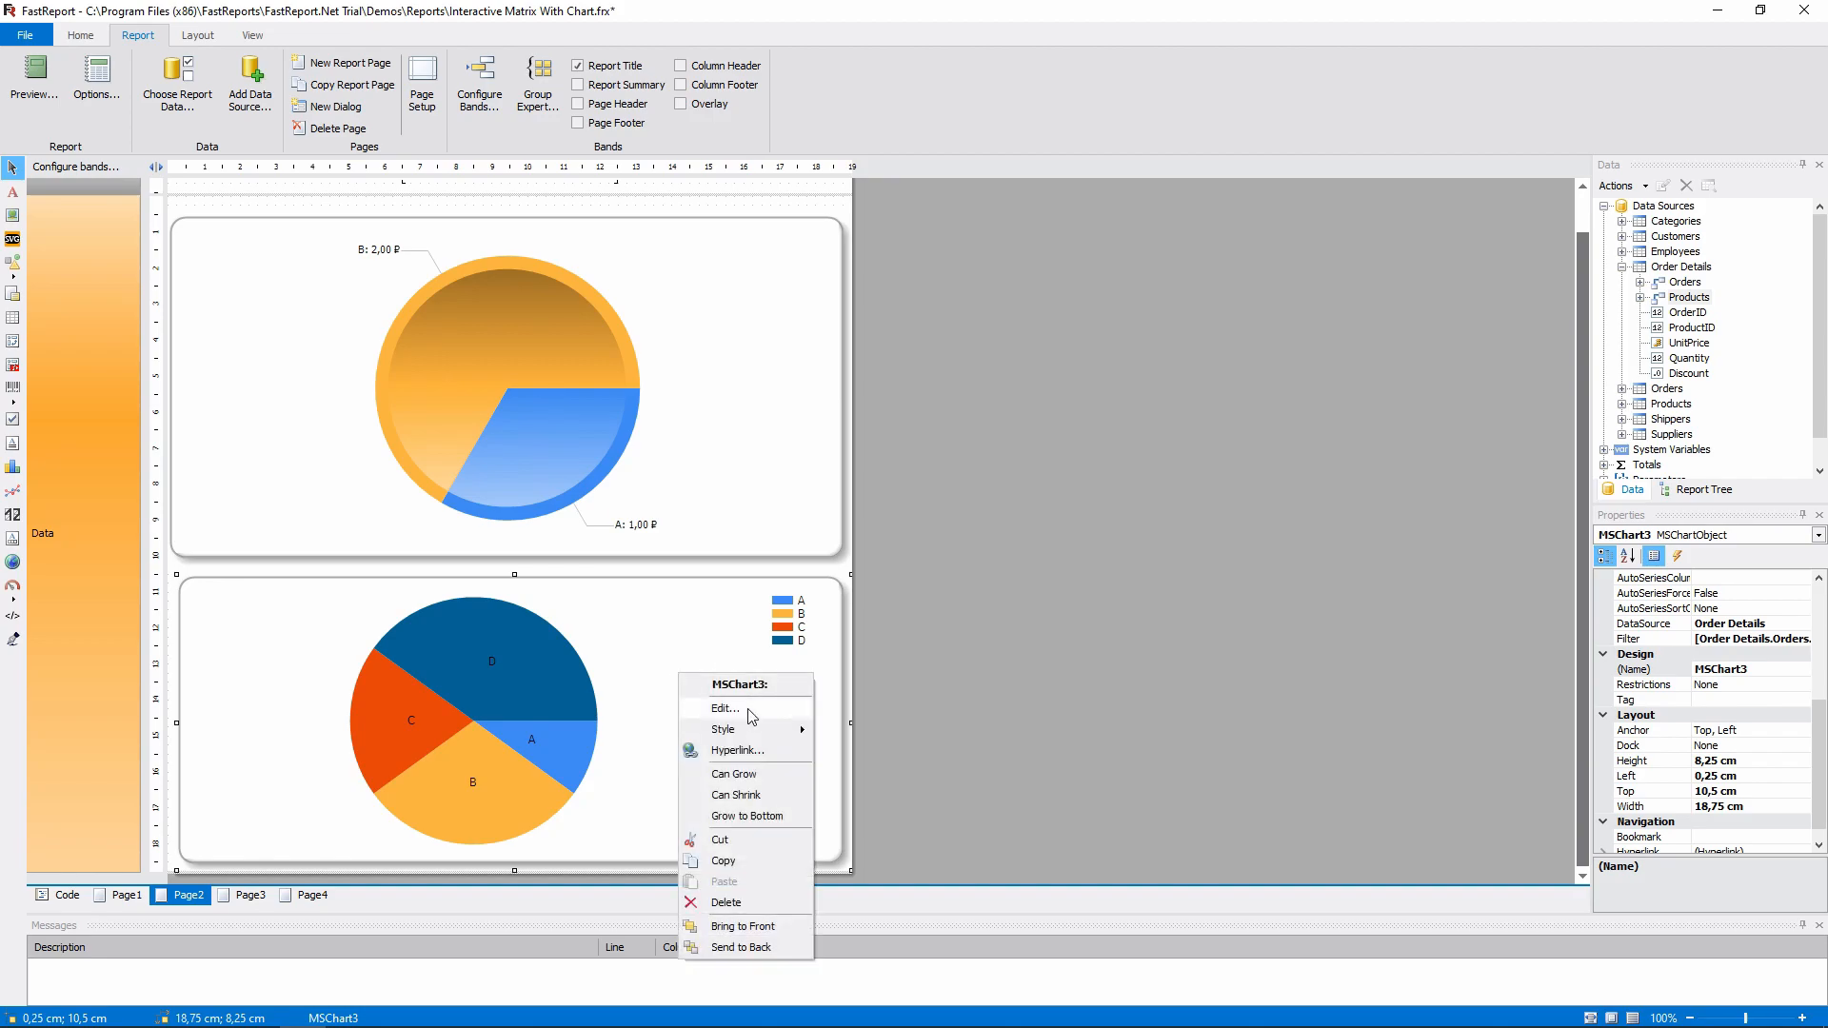
pyautogui.click(726, 708)
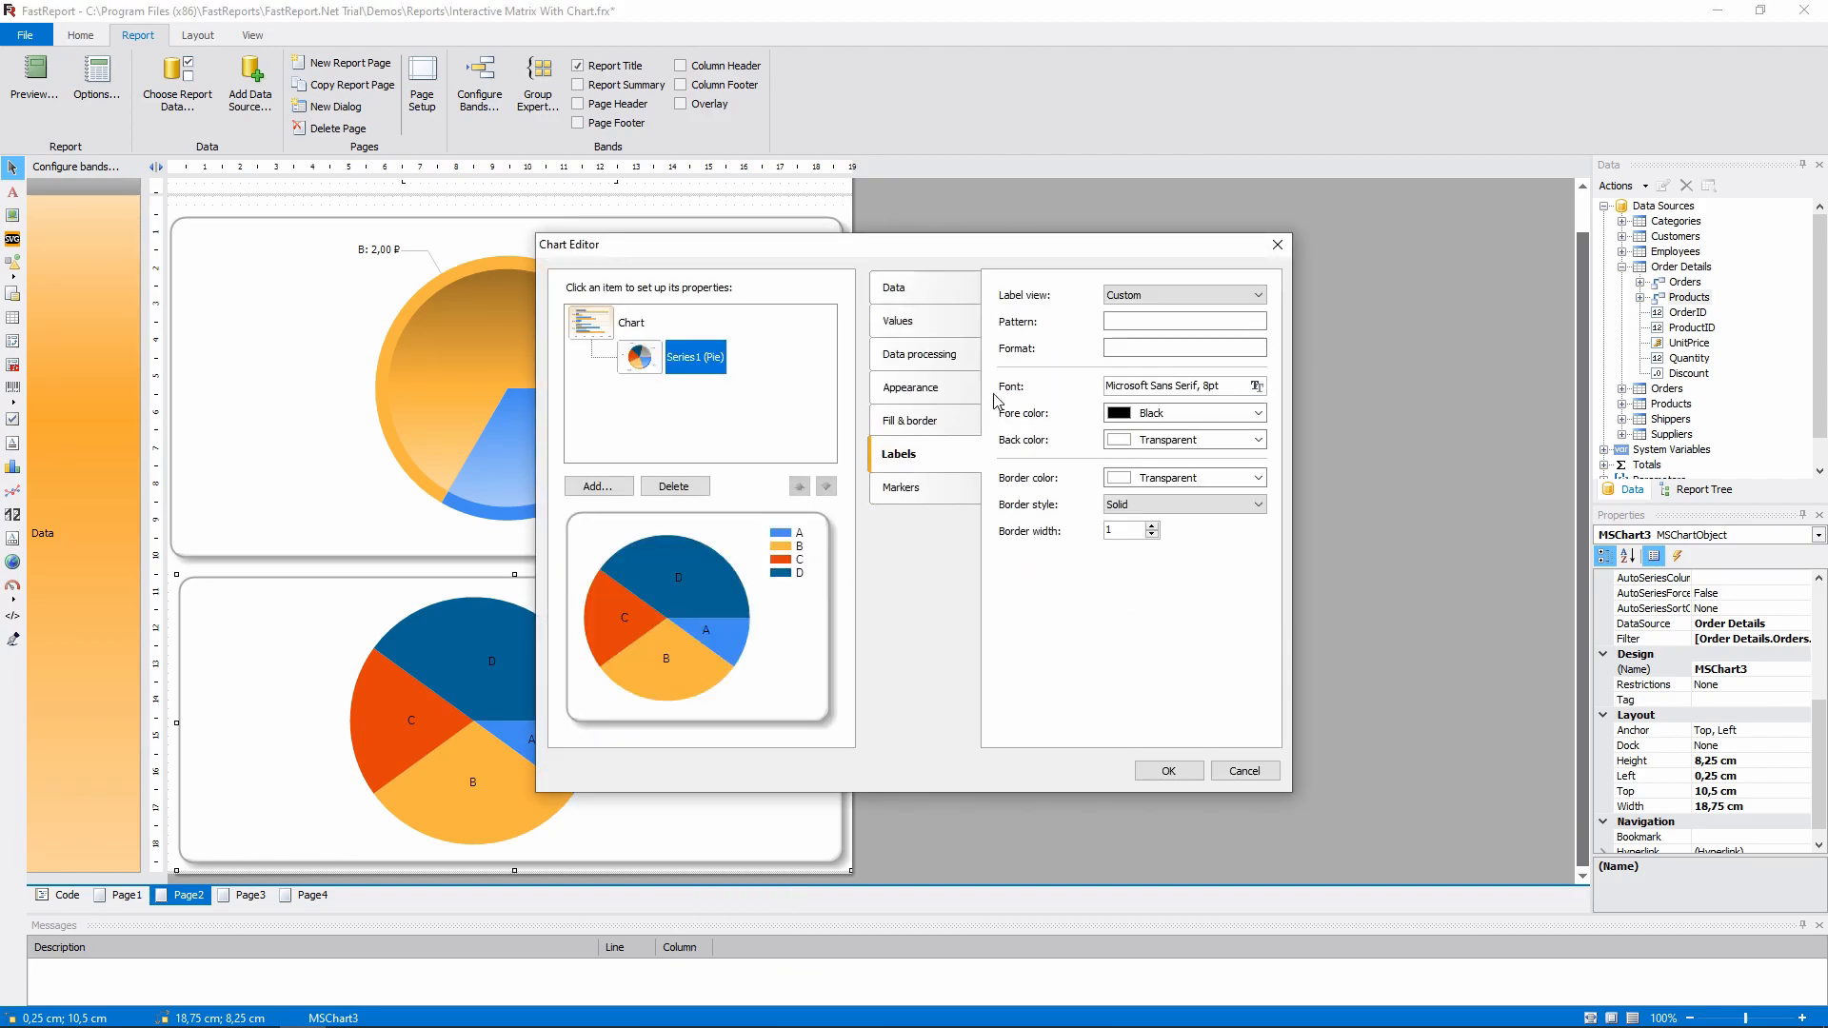
pyautogui.write('#VALX: #VALY{C}')
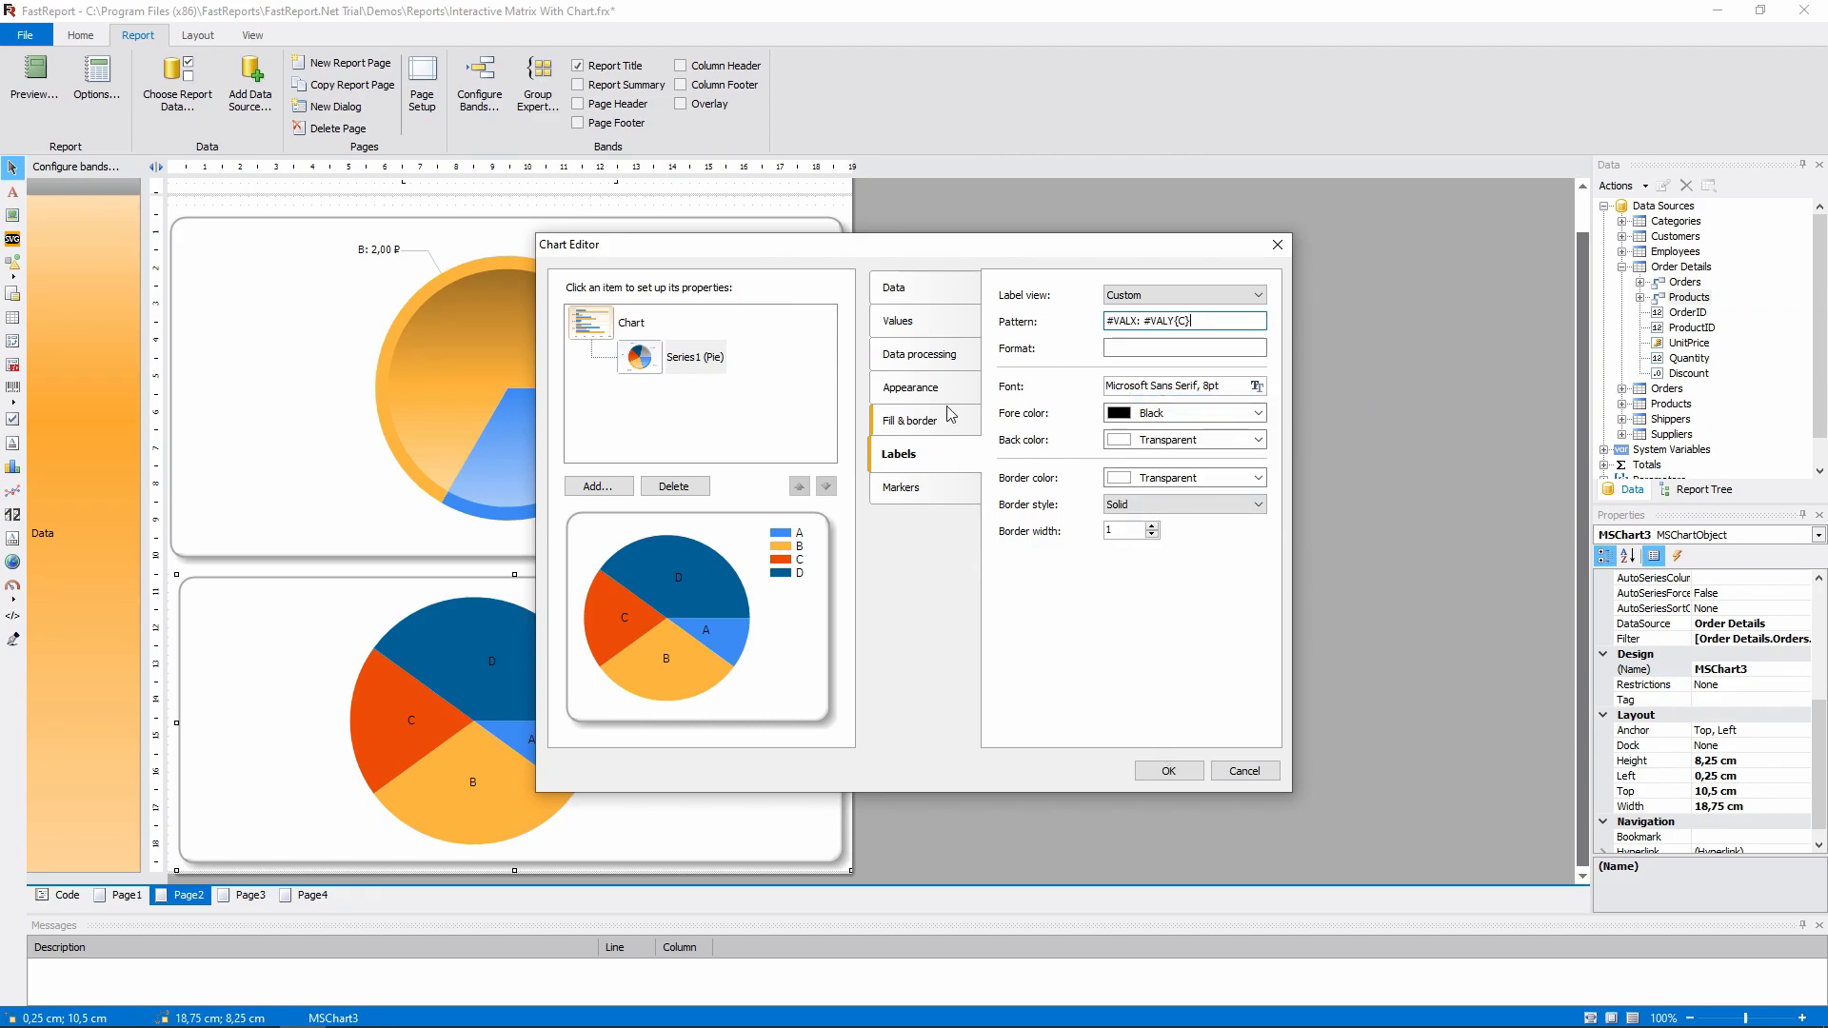
# Step: Place labels outside the slices, use concave drawing style, and disable the legend
pyautogui.click(911, 387)
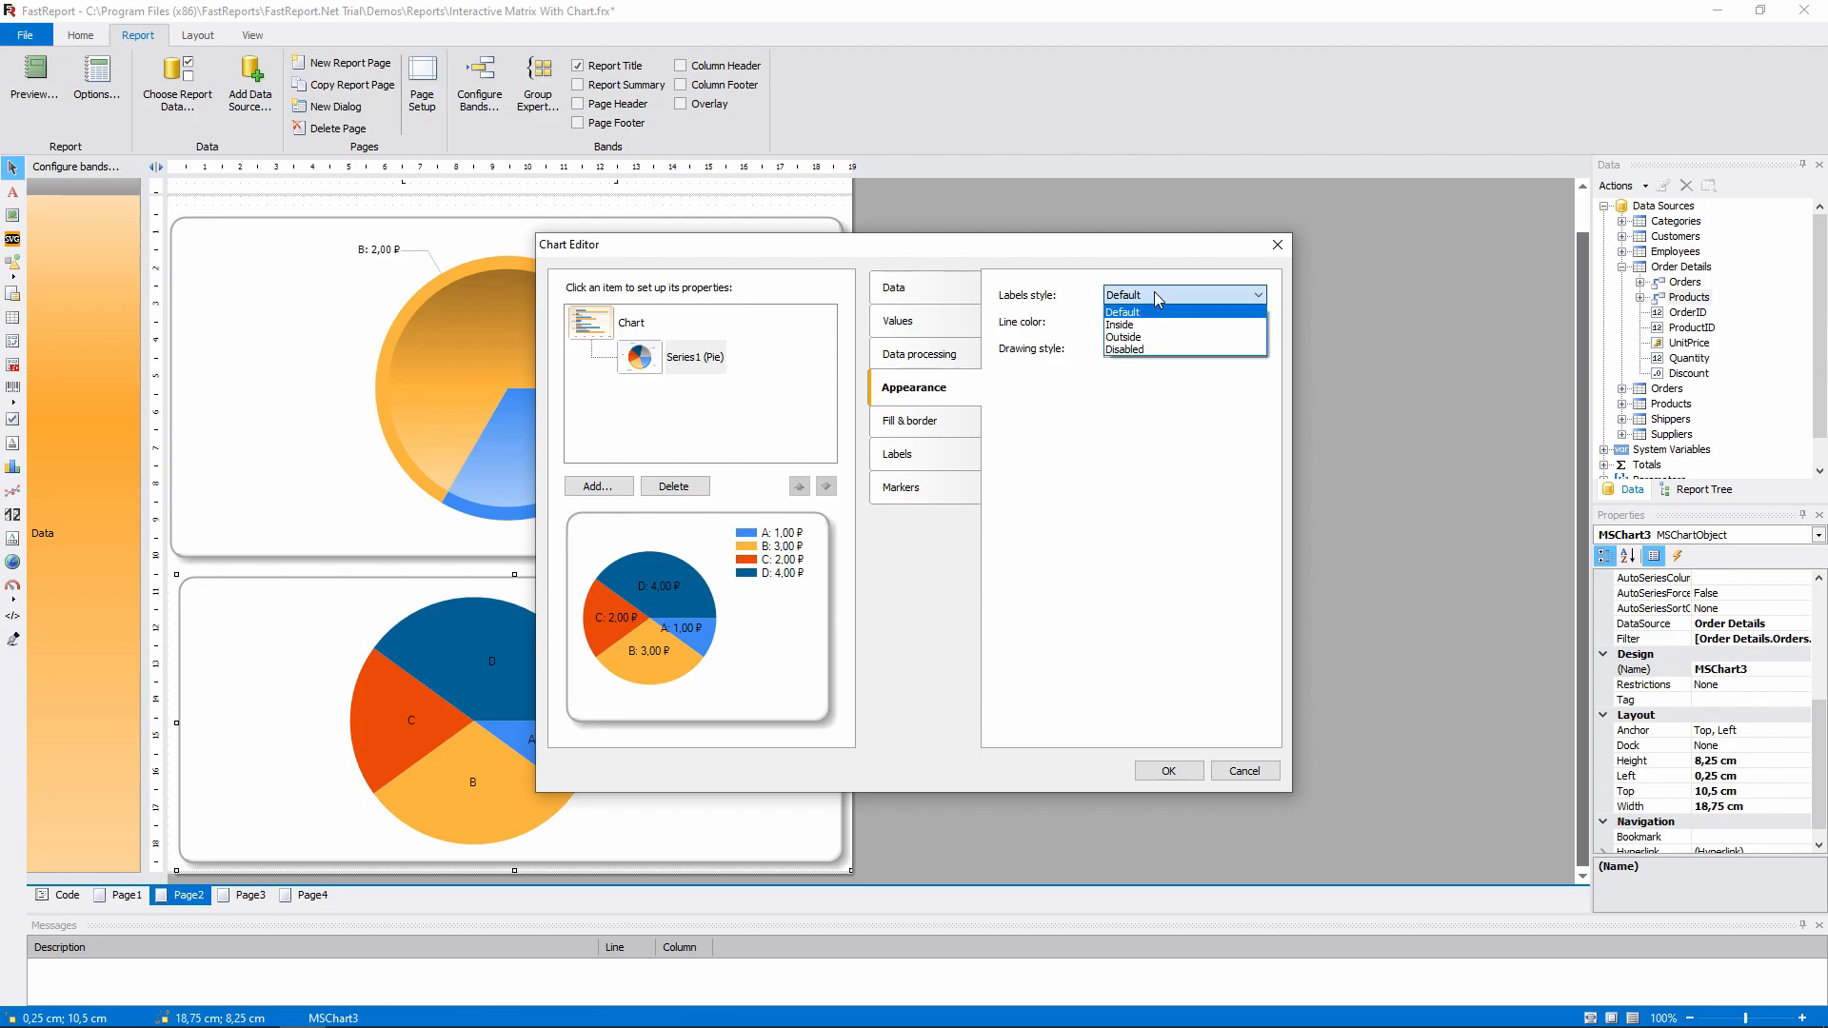
pyautogui.click(1124, 337)
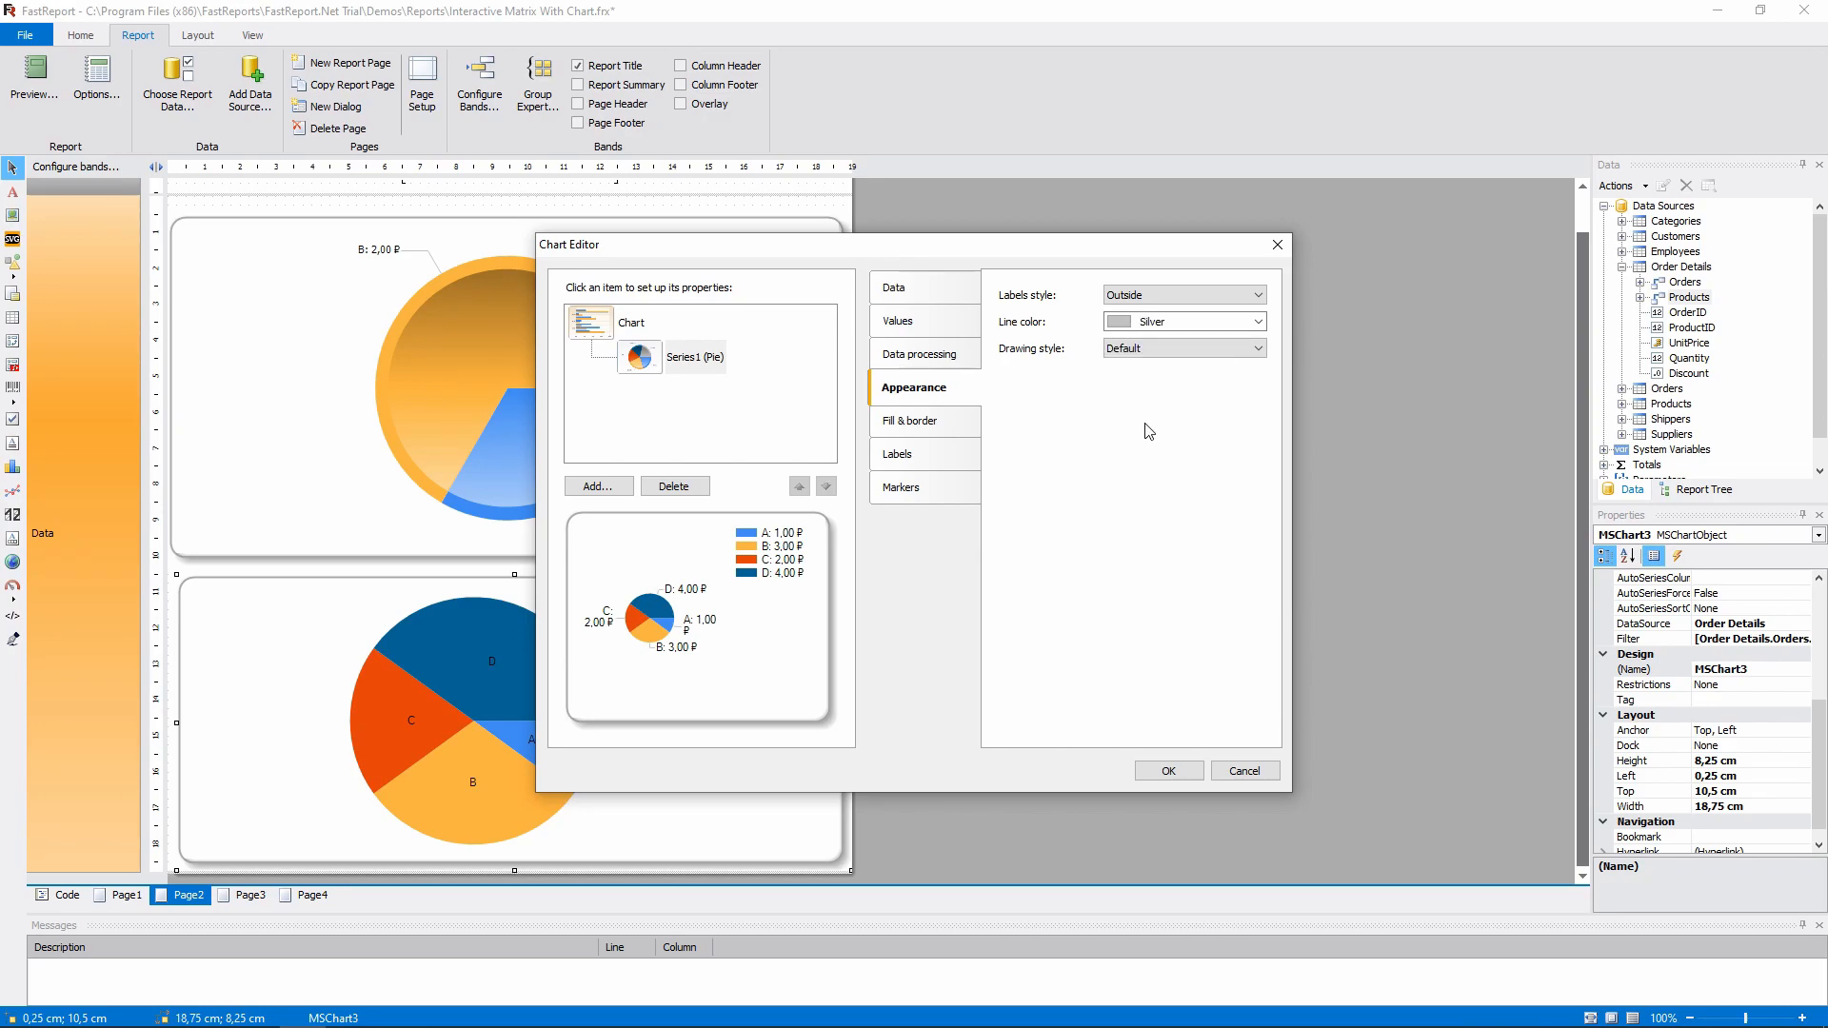
pyautogui.click(1183, 347)
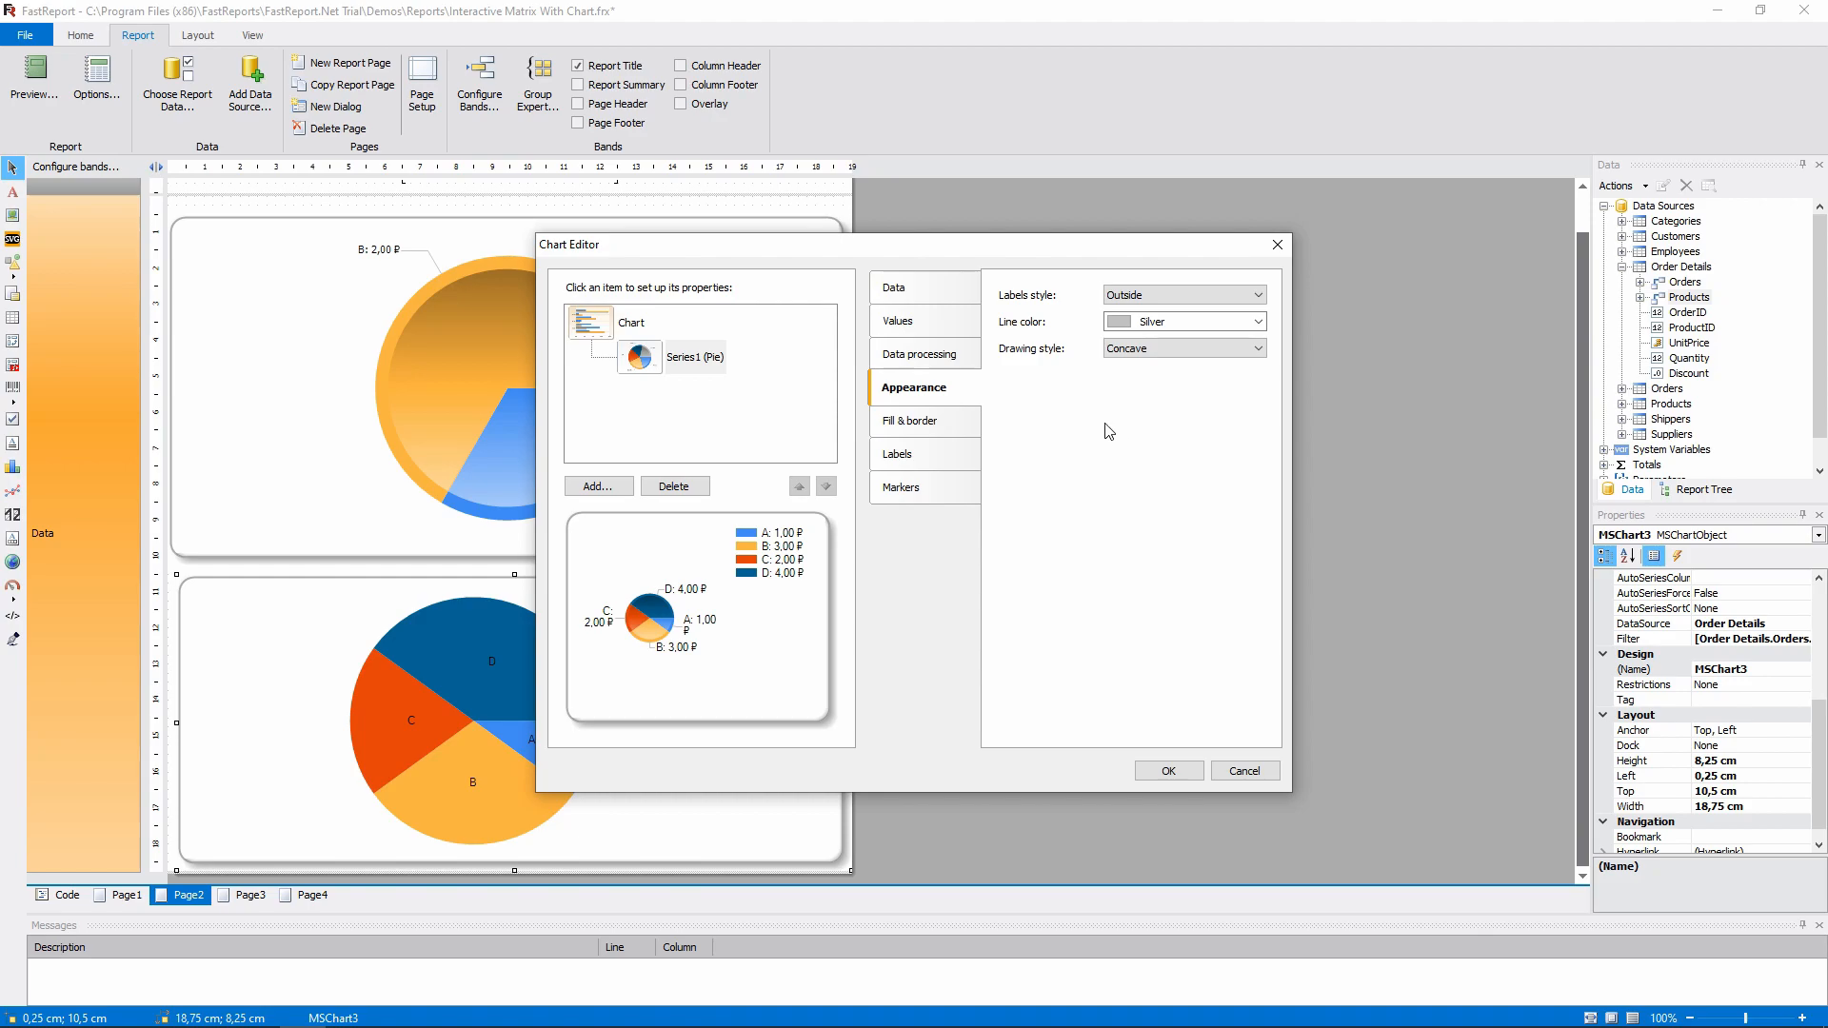
pyautogui.click(695, 356)
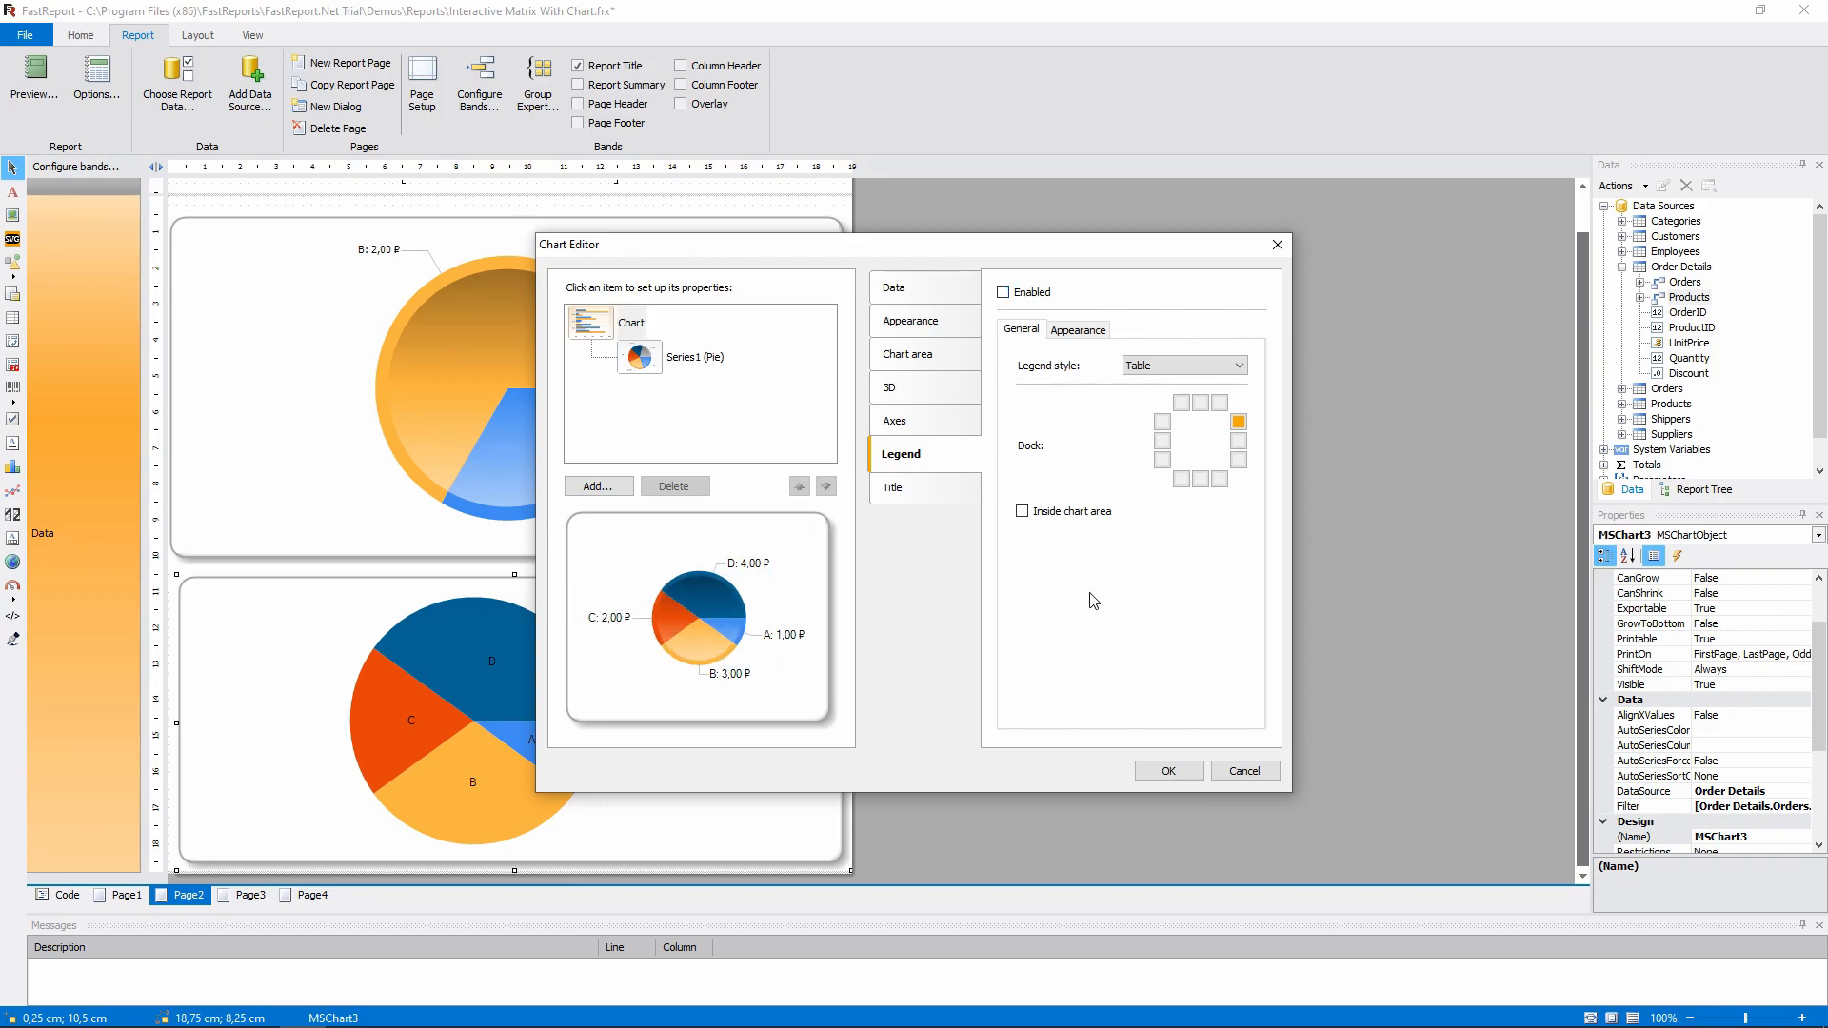
# Step: Check the original chart's pie series grouping settings, then reopen the second chart's editor
pyautogui.click(1166, 772)
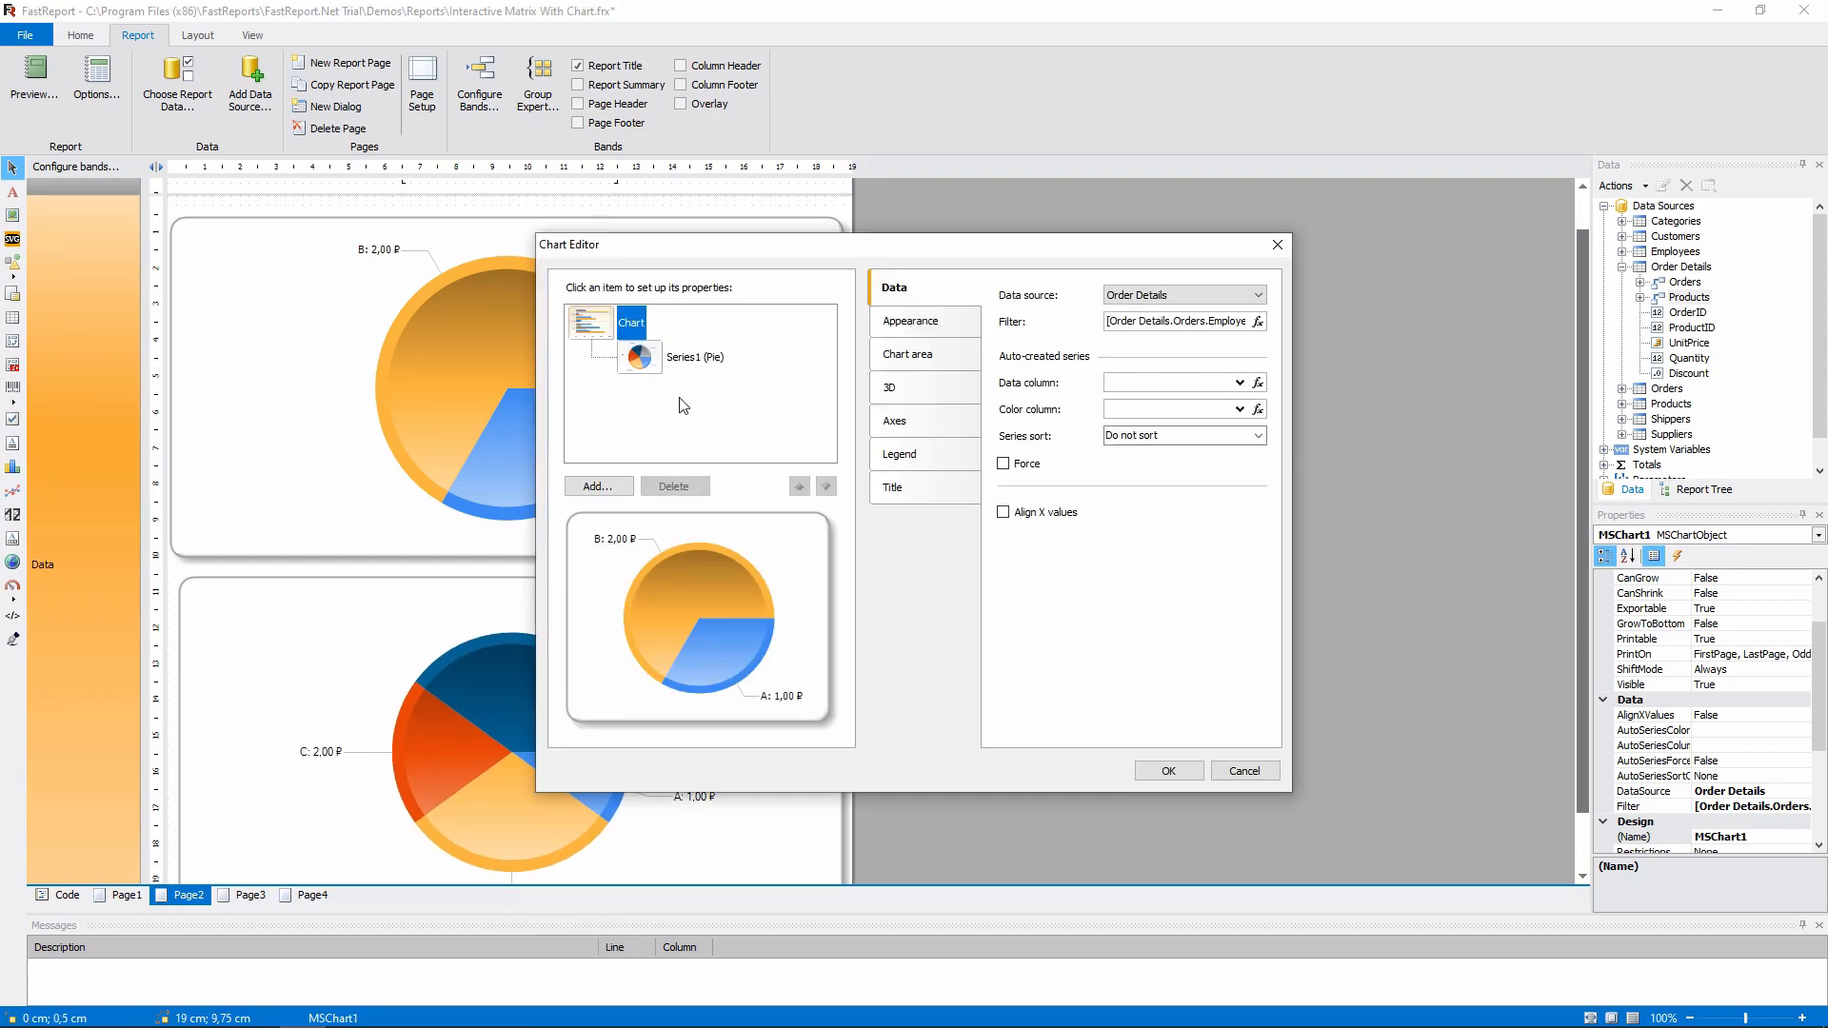
pyautogui.click(697, 356)
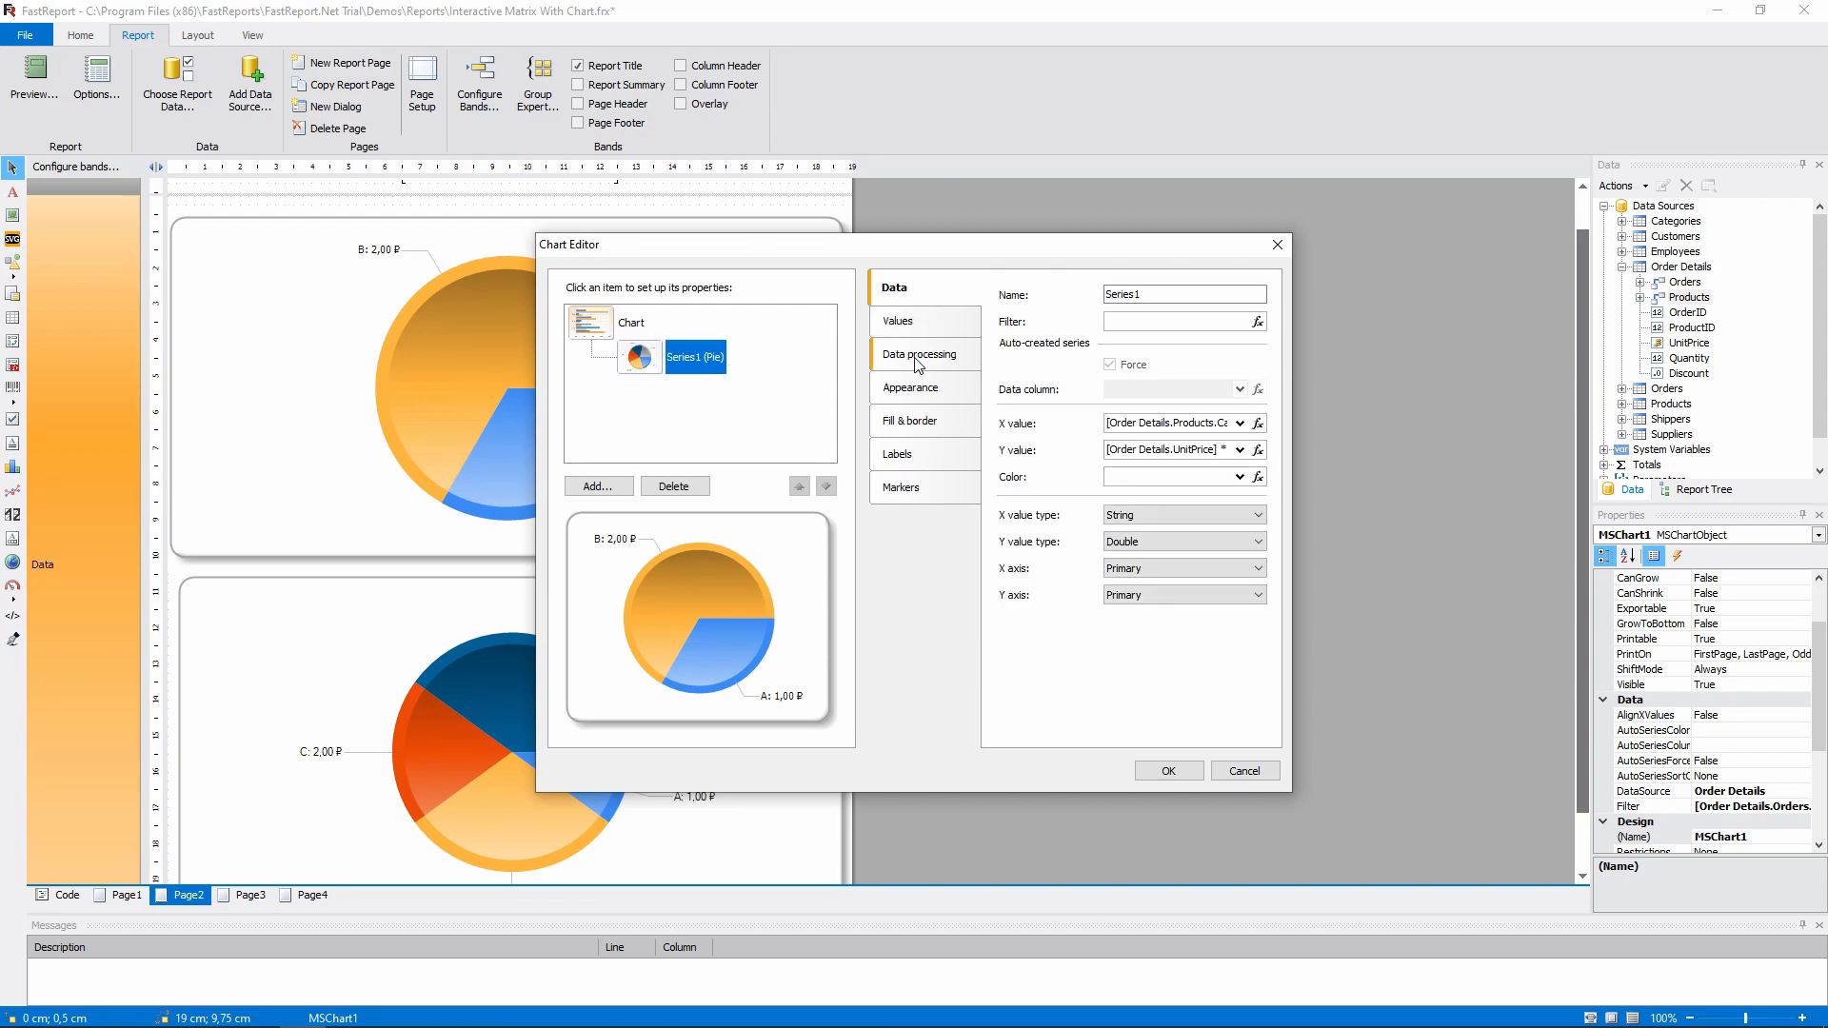
pyautogui.click(922, 354)
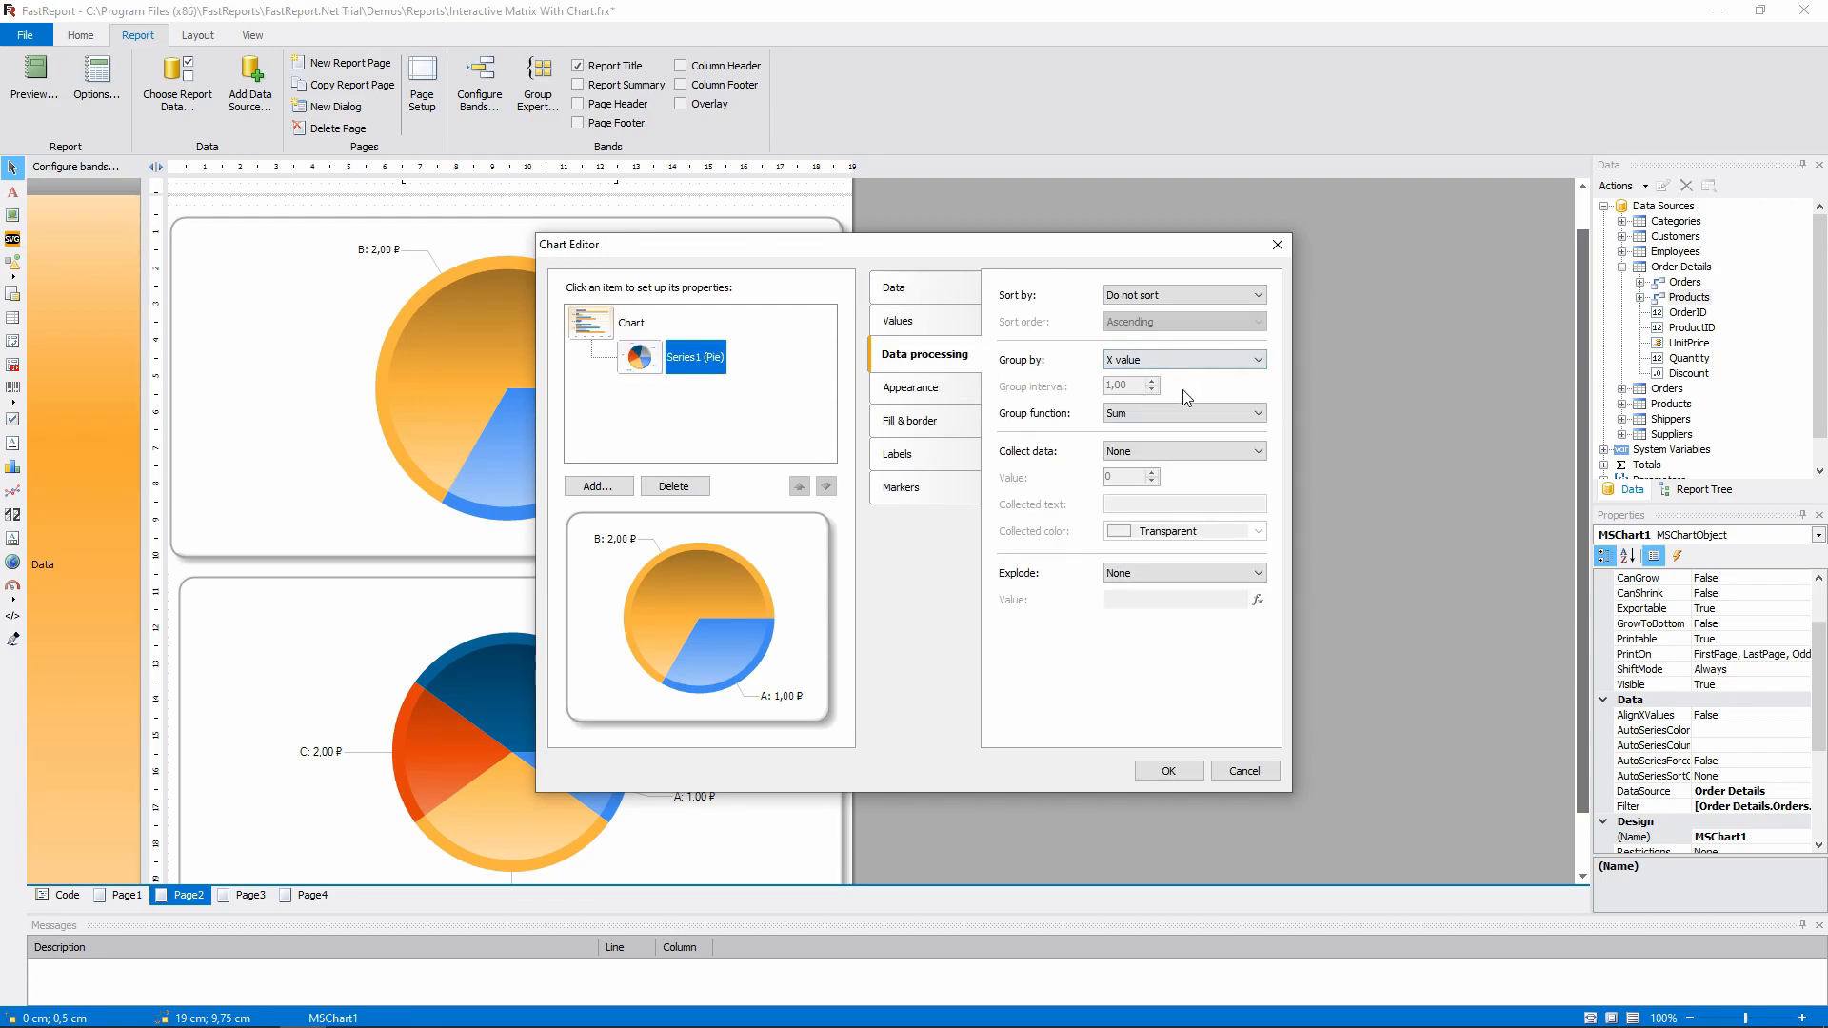
pyautogui.rightClick(526, 657)
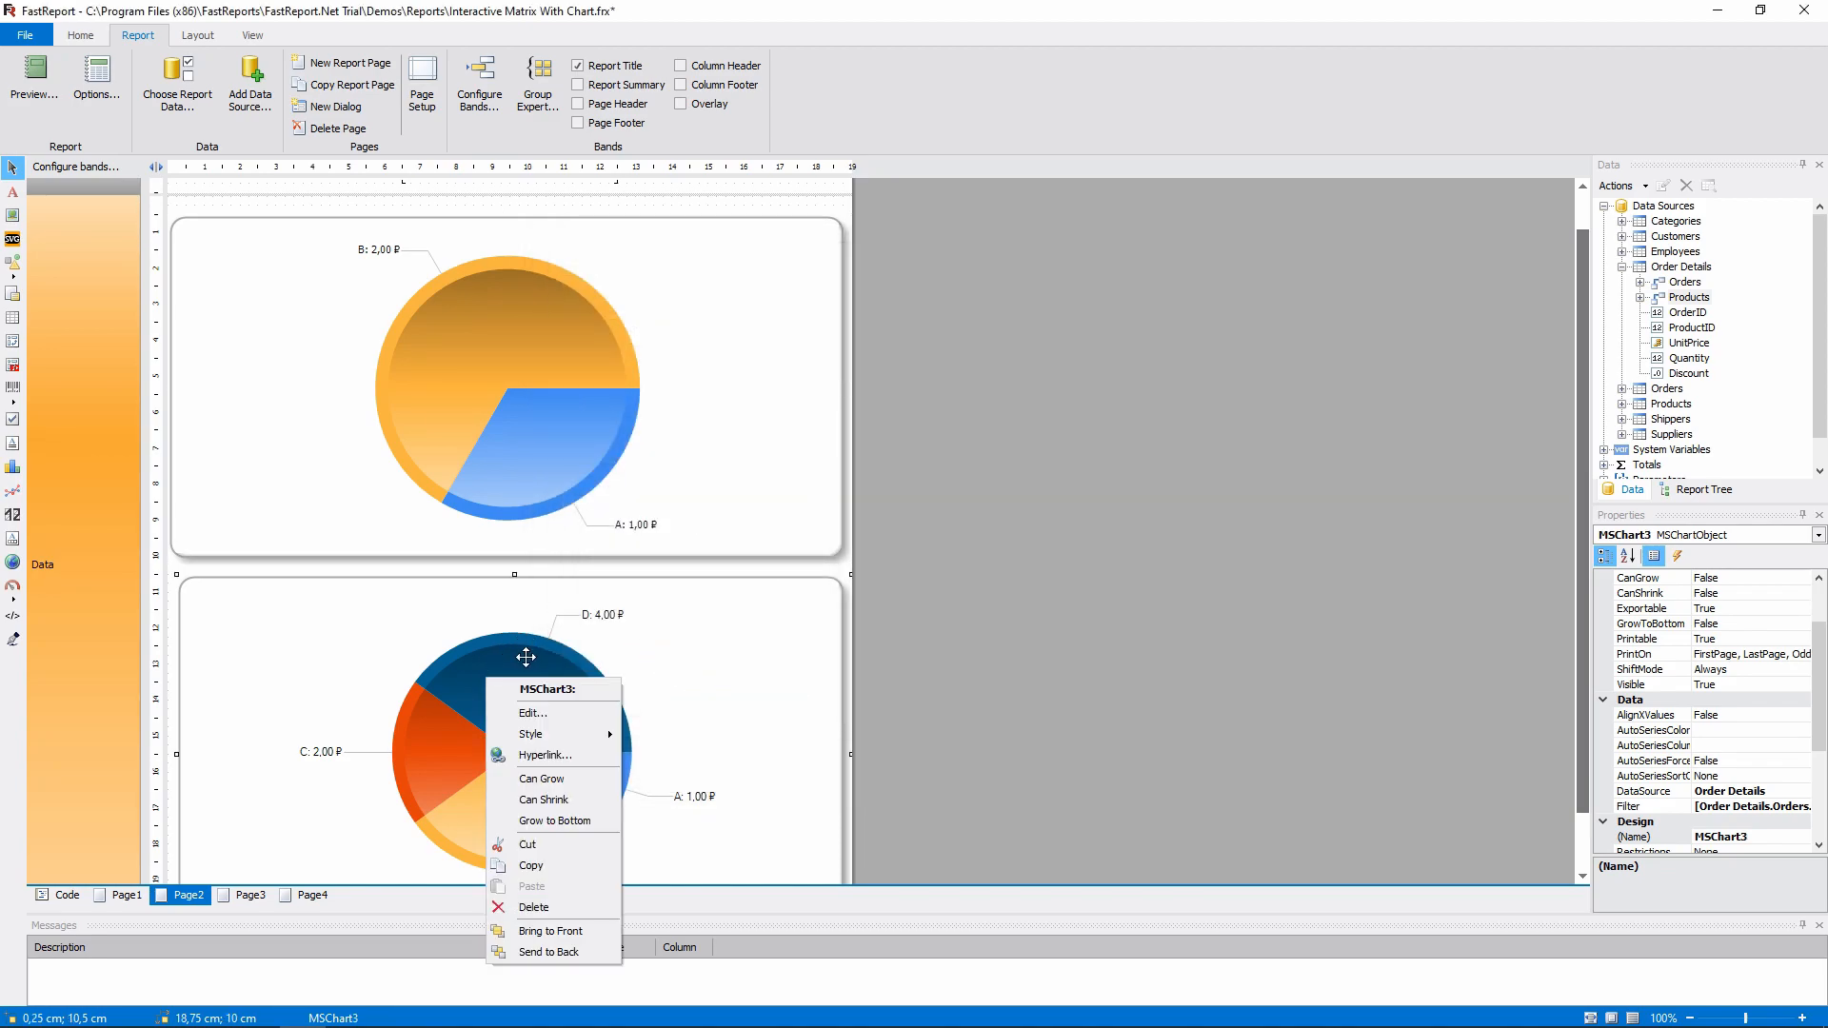
pyautogui.click(533, 713)
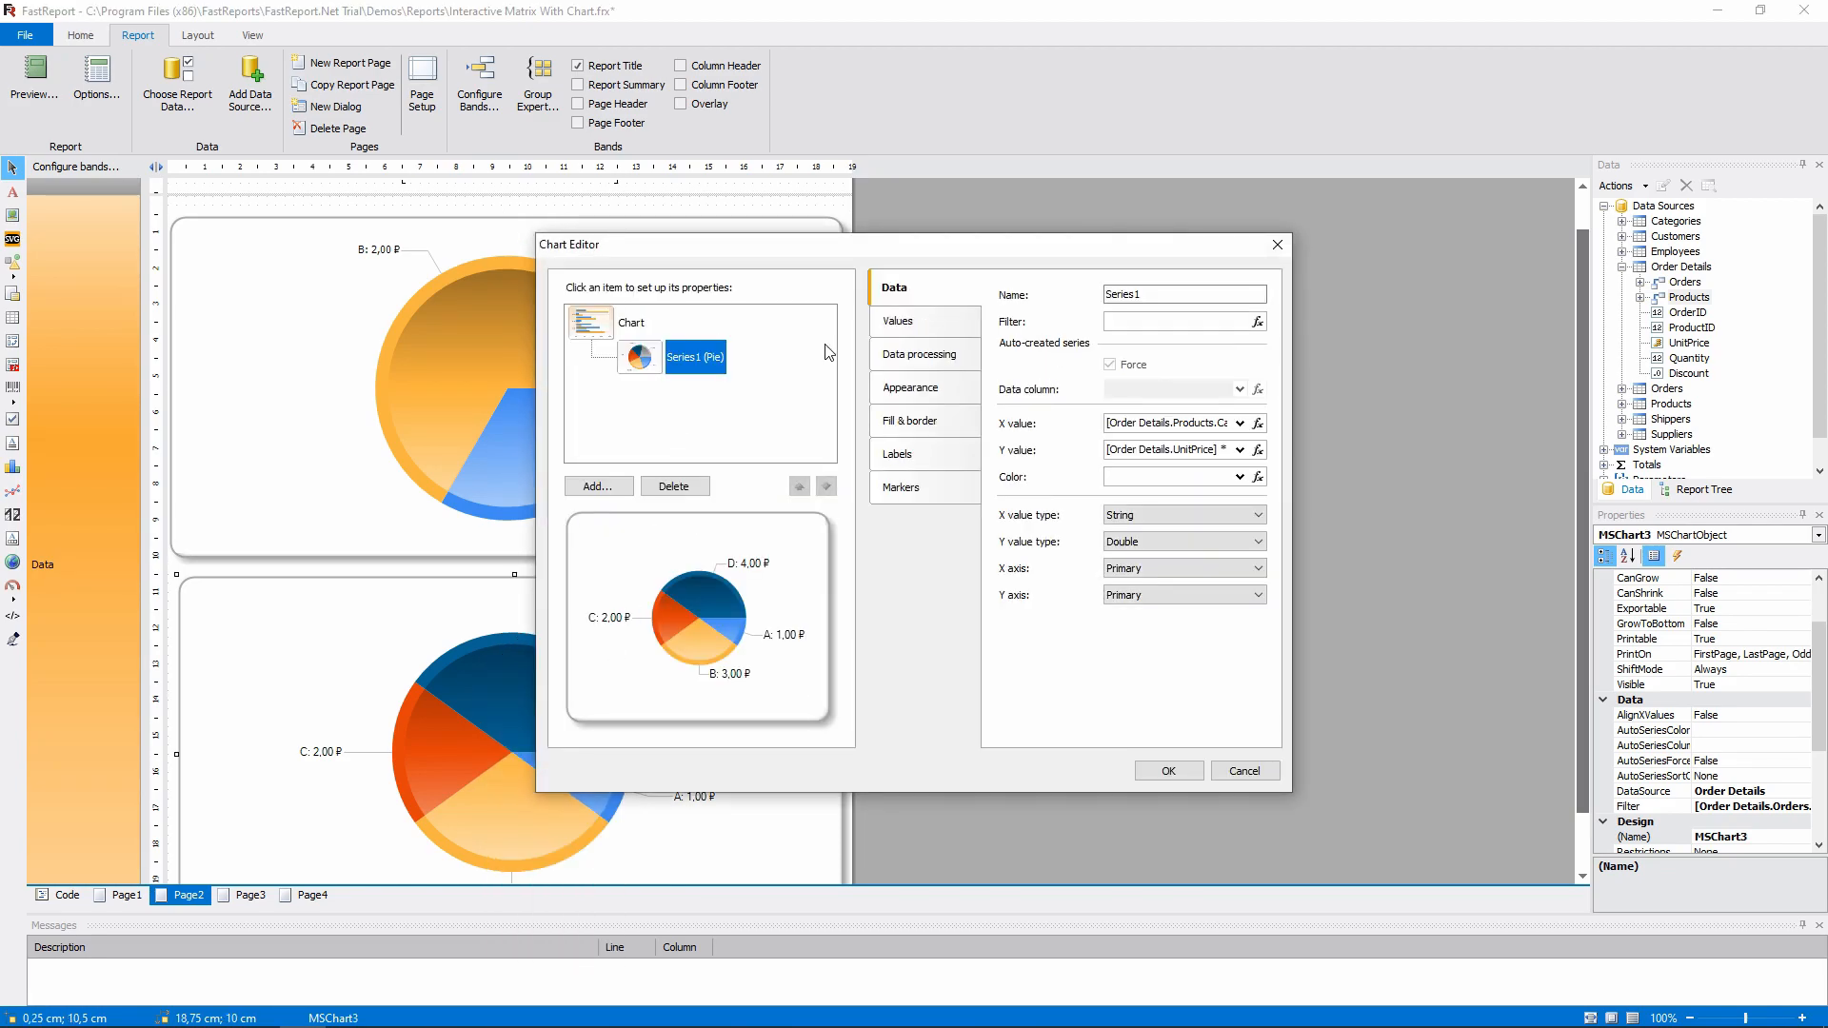
# Step: Group the second chart's series by X value with the Sum group function
pyautogui.click(922, 354)
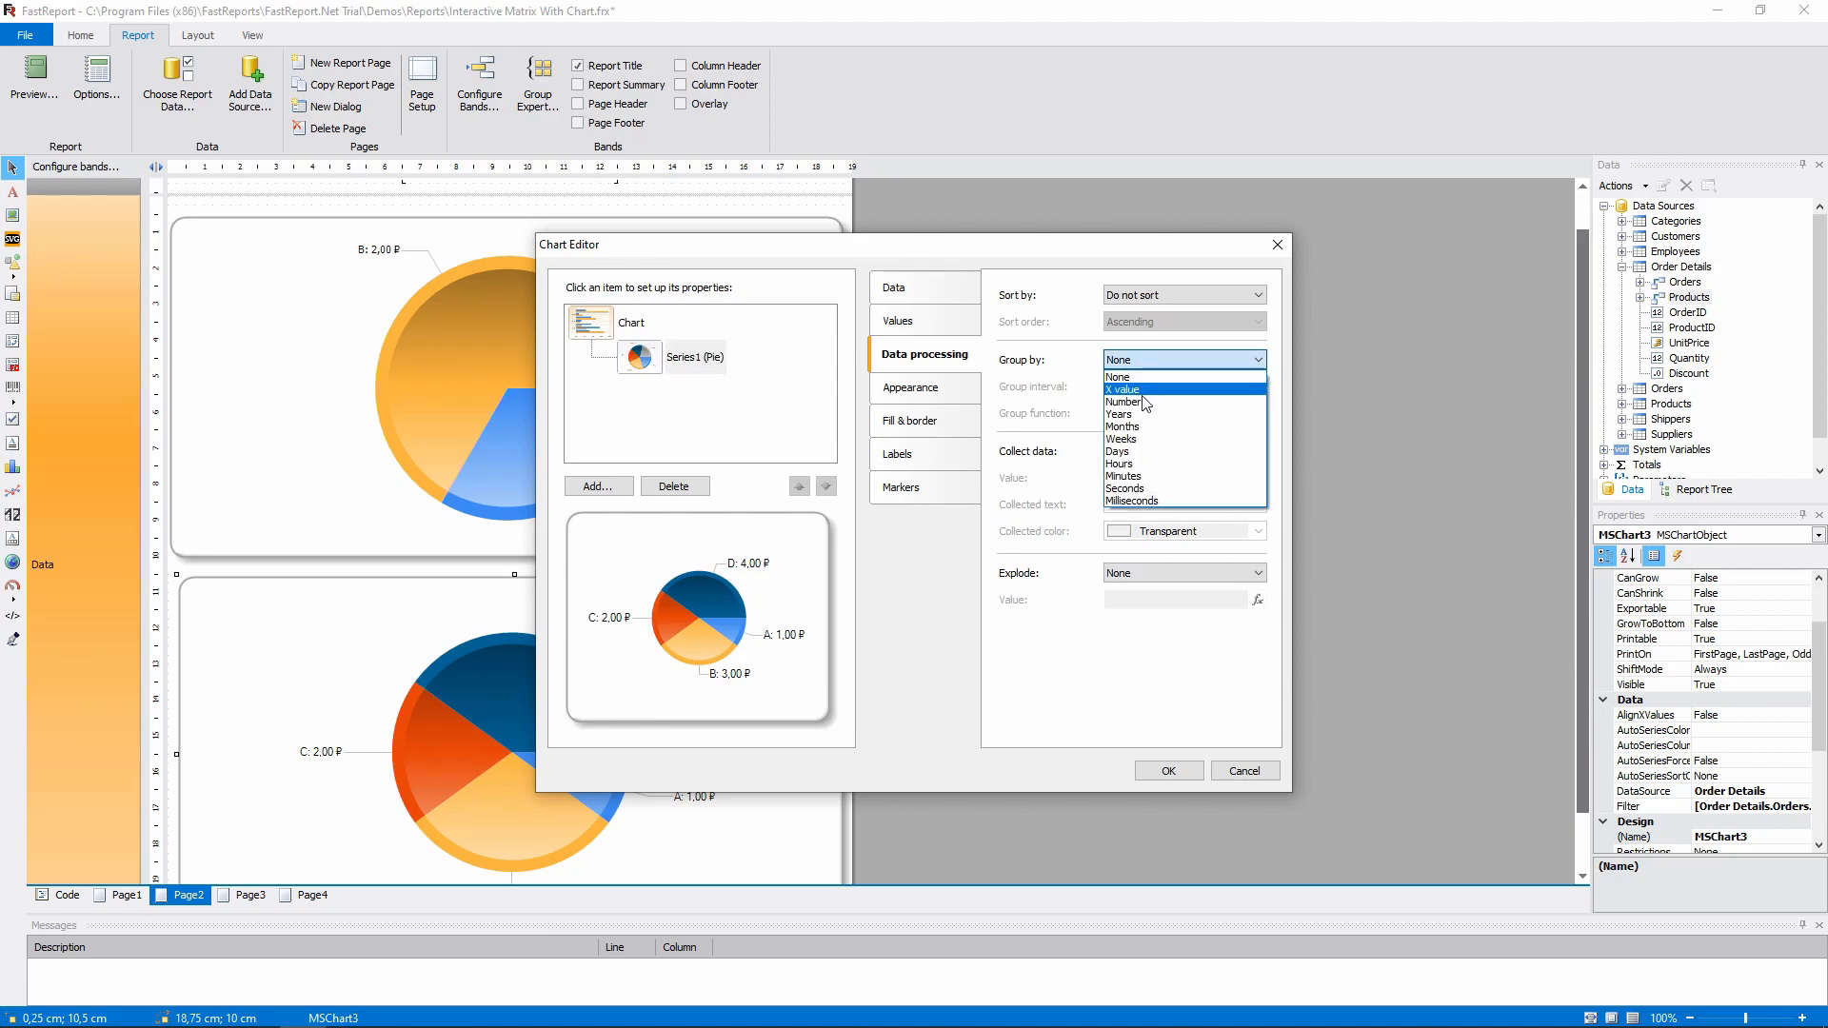
pyautogui.click(1122, 388)
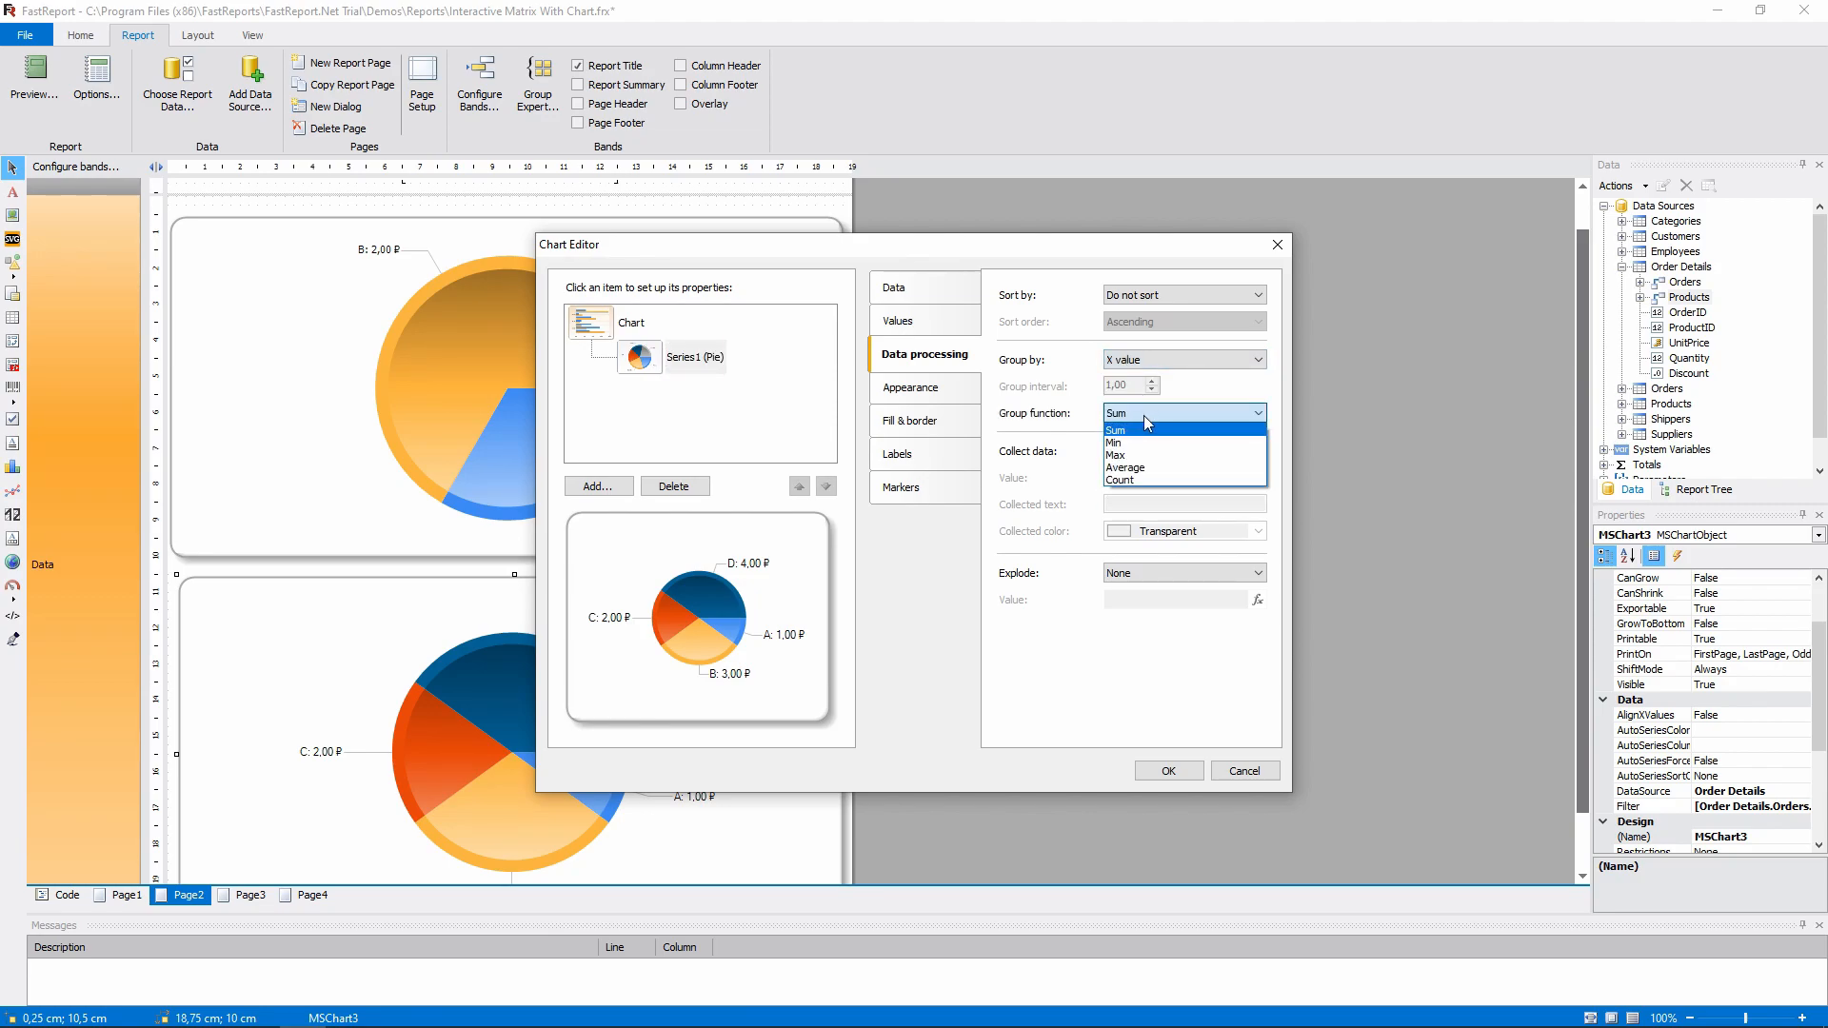
pyautogui.click(1169, 769)
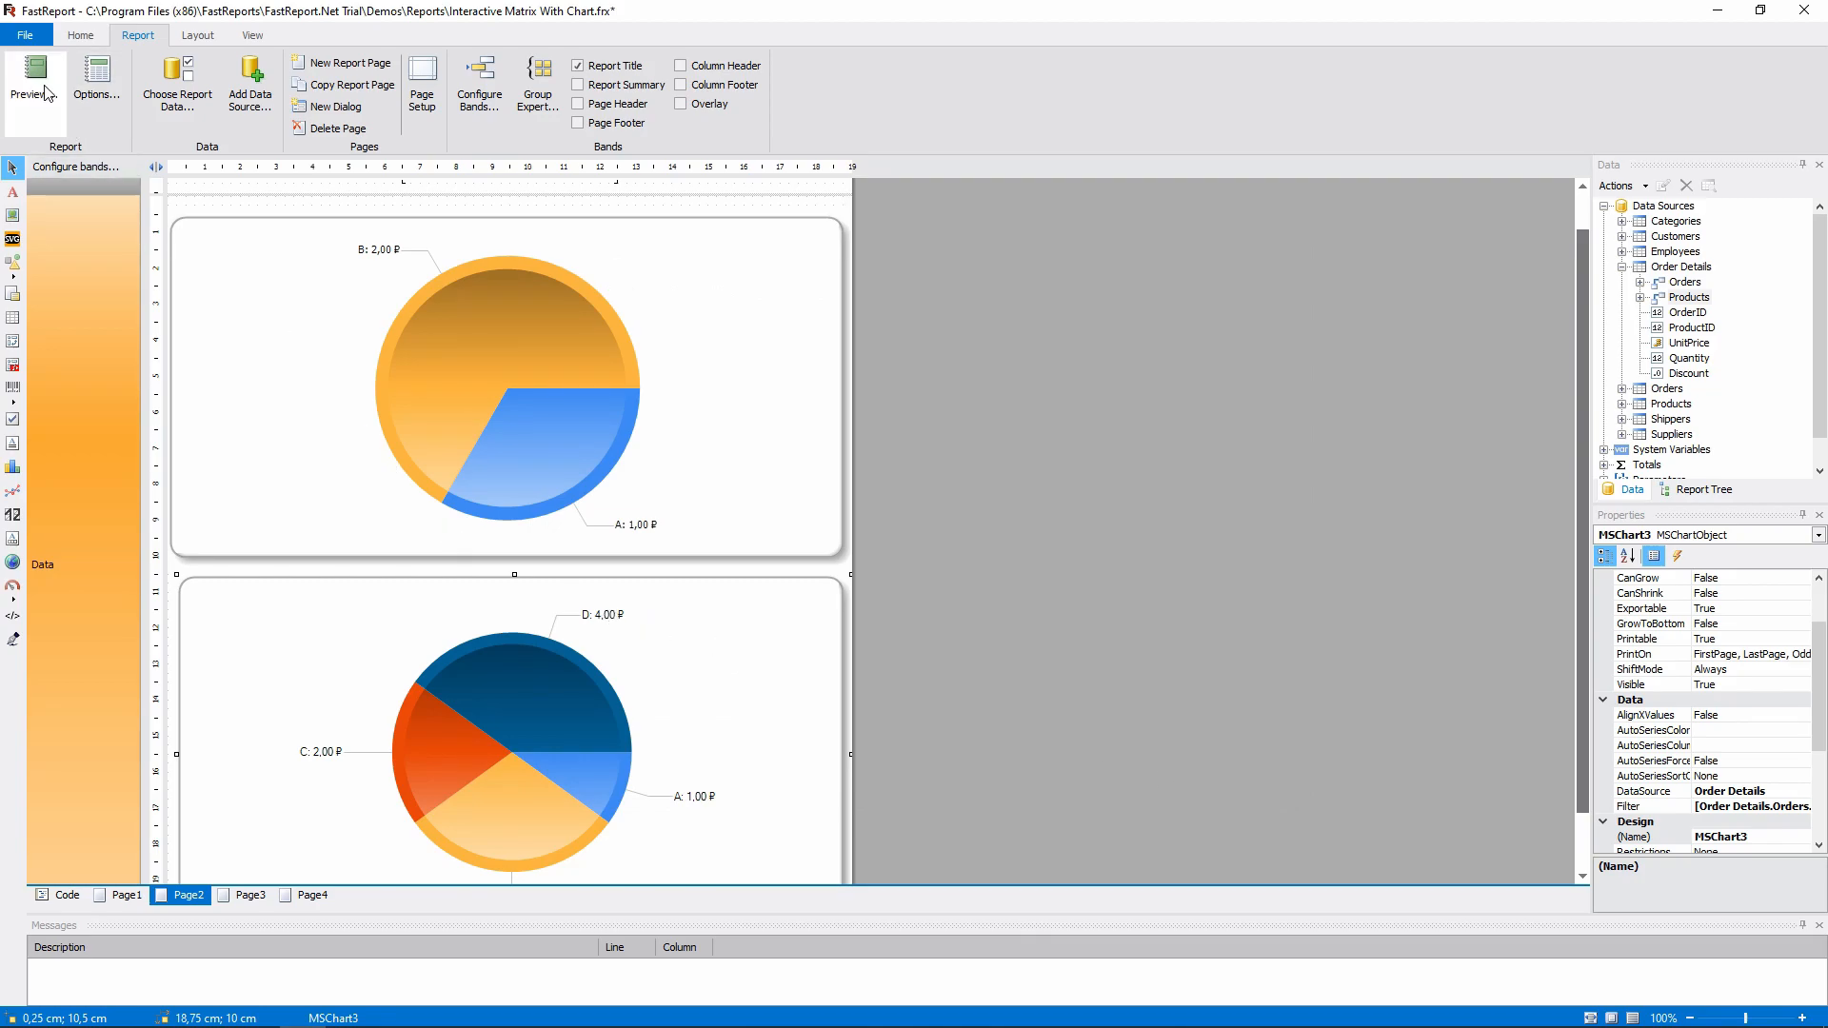
# Step: Preview Michael Suyama's sales page to confirm two identical category pie charts, then return to Page2
pyautogui.click(32, 88)
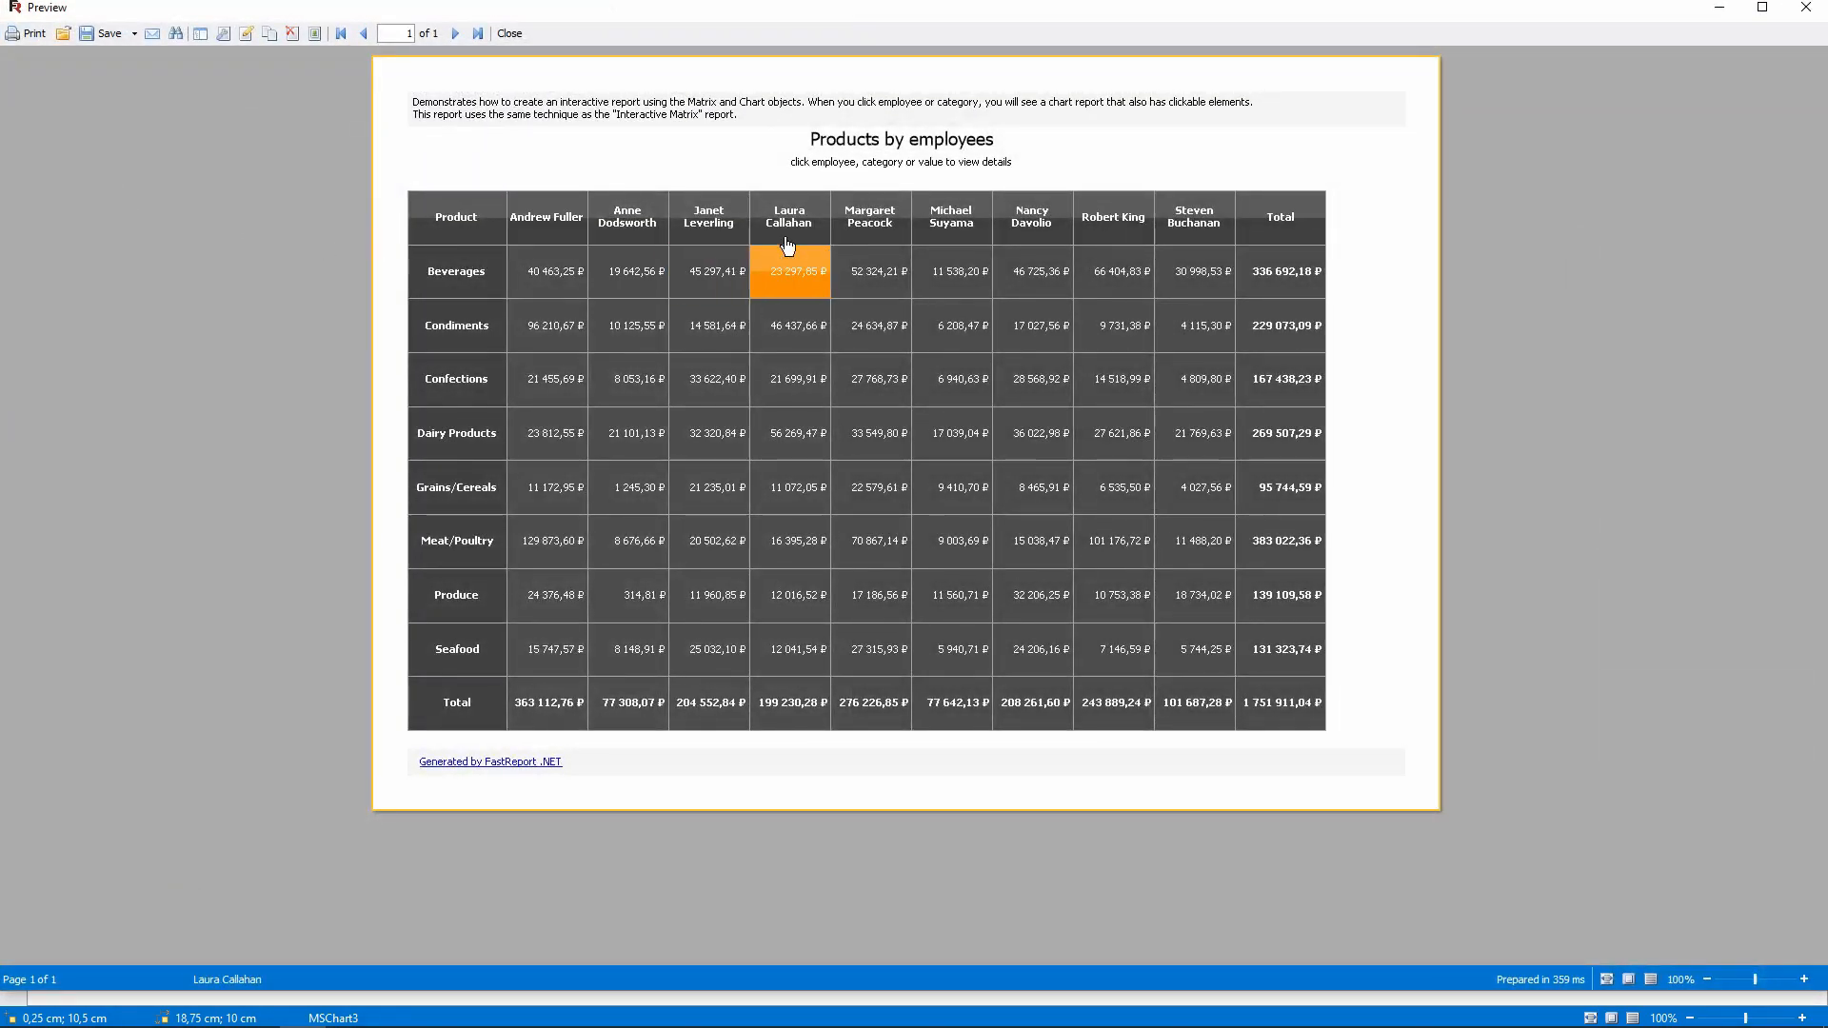
pyautogui.click(951, 218)
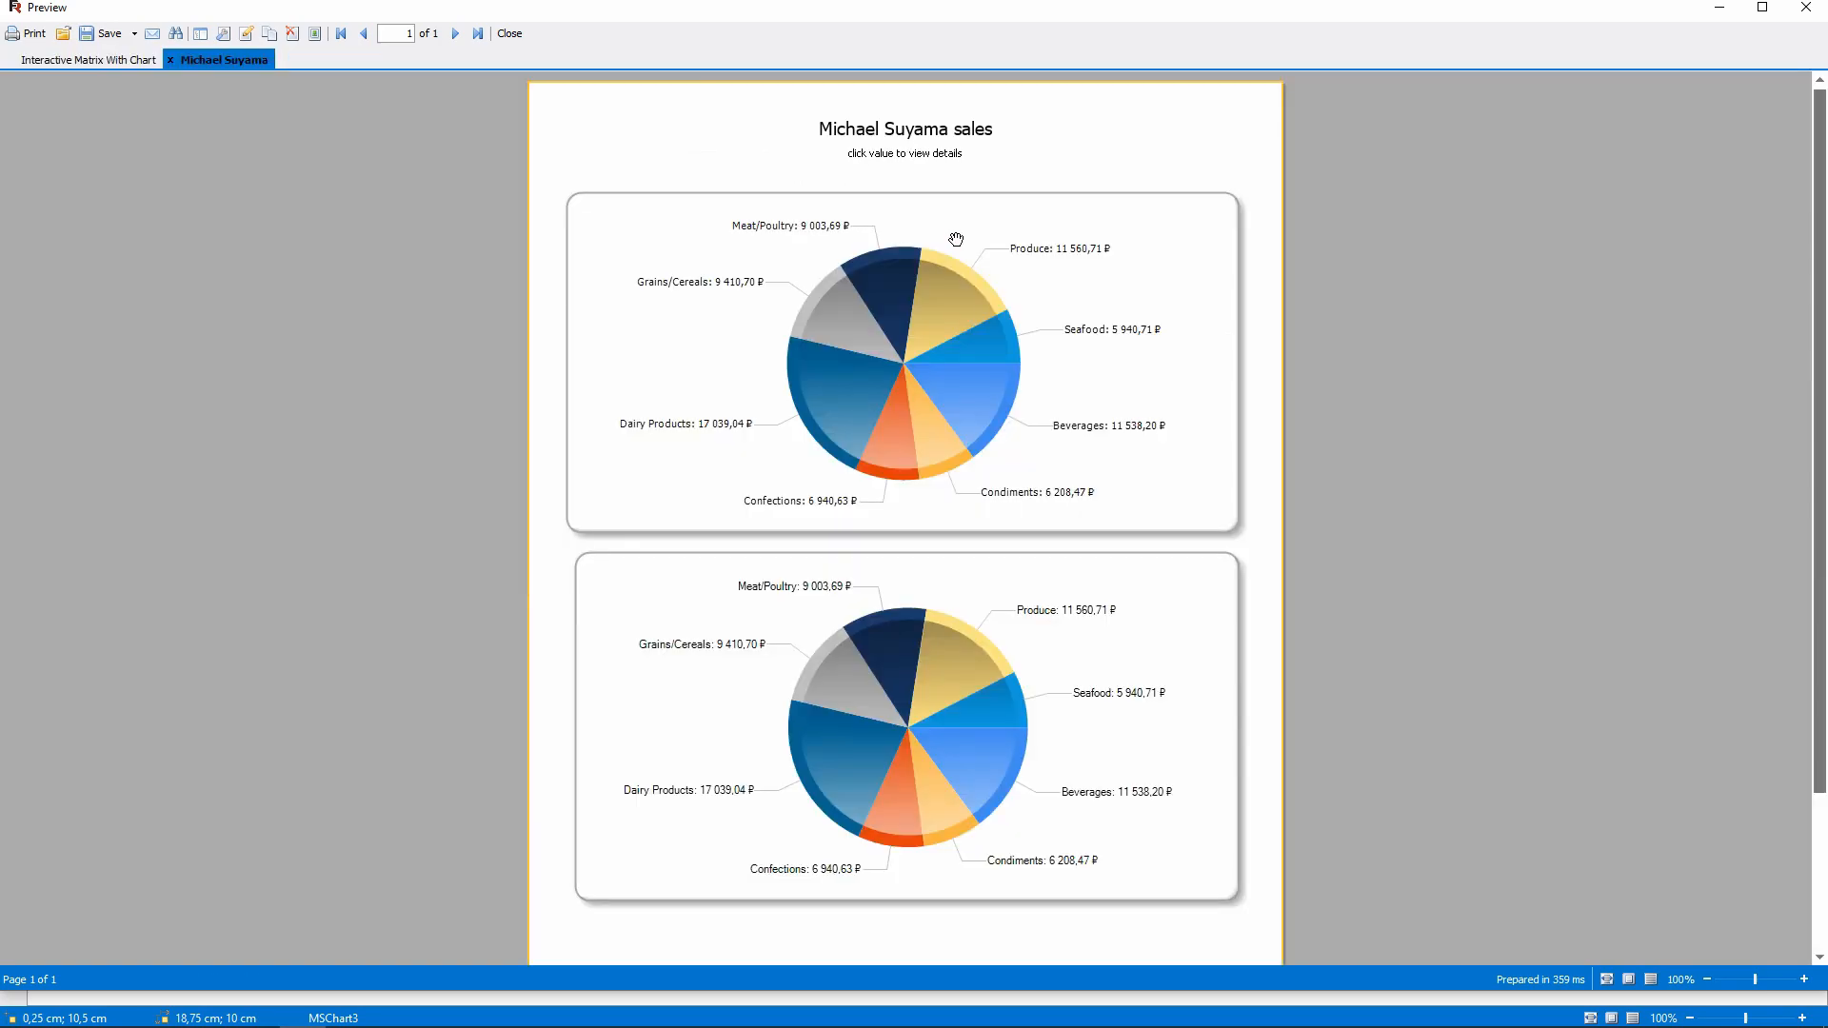
pyautogui.scroll(-3)
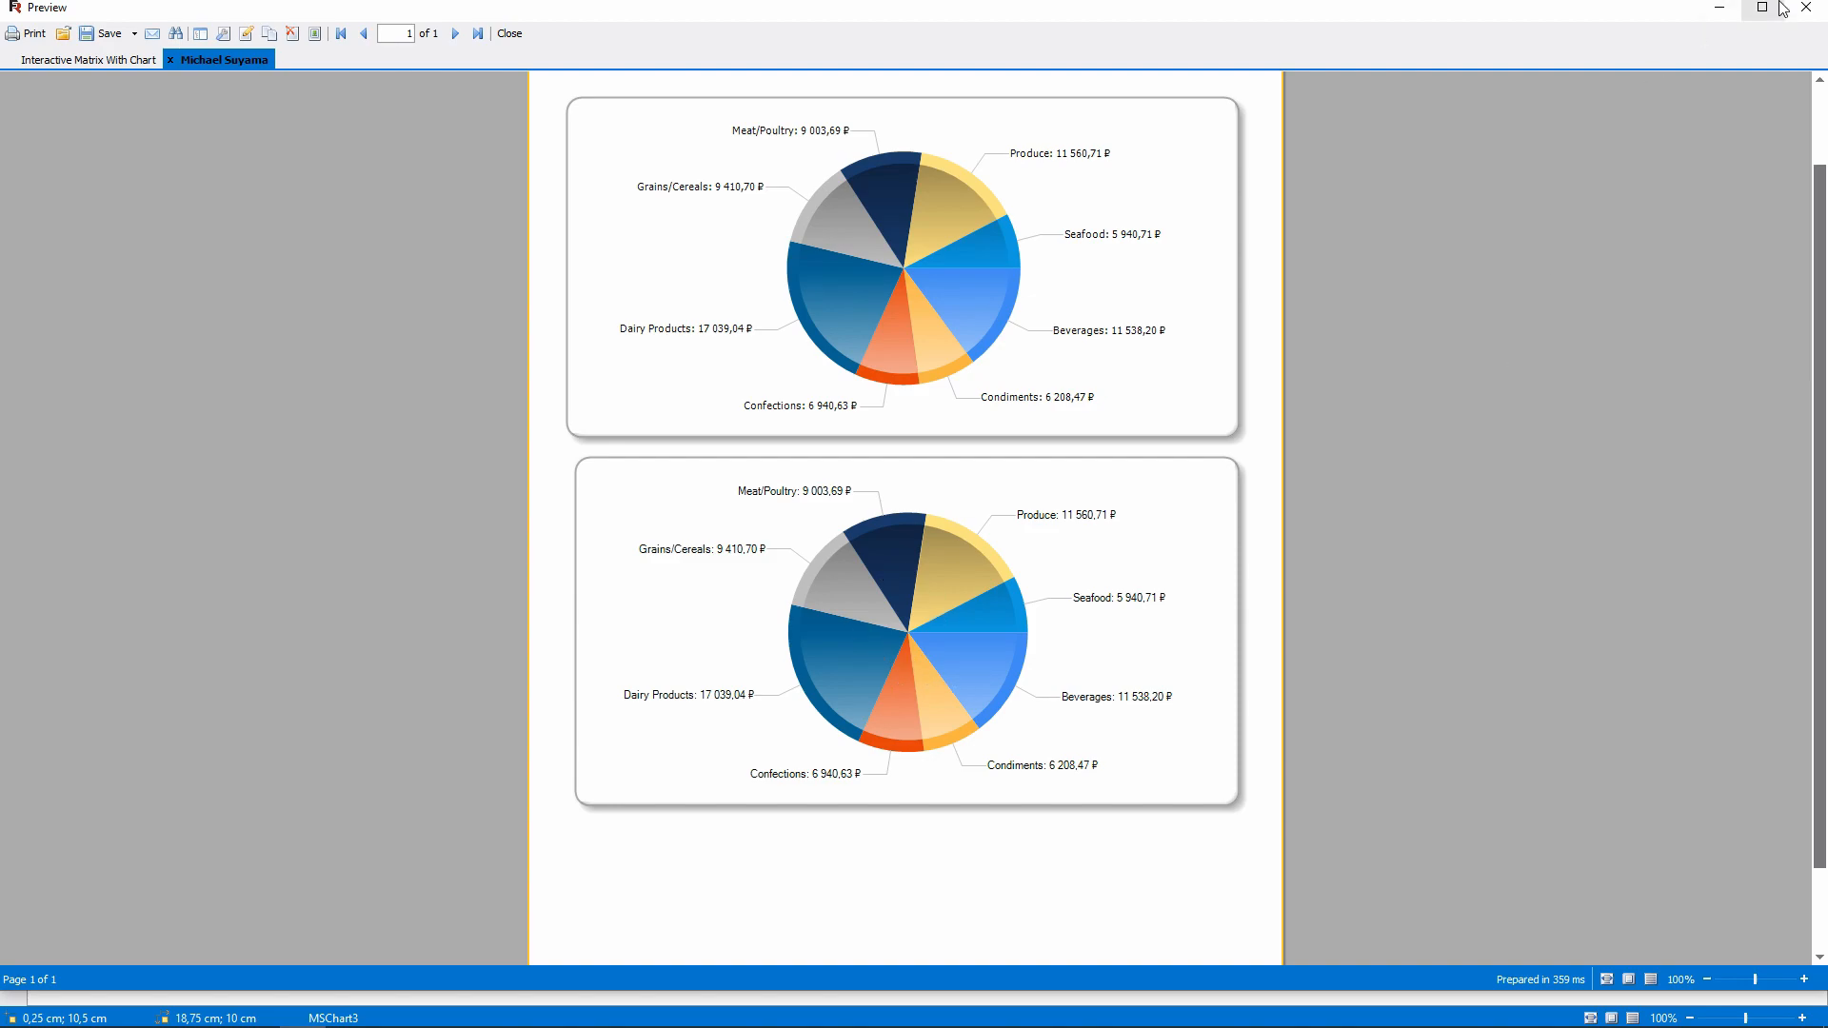
pyautogui.rightClick(560, 699)
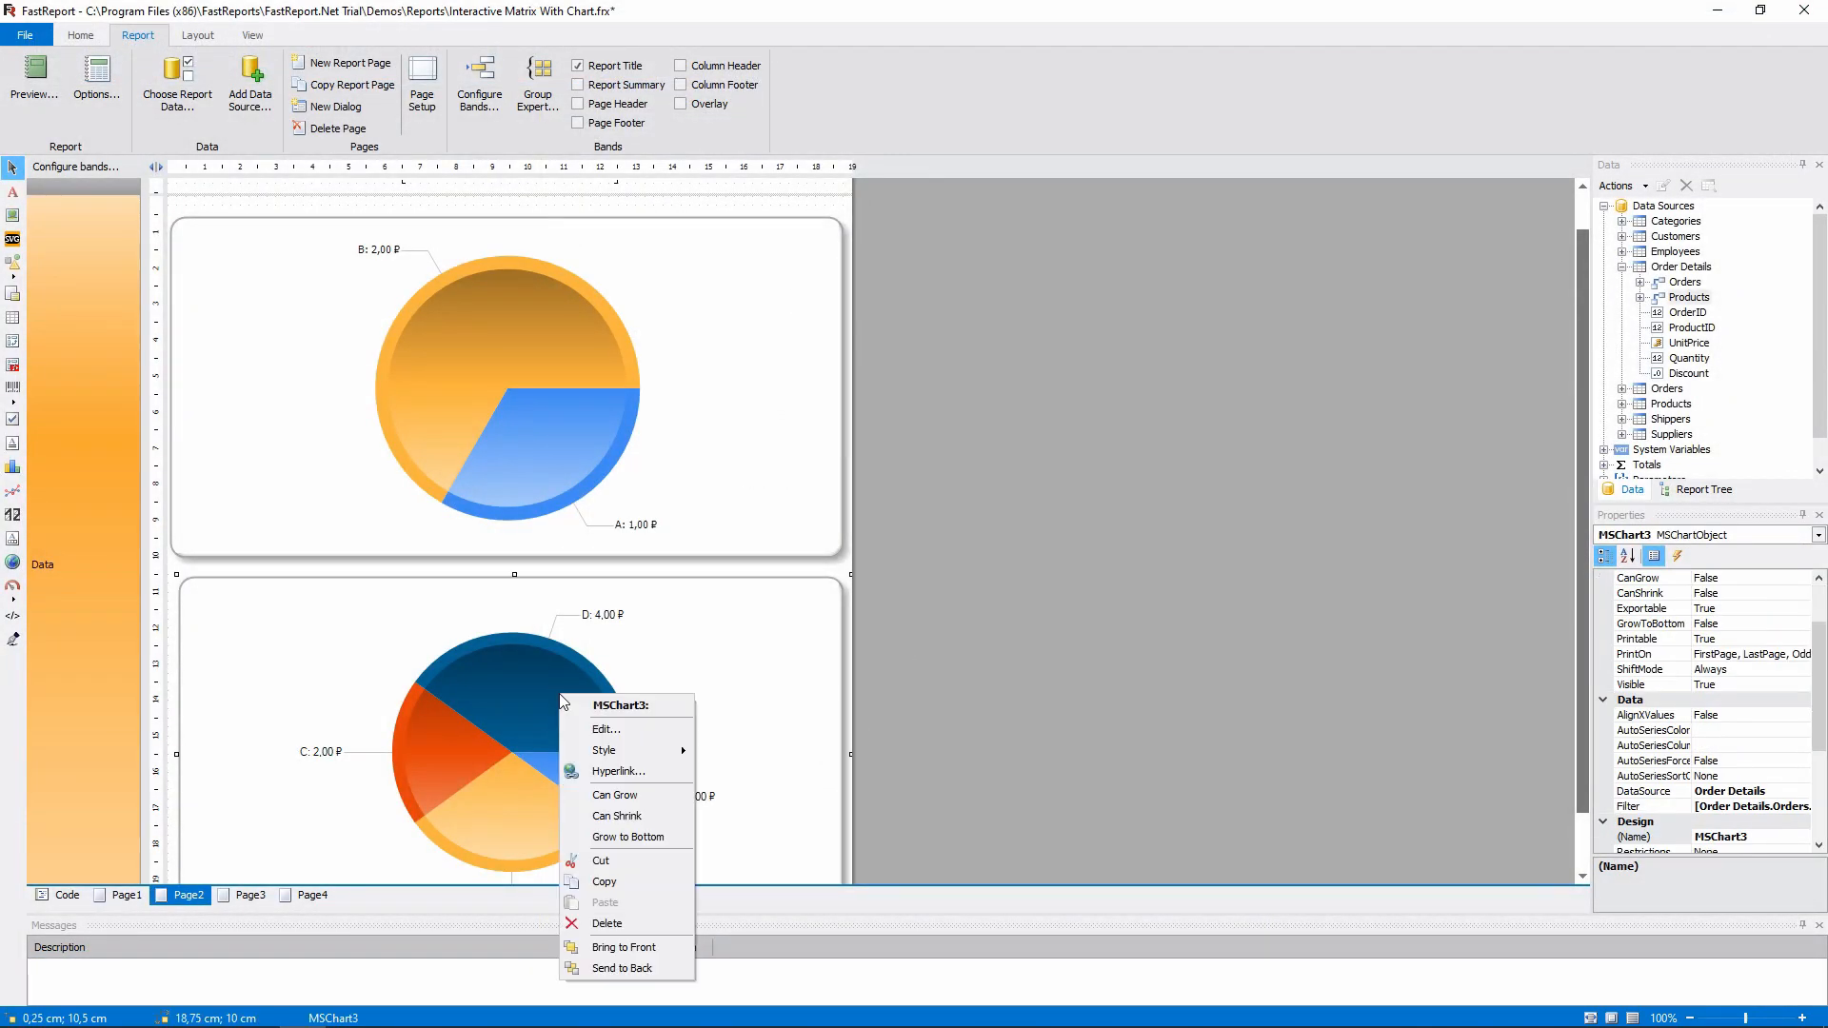
# Step: Set the chart's hyperlink to report page Page4, passing SelectedCell.Category as the parameter
pyautogui.click(619, 771)
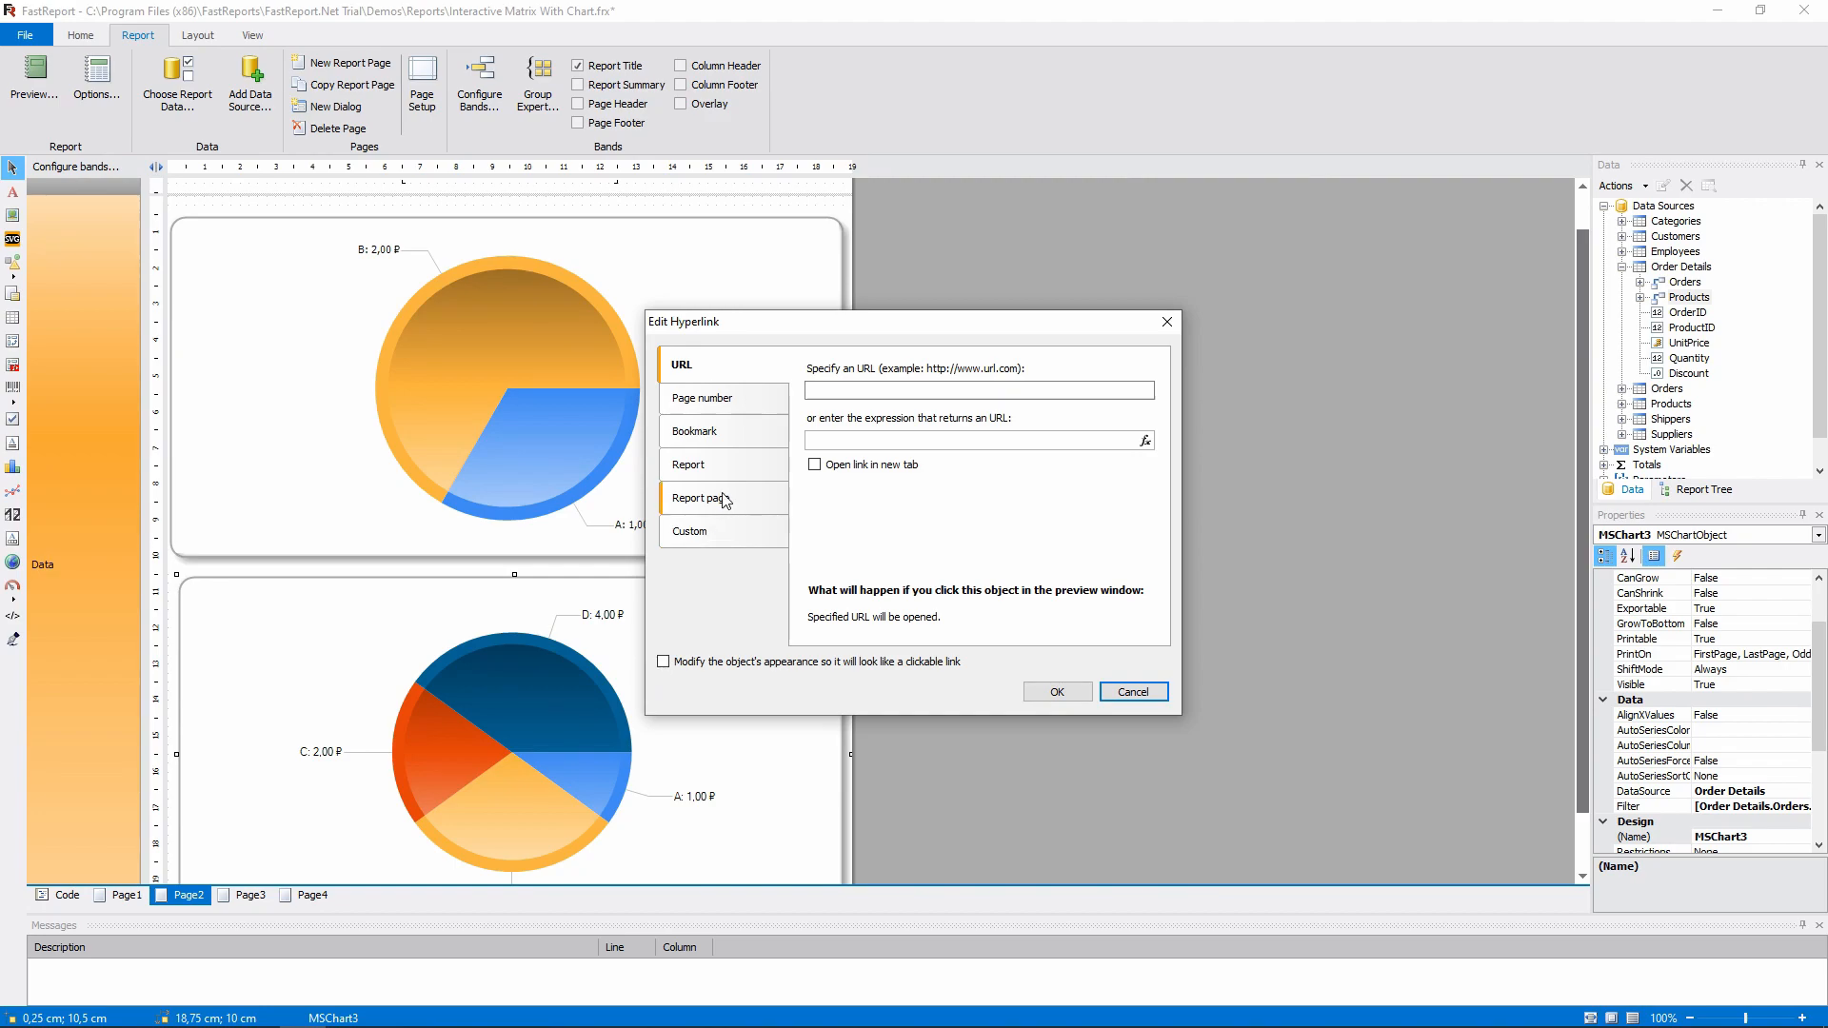
pyautogui.click(704, 497)
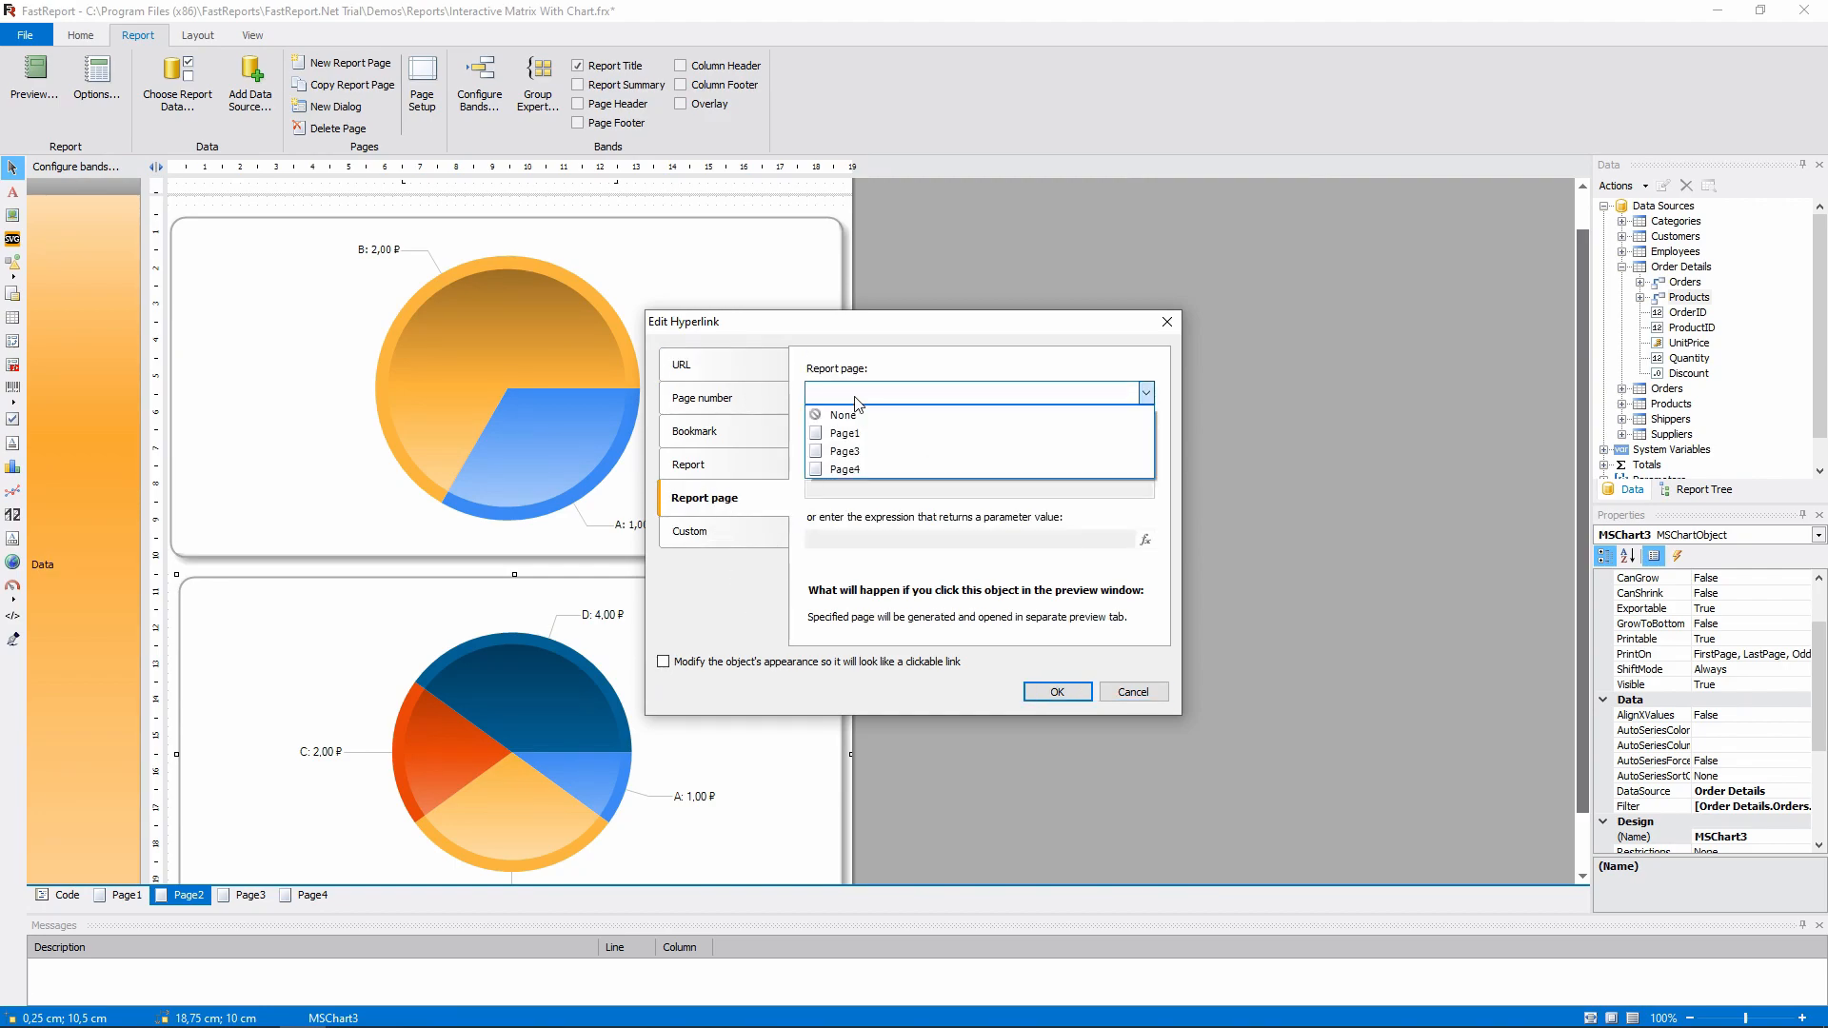
pyautogui.click(844, 468)
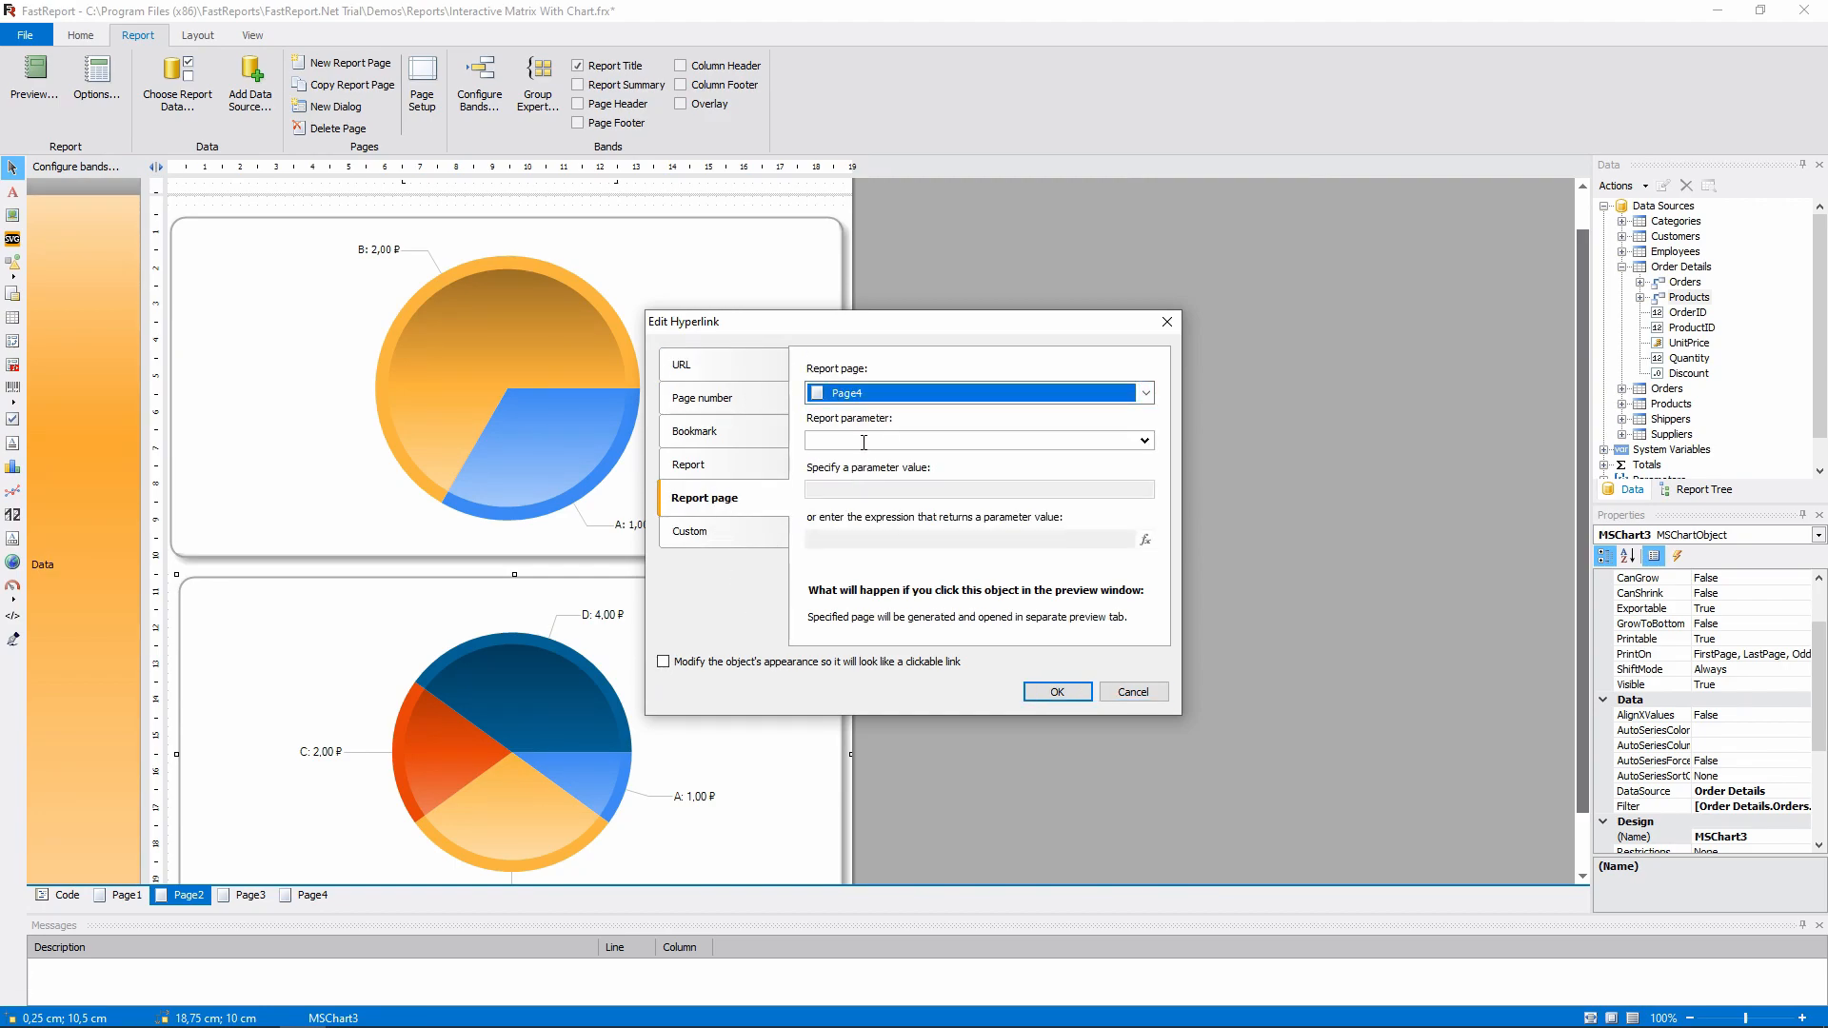
pyautogui.click(1144, 440)
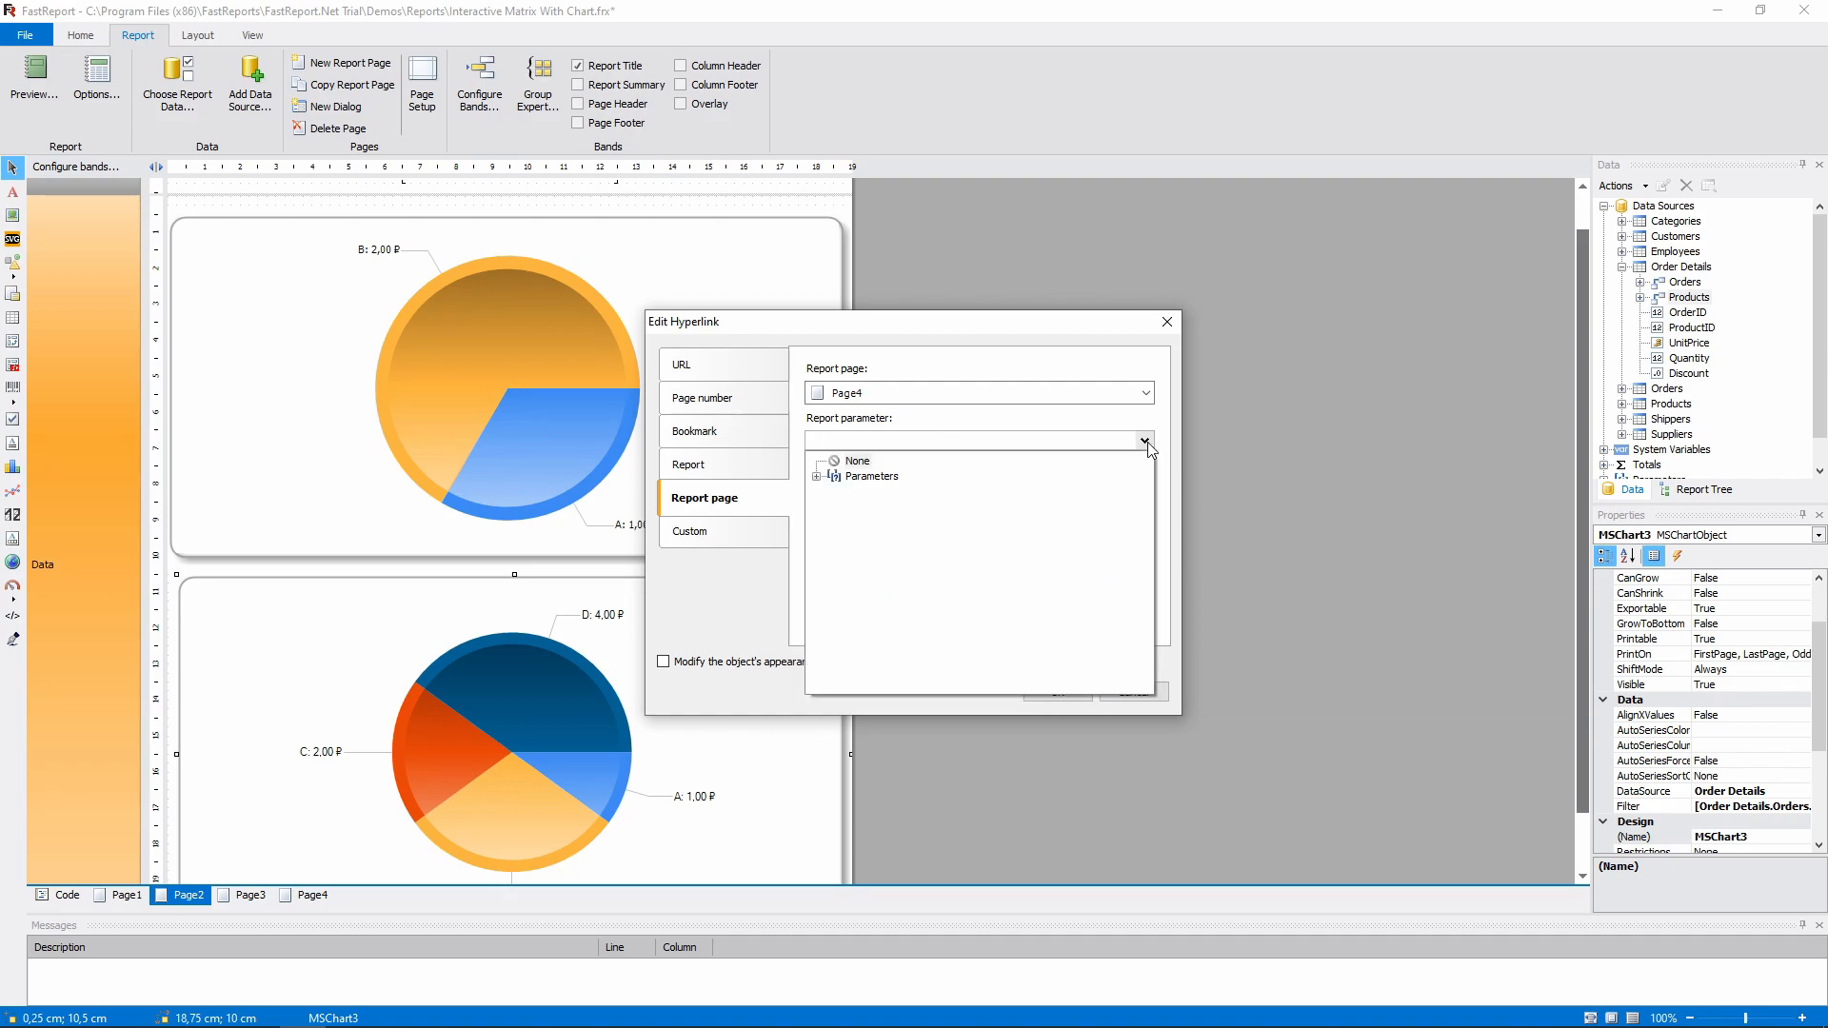
pyautogui.click(834, 476)
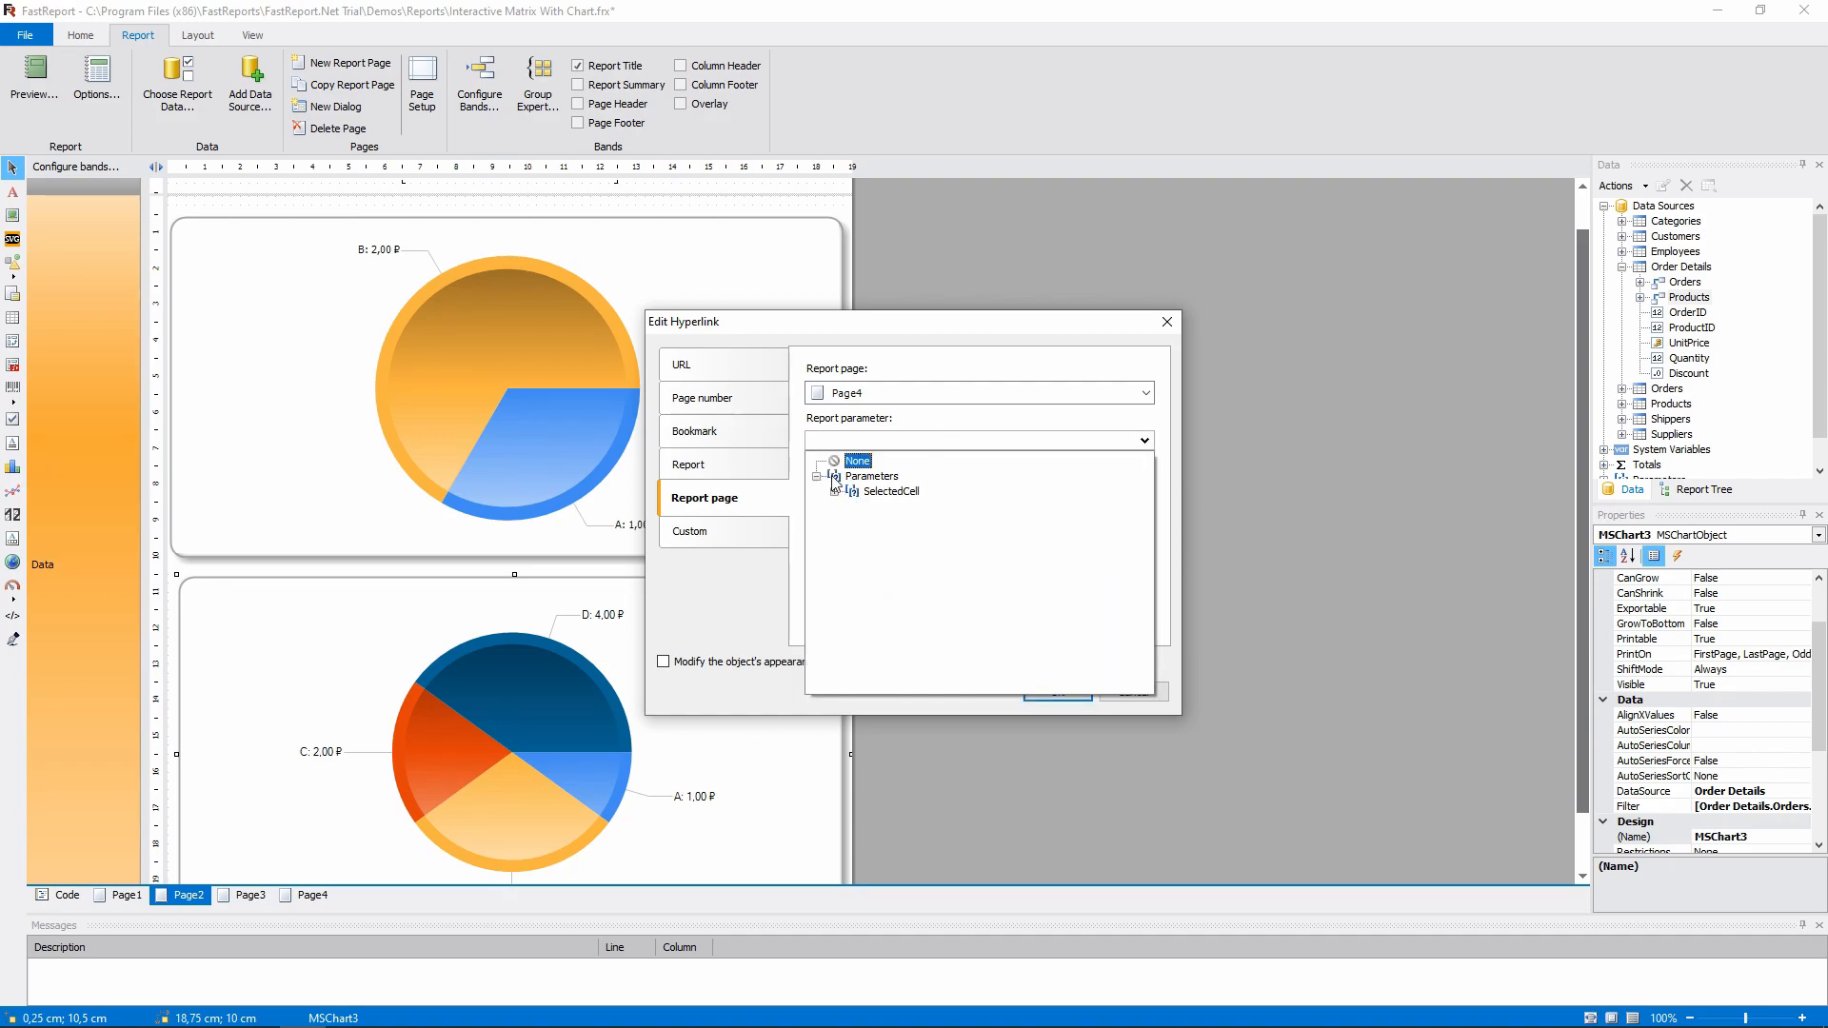
pyautogui.click(890, 506)
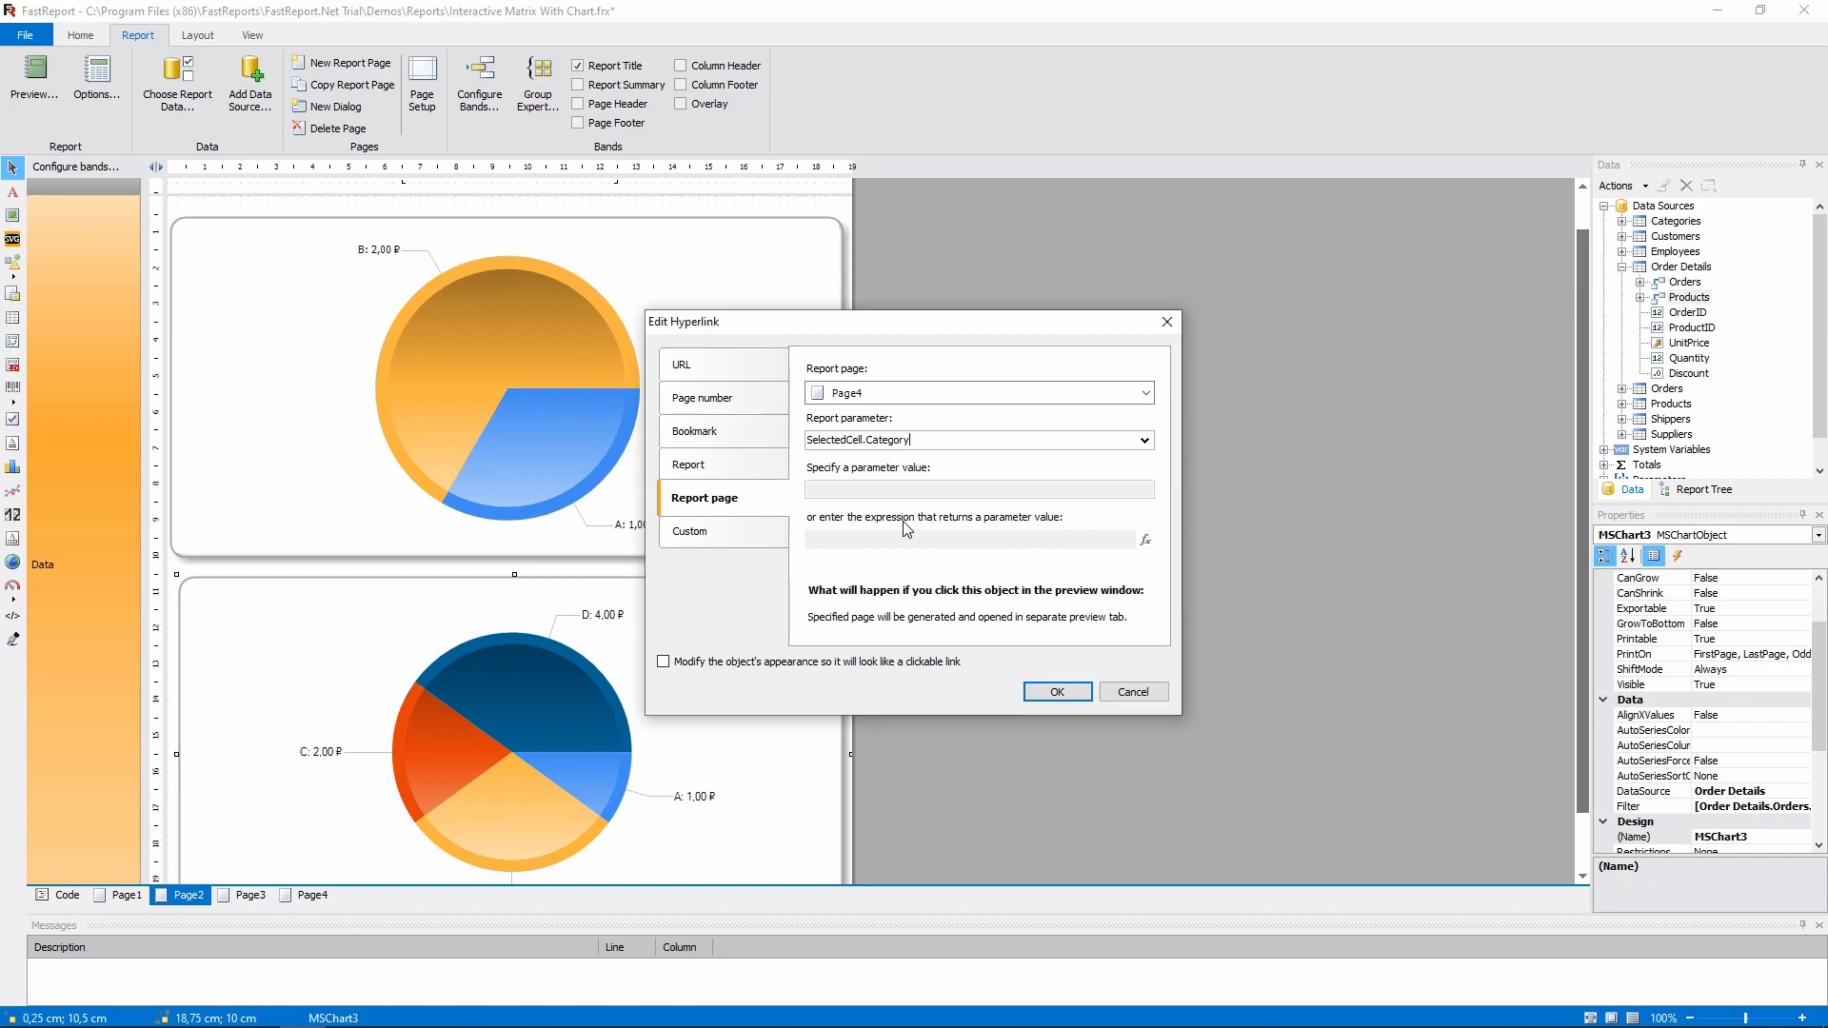
pyautogui.click(1054, 691)
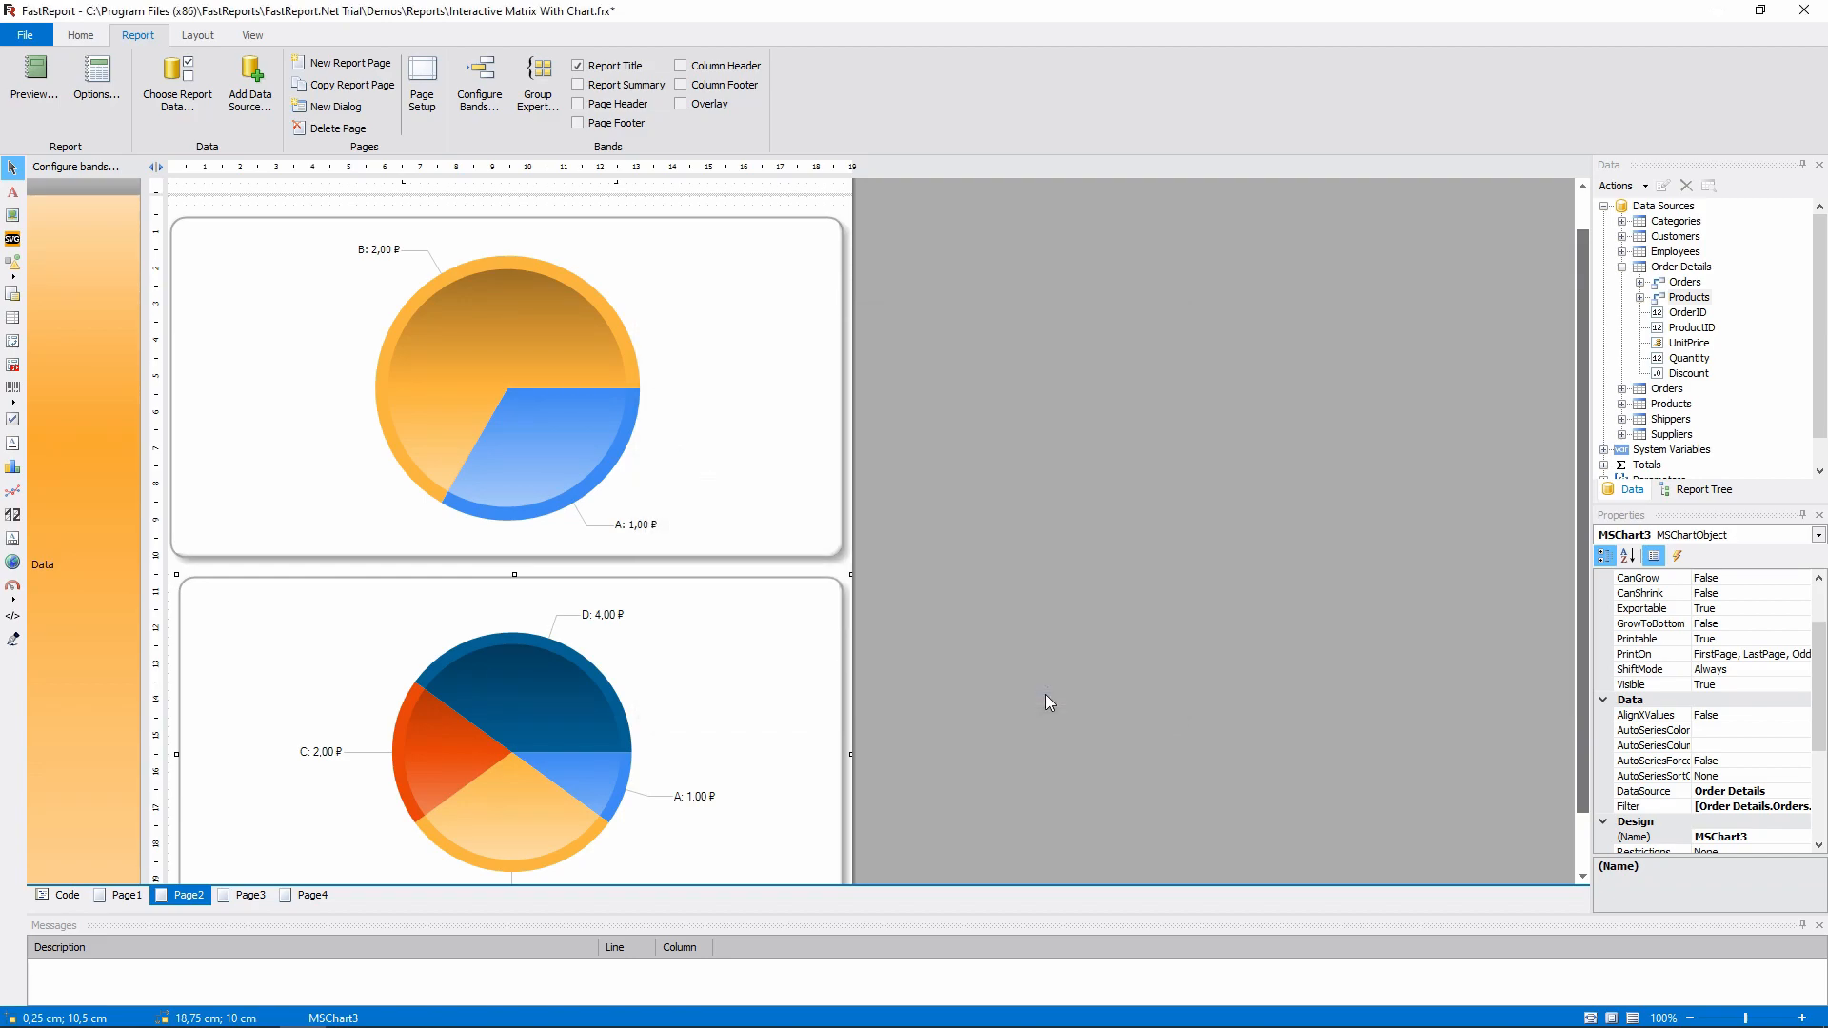
# Step: Preview Nancy Davolio's charts and drill into Seafood and Dairy Products slice details, closing each tab
pyautogui.click(32, 78)
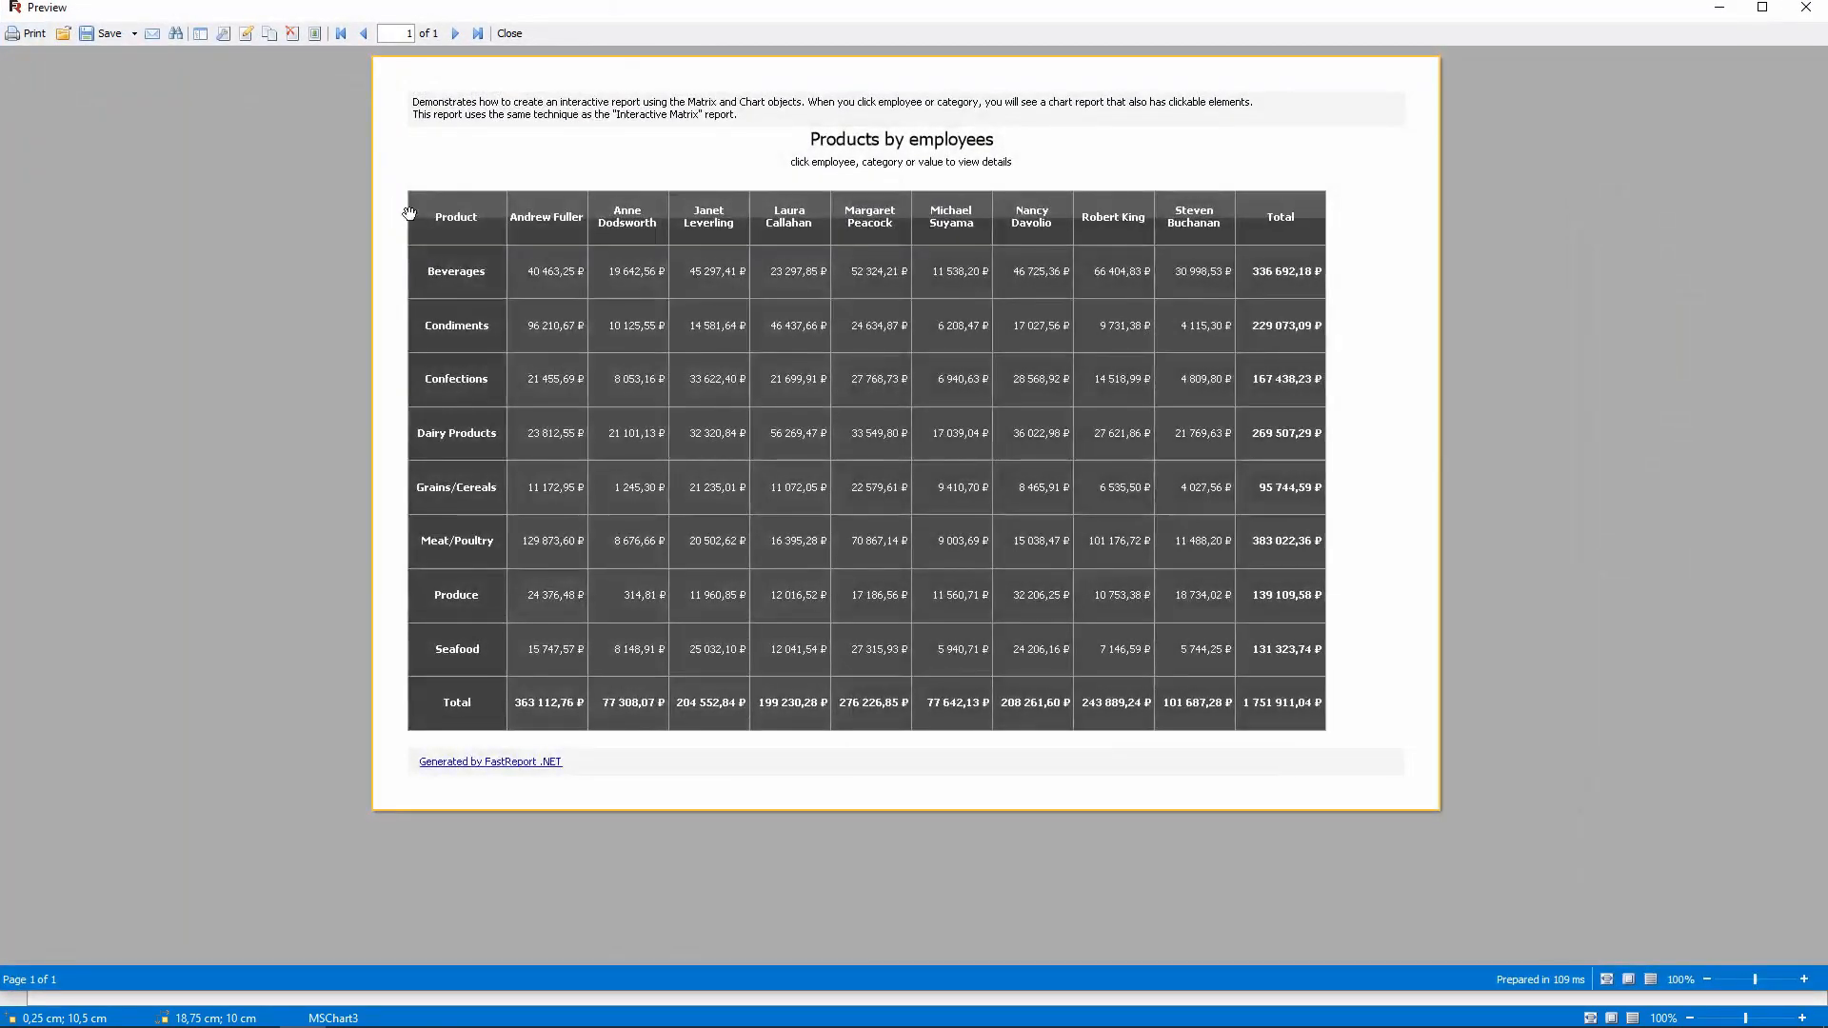
pyautogui.click(1030, 215)
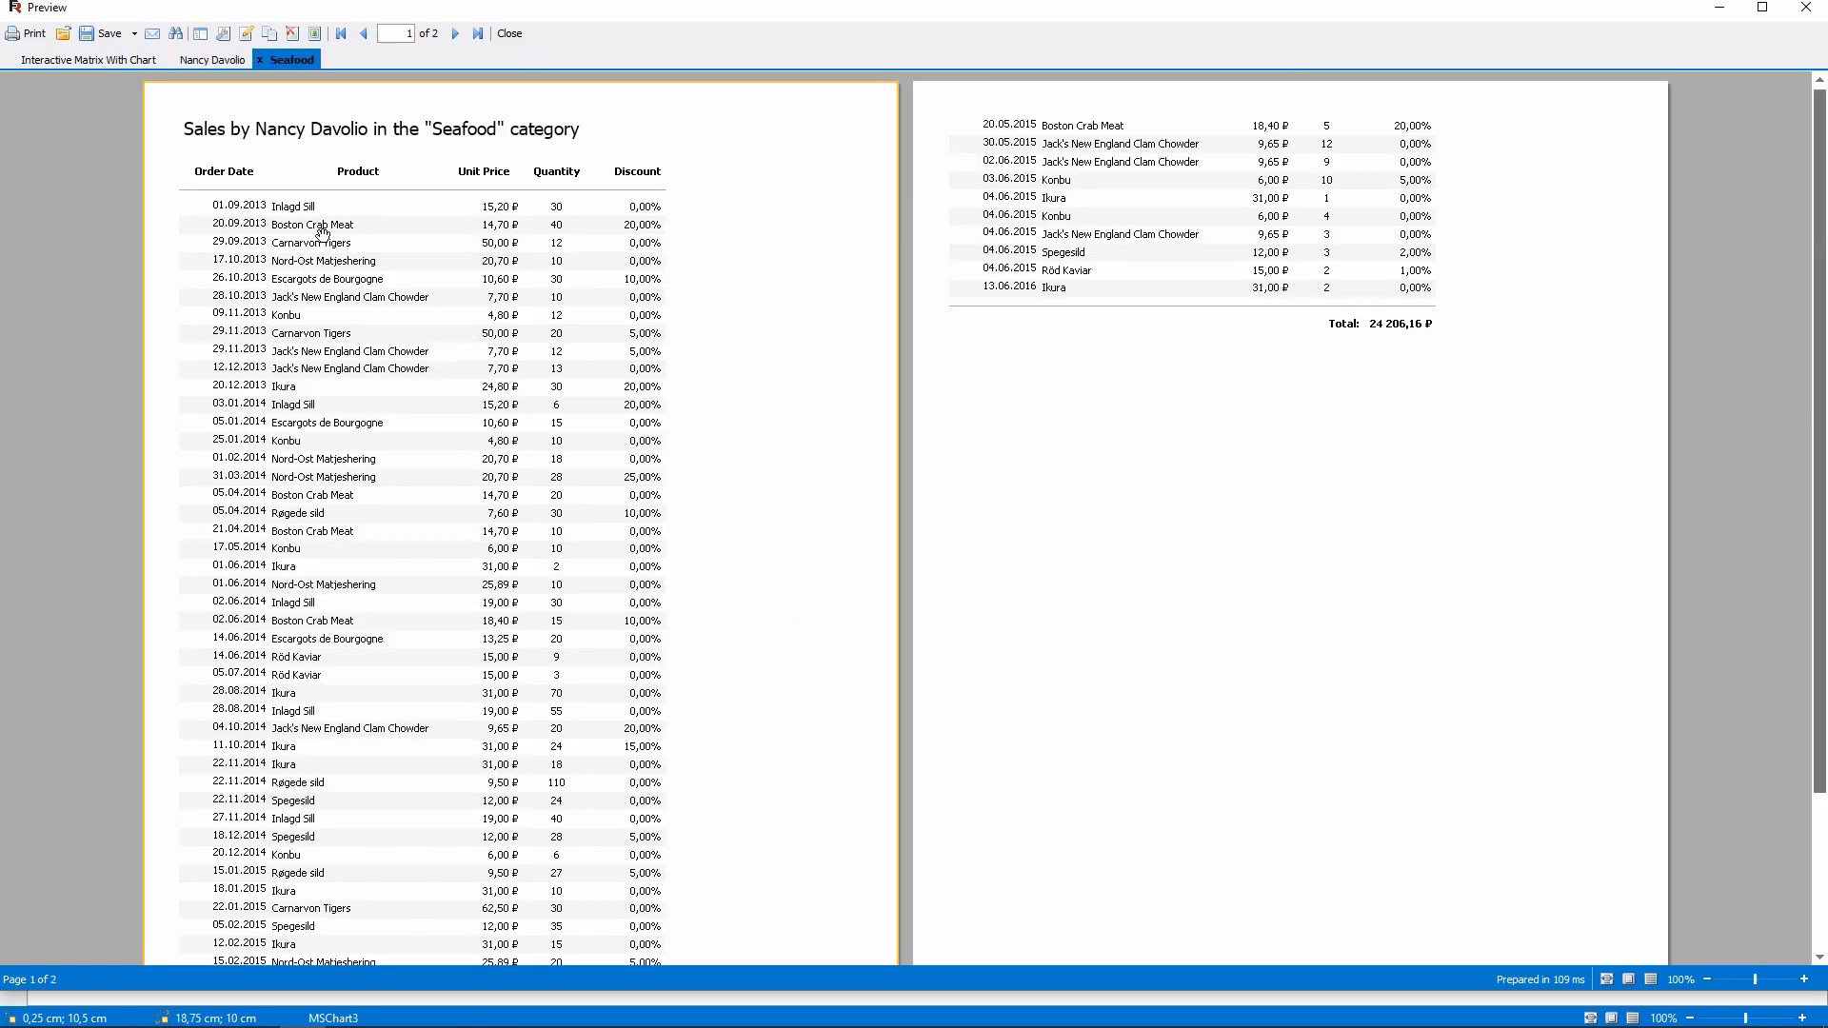
pyautogui.click(261, 59)
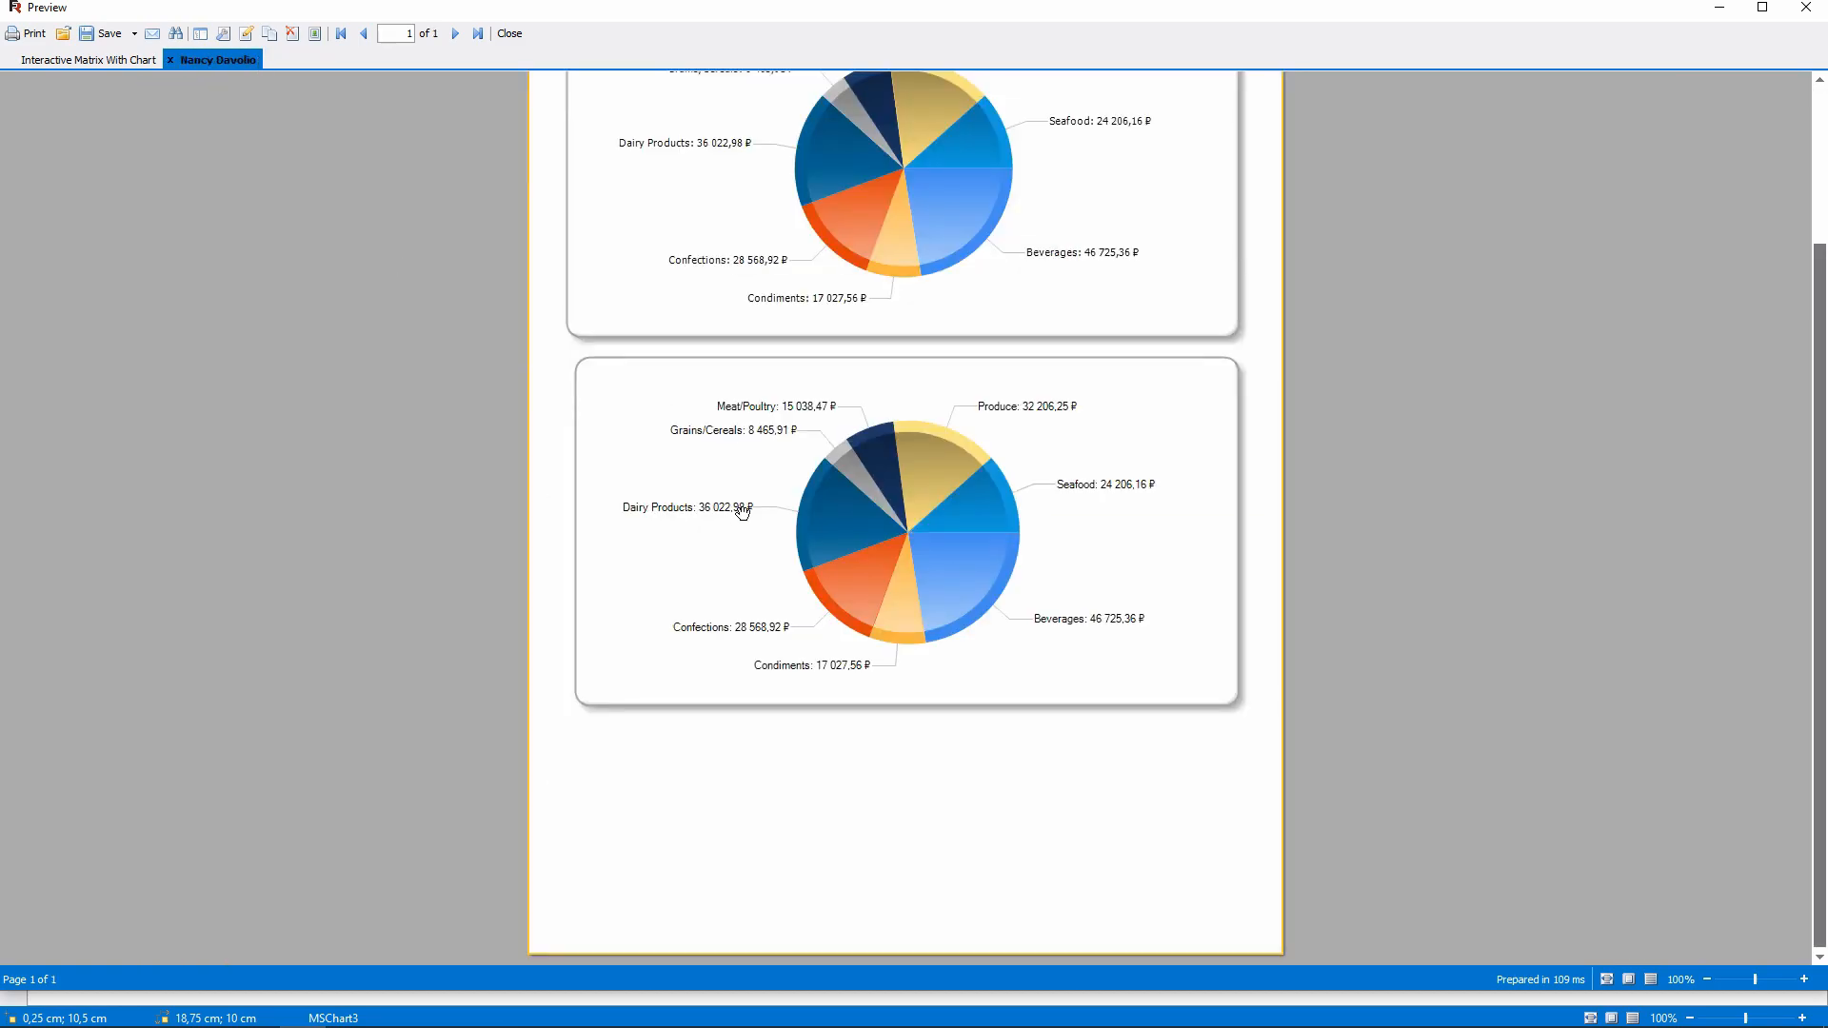
pyautogui.click(741, 507)
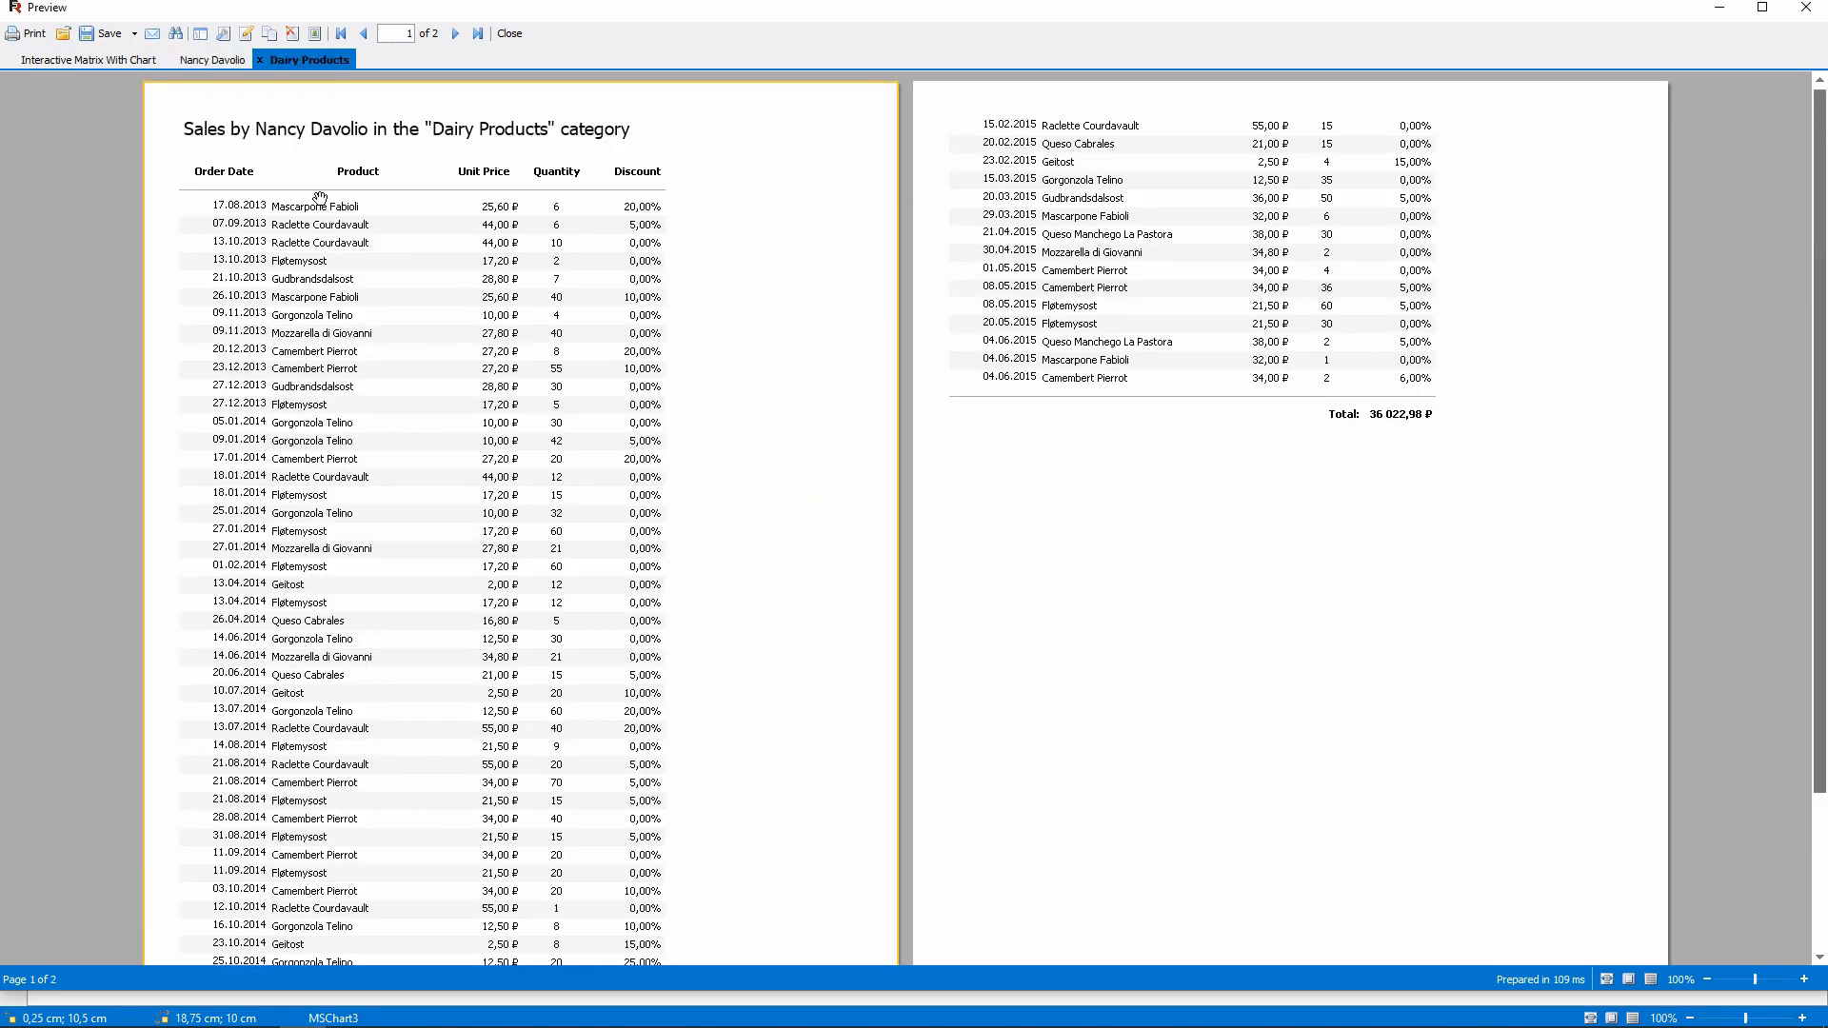
pyautogui.click(266, 59)
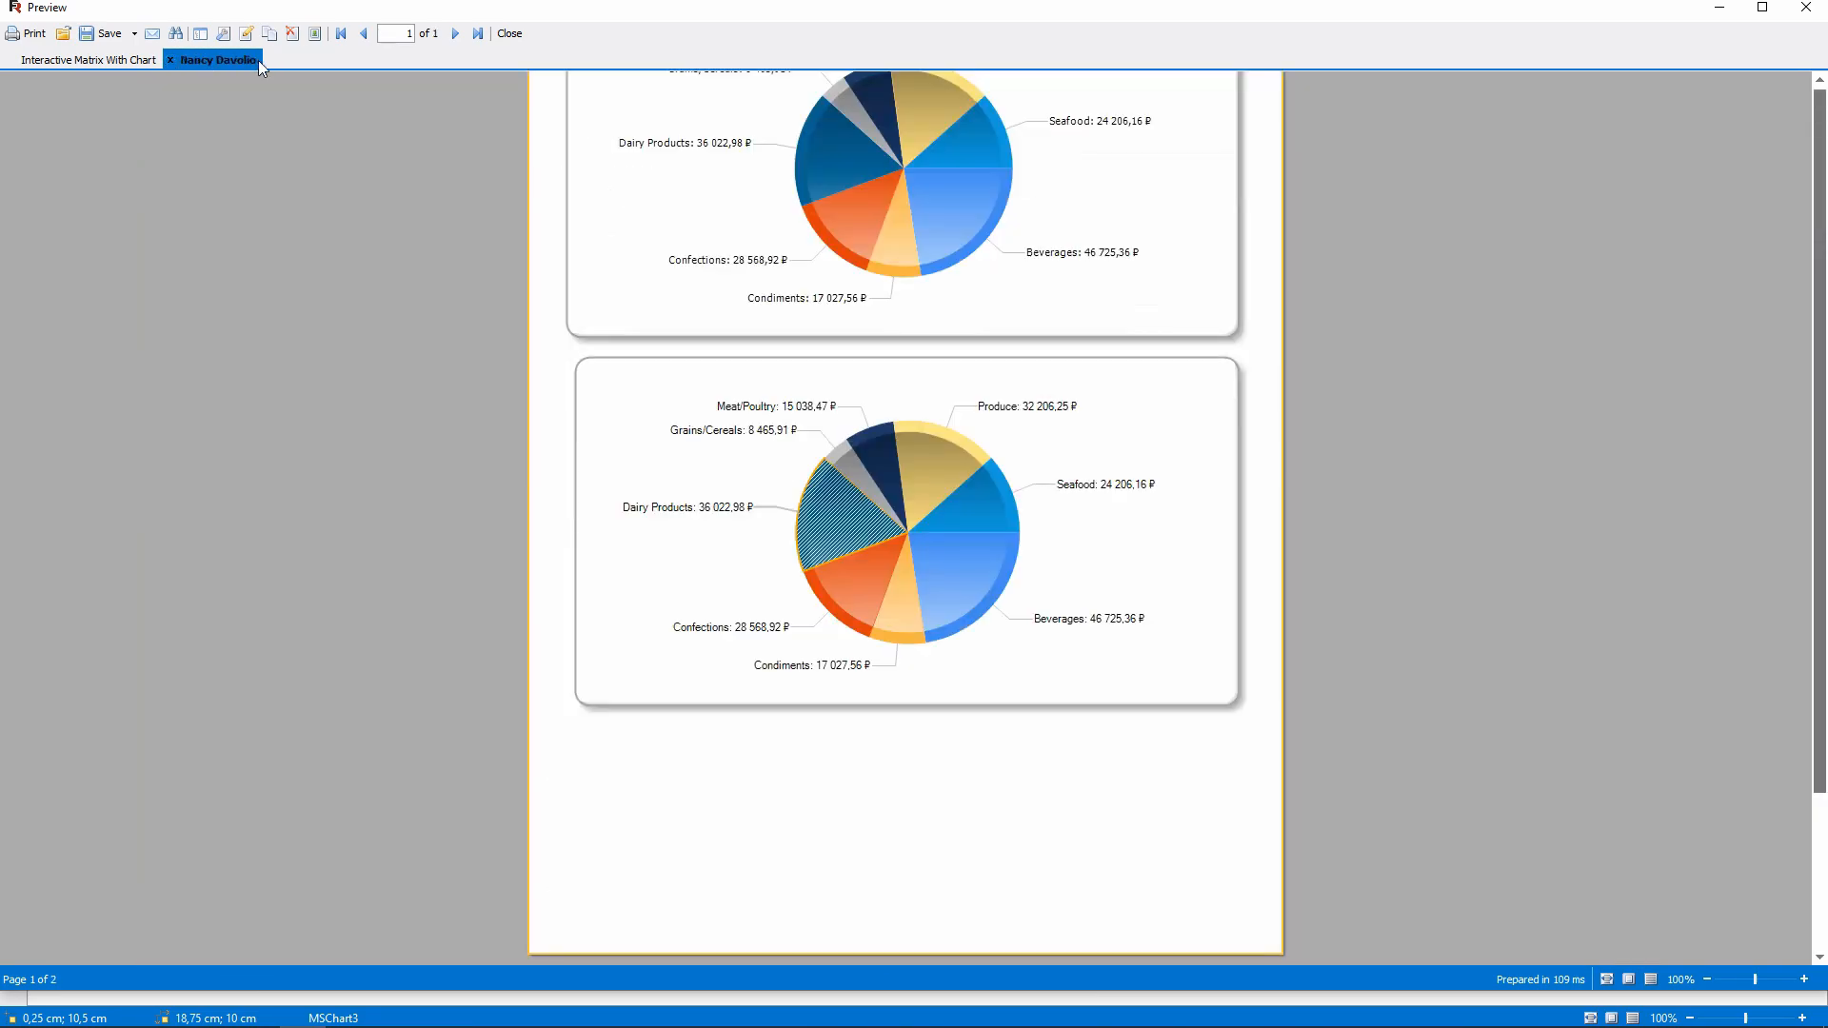
# Step: Return to the products-by-employees matrix and open an employee's Produce sales details from a cell
pyautogui.click(81, 59)
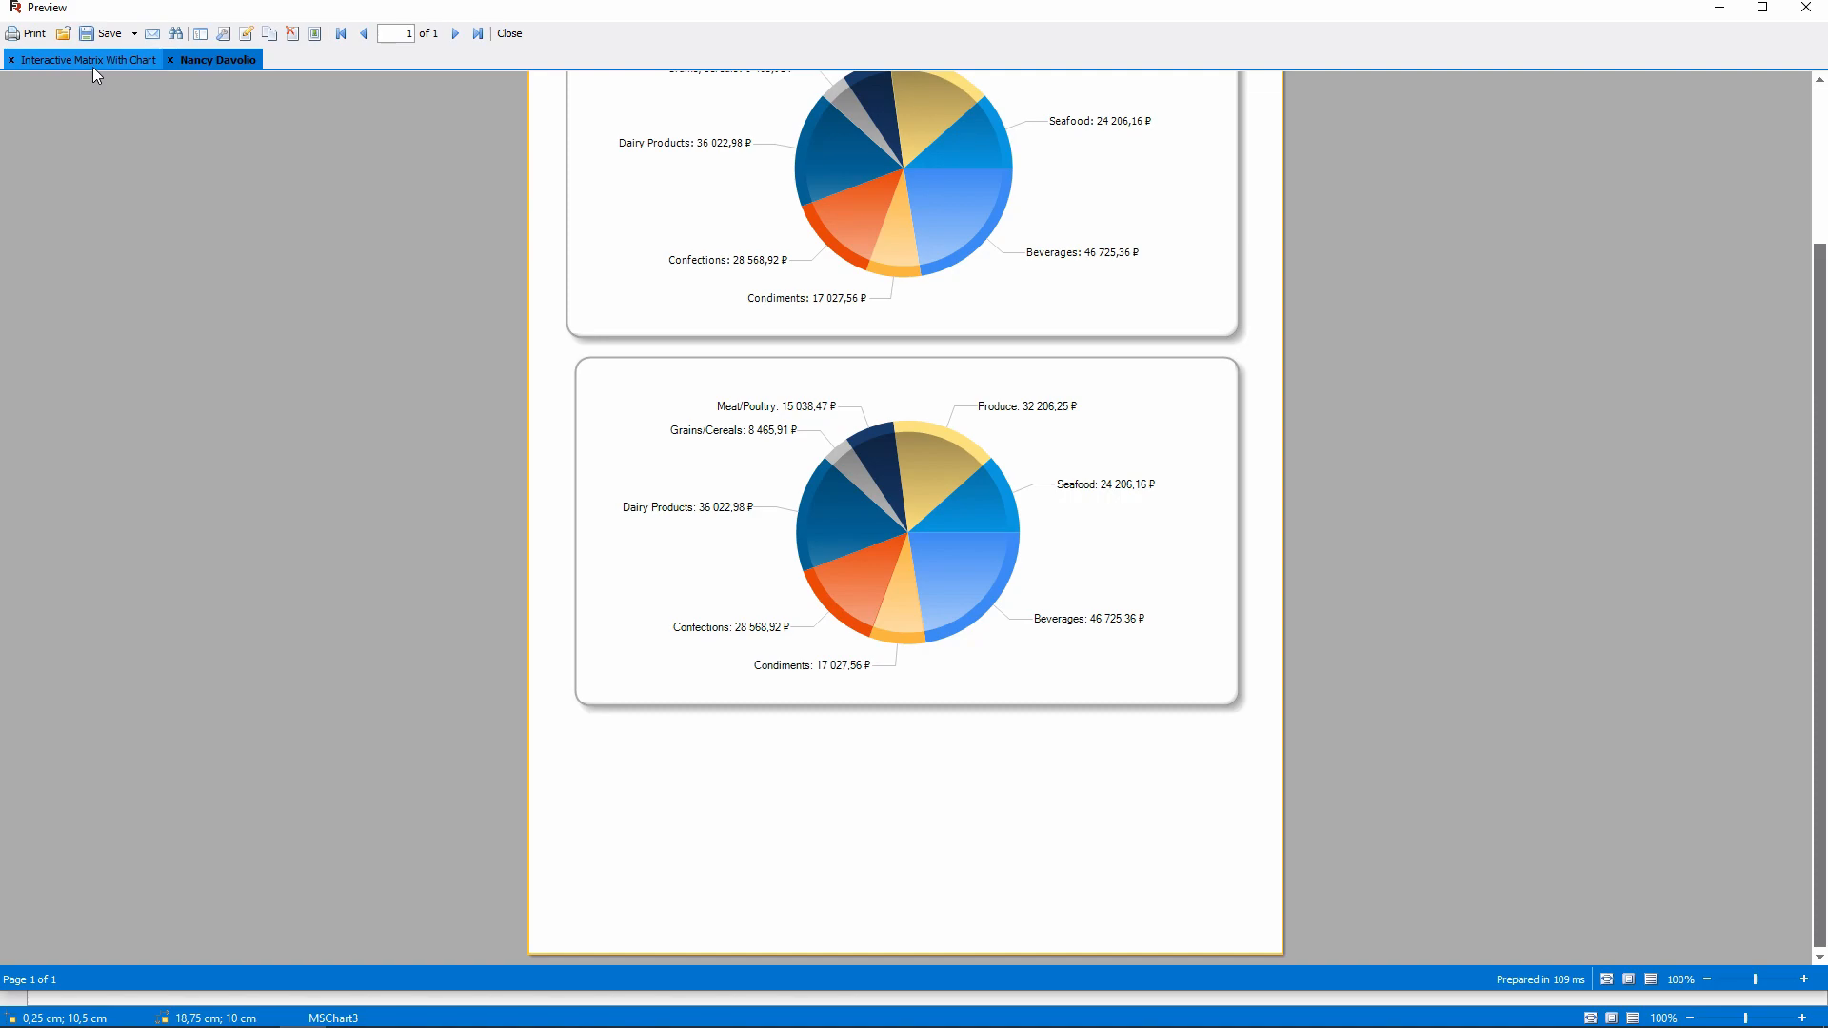
pyautogui.click(83, 59)
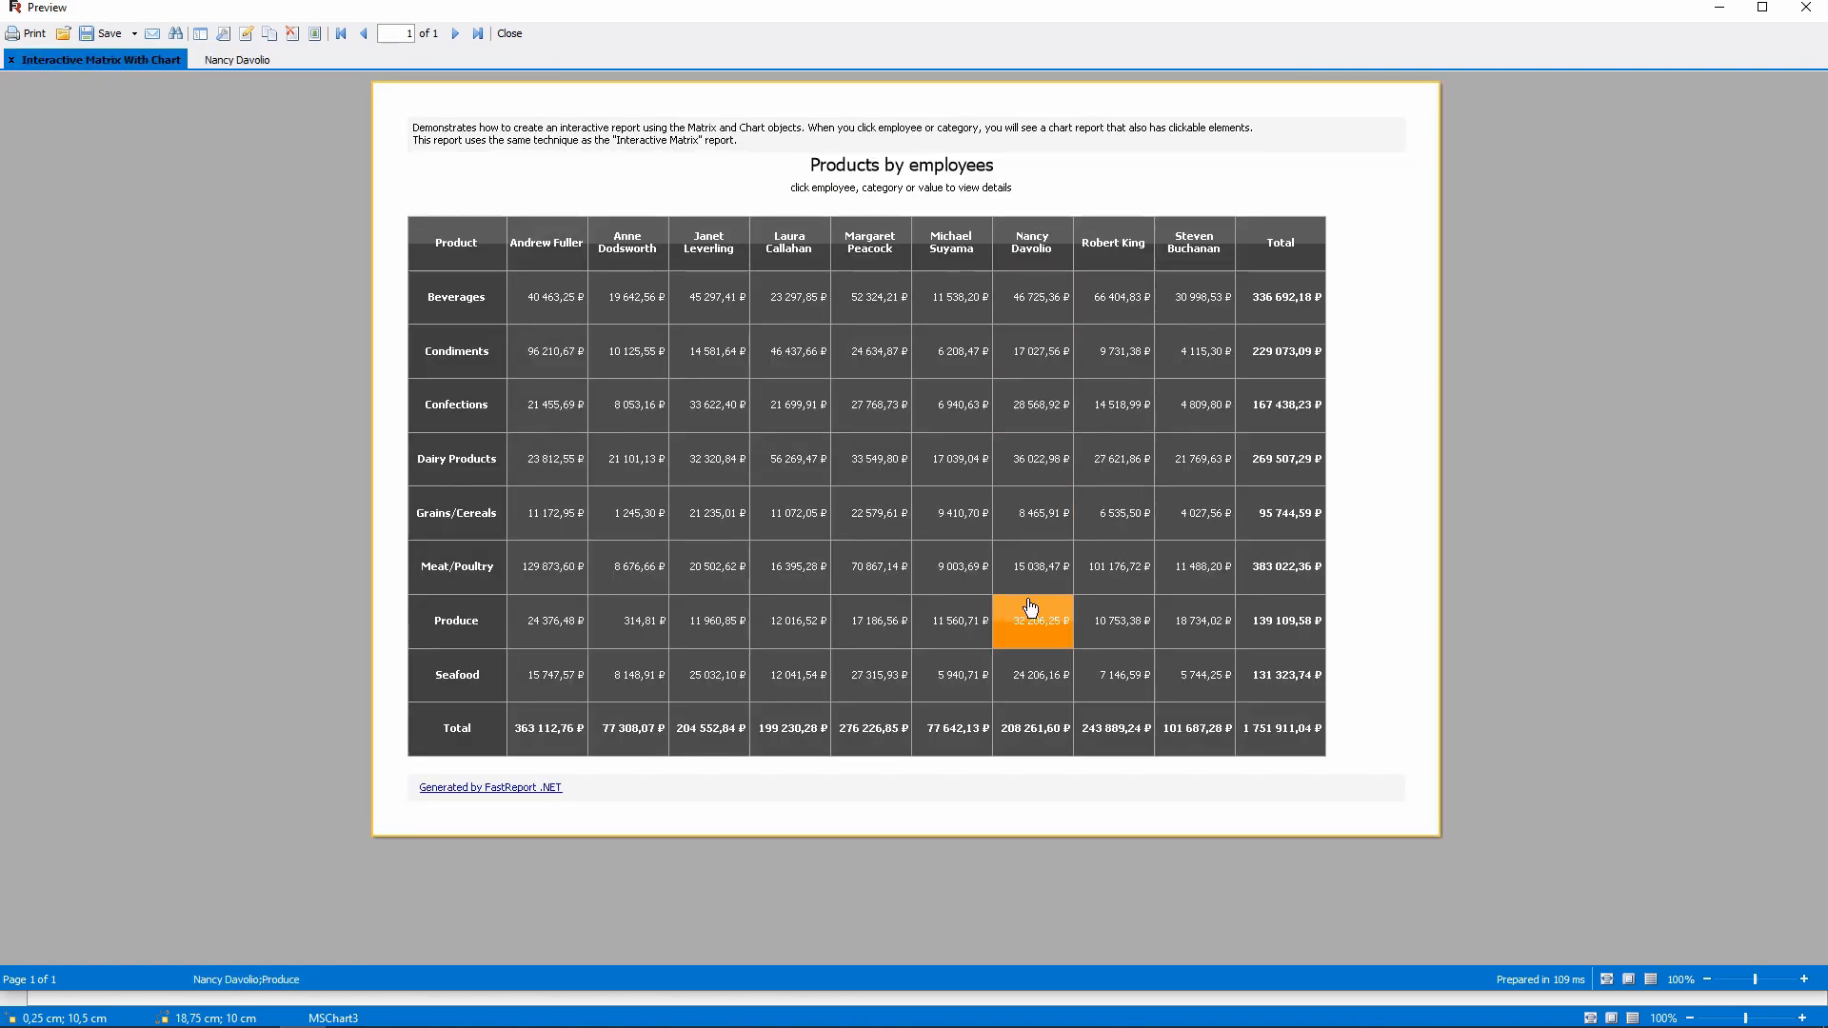
pyautogui.click(1031, 619)
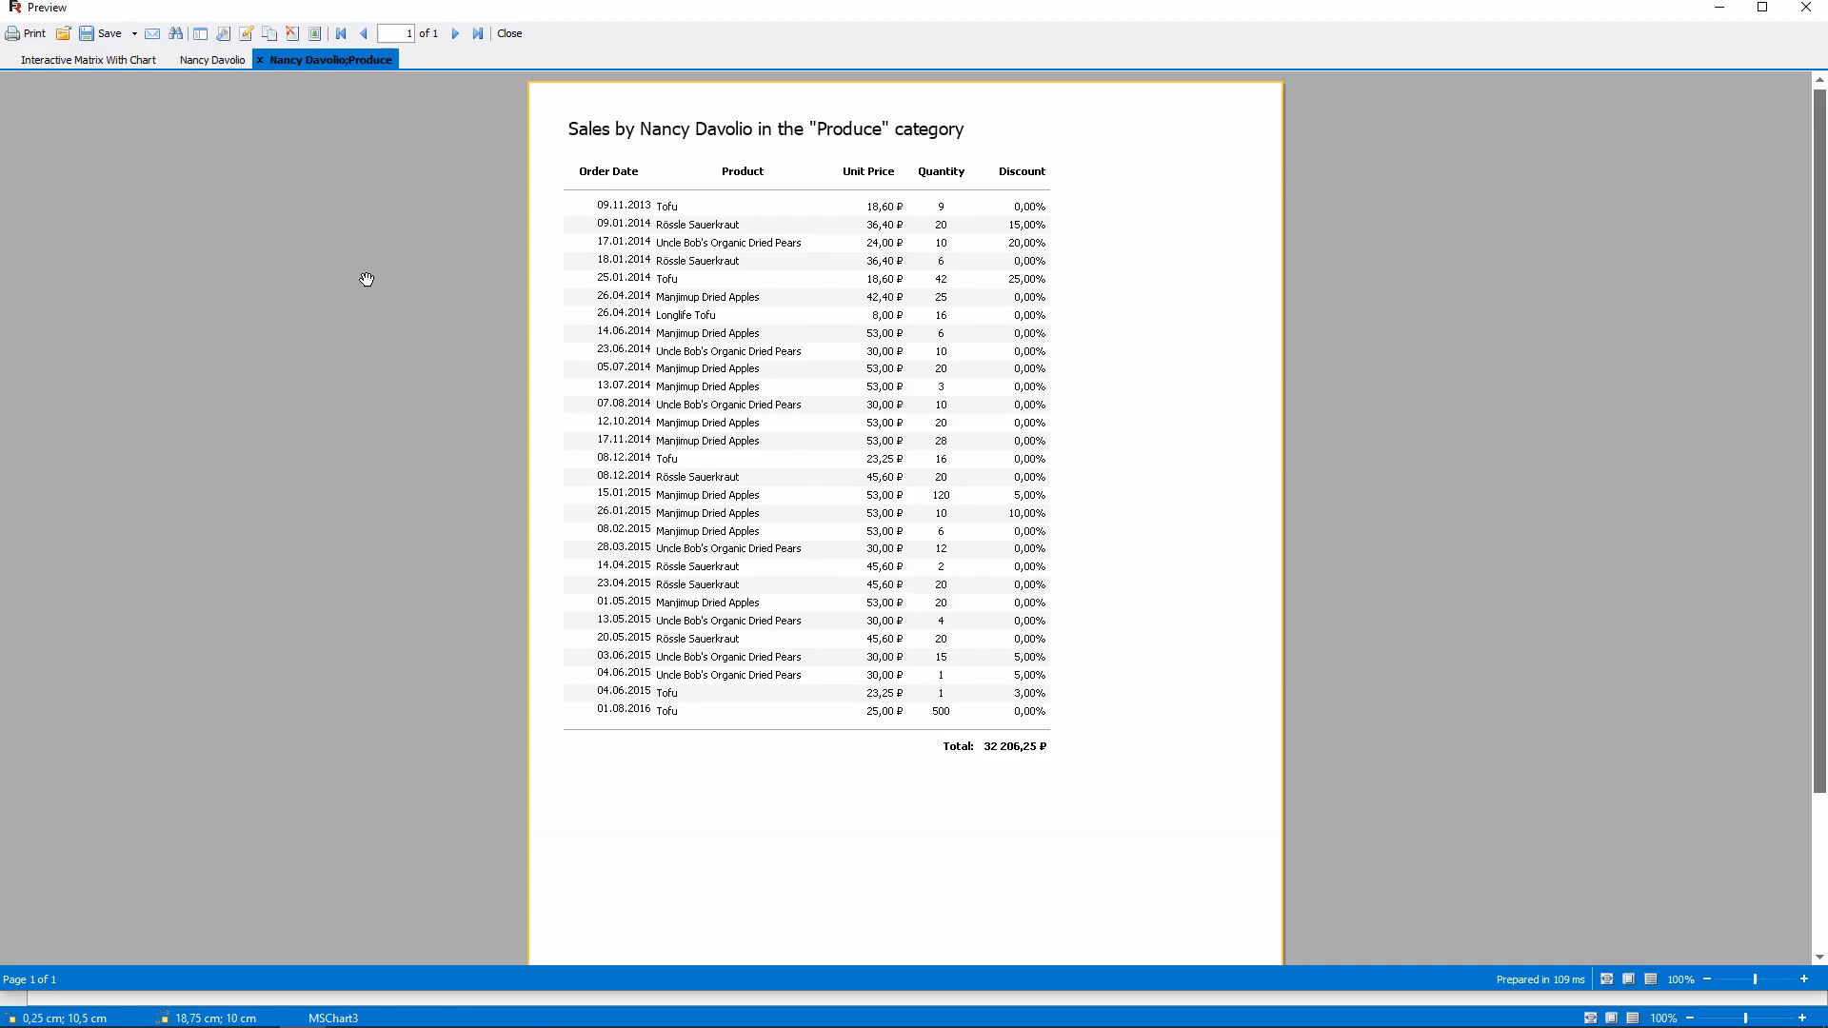
pyautogui.click(211, 59)
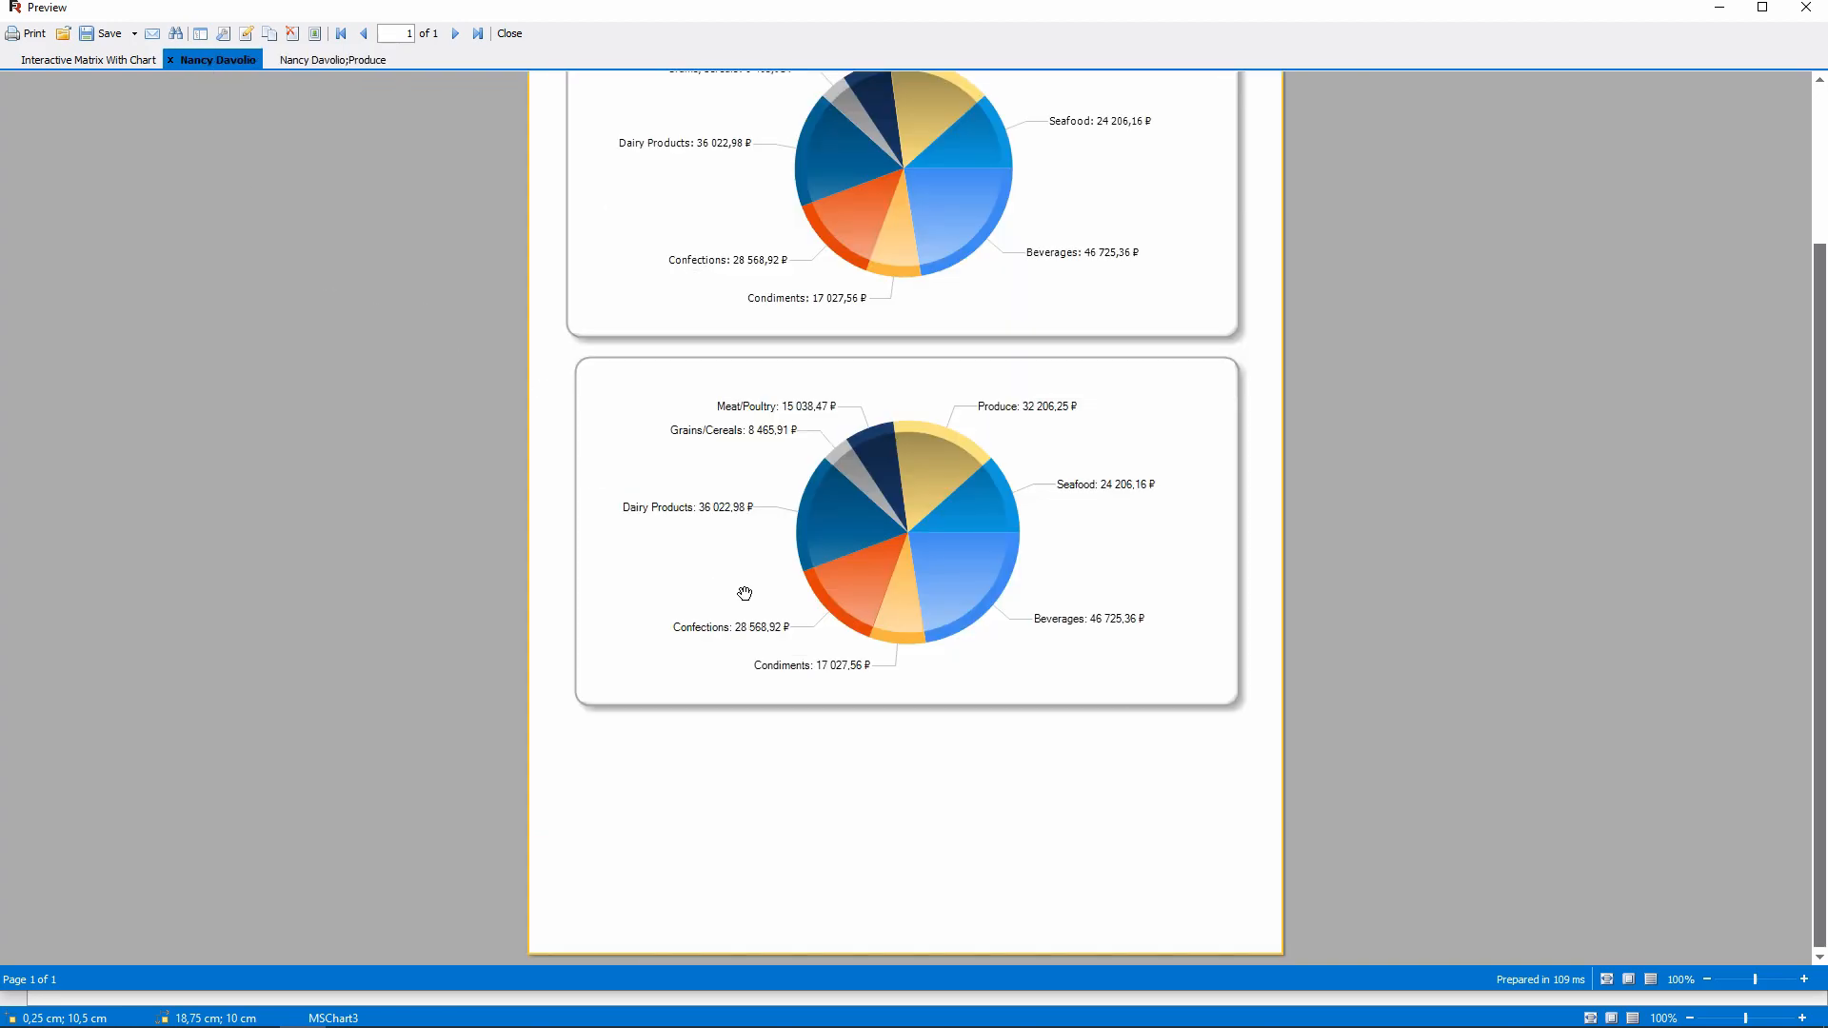